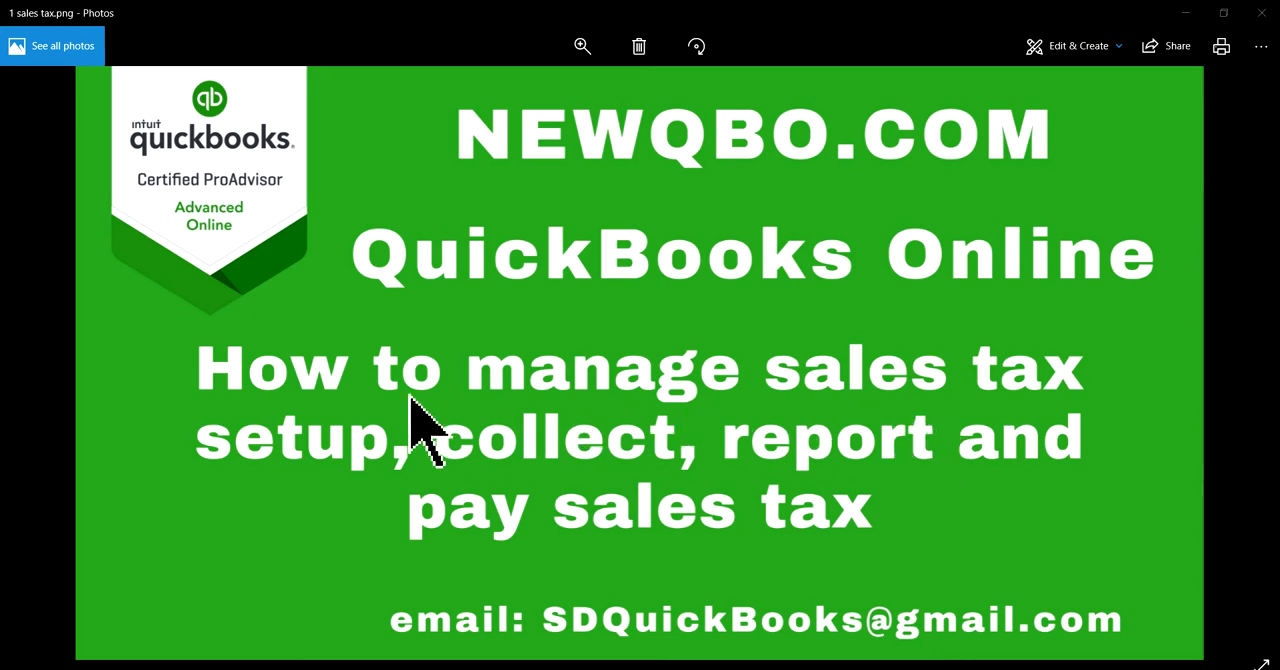
{"action": "mouse_move", "coordinate": [1070, 450]}
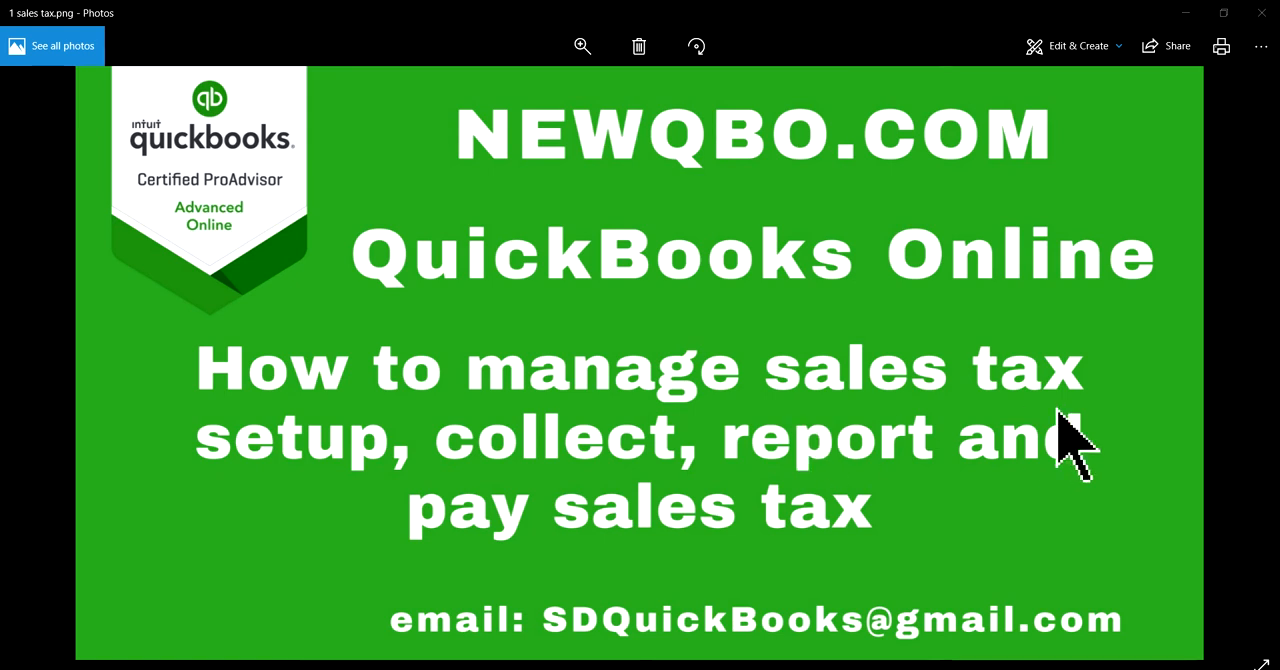
{"action": "mouse_move", "coordinate": [930, 524]}
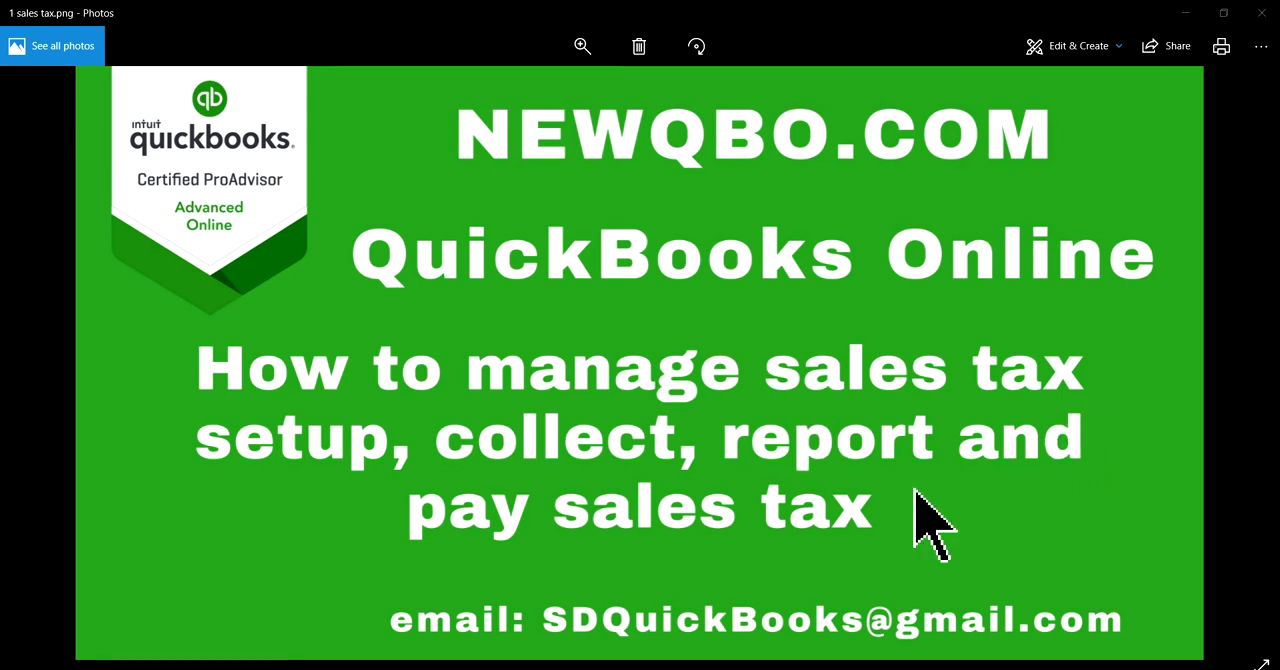
{"action": "mouse_move", "coordinate": [210, 480]}
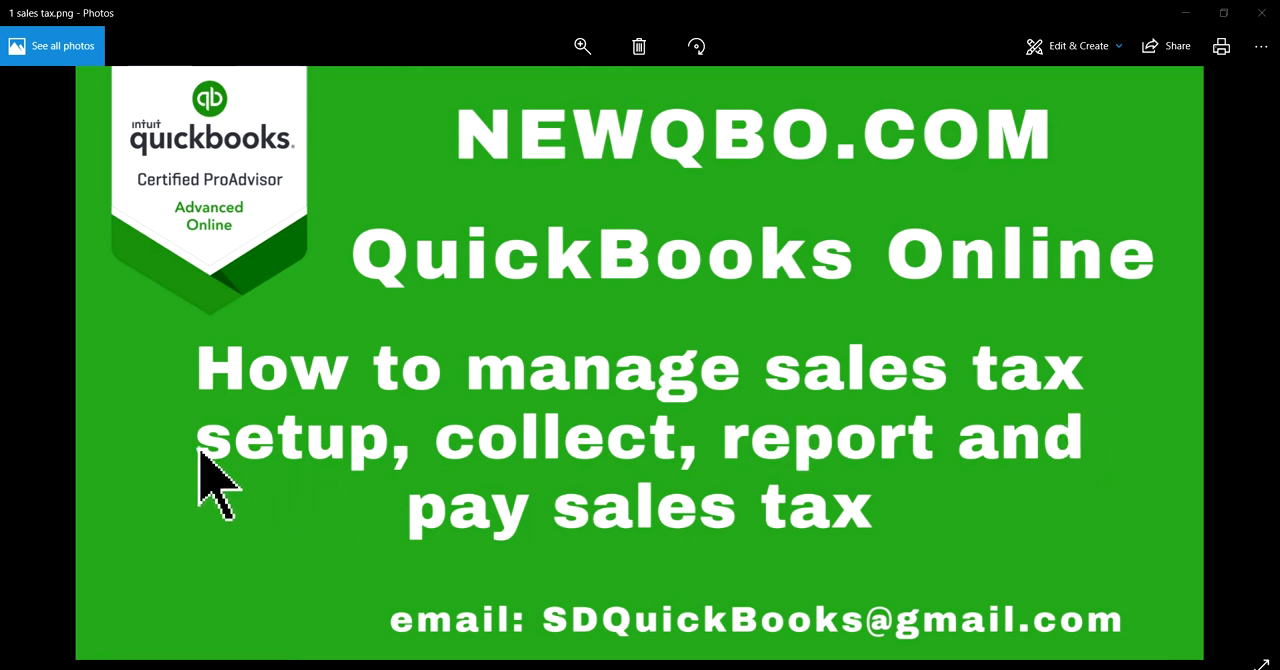
{"action": "mouse_move", "coordinate": [940, 490]}
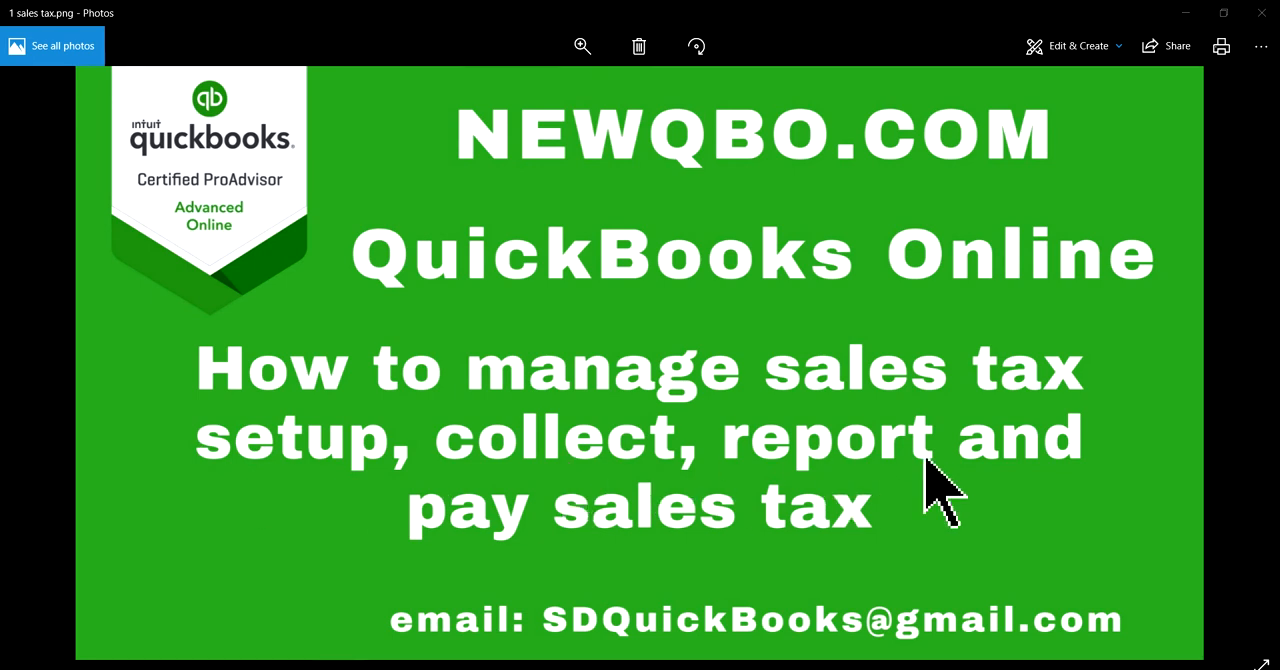
{"action": "mouse_move", "coordinate": [976, 544]}
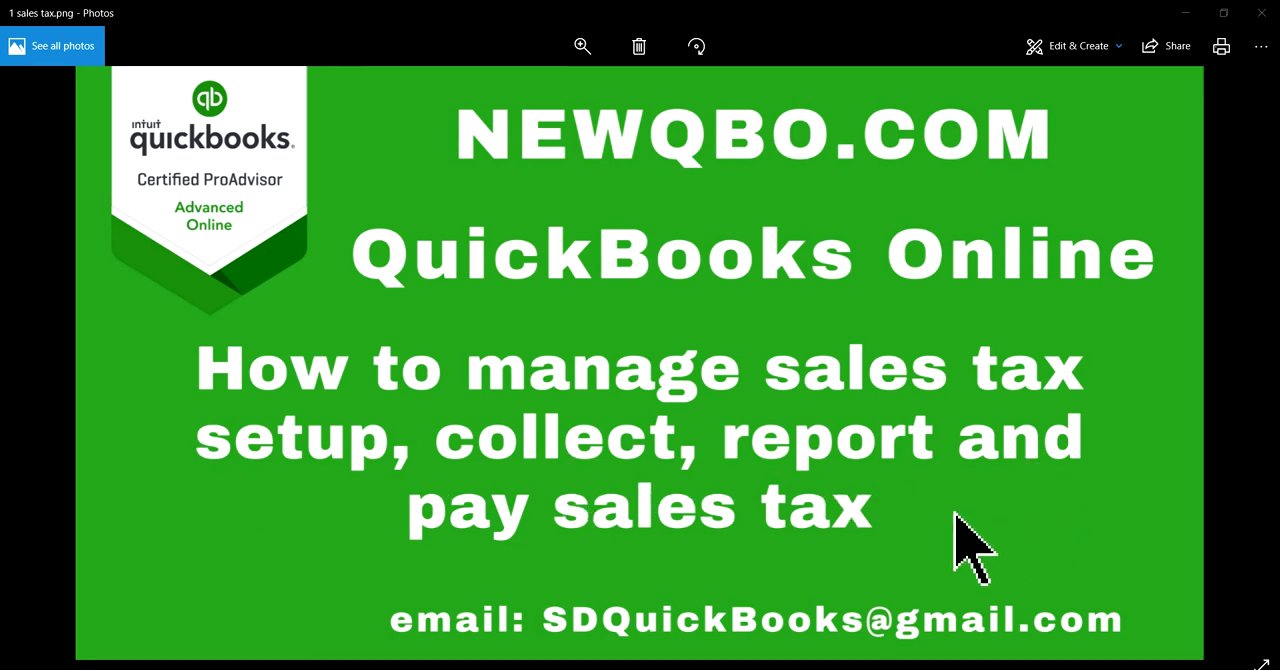
{"action": "mouse_move", "coordinate": [784, 656]}
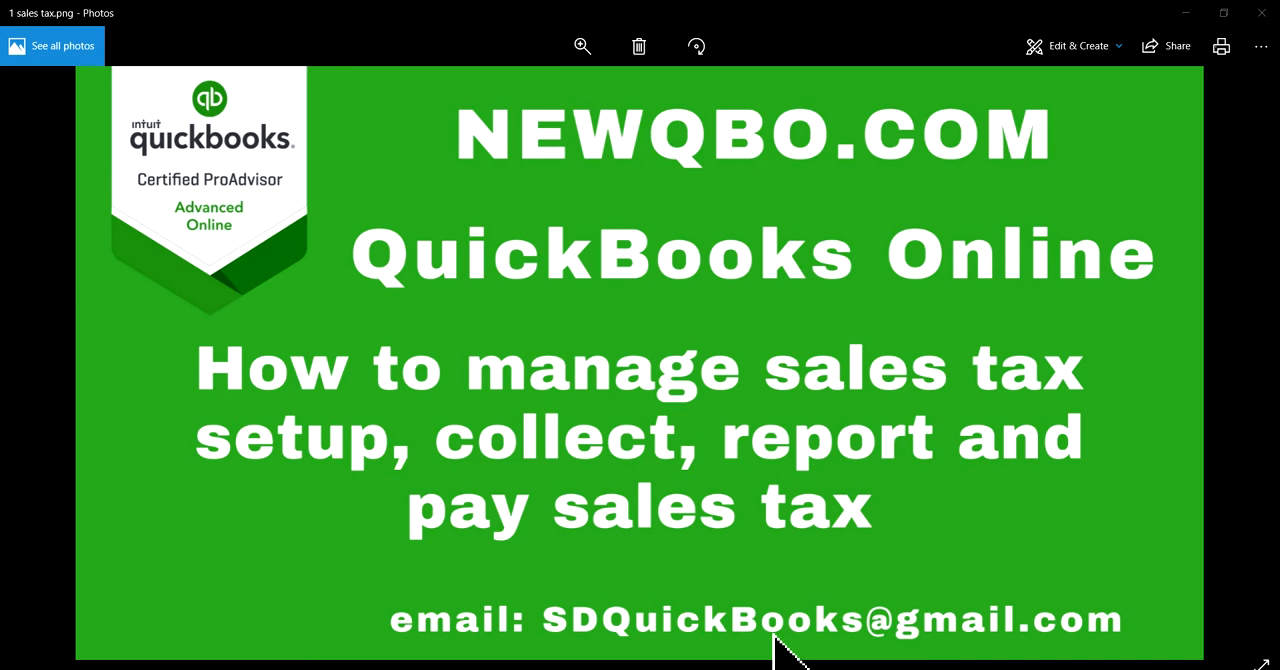
{"action": "mouse_move", "coordinate": [756, 650]}
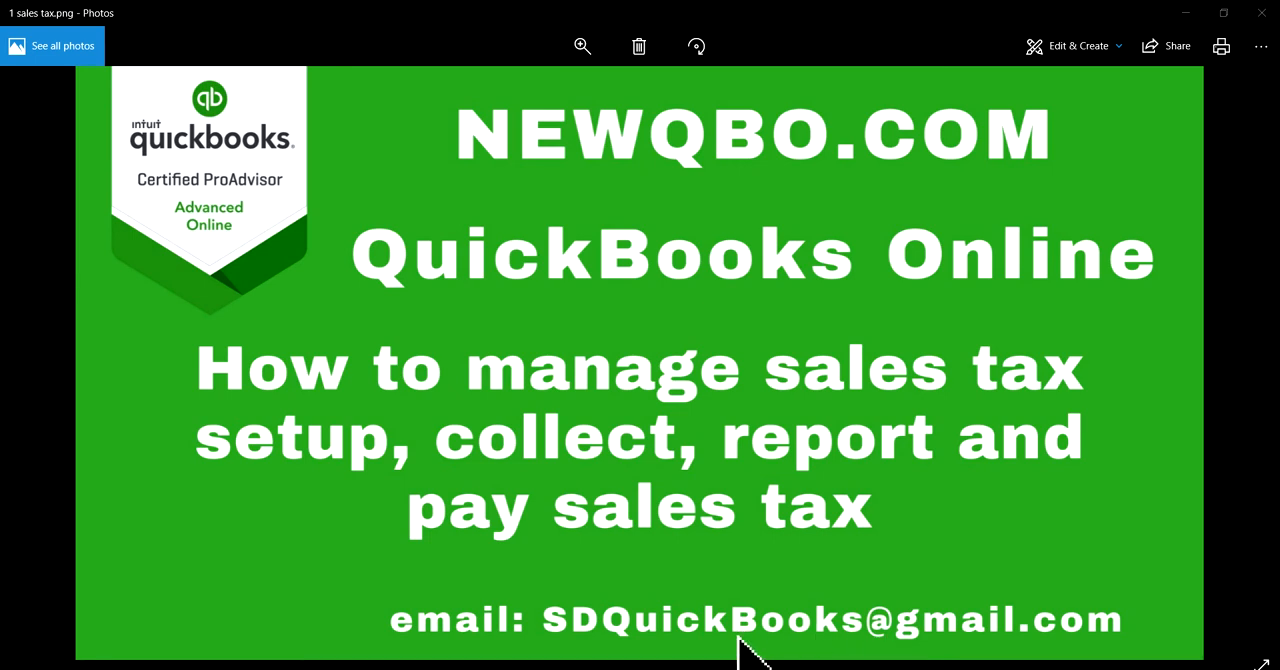
{"action": "mouse_move", "coordinate": [584, 650]}
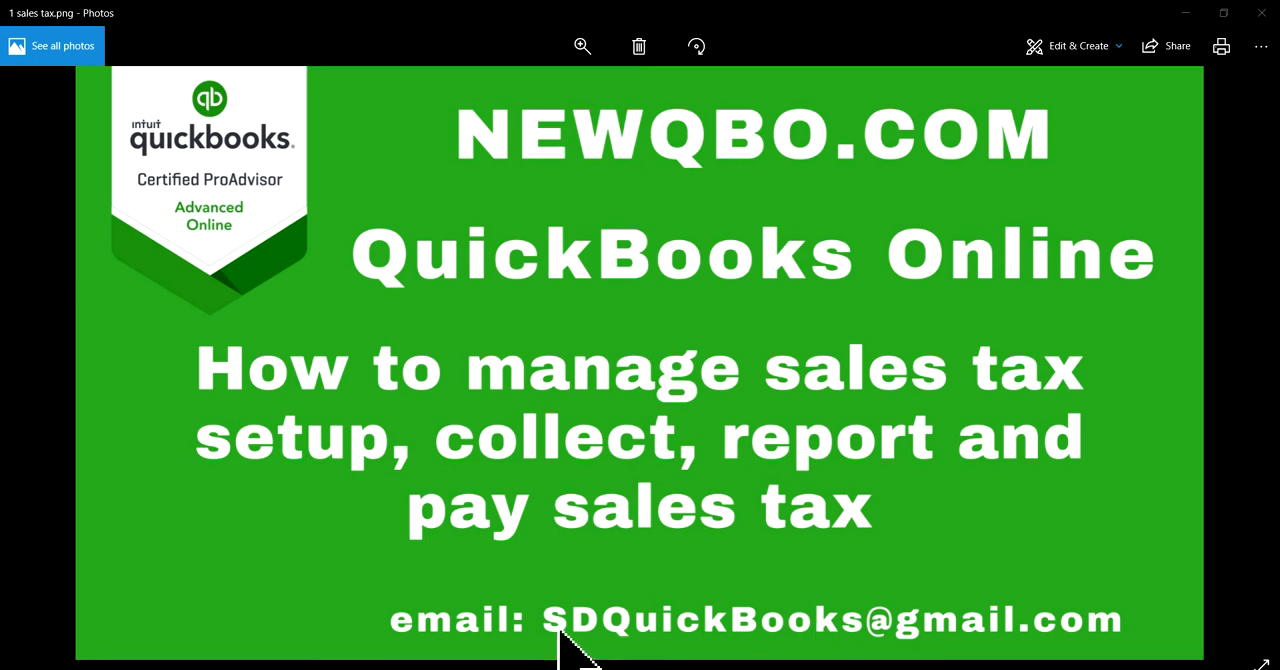
{"action": "mouse_move", "coordinate": [950, 656]}
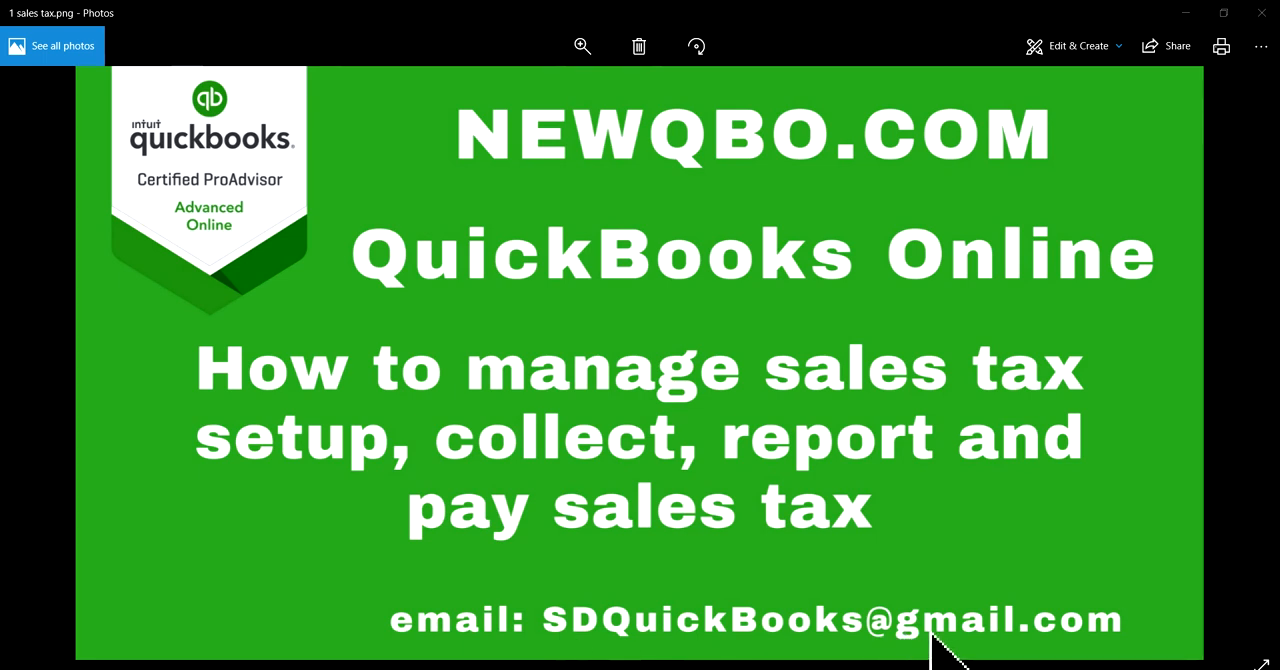
{"action": "mouse_move", "coordinate": [656, 216]}
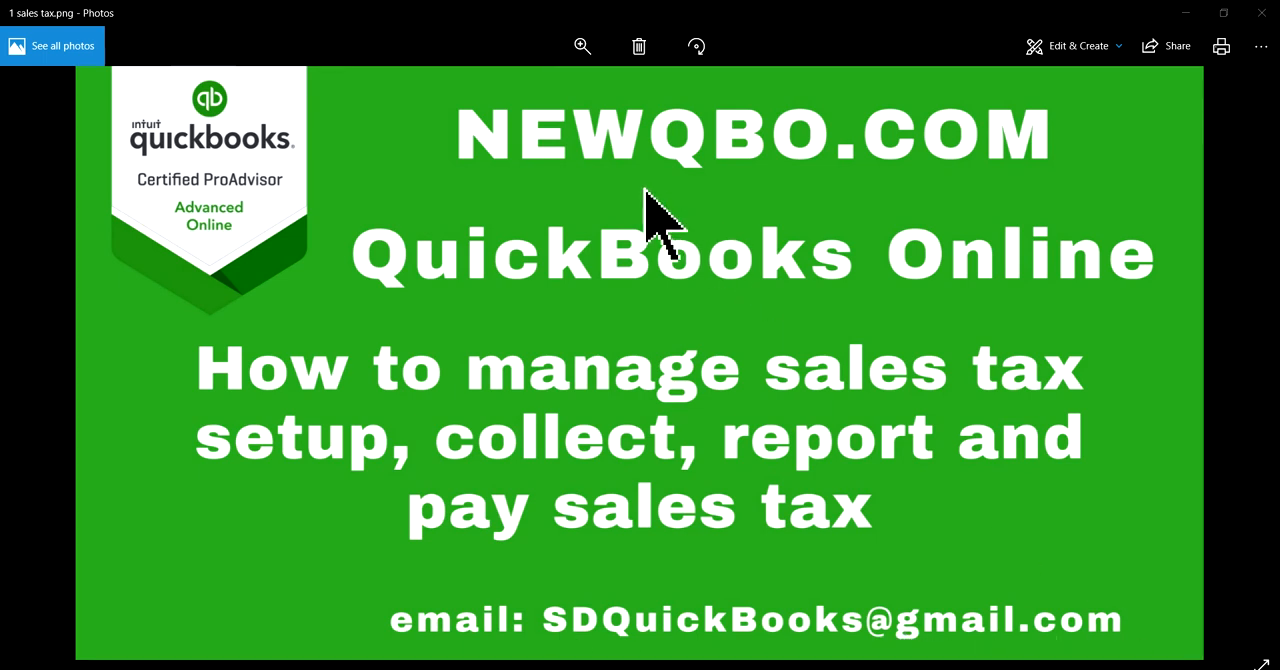
{"action": "mouse_move", "coordinate": [644, 180]}
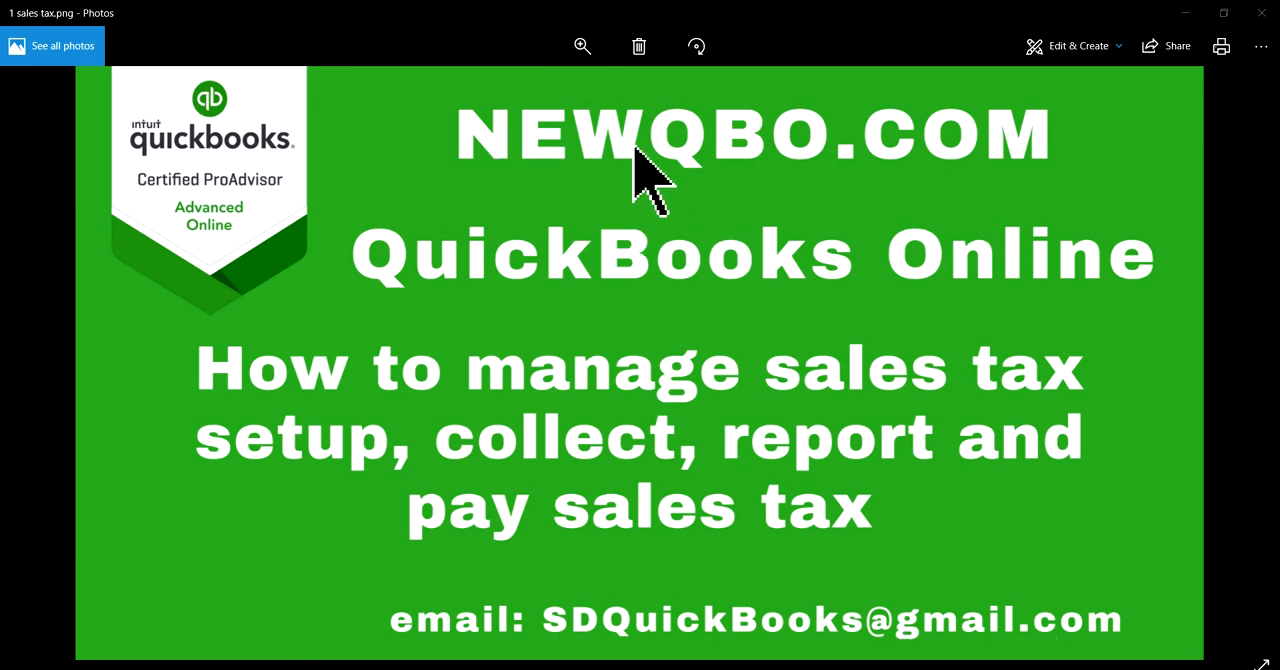
{"action": "mouse_move", "coordinate": [704, 650]}
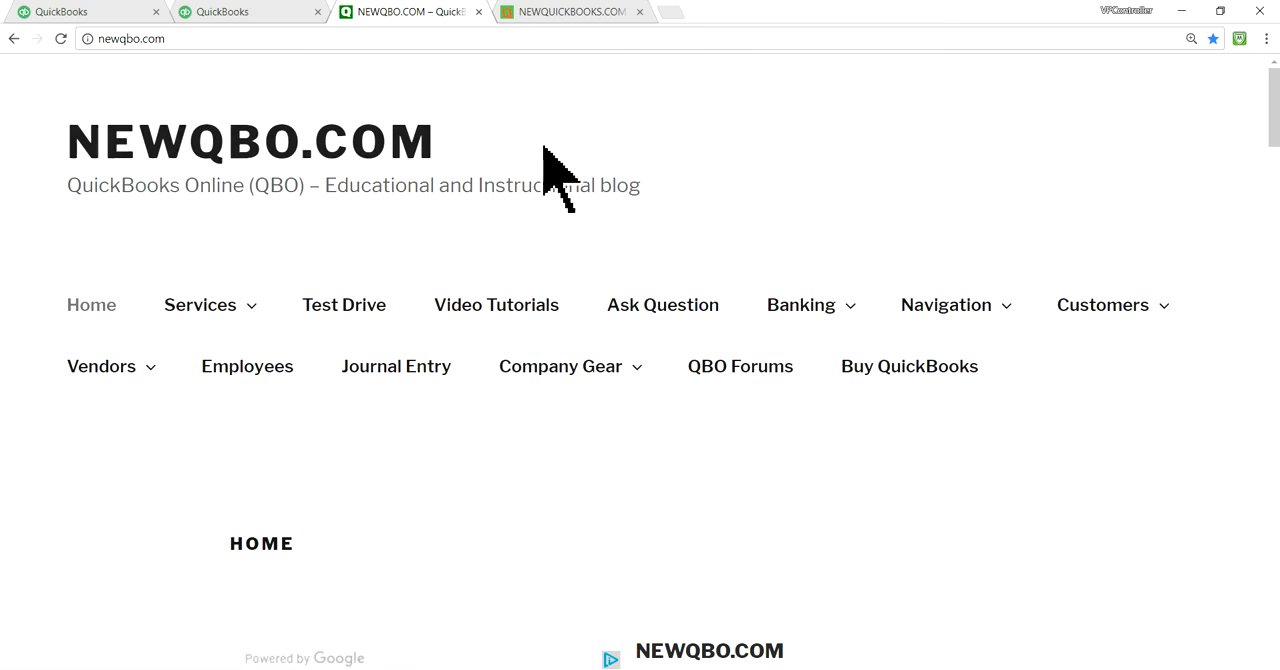
{"action": "mouse_move", "coordinate": [648, 304]}
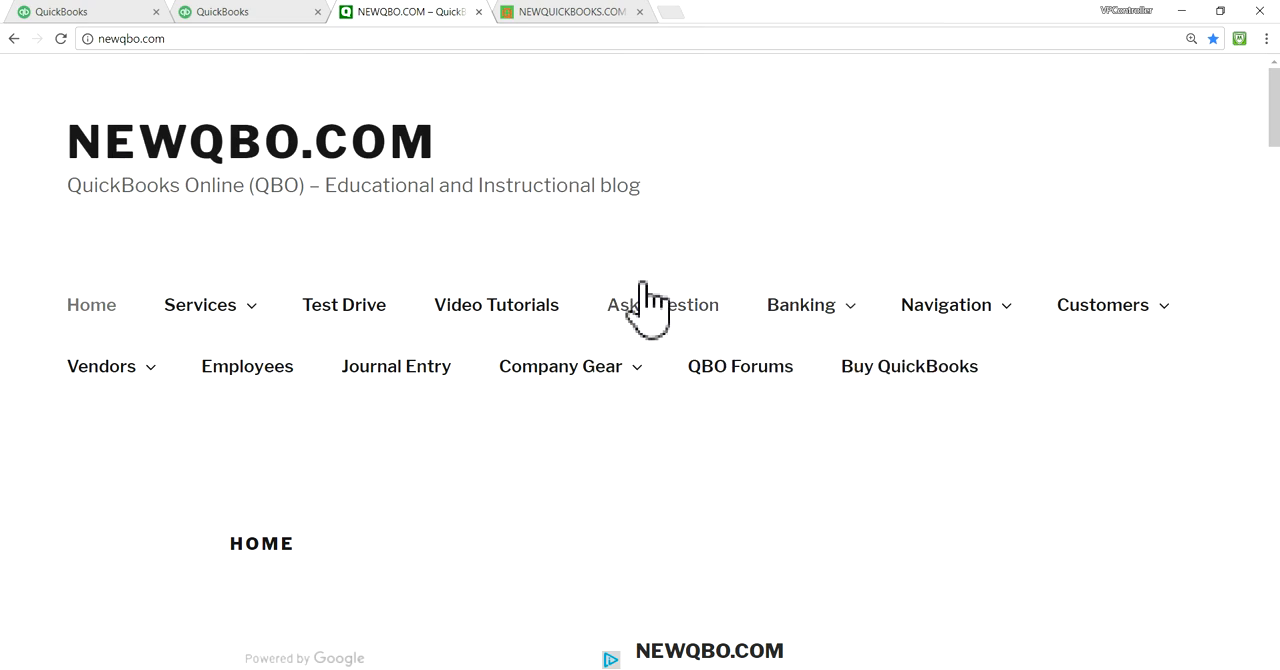
{"action": "mouse_move", "coordinate": [664, 304]}
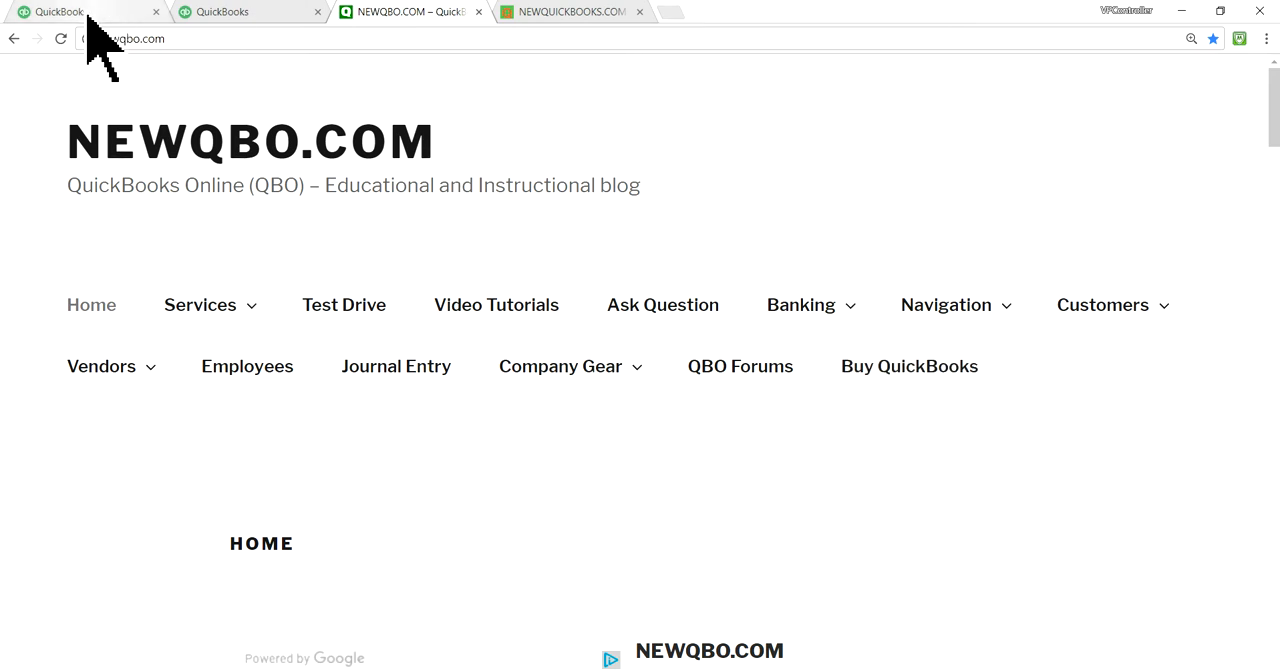
Step: Show the NewQBO.com PLUS Plan dashboard, then return to the NEWQBO.COM accountant dashboard
{"action": "left_click", "coordinate": [84, 12]}
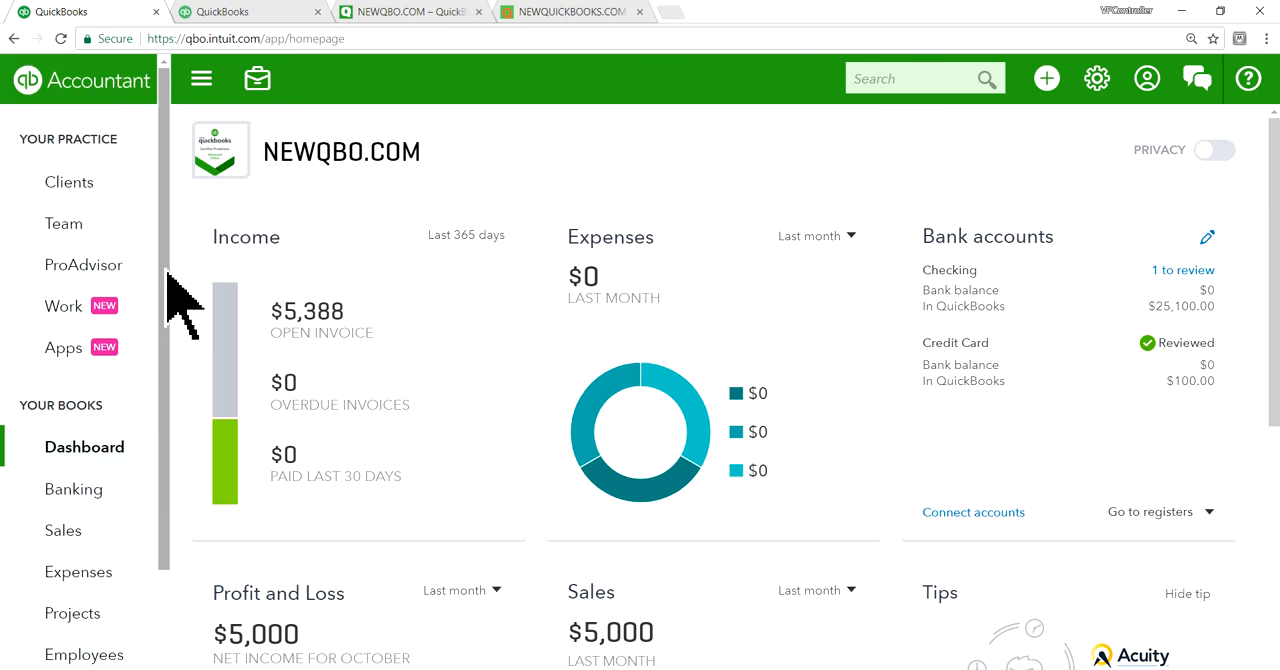
{"action": "mouse_move", "coordinate": [120, 160]}
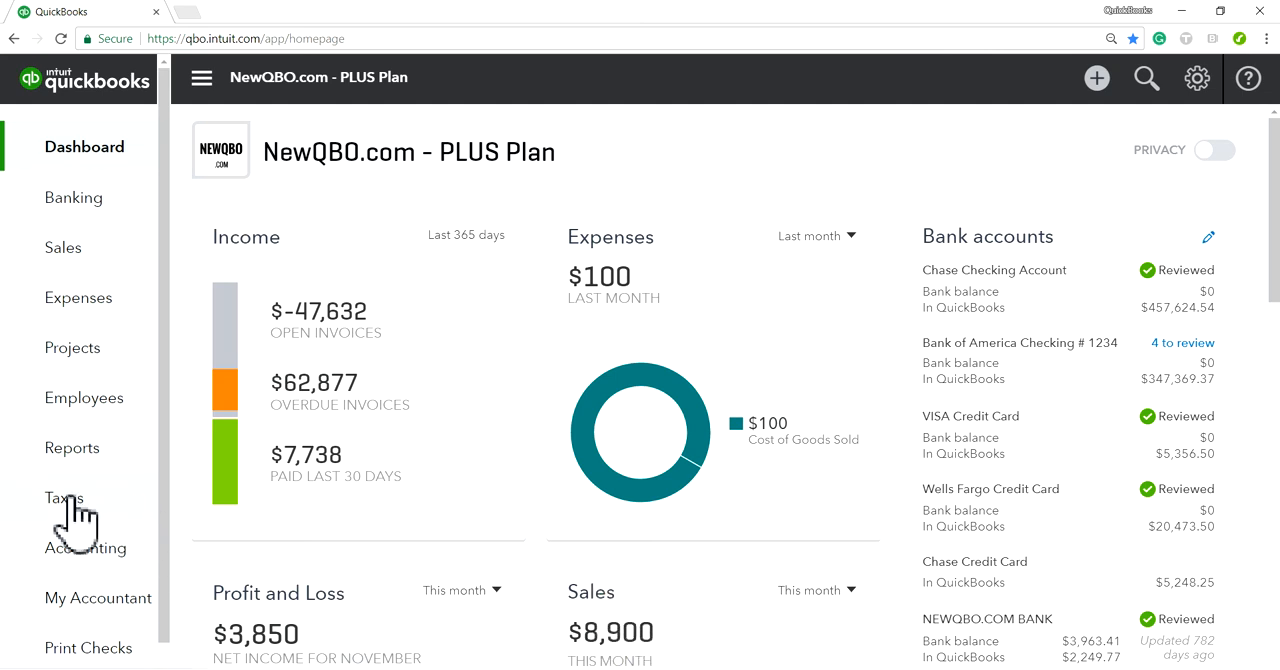
{"action": "left_click", "coordinate": [64, 498]}
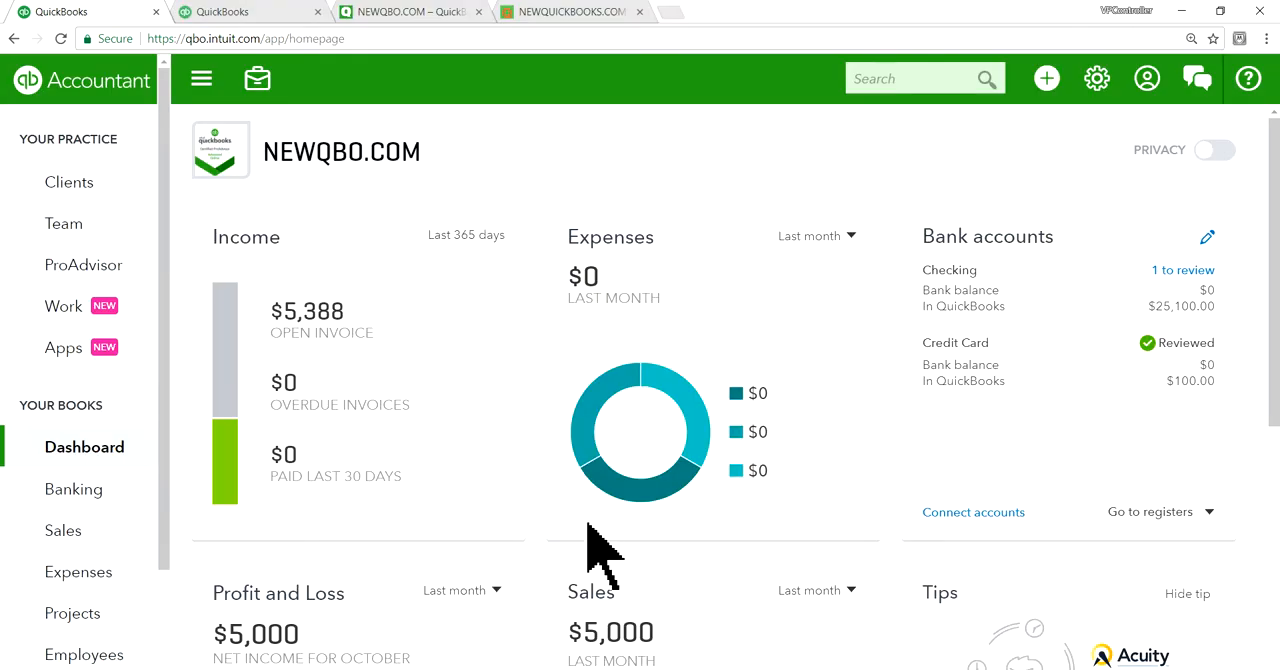
{"action": "mouse_move", "coordinate": [272, 484]}
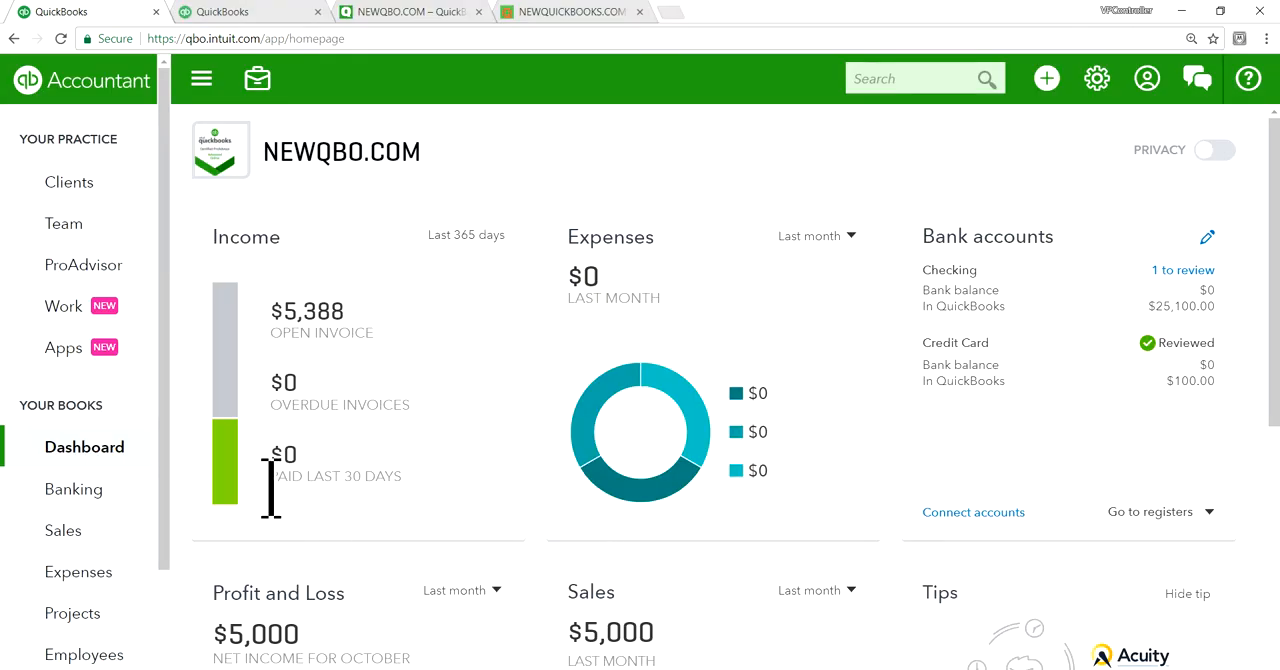
{"action": "scroll", "scroll_direction": "down", "scroll_amount": 3}
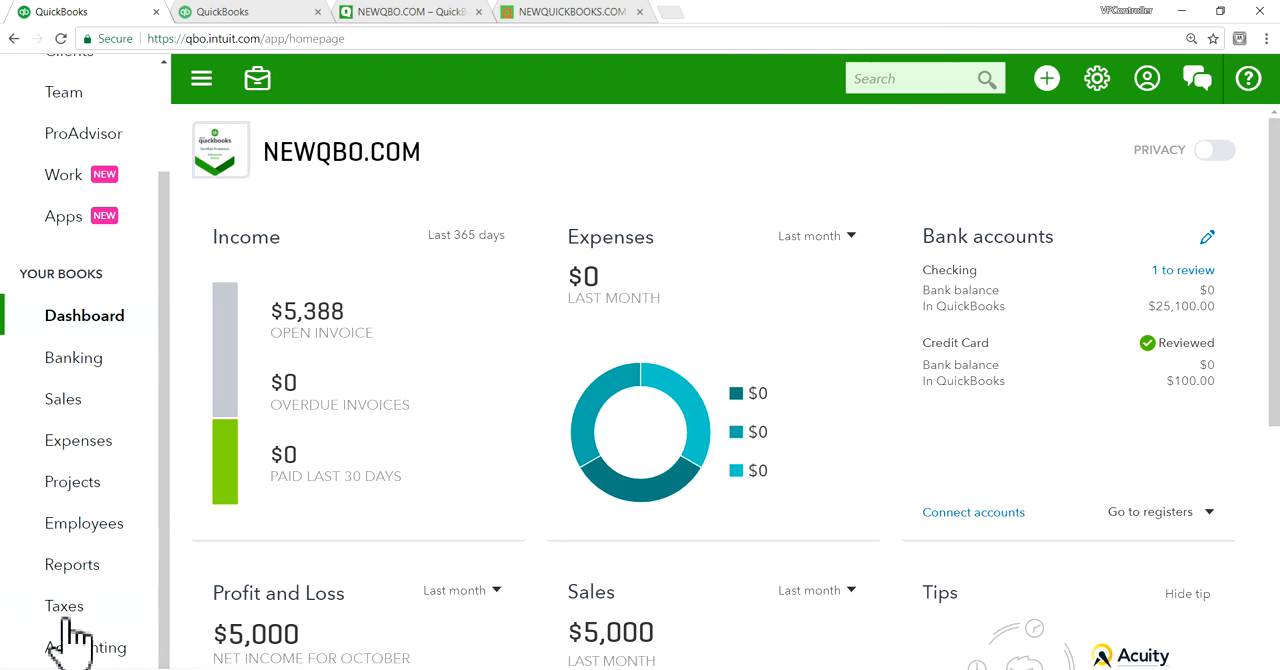
Step: Go to Taxes to see $387.50 sales tax due for California for October 2017
{"action": "left_click", "coordinate": [64, 604]}
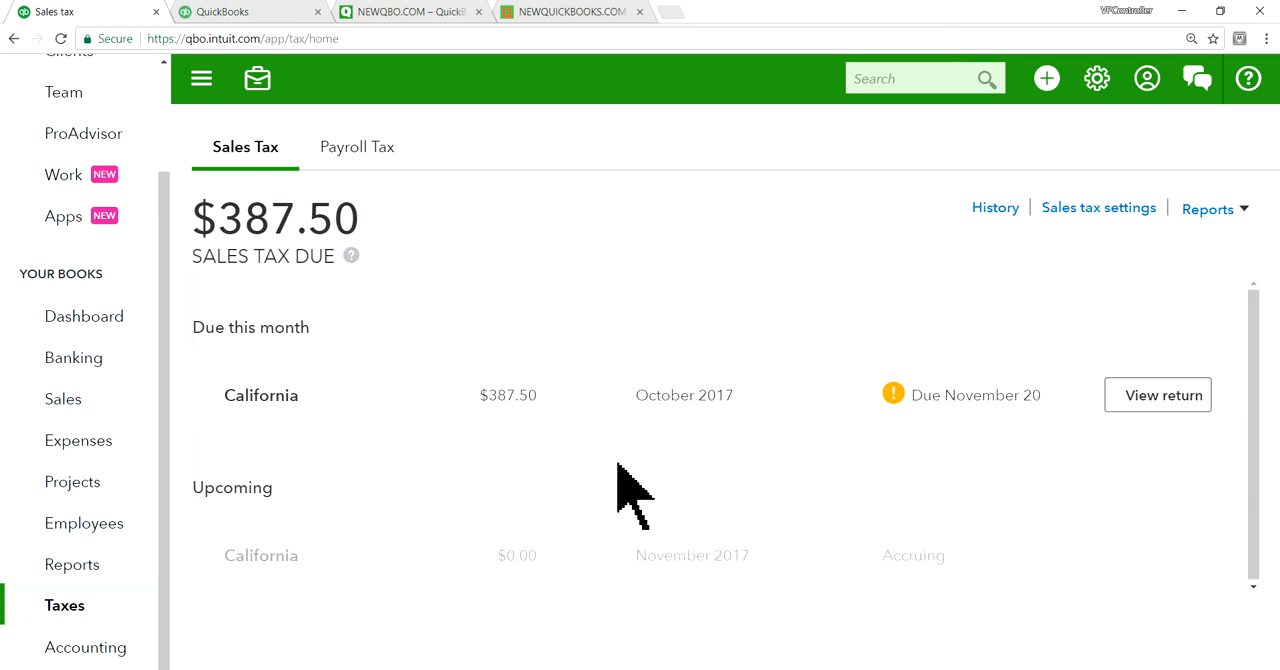
{"action": "mouse_move", "coordinate": [584, 530]}
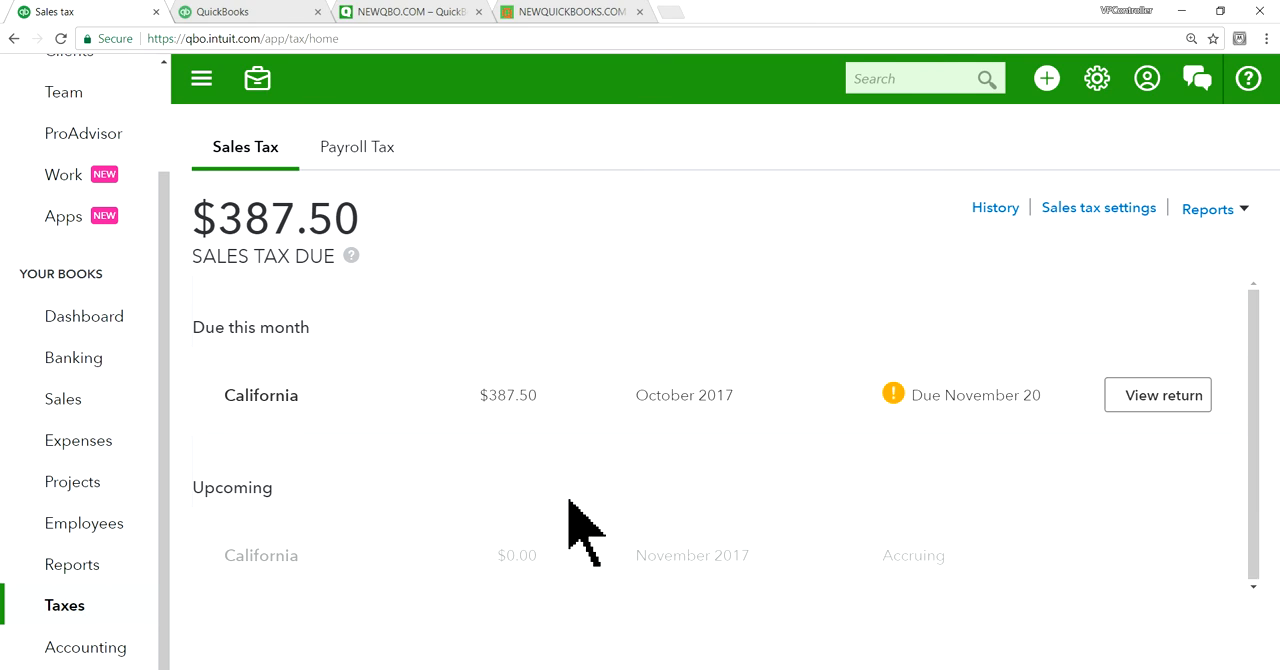
{"action": "mouse_move", "coordinate": [664, 496]}
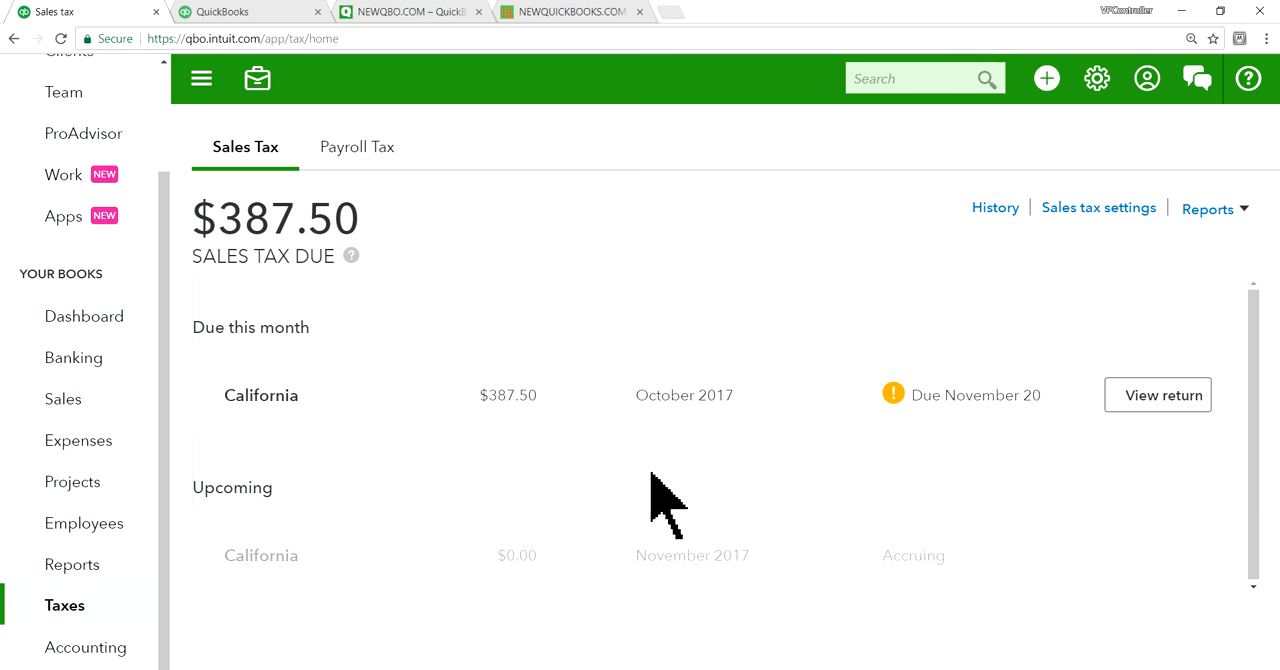
{"action": "mouse_move", "coordinate": [690, 520]}
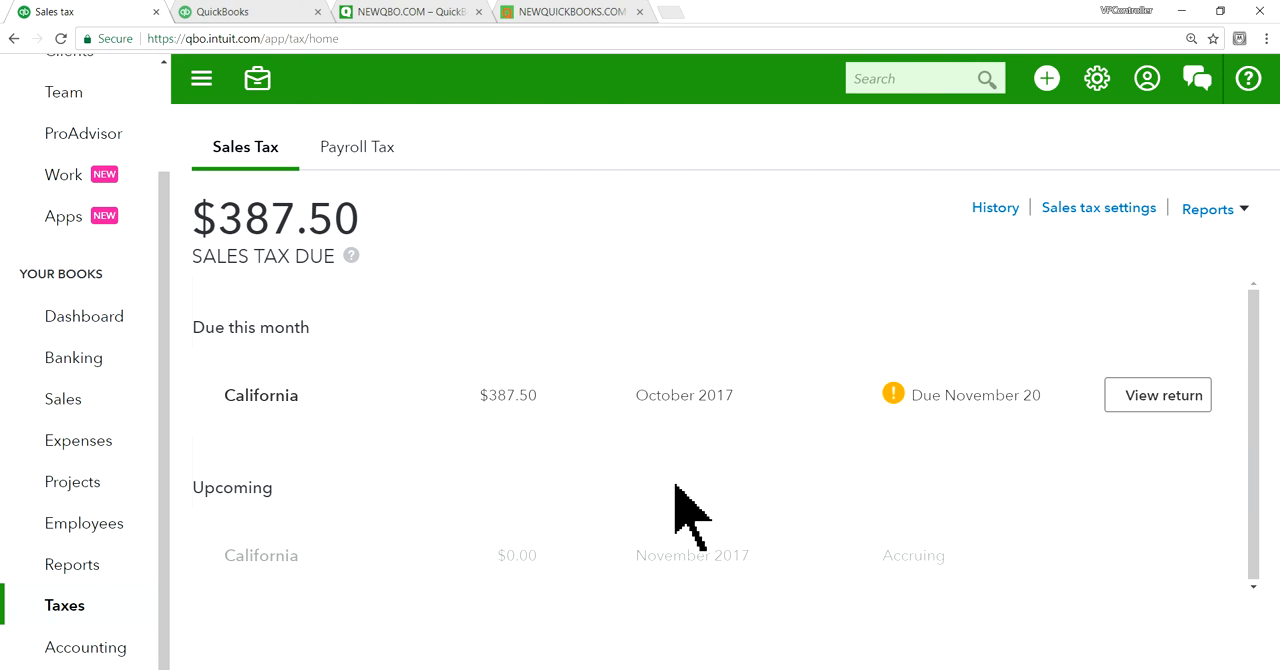
{"action": "mouse_move", "coordinate": [1000, 524]}
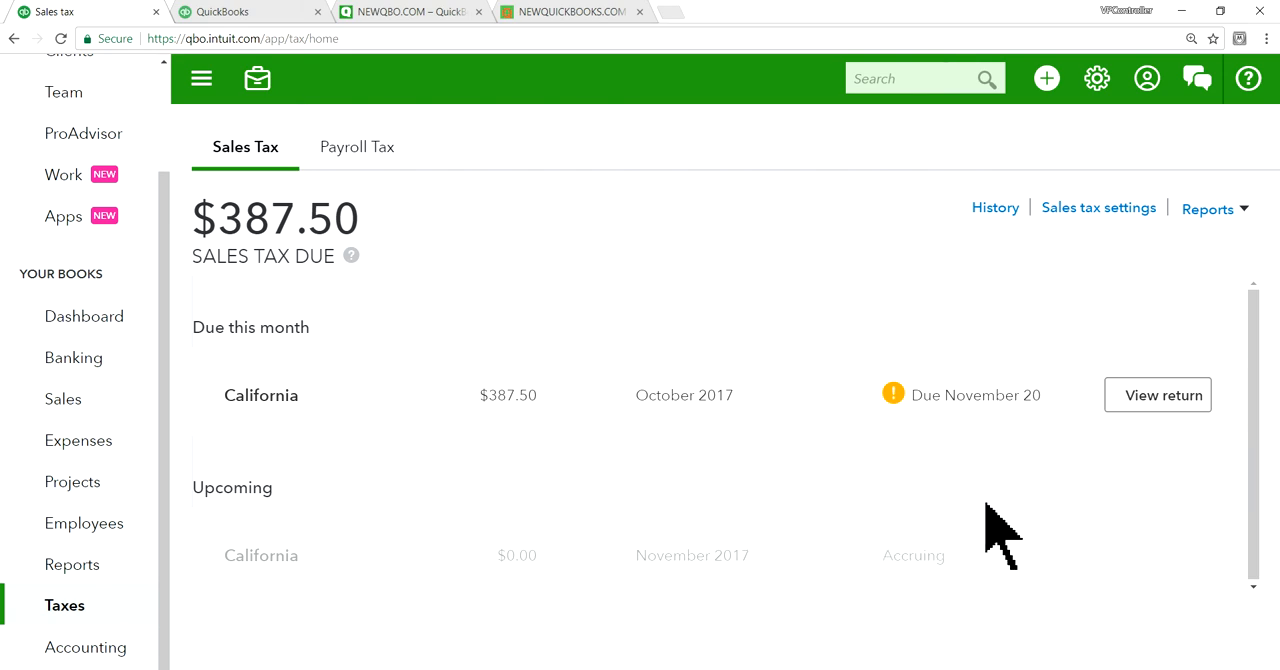
{"action": "mouse_move", "coordinate": [1136, 360]}
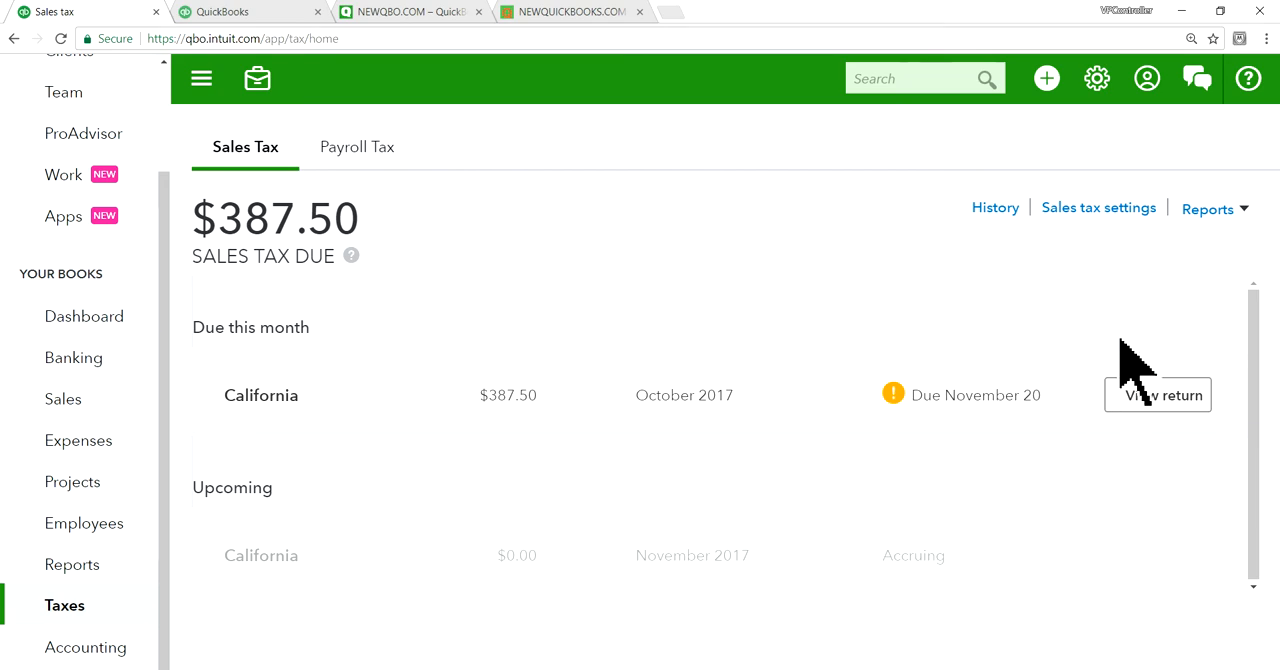
{"action": "mouse_move", "coordinate": [1098, 208]}
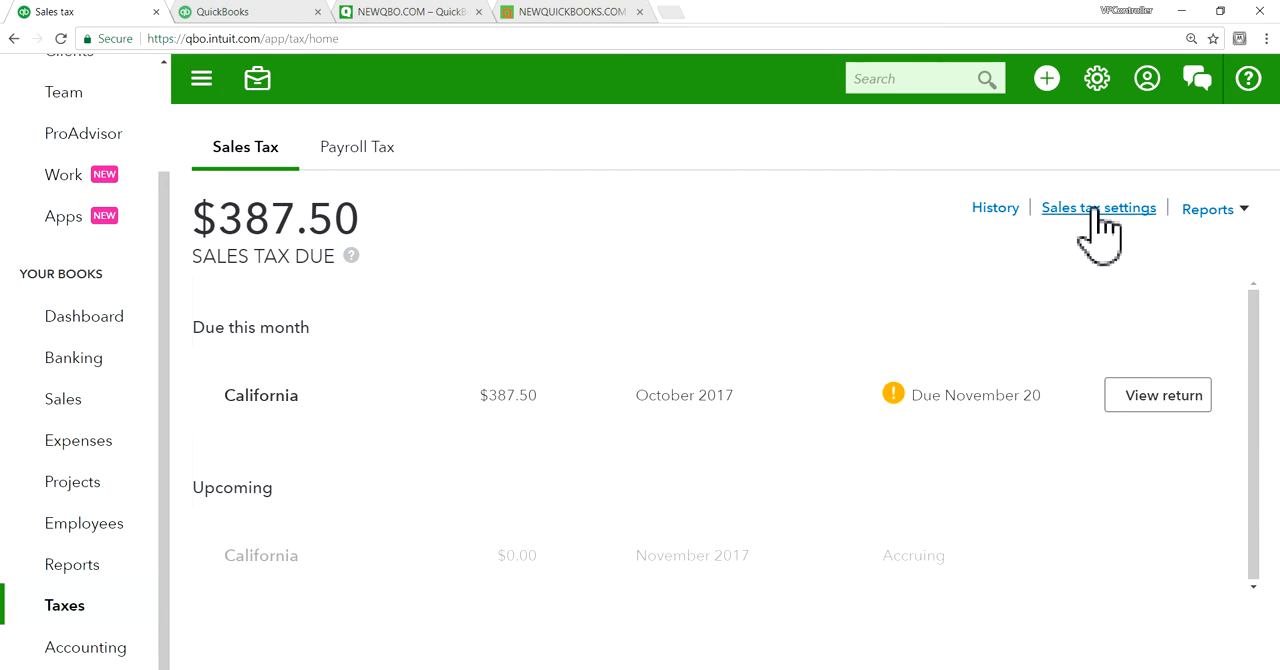
Step: Start a new sales tax agency for Colorado with Monthly filing frequency
{"action": "left_click", "coordinate": [1098, 208]}
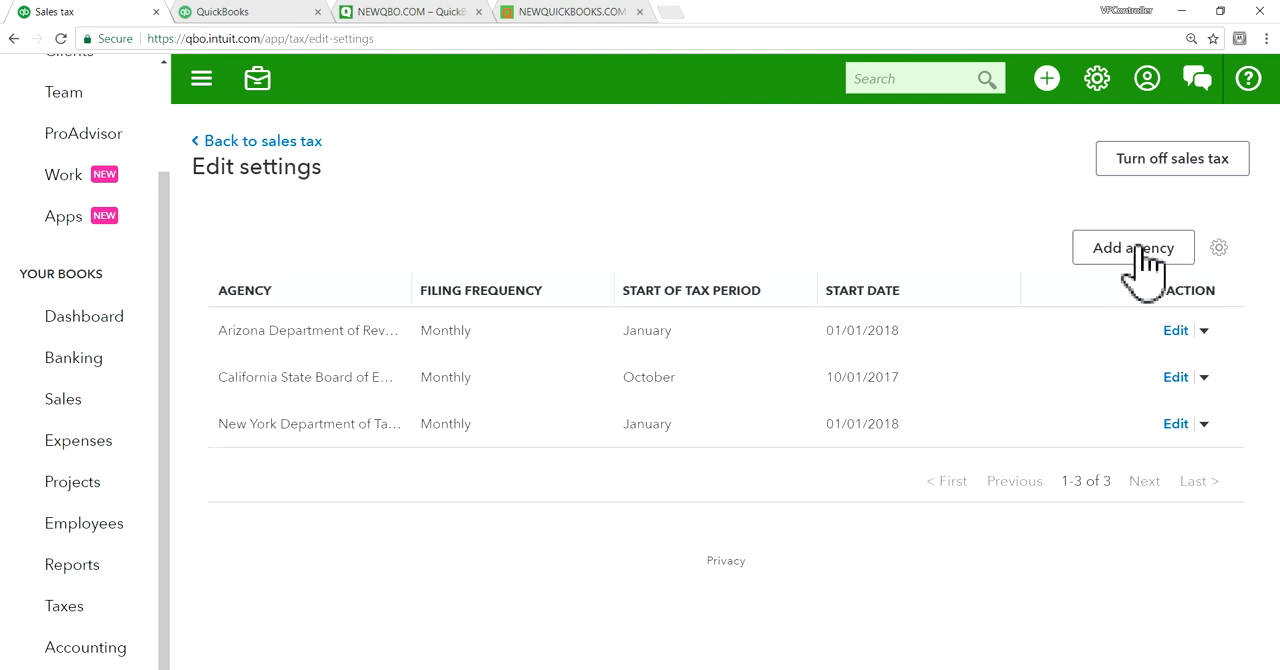
{"action": "left_click", "coordinate": [1132, 246]}
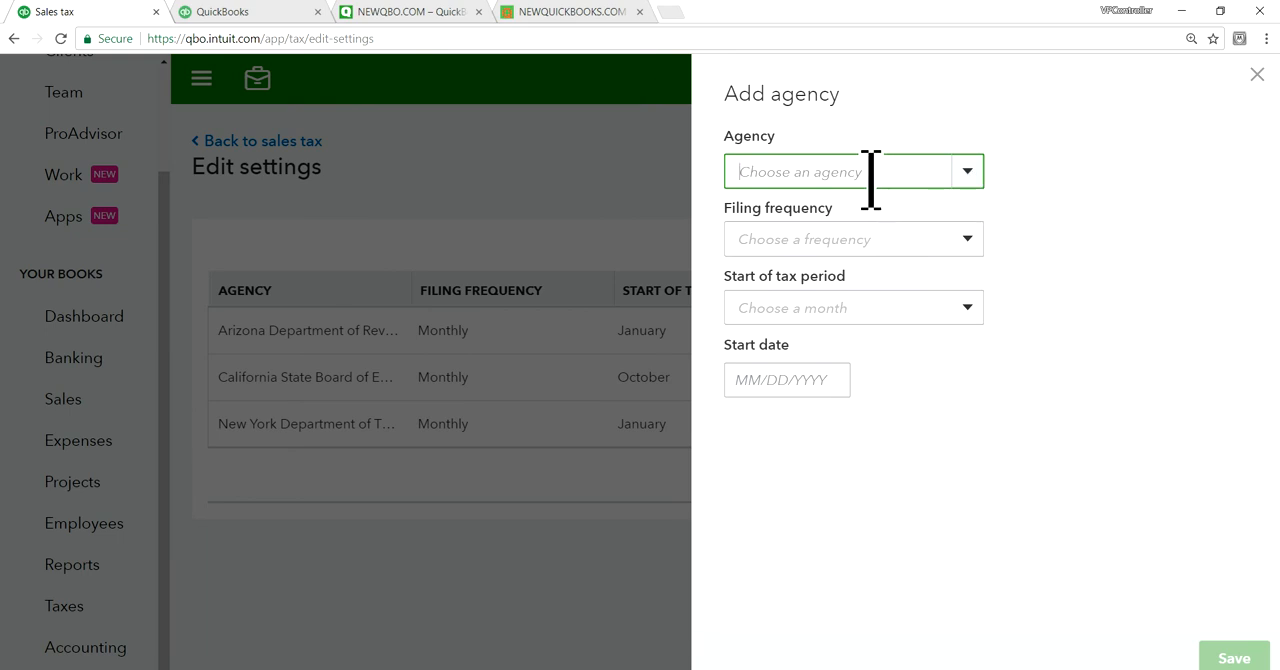
{"action": "type", "text": "Colo"}
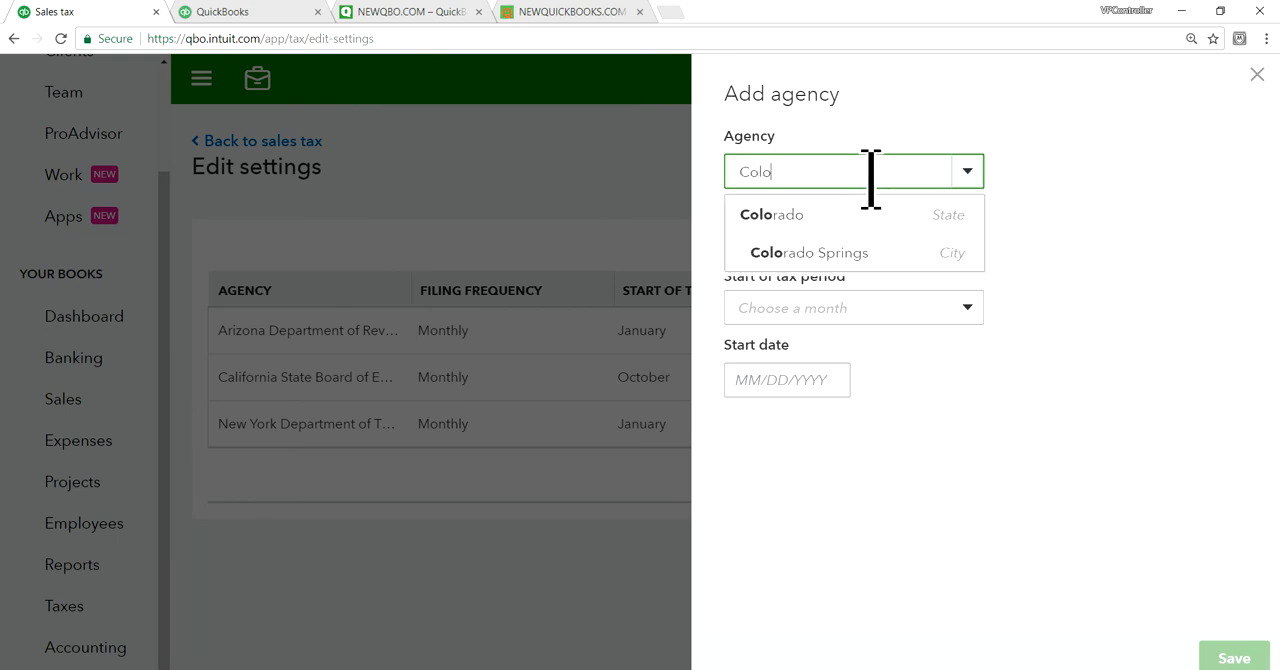
{"action": "left_click", "coordinate": [770, 214]}
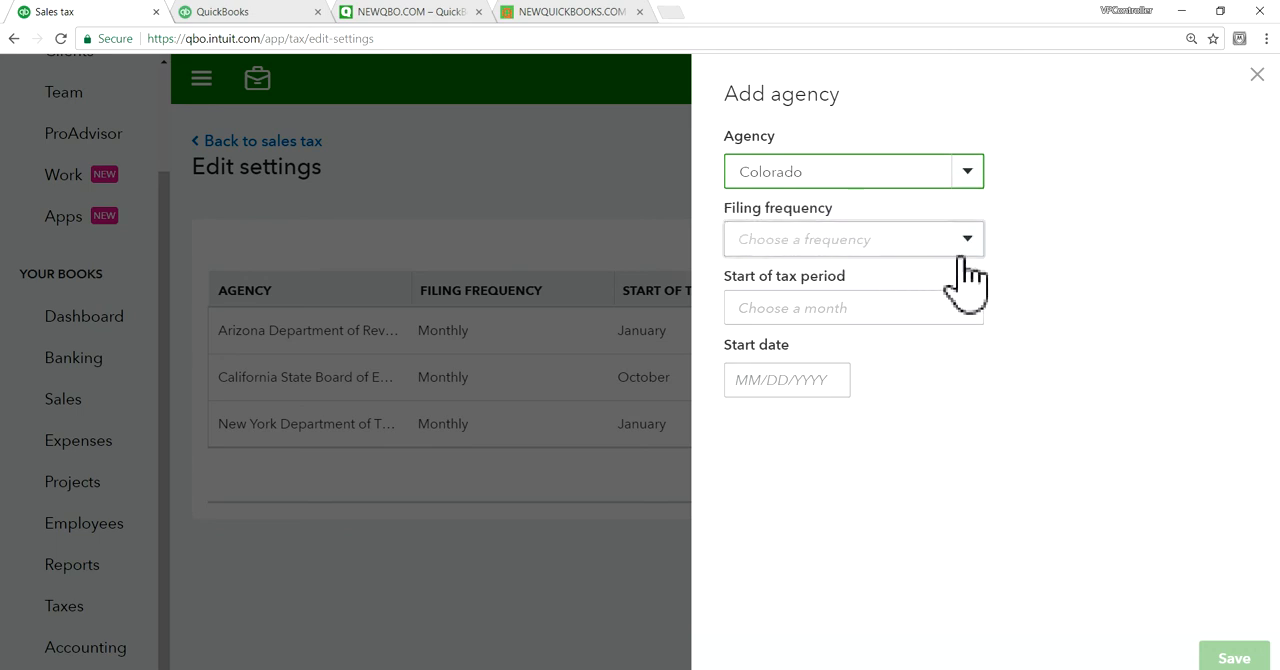
{"action": "left_click", "coordinate": [852, 238]}
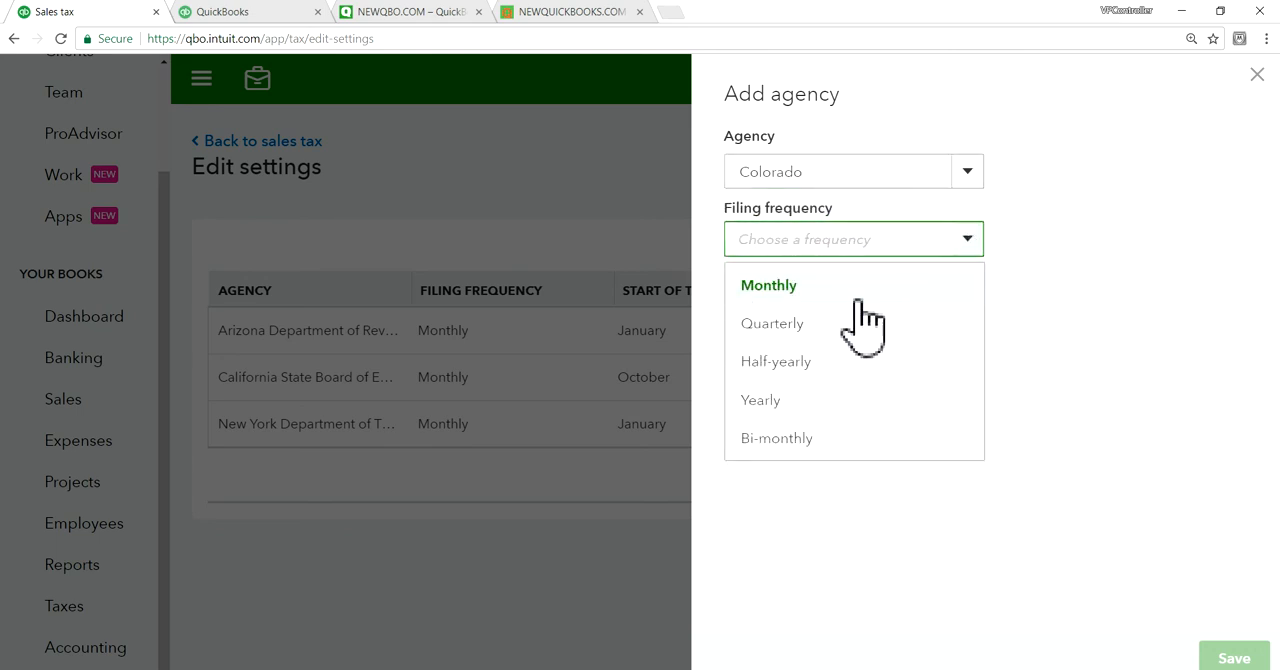
{"action": "left_click", "coordinate": [768, 284]}
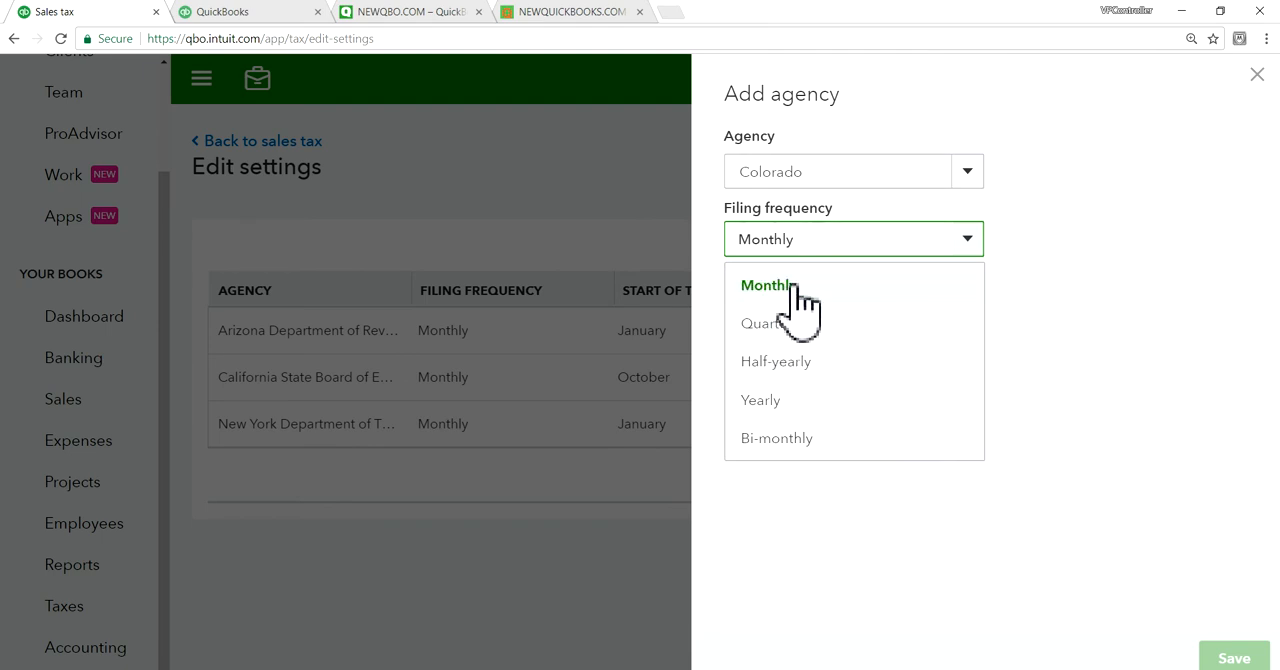
{"action": "mouse_move", "coordinate": [790, 330]}
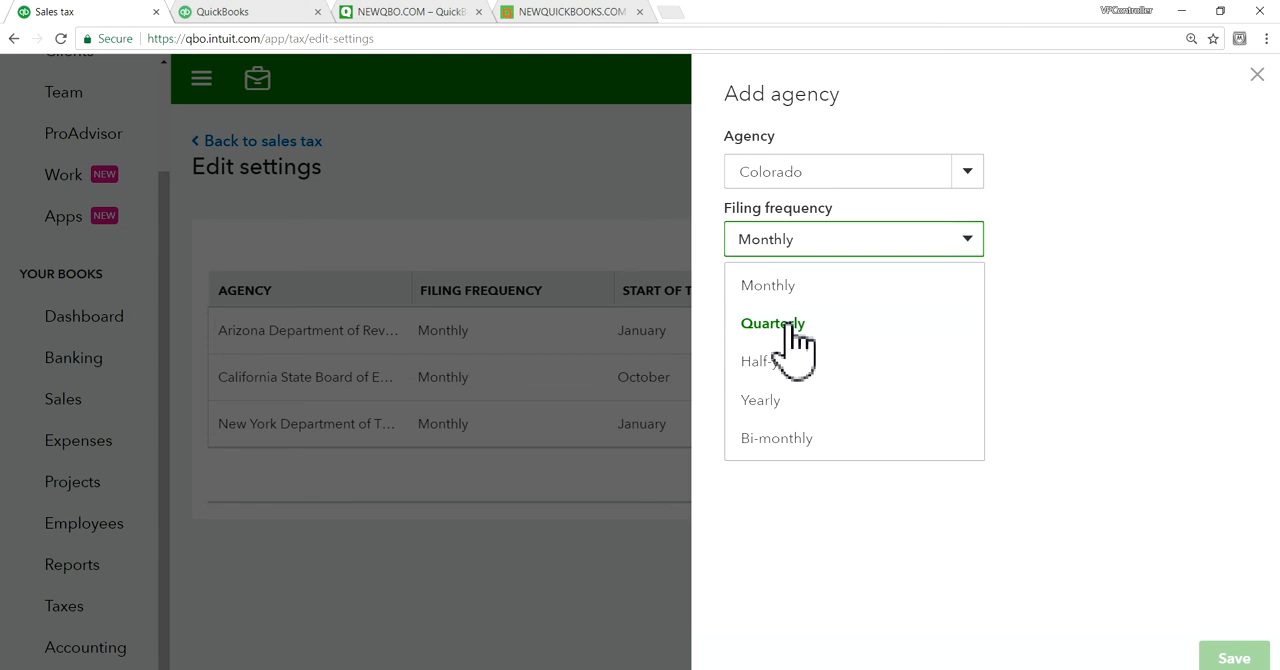
{"action": "mouse_move", "coordinate": [768, 284]}
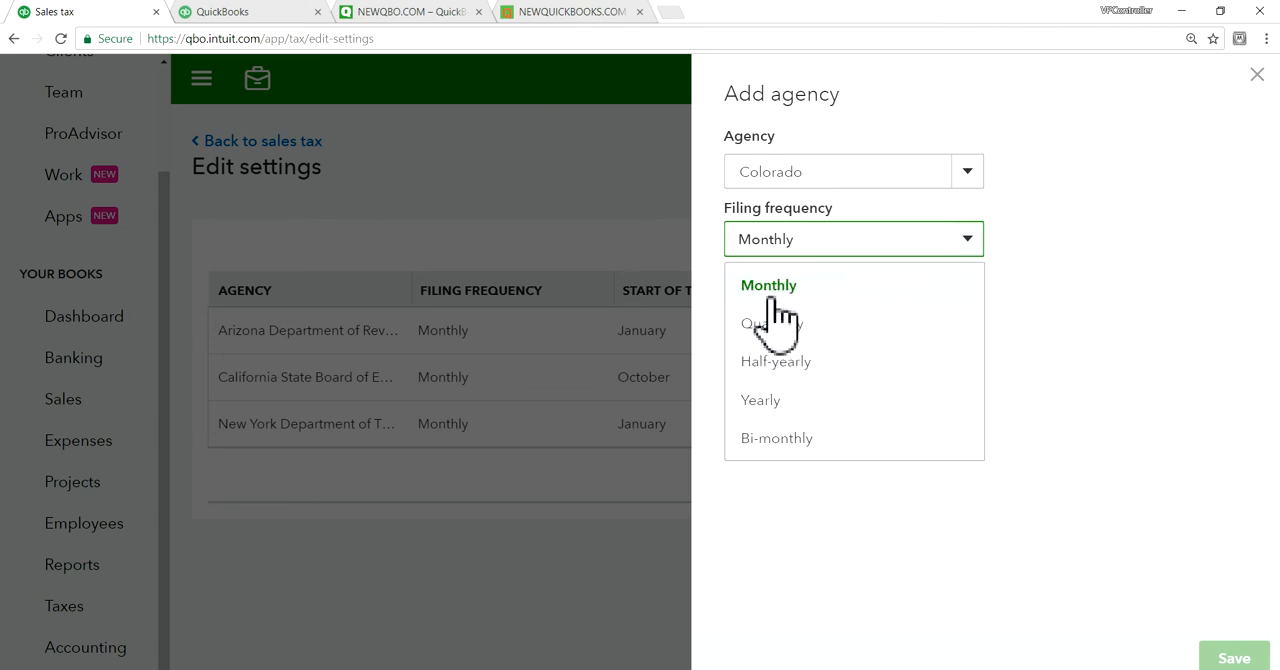
{"action": "left_click", "coordinate": [768, 284]}
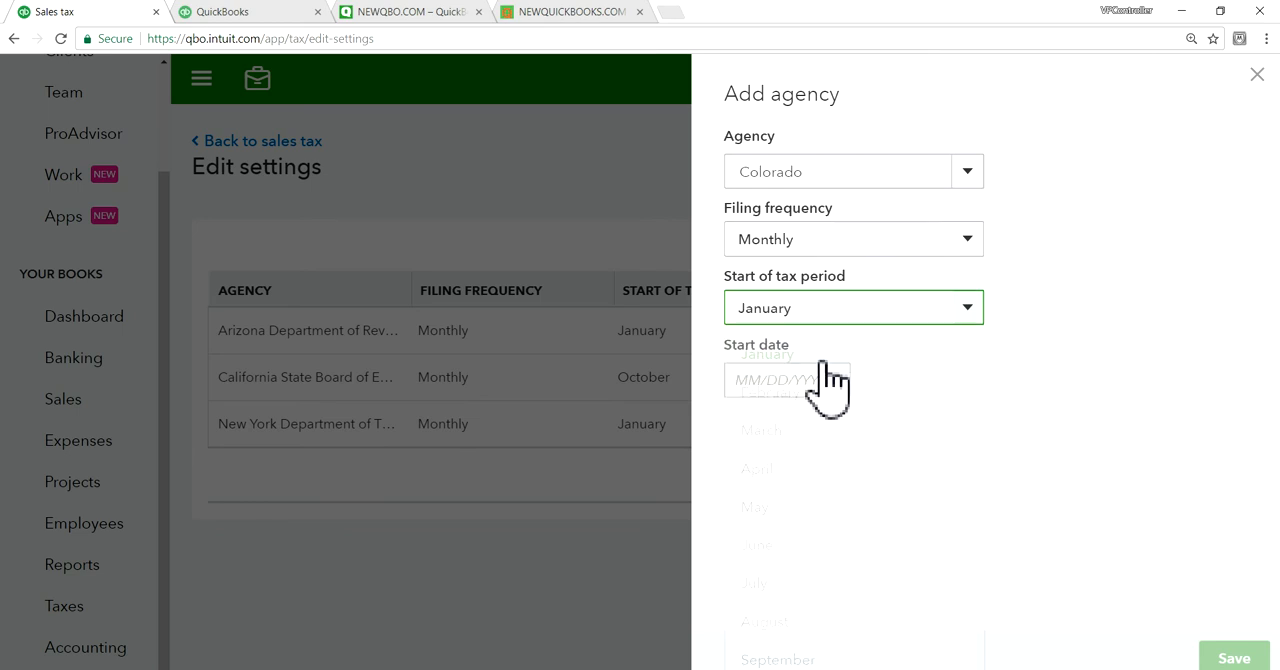
Step: Set the Colorado agency's start date to 01/01/2018 and save it
{"action": "left_click", "coordinate": [788, 380]}
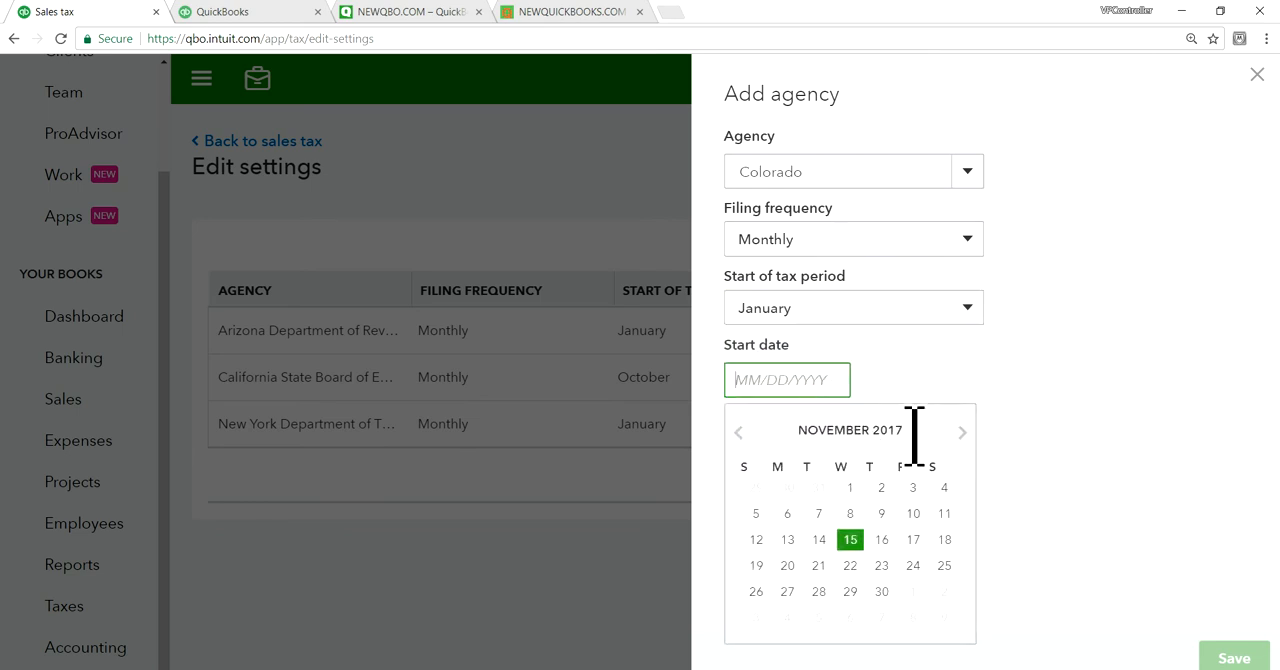
{"action": "left_click", "coordinate": [960, 432]}
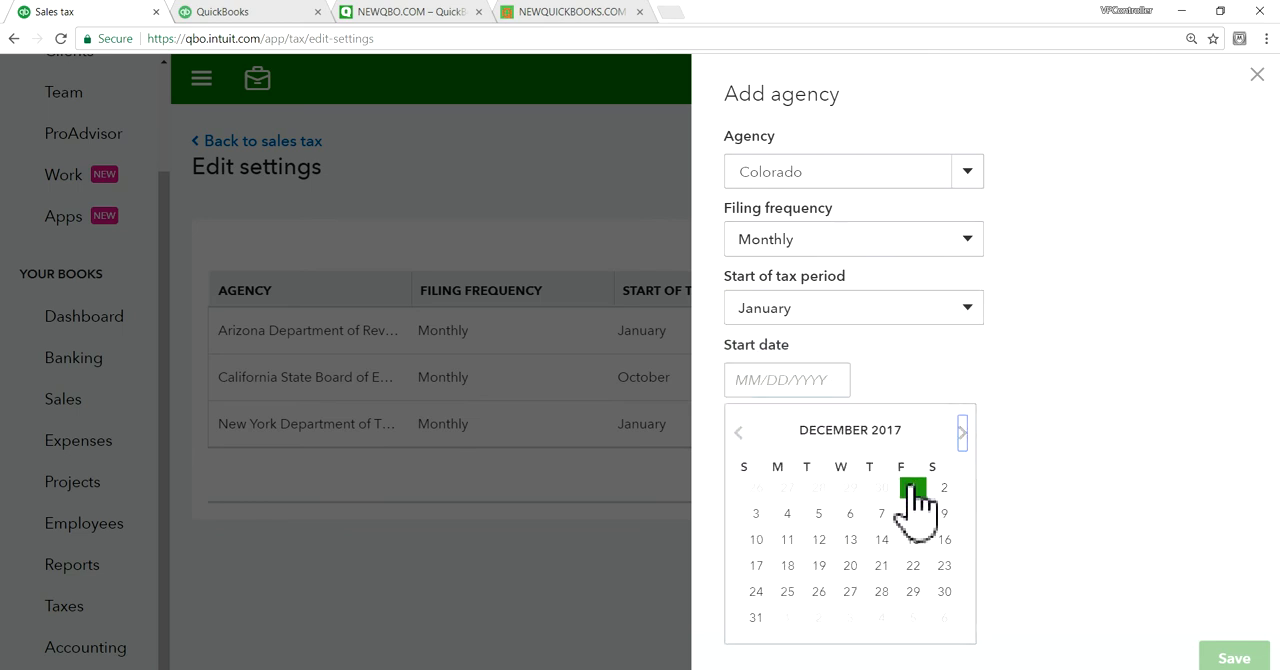
{"action": "left_click", "coordinate": [960, 430]}
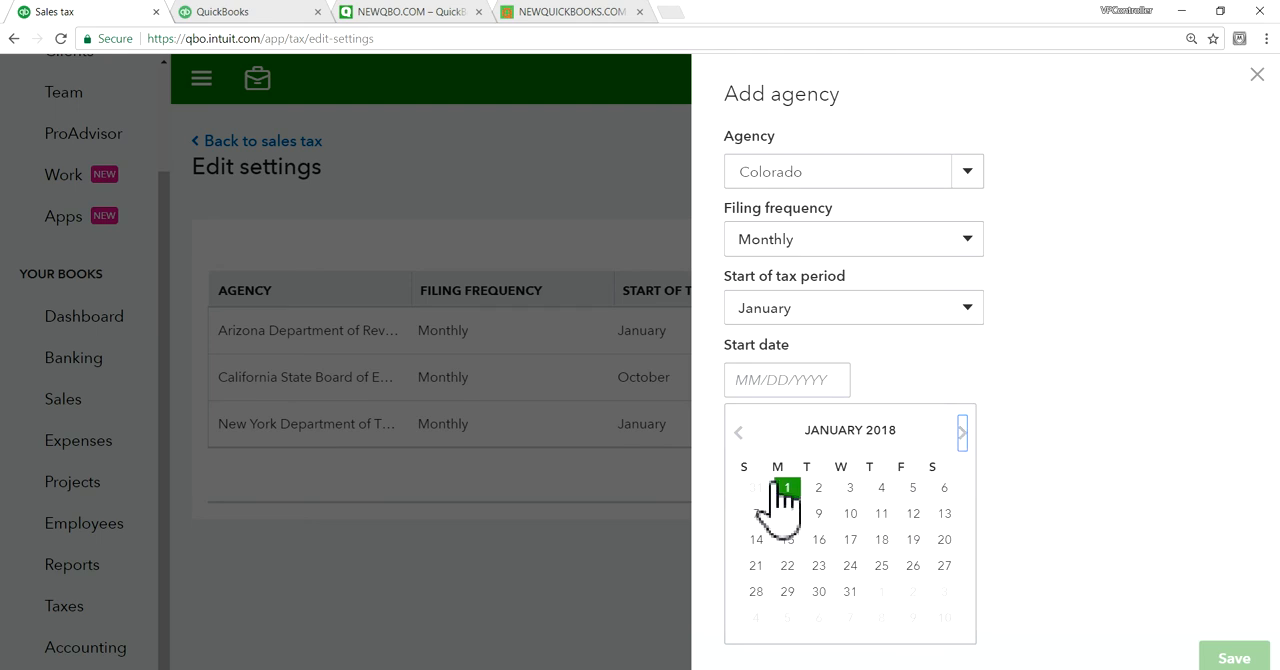
{"action": "left_click", "coordinate": [788, 488]}
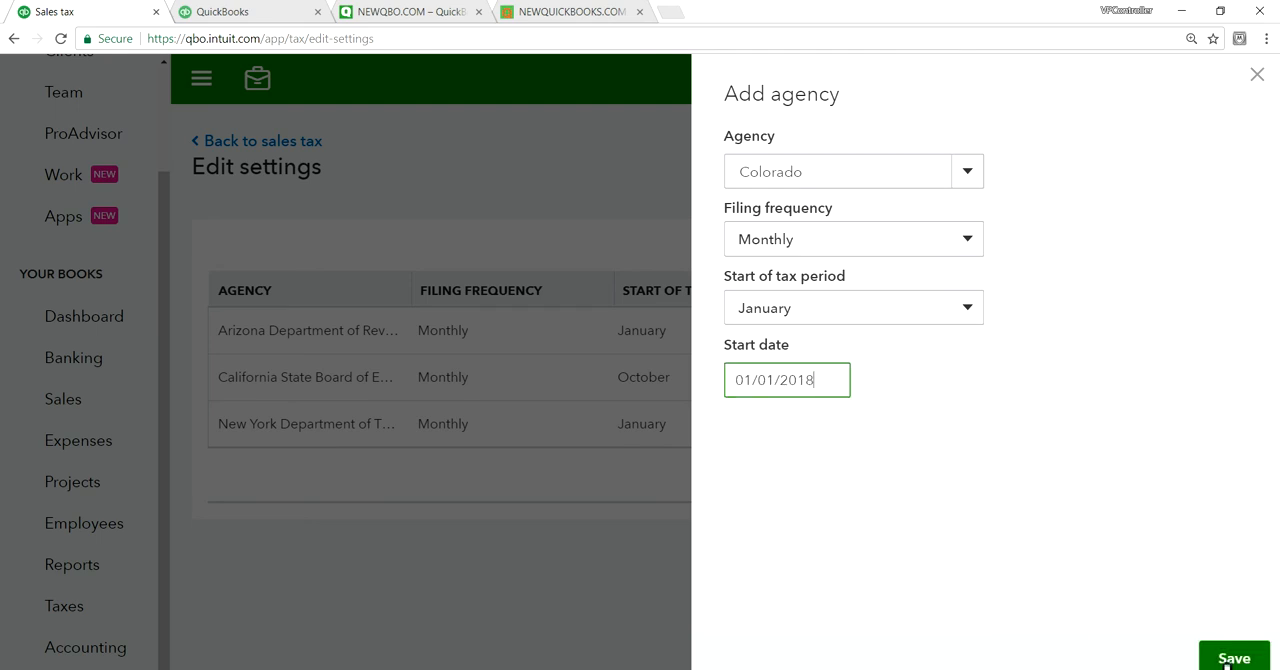
{"action": "mouse_move", "coordinate": [956, 464]}
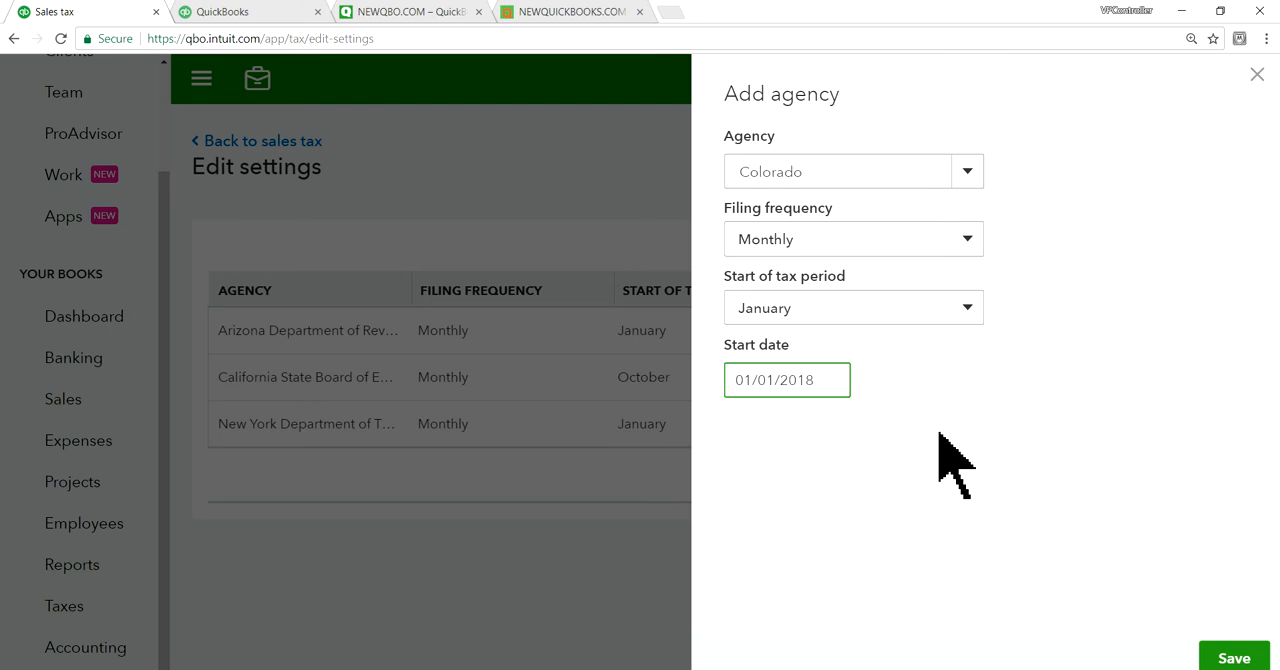
{"action": "mouse_move", "coordinate": [1150, 590]}
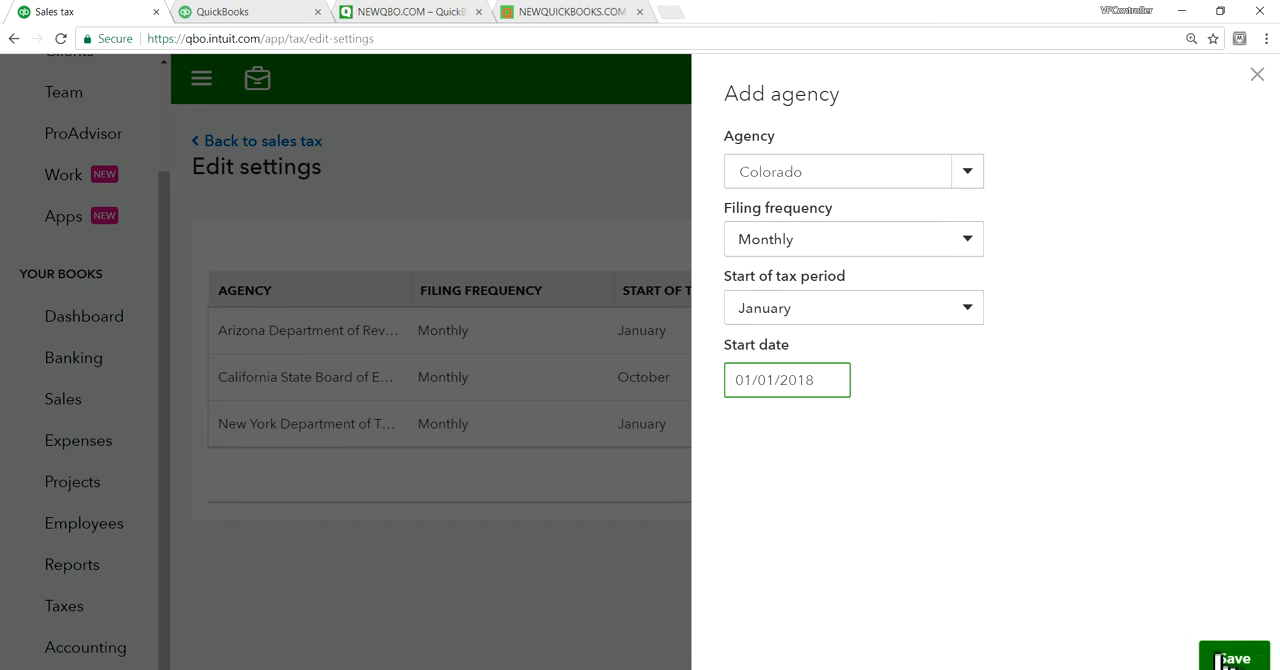
{"action": "left_click", "coordinate": [1234, 656]}
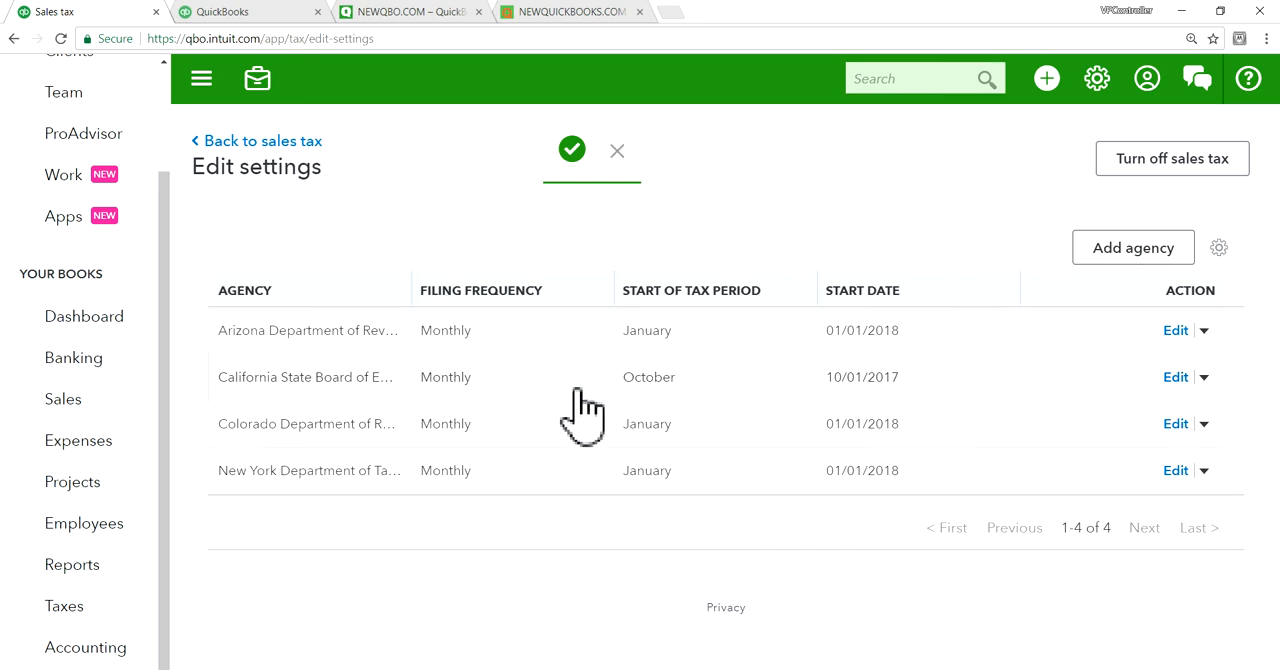
{"action": "mouse_move", "coordinate": [656, 360]}
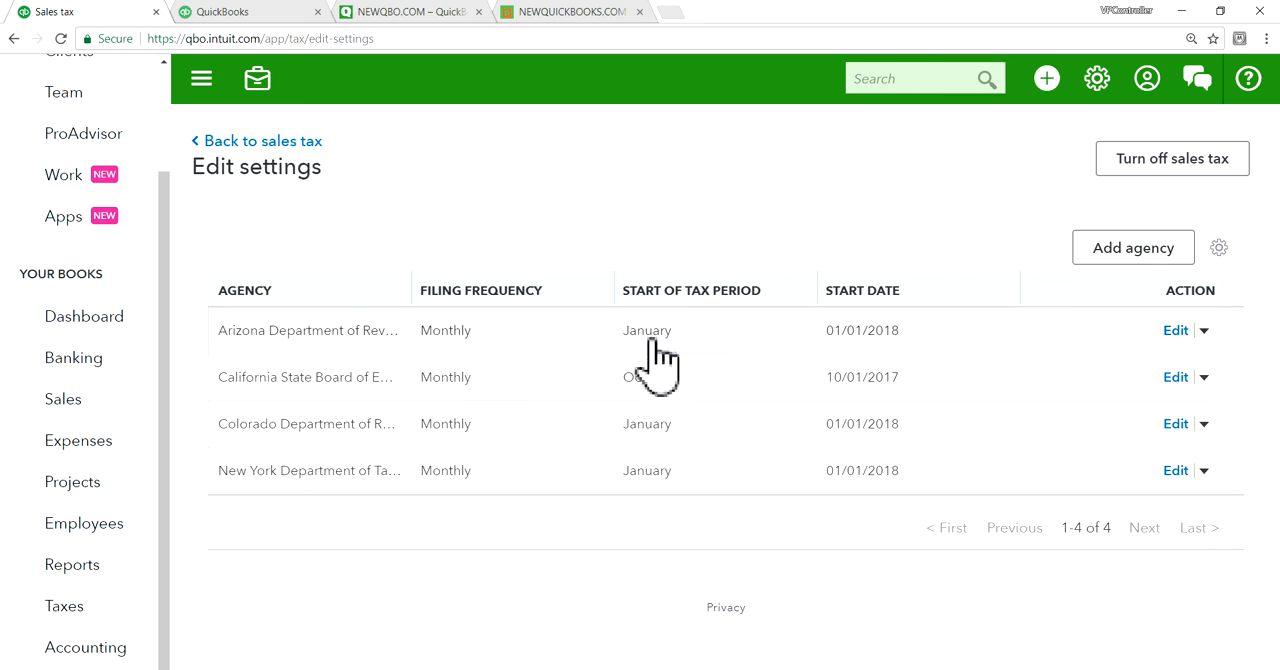
{"action": "mouse_move", "coordinate": [470, 380]}
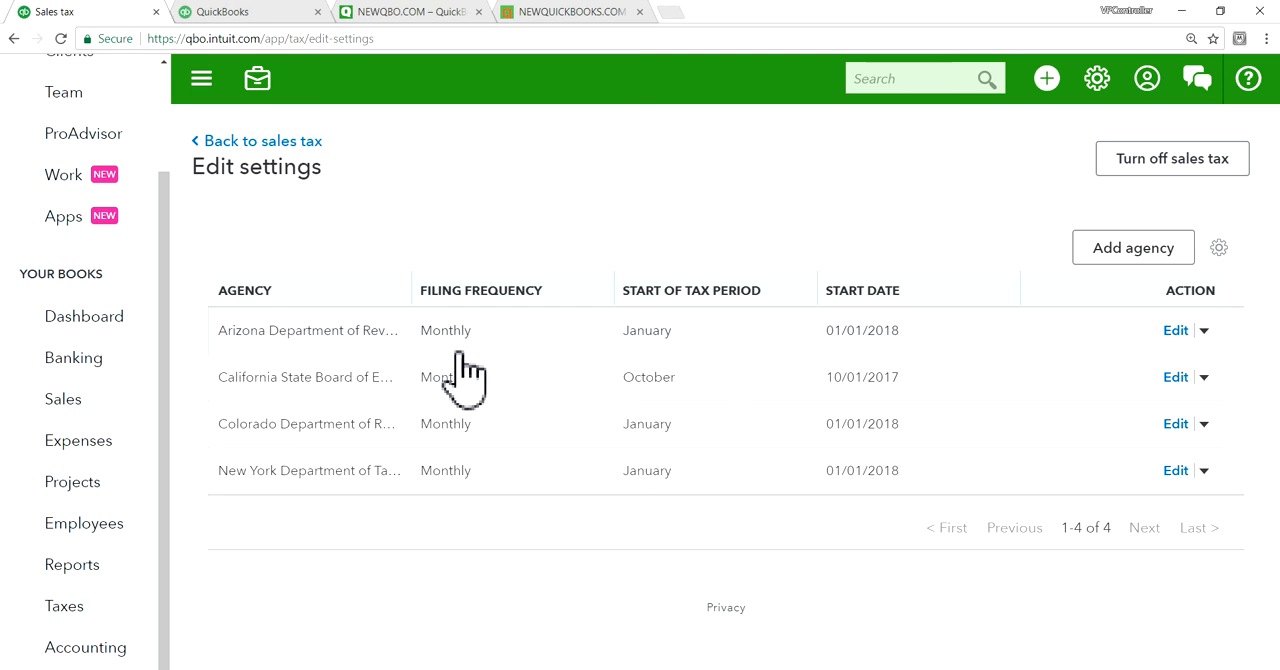
{"action": "mouse_move", "coordinate": [470, 356]}
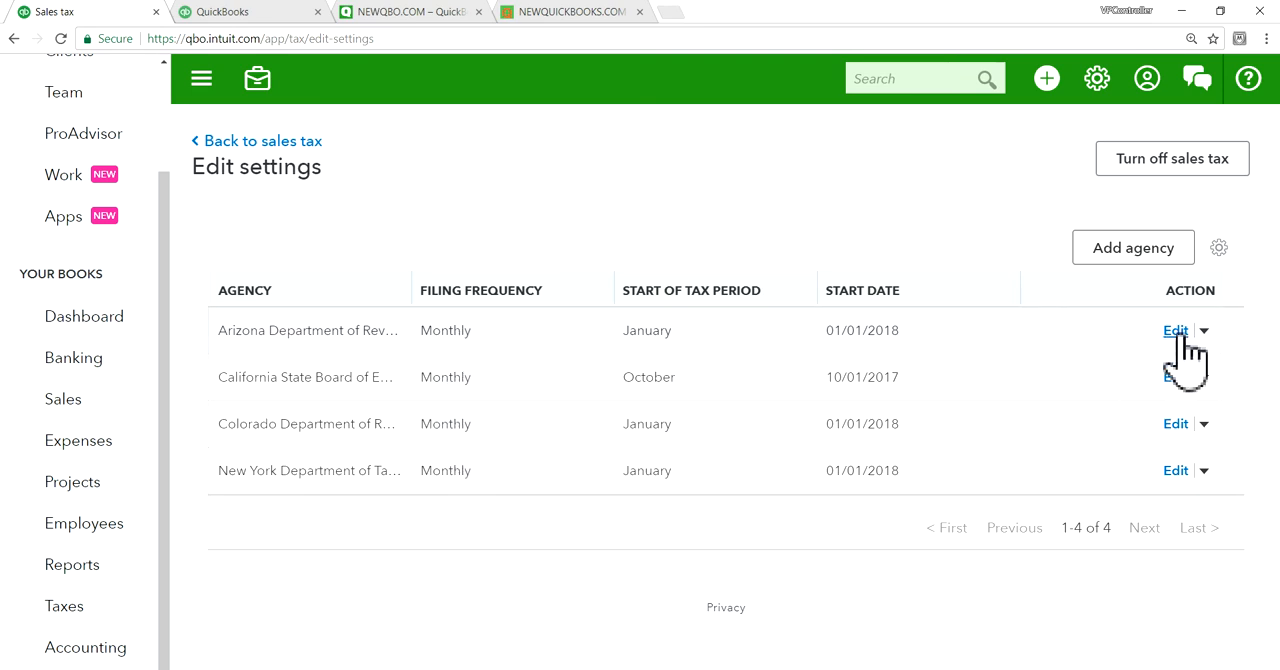
Step: Look at the California agency's settings and close them without changes
{"action": "left_click", "coordinate": [1176, 376]}
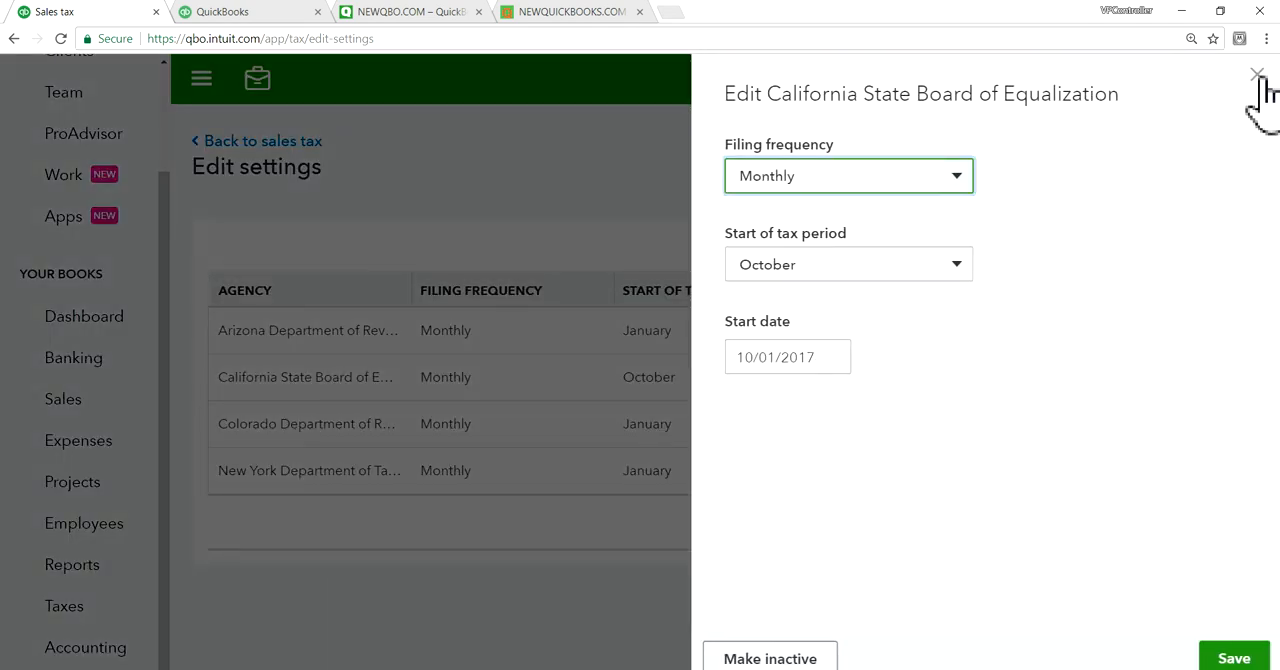
{"action": "left_click", "coordinate": [1258, 74]}
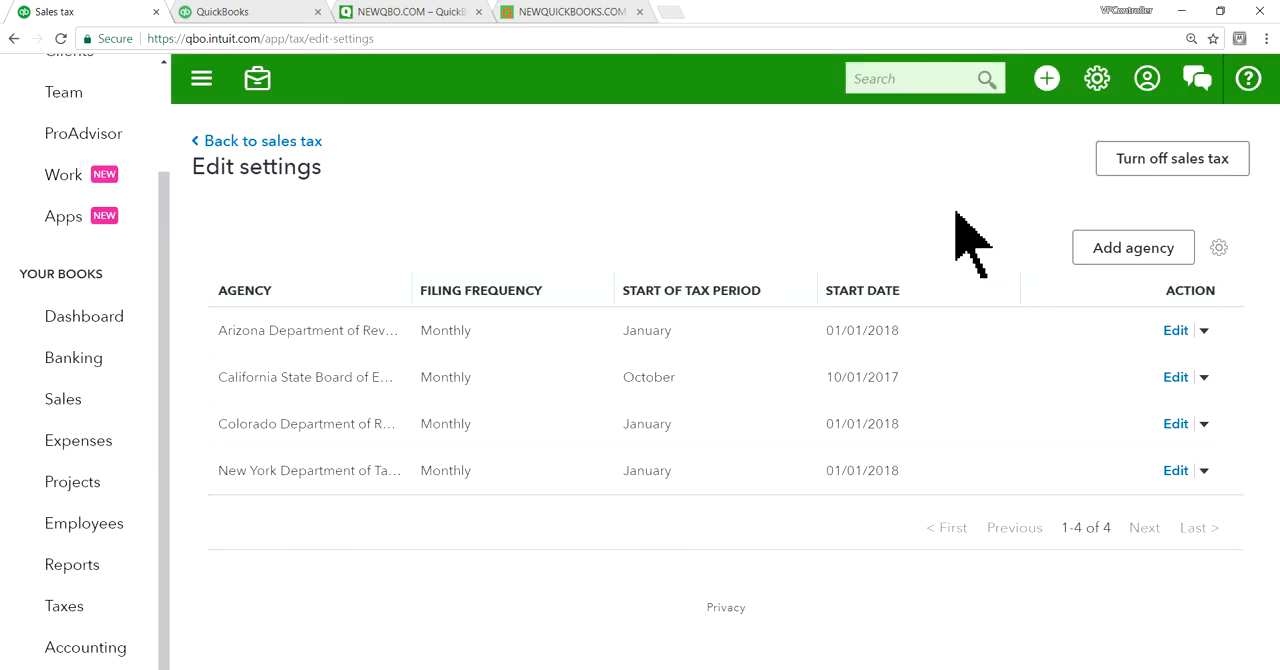
{"action": "mouse_move", "coordinate": [720, 240]}
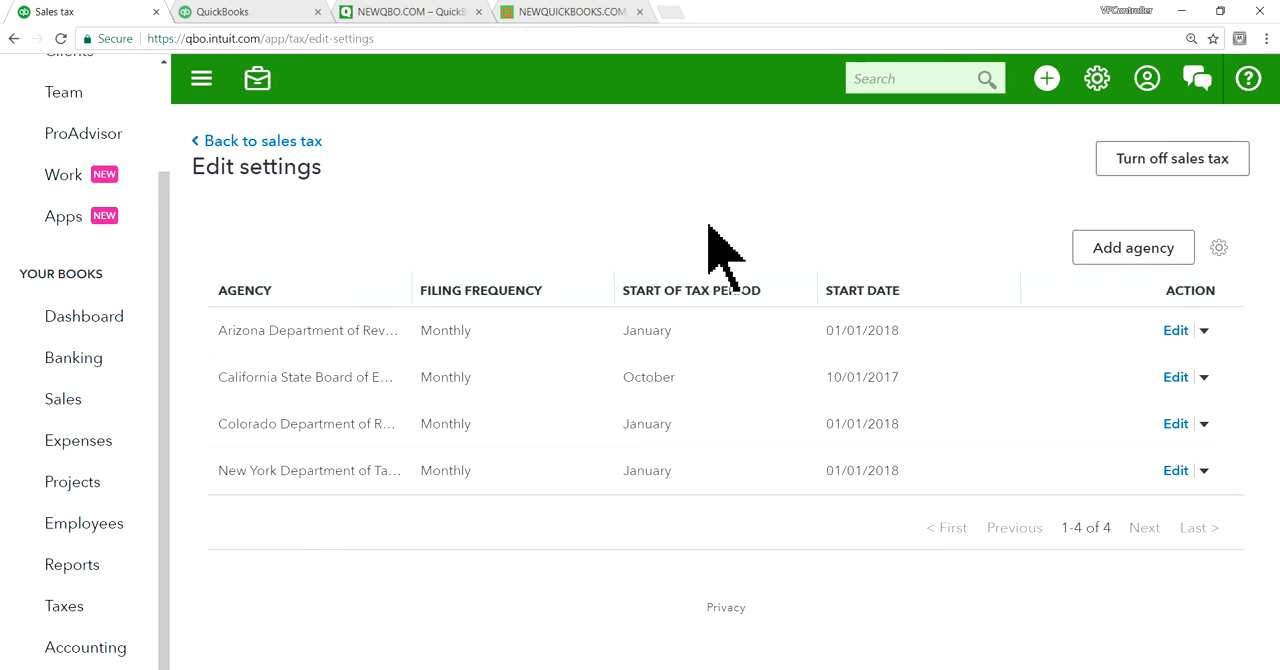
{"action": "mouse_move", "coordinate": [610, 240]}
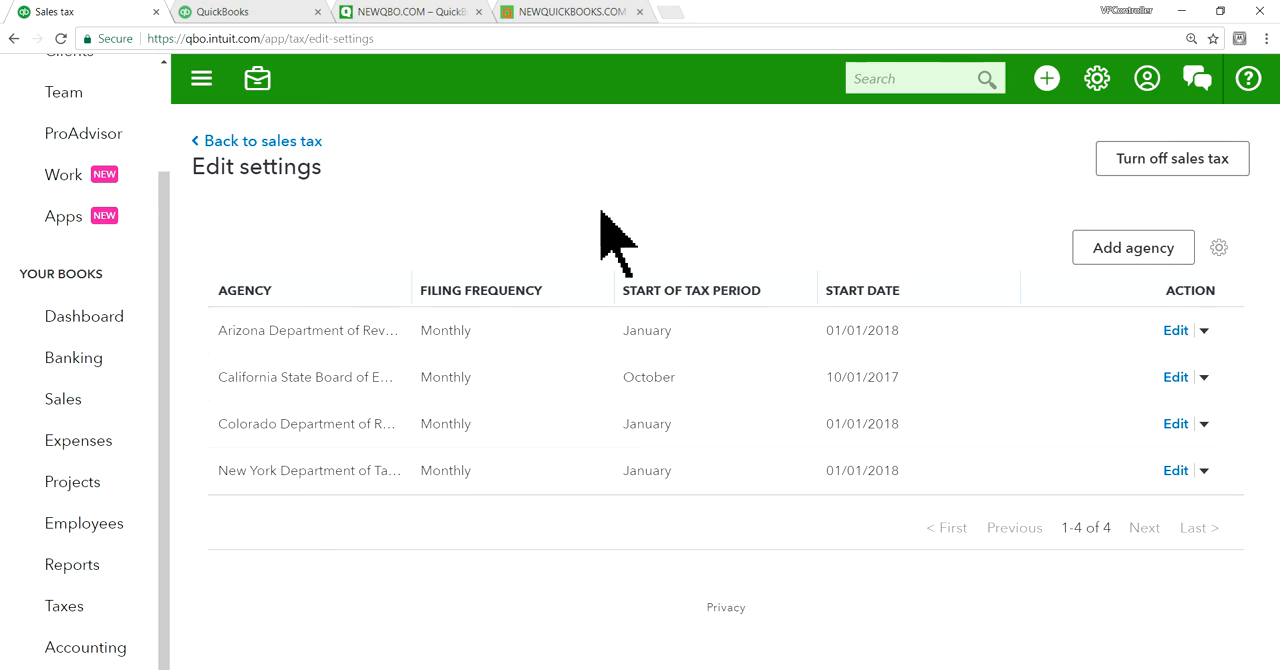
{"action": "mouse_move", "coordinate": [1050, 190]}
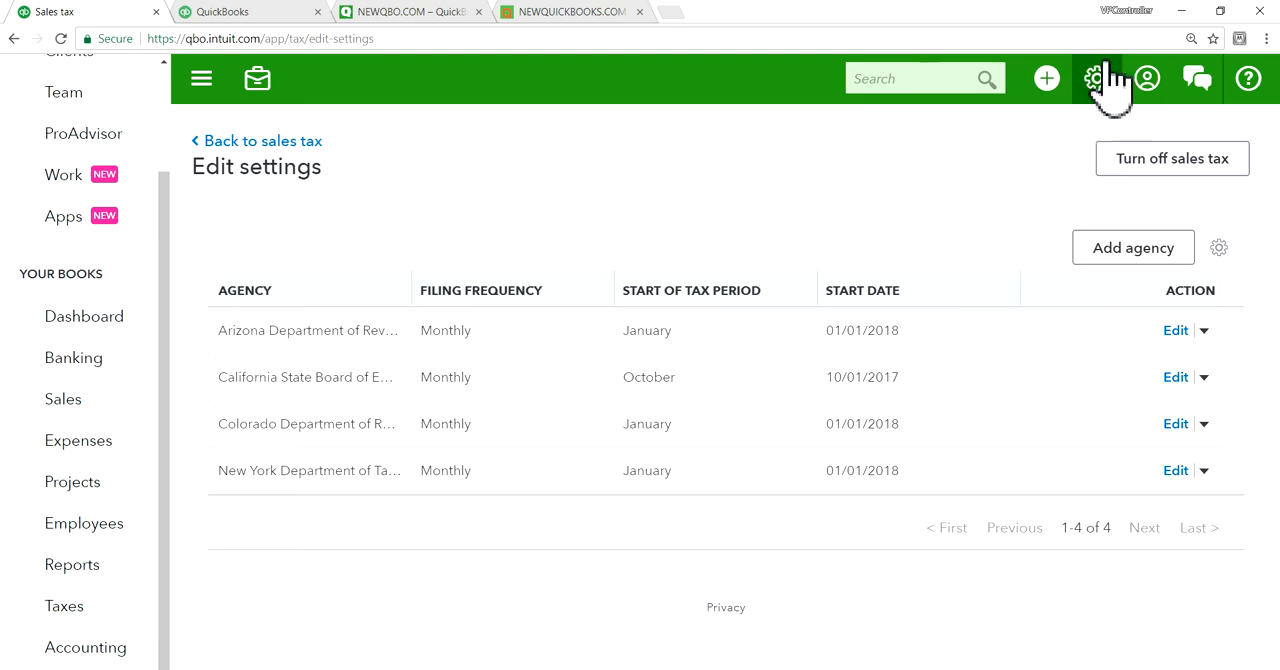
{"action": "mouse_move", "coordinate": [1108, 100]}
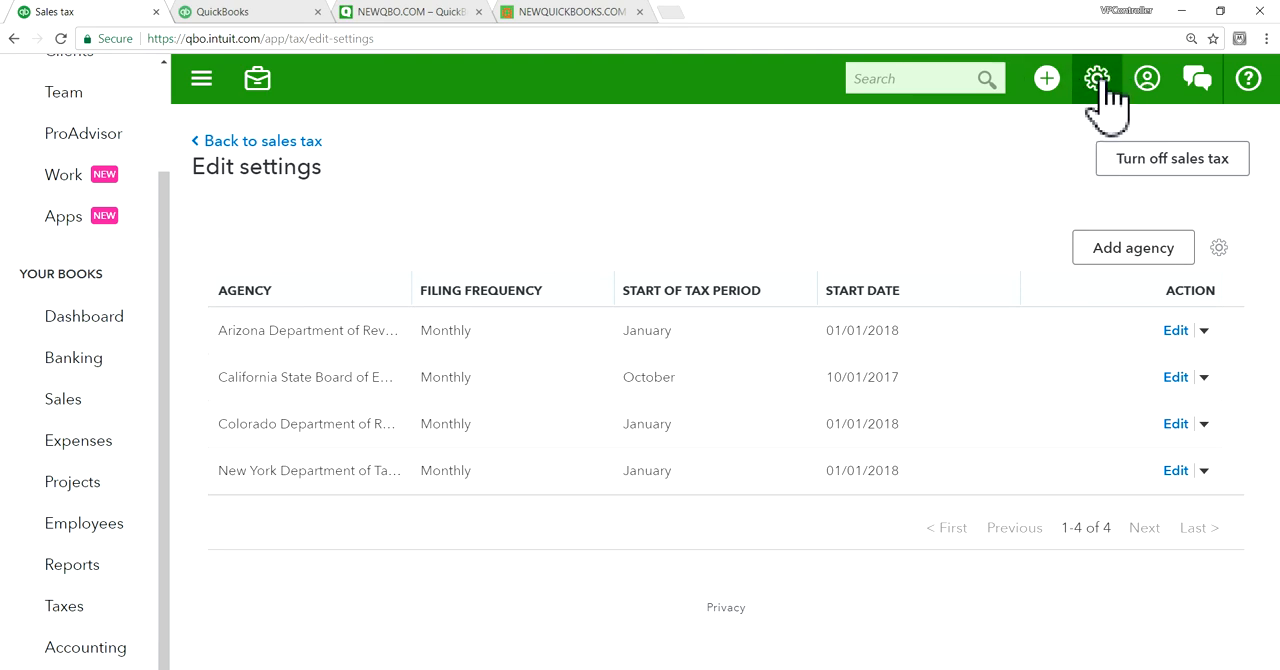
Step: Go to the Products and Services list from the gear menu
{"action": "left_click", "coordinate": [1096, 78]}
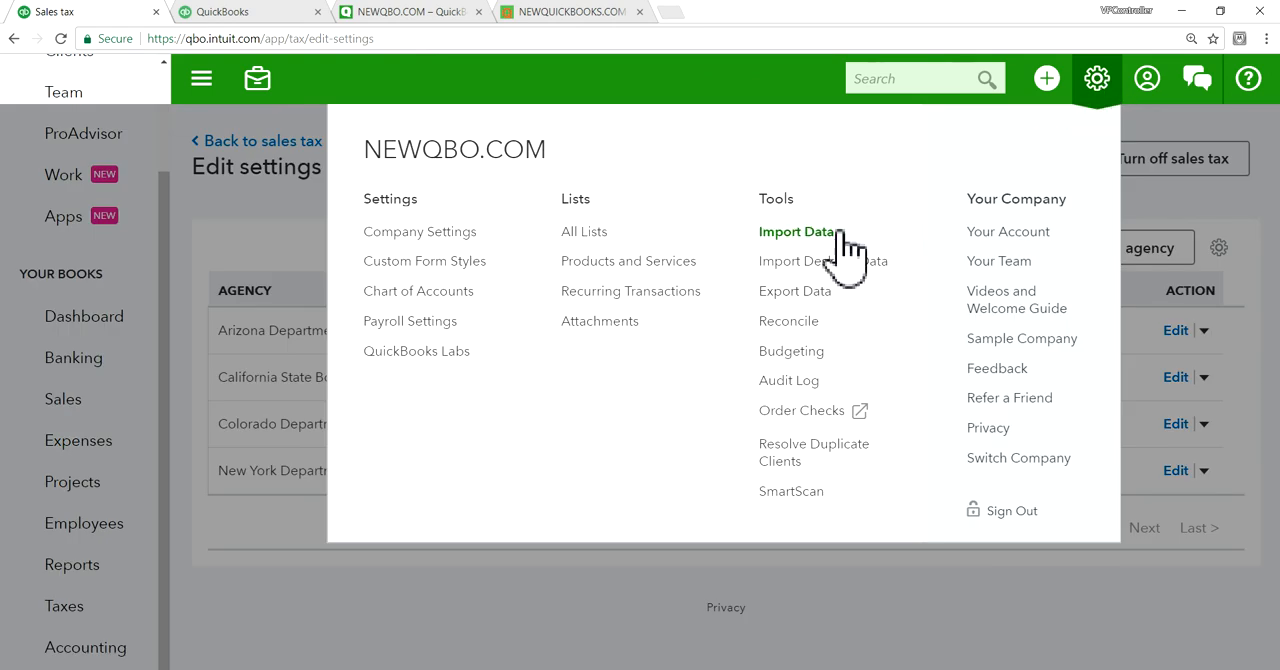
{"action": "mouse_move", "coordinate": [628, 276]}
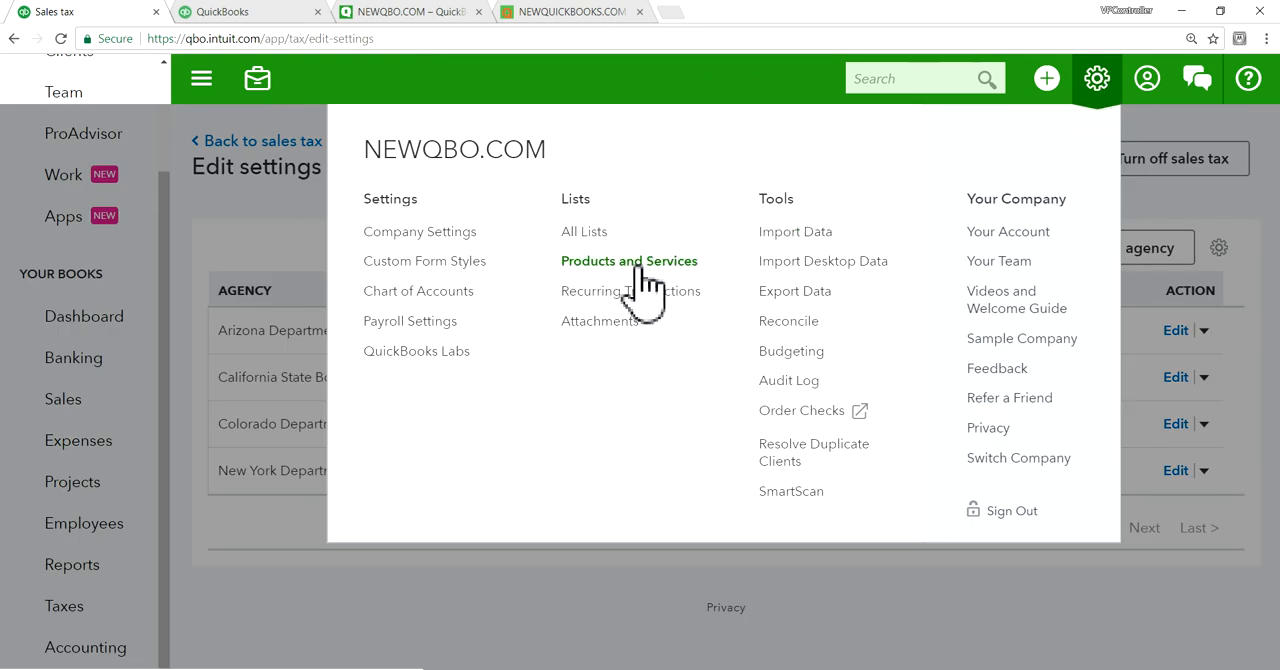
{"action": "left_click", "coordinate": [628, 260]}
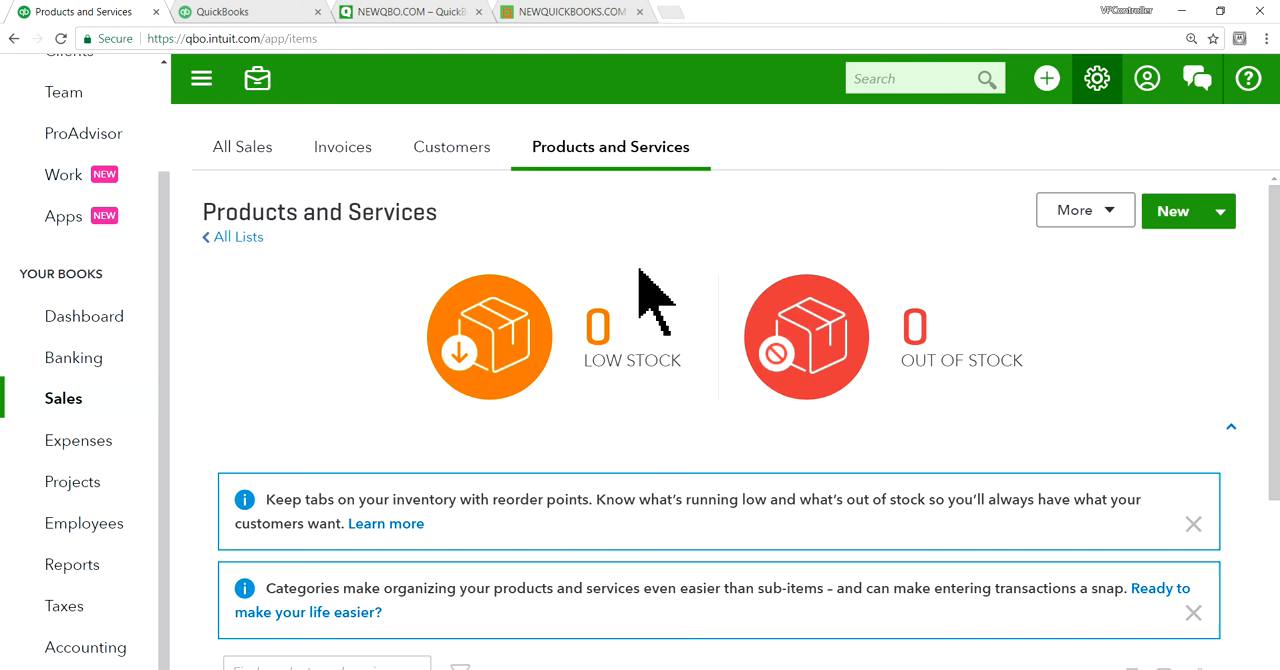
{"action": "scroll", "scroll_direction": "down", "scroll_amount": 3}
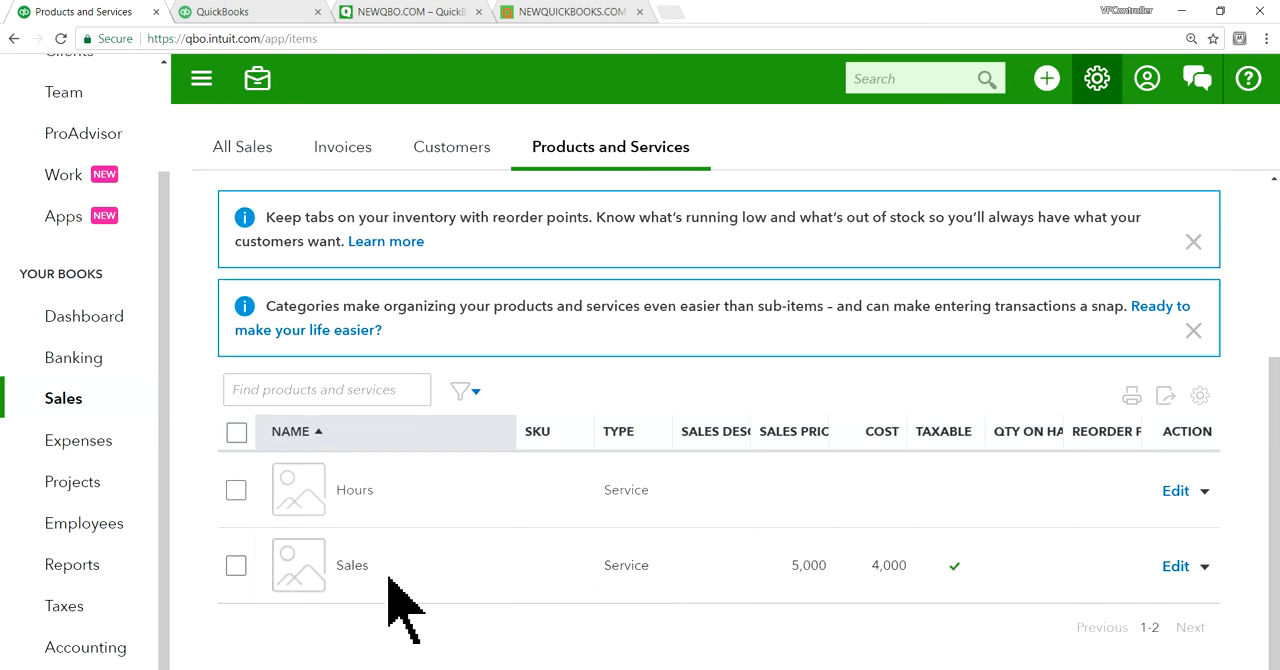
{"action": "mouse_move", "coordinate": [1176, 566]}
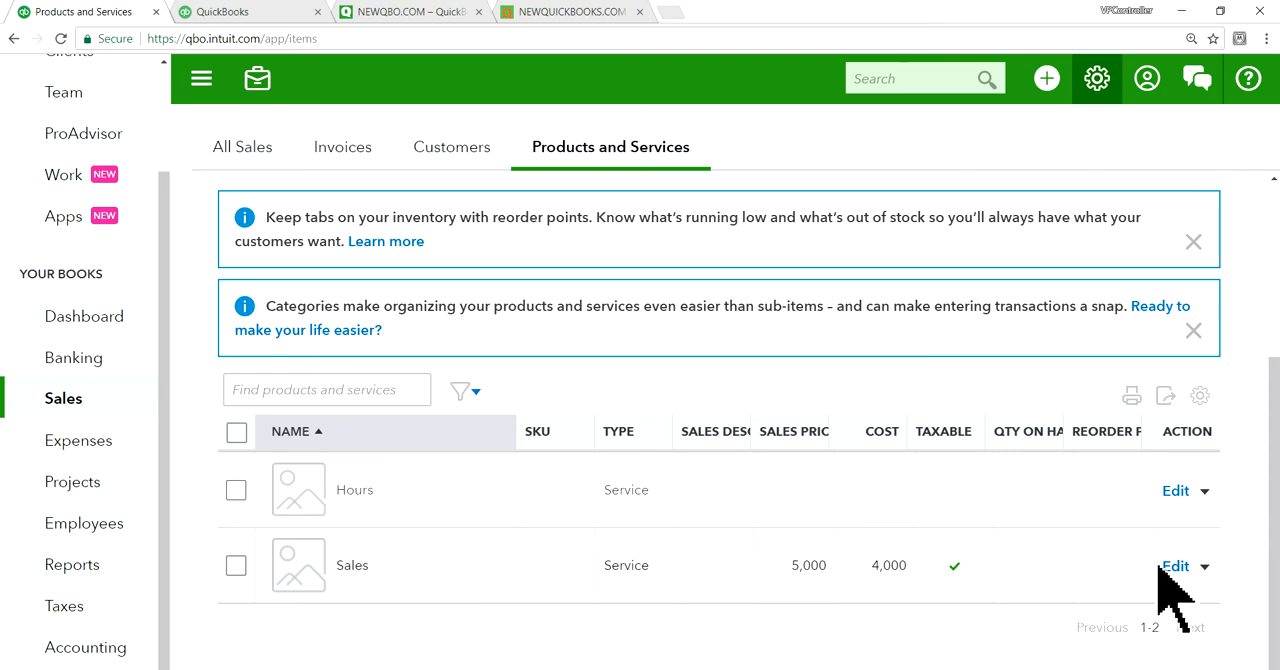
Step: Review the Sales item's taxable Retail category, price 5,000 and cost 4,000
{"action": "left_click", "coordinate": [1176, 566]}
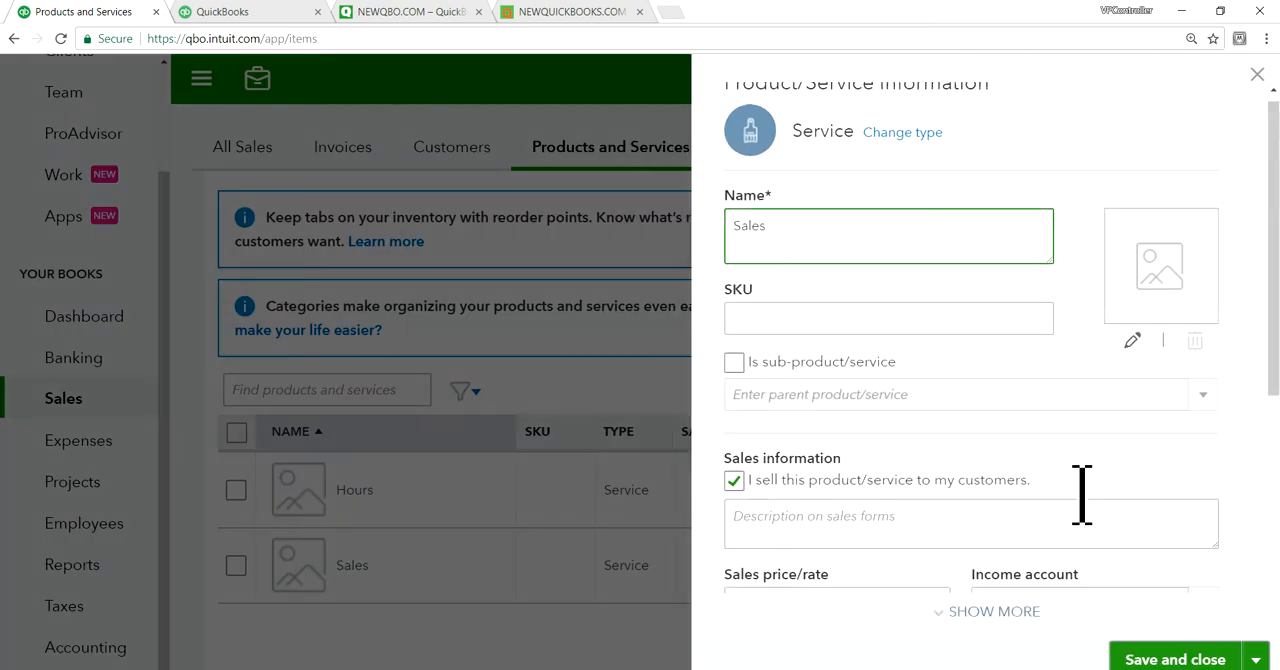
{"action": "scroll", "scroll_direction": "down", "scroll_amount": 3}
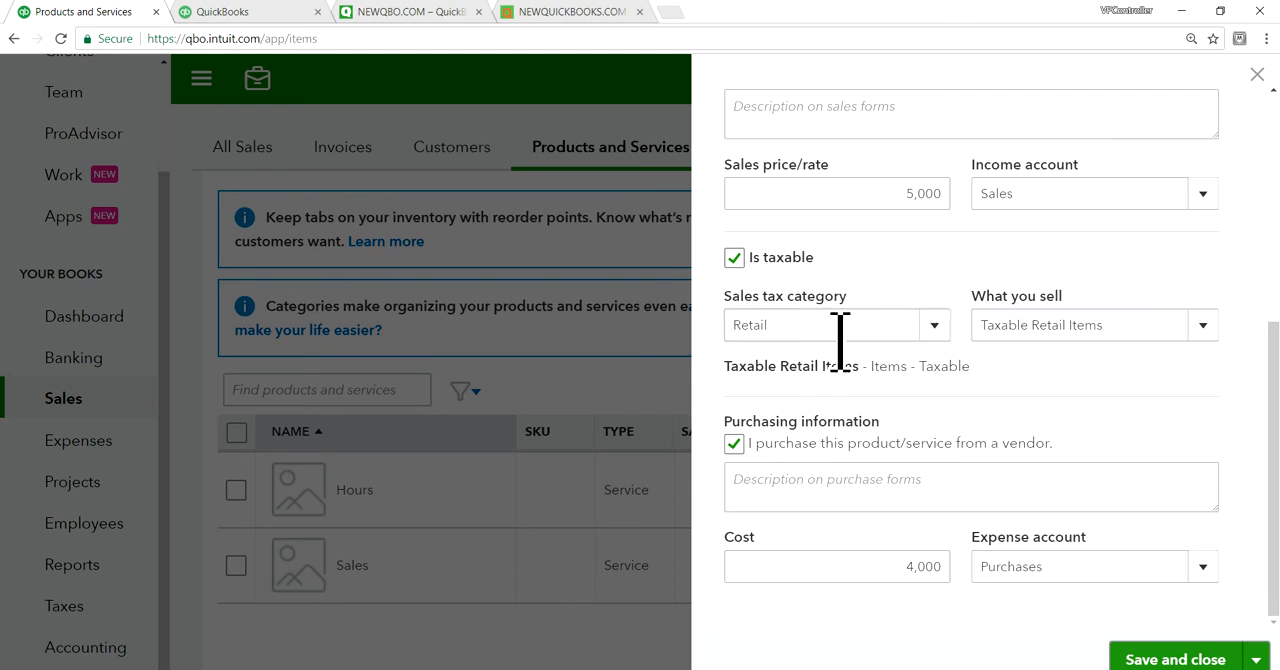
{"action": "scroll", "scroll_direction": "up", "scroll_amount": 3}
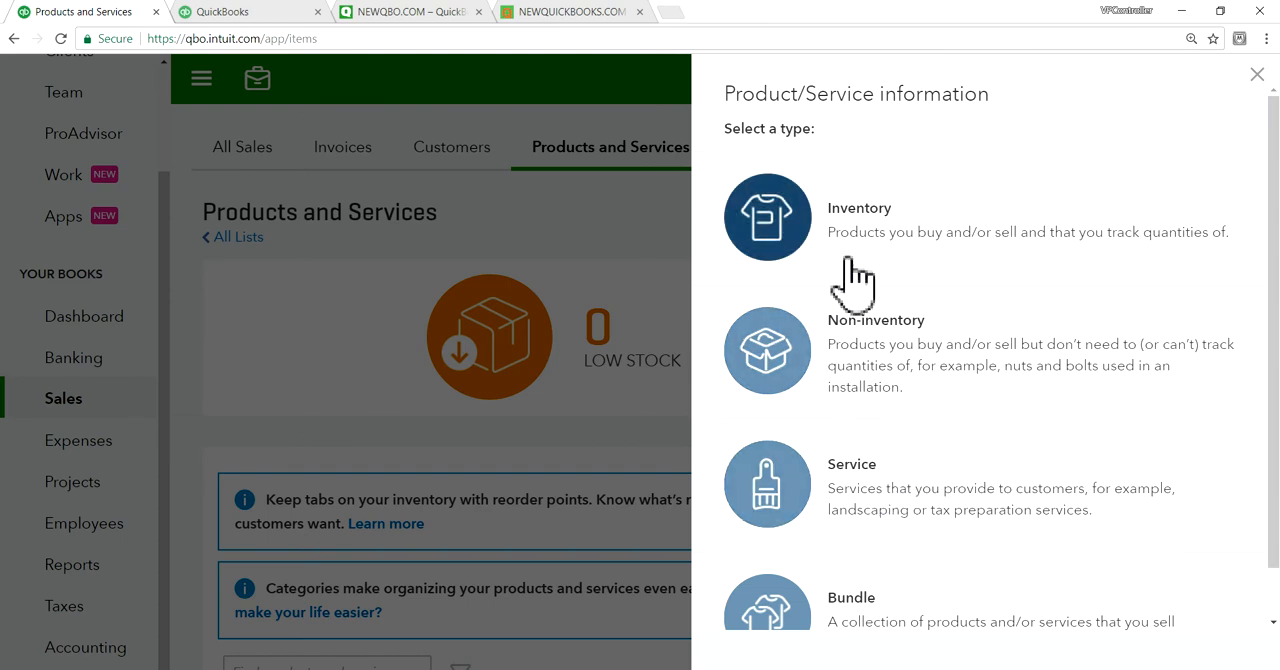
{"action": "mouse_move", "coordinate": [904, 516]}
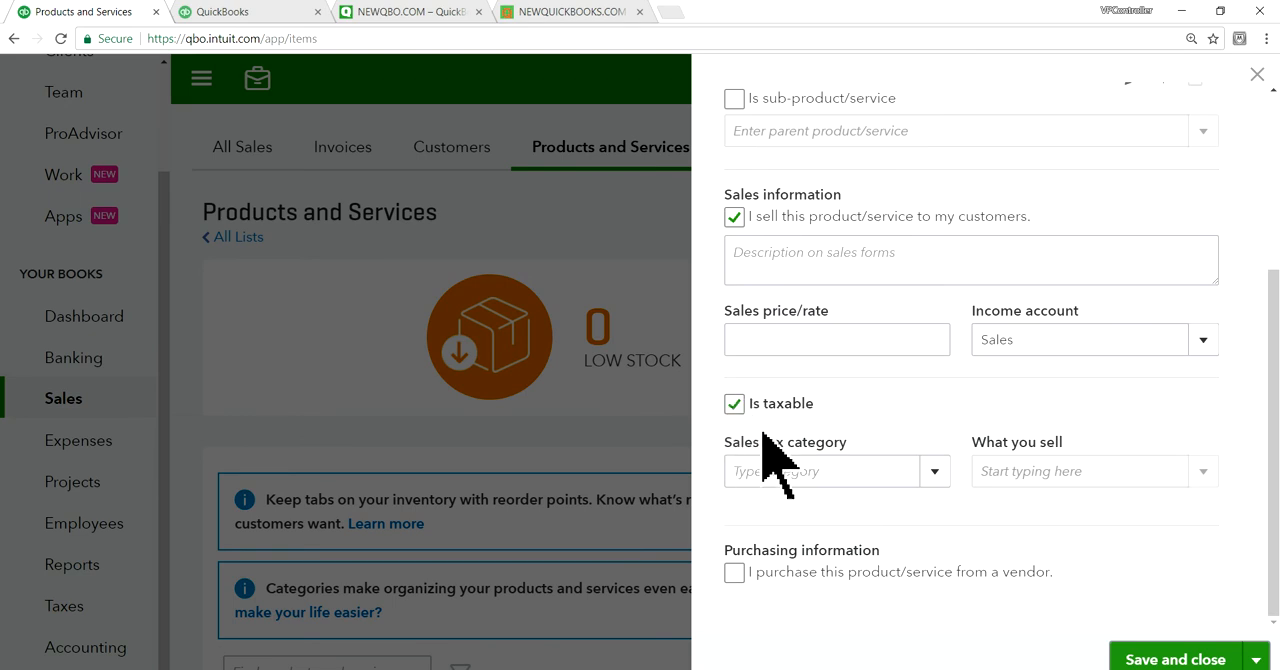
{"action": "mouse_move", "coordinate": [940, 490]}
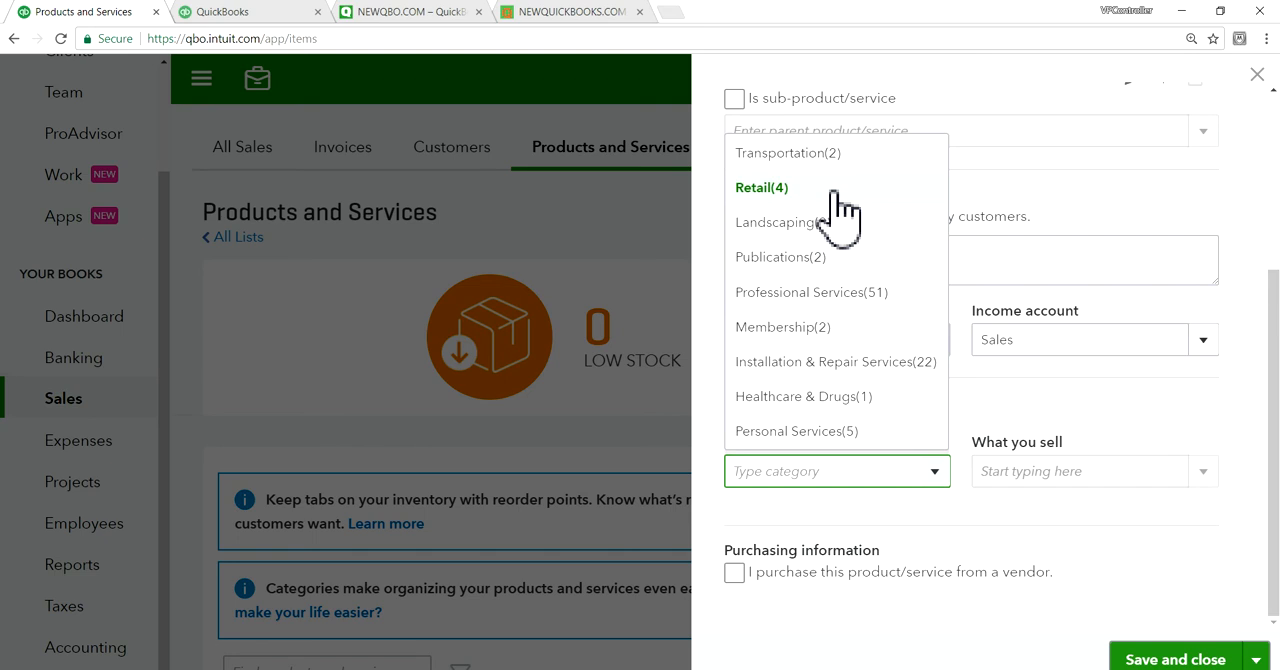
Step: Mark the new product as Retail, Taxable Retail Items, then close the product form
{"action": "left_click", "coordinate": [762, 188]}
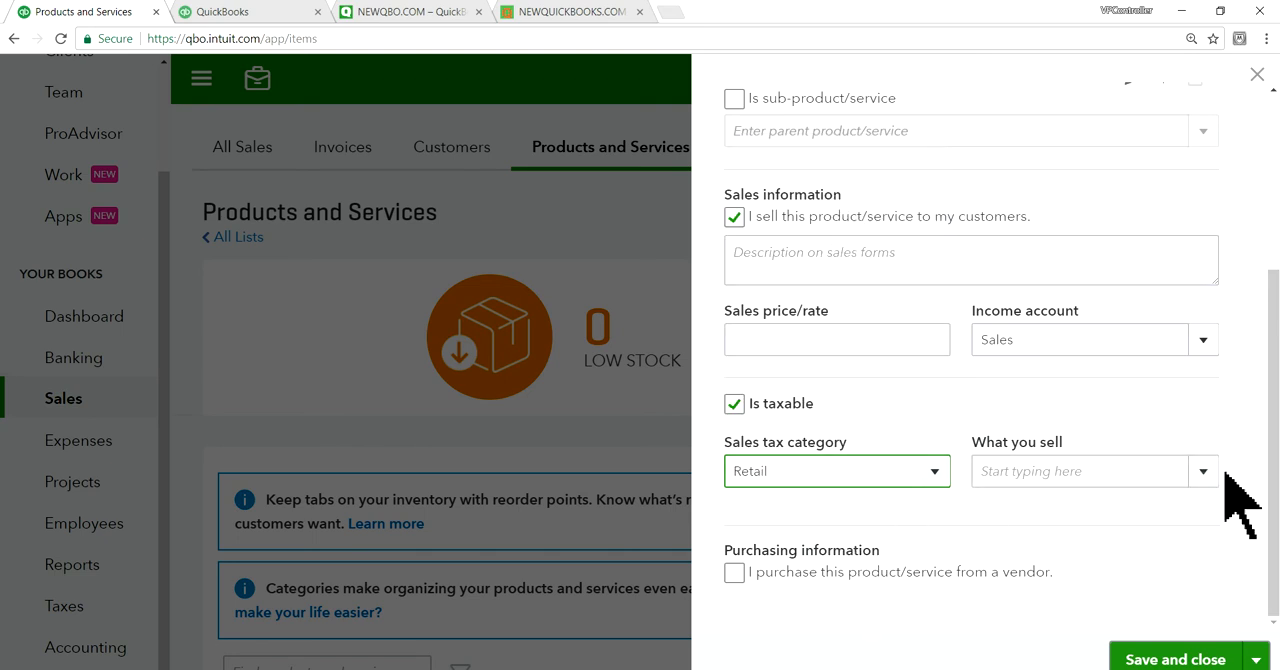
{"action": "left_click", "coordinate": [1090, 472]}
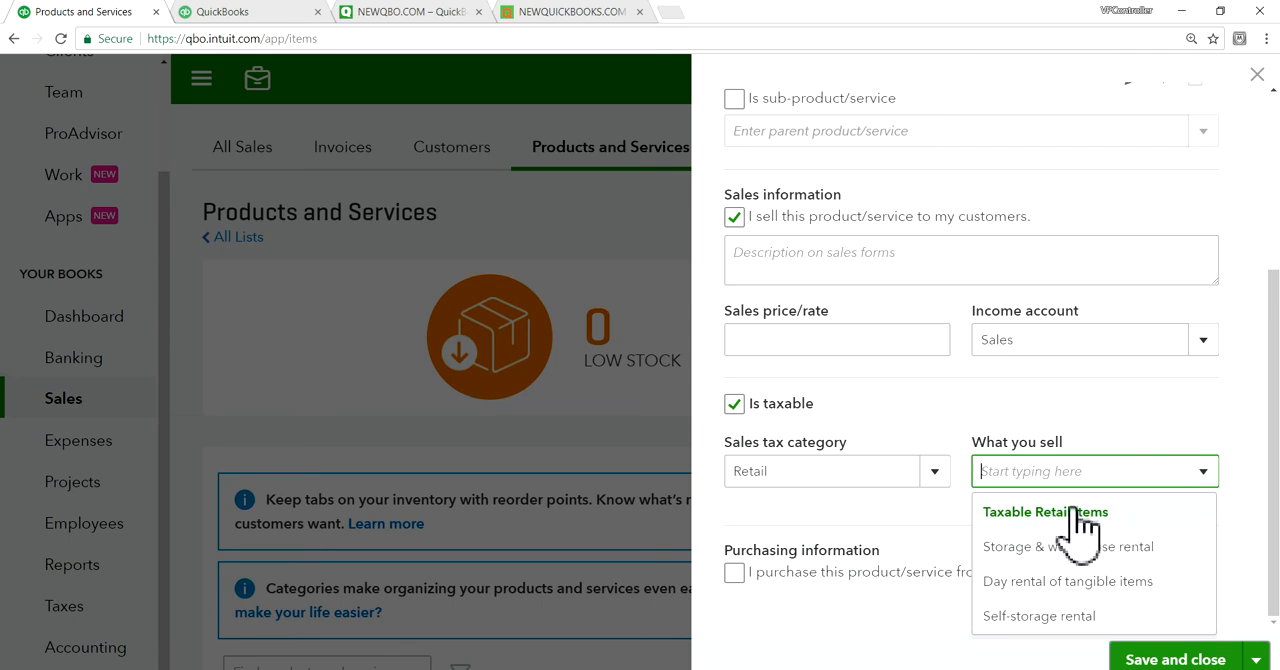
{"action": "left_click", "coordinate": [1044, 512]}
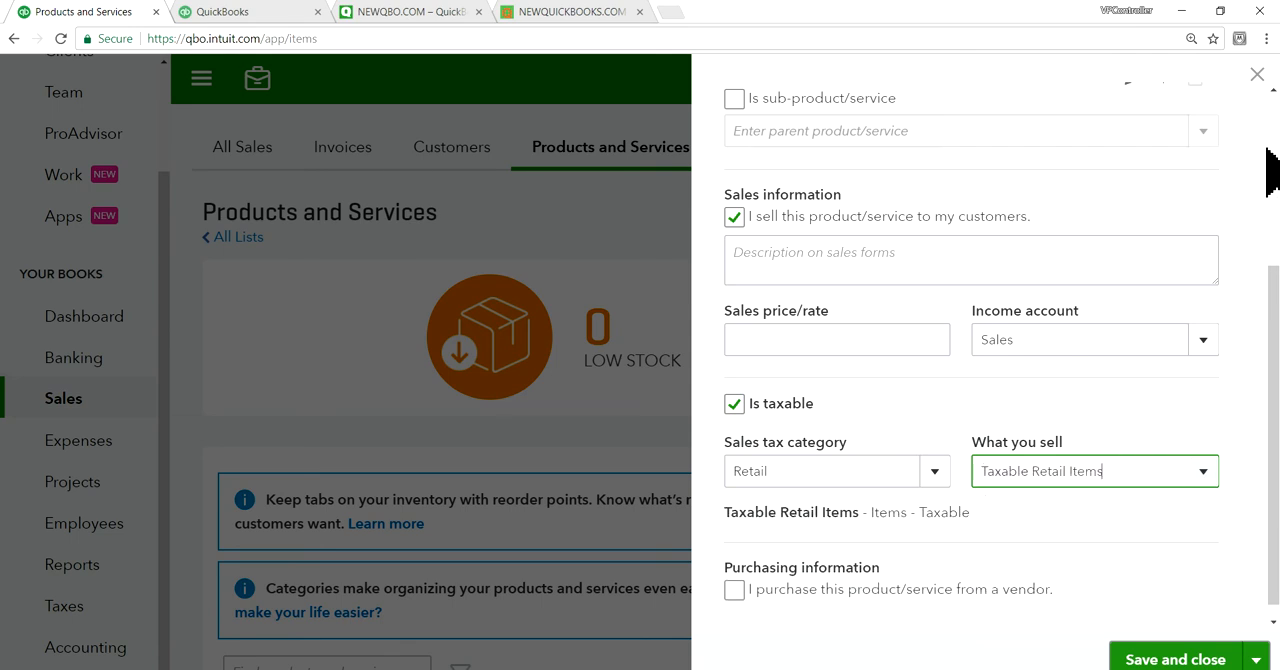
{"action": "left_click", "coordinate": [1256, 74]}
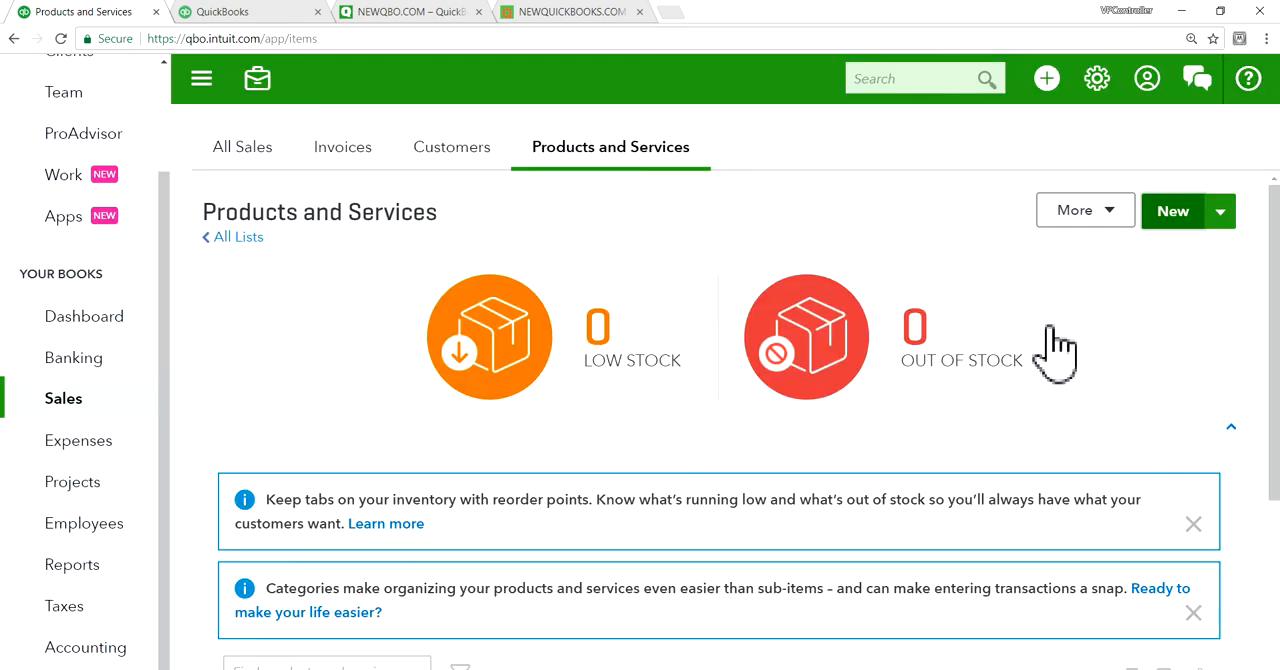
{"action": "mouse_move", "coordinate": [1048, 78]}
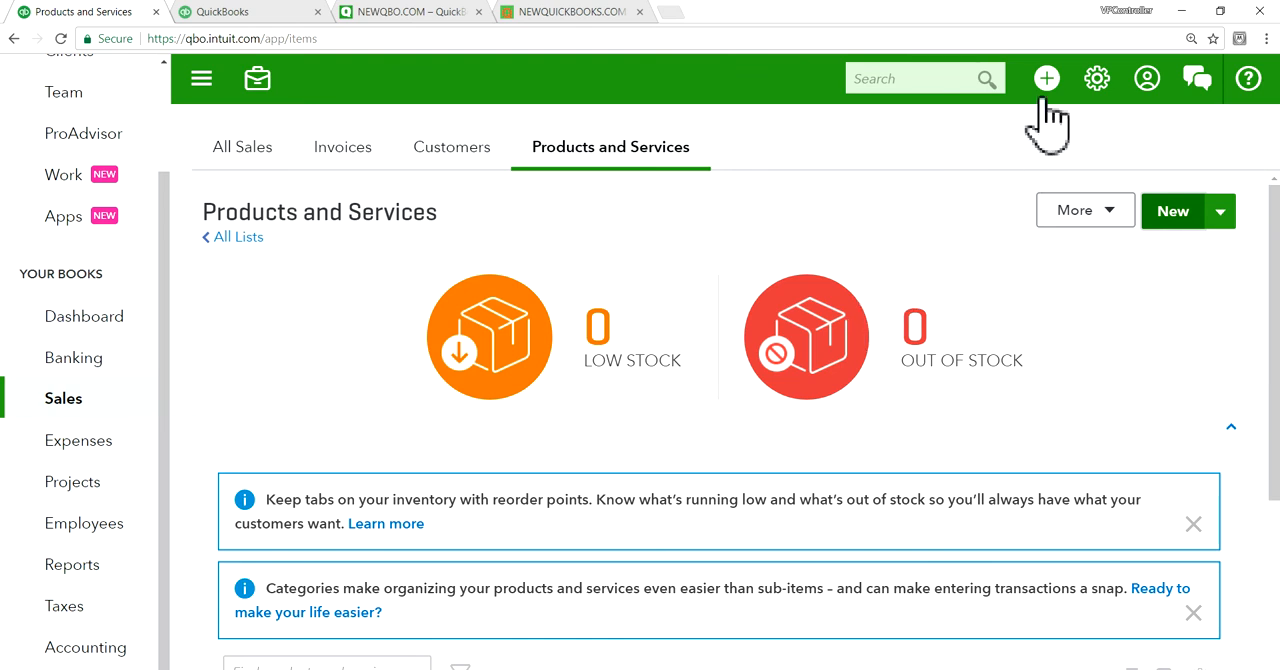
{"action": "left_click", "coordinate": [1046, 78]}
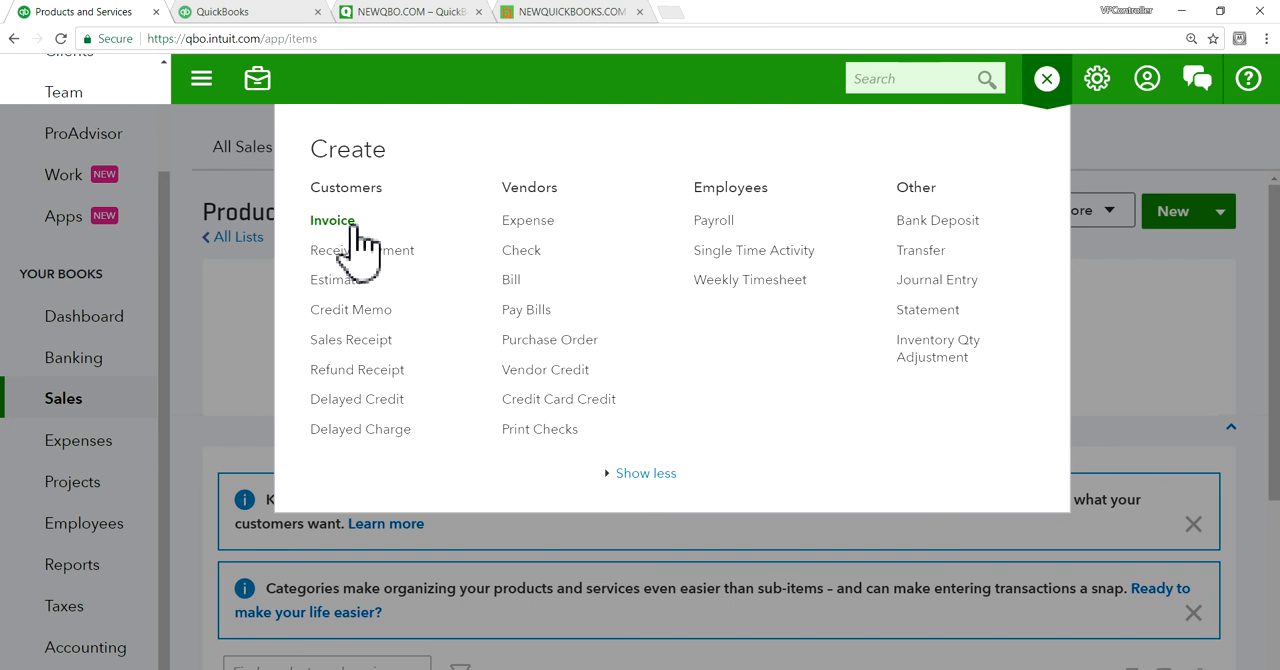
{"action": "left_click", "coordinate": [332, 220]}
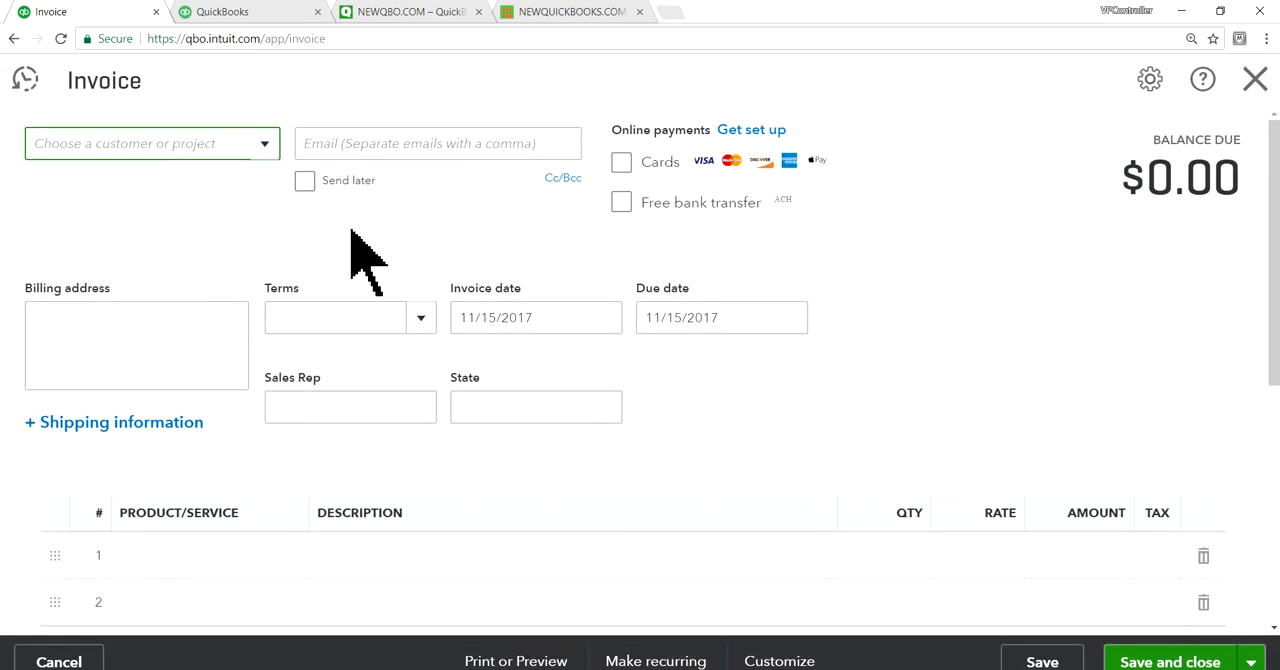
{"action": "left_click", "coordinate": [150, 144]}
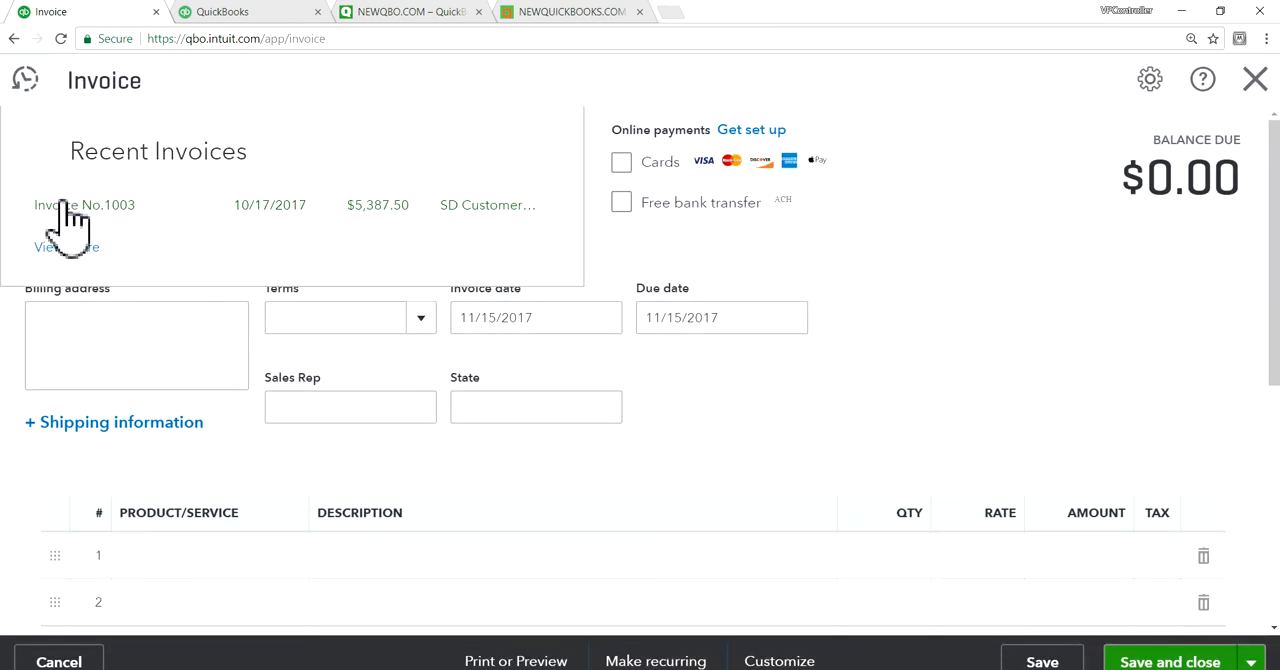
{"action": "left_click", "coordinate": [84, 204]}
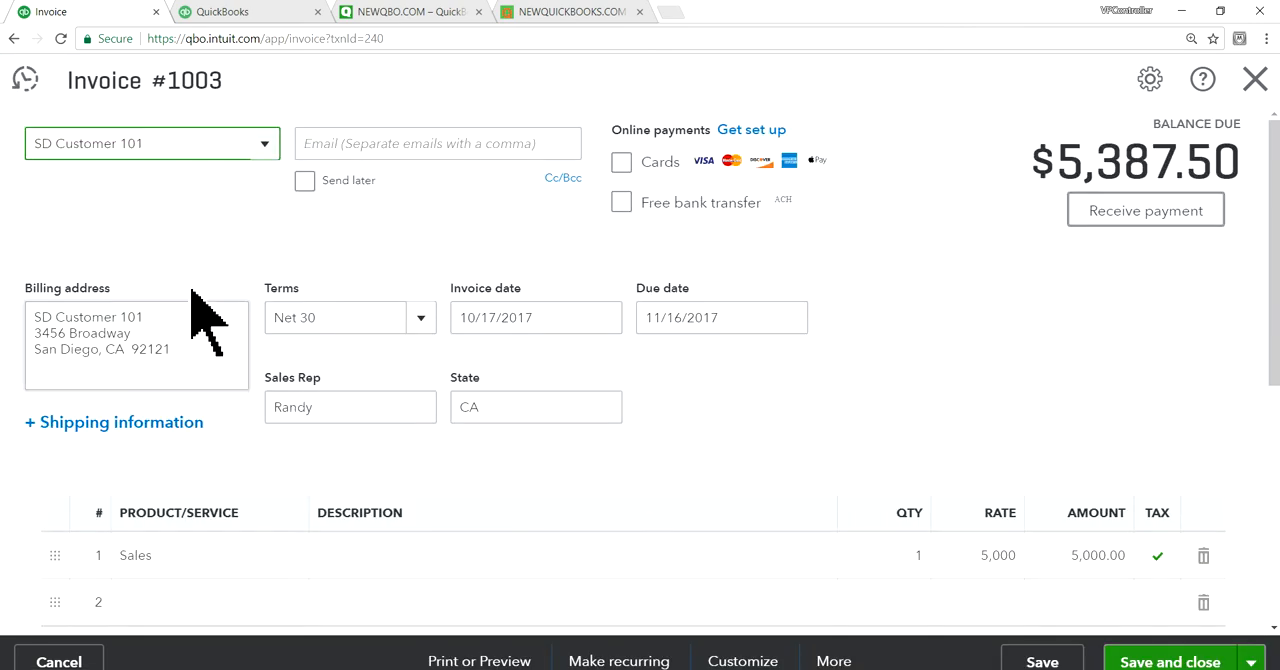
{"action": "mouse_move", "coordinate": [1256, 80]}
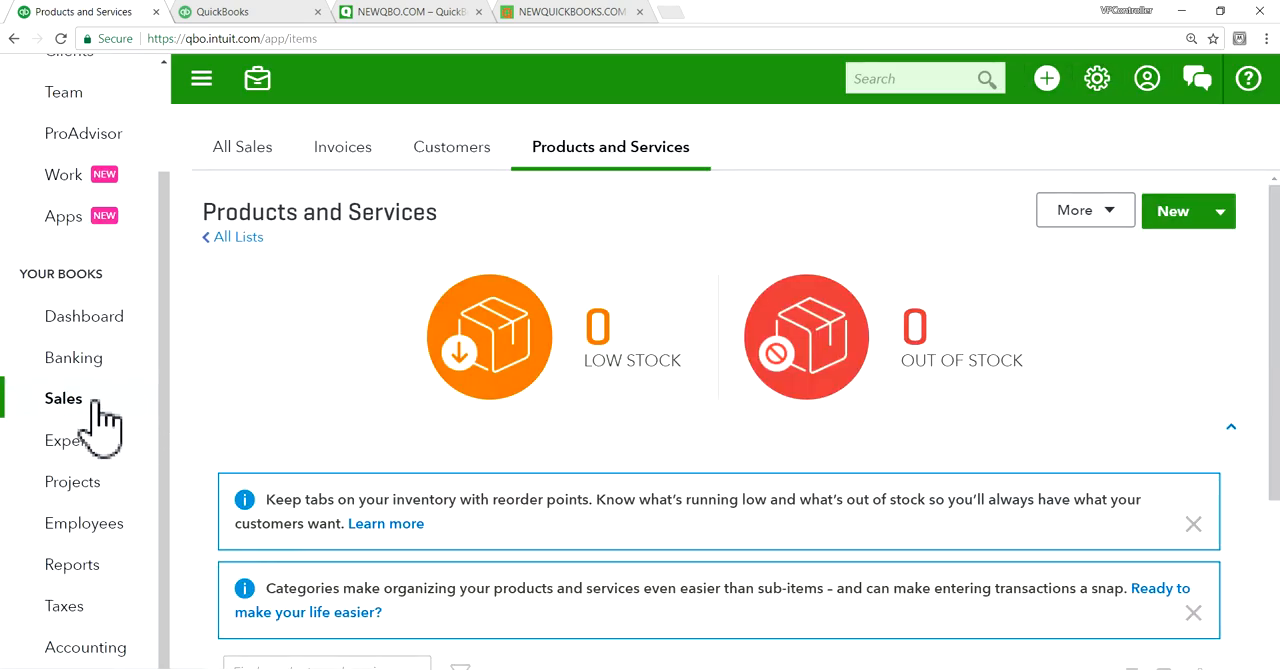
{"action": "mouse_move", "coordinate": [344, 426]}
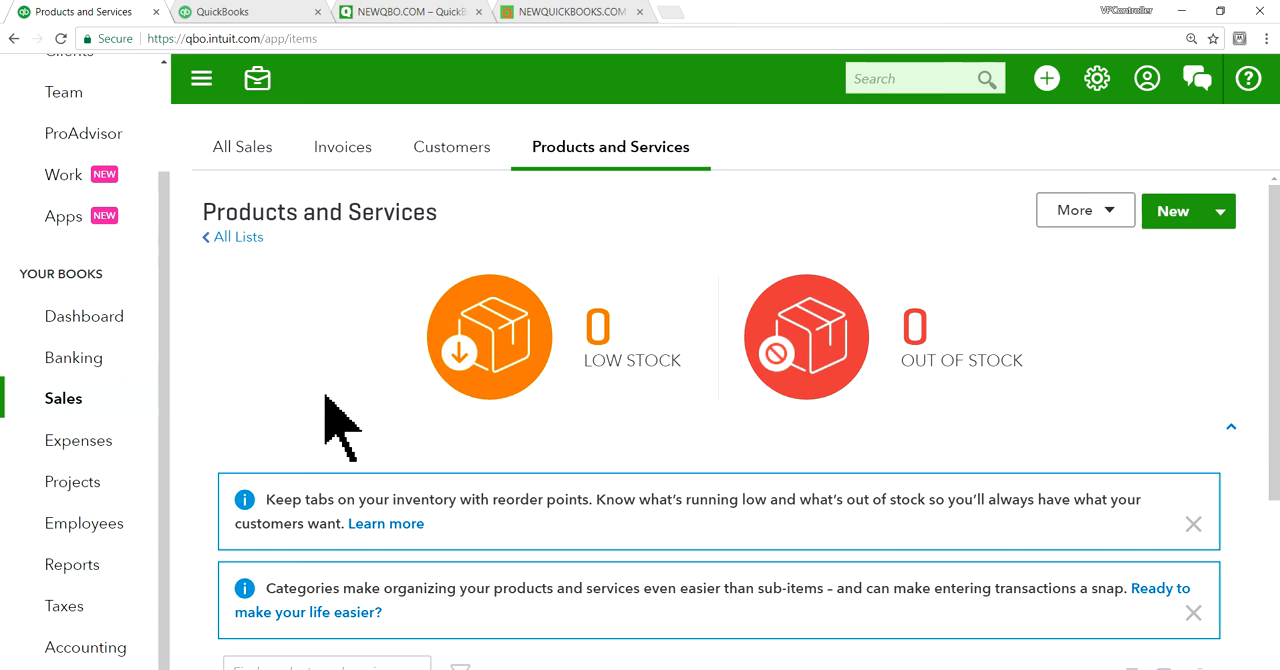
Step: From Sales > Customers, open the San Diego Donor customer record
{"action": "left_click", "coordinate": [452, 148]}
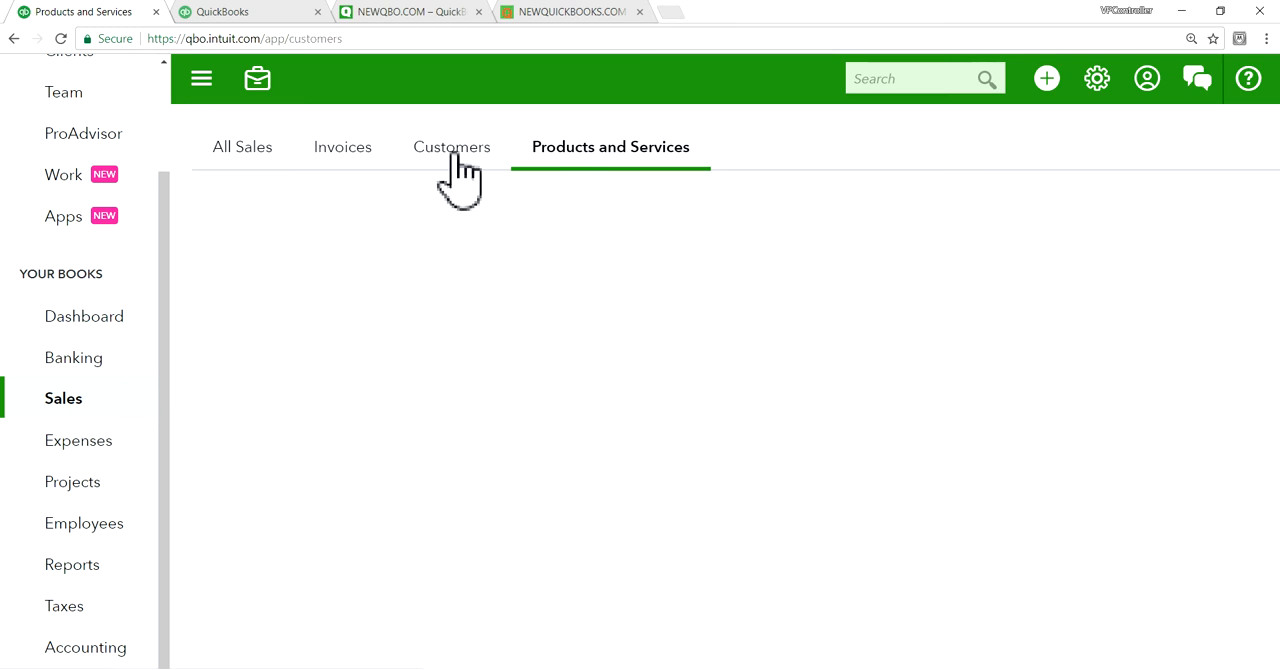
{"action": "left_click", "coordinate": [452, 148]}
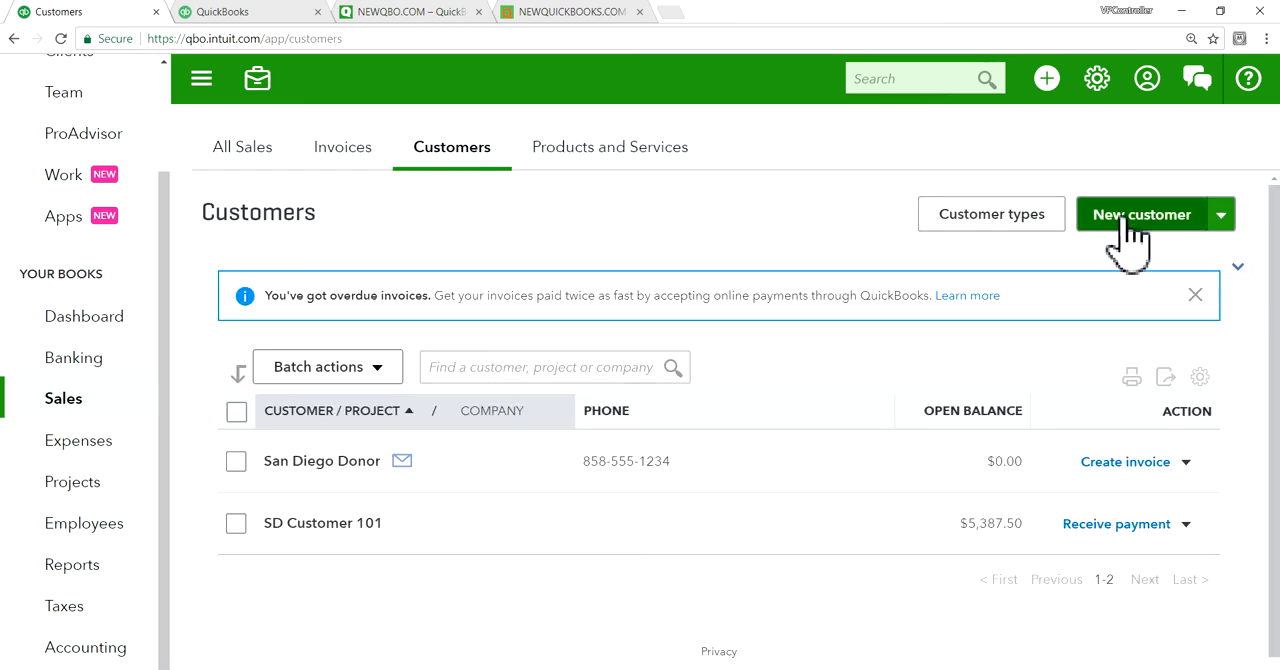
{"action": "left_click", "coordinate": [1220, 214]}
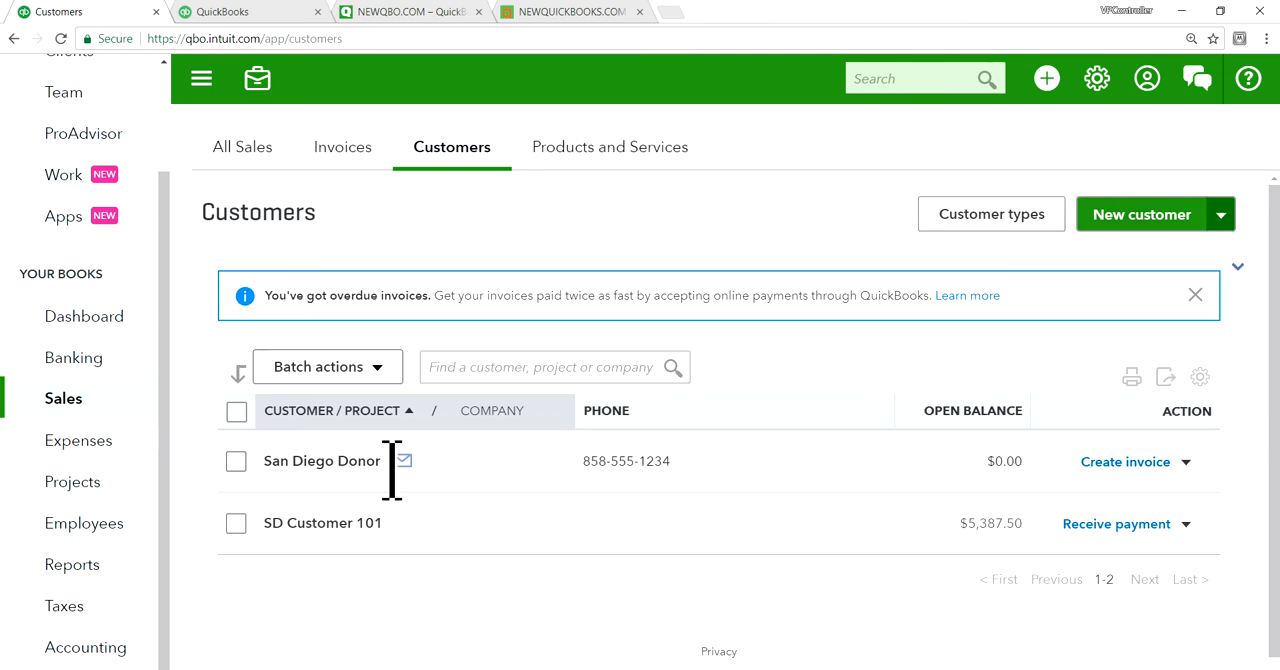
{"action": "left_click", "coordinate": [320, 462]}
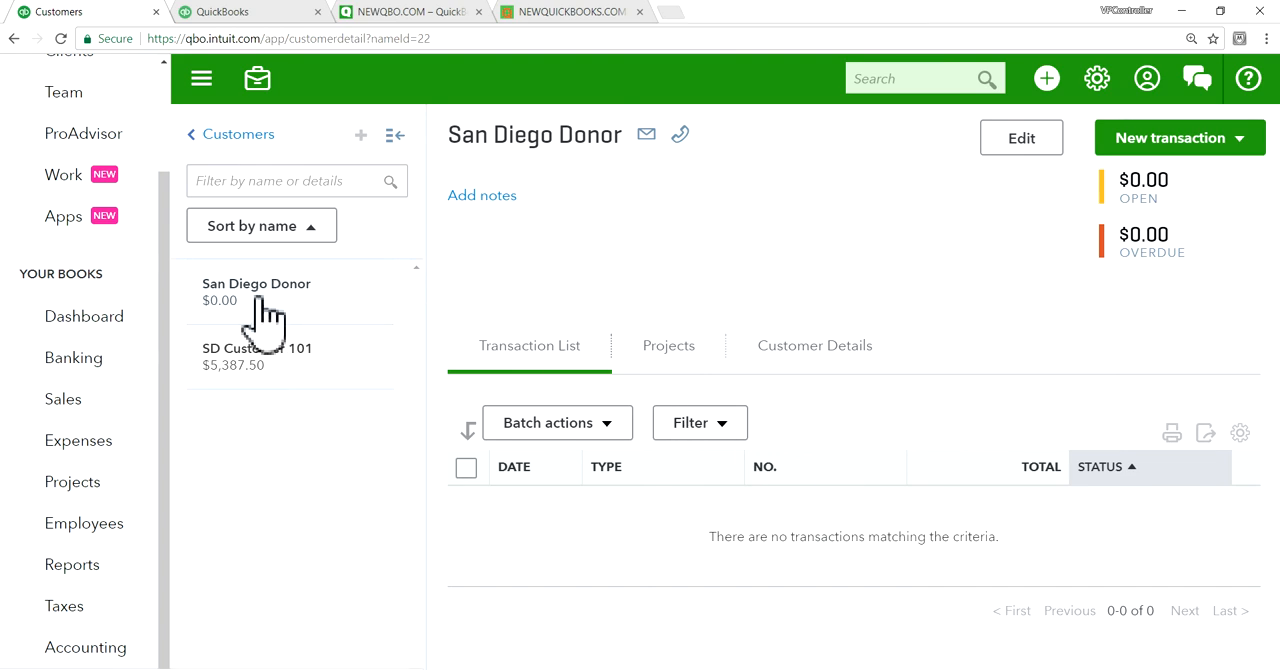
Step: Open SD Customer 101's record and its invoice #1003 for $5,387.50
{"action": "left_click", "coordinate": [1178, 136]}
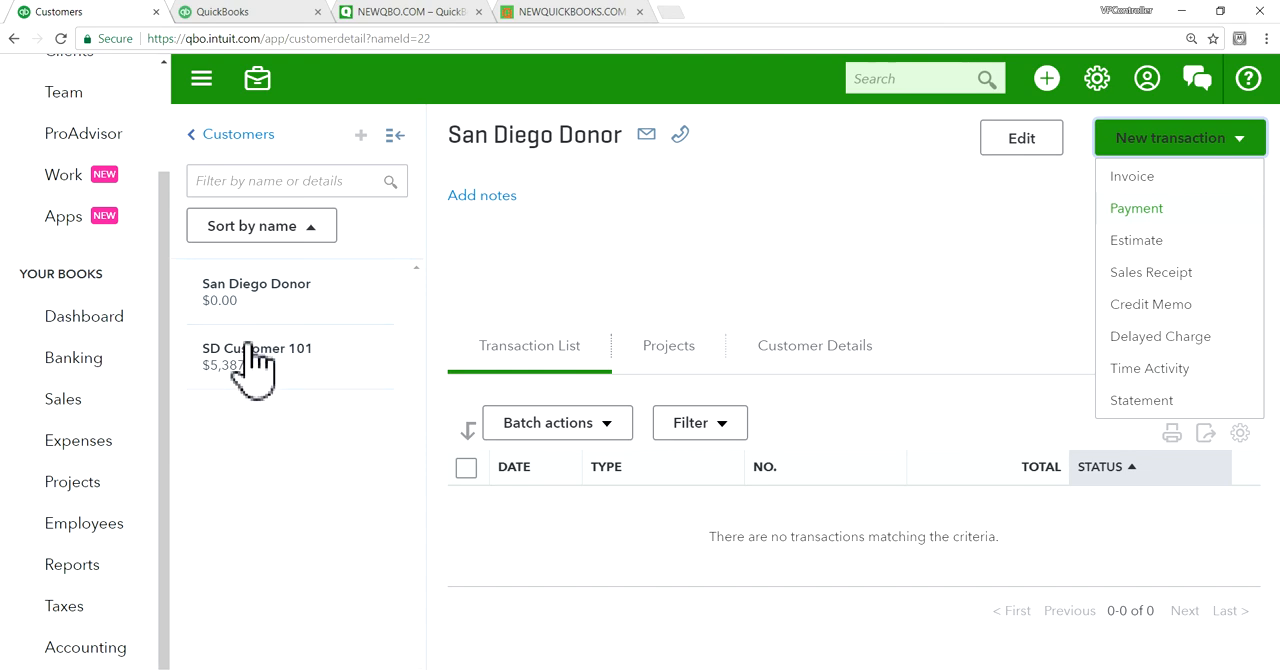
{"action": "left_click", "coordinate": [256, 356]}
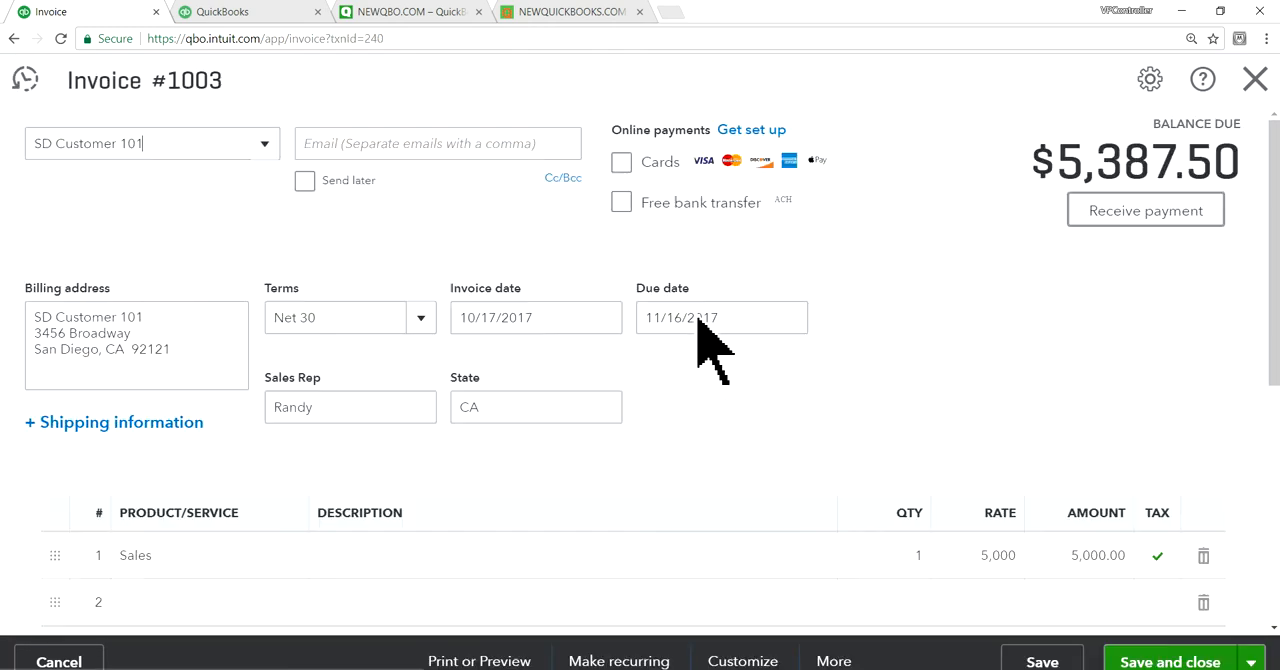
Step: Review invoice #1003's line items and $387.50 sales tax
{"action": "scroll", "scroll_direction": "down", "scroll_amount": 3}
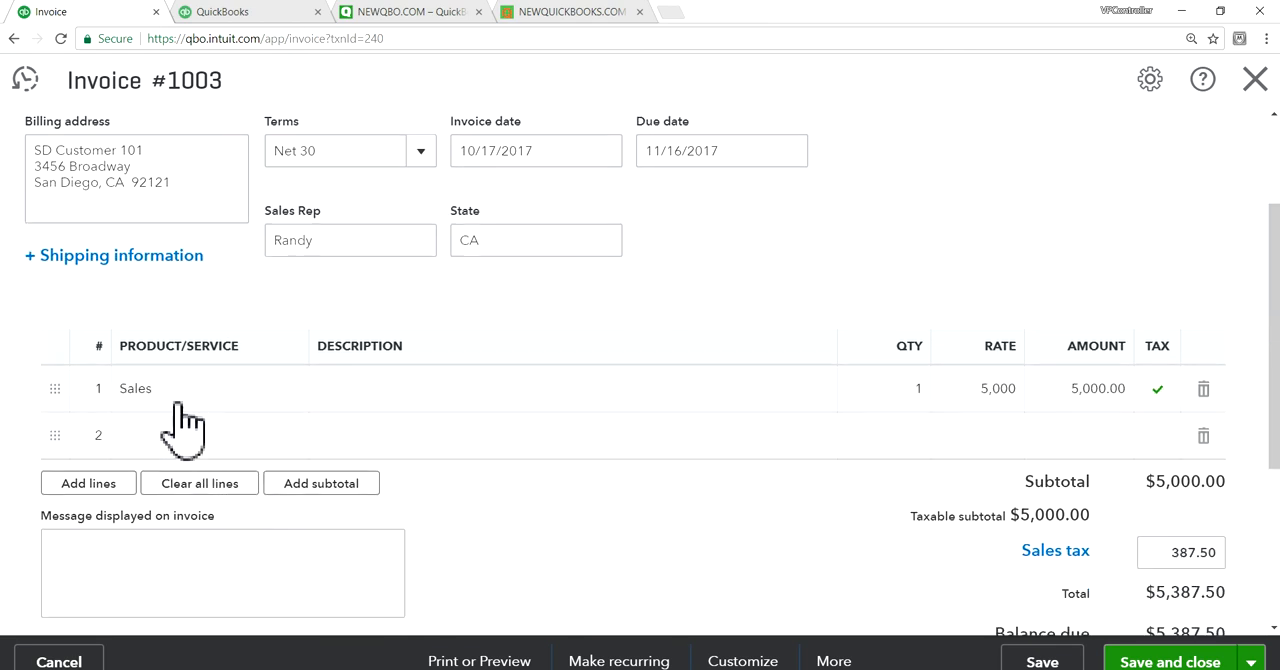
{"action": "scroll", "scroll_direction": "down", "scroll_amount": 3}
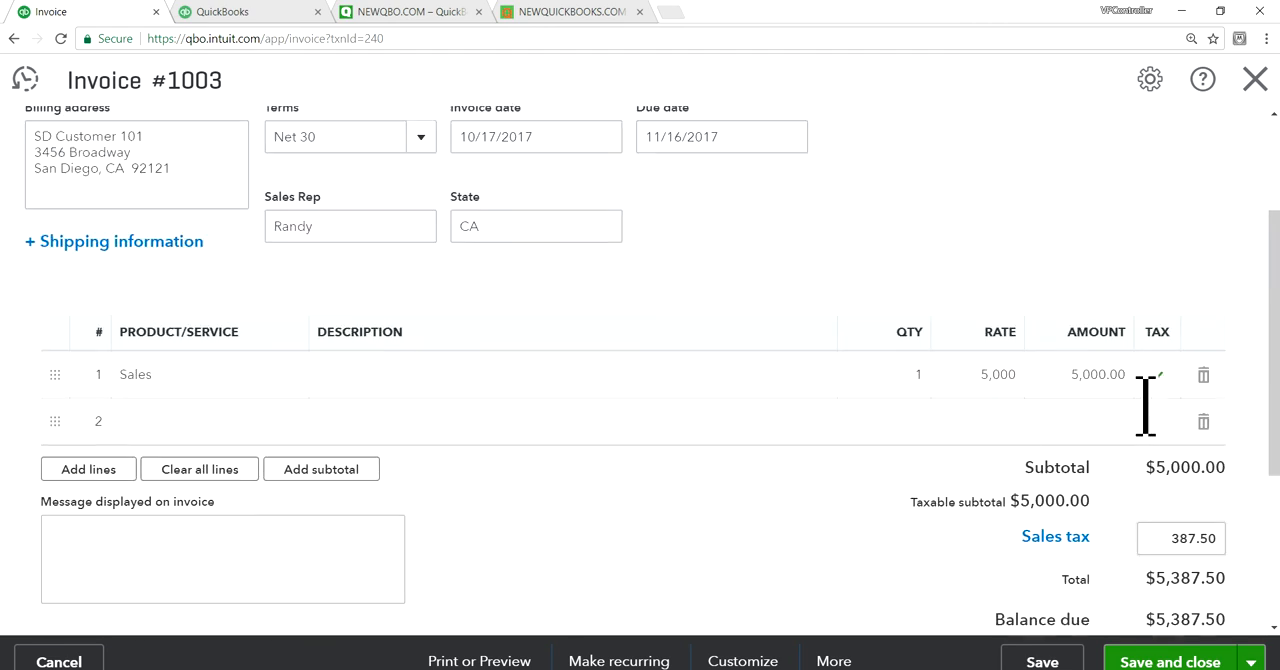
{"action": "scroll", "scroll_direction": "down", "scroll_amount": 3}
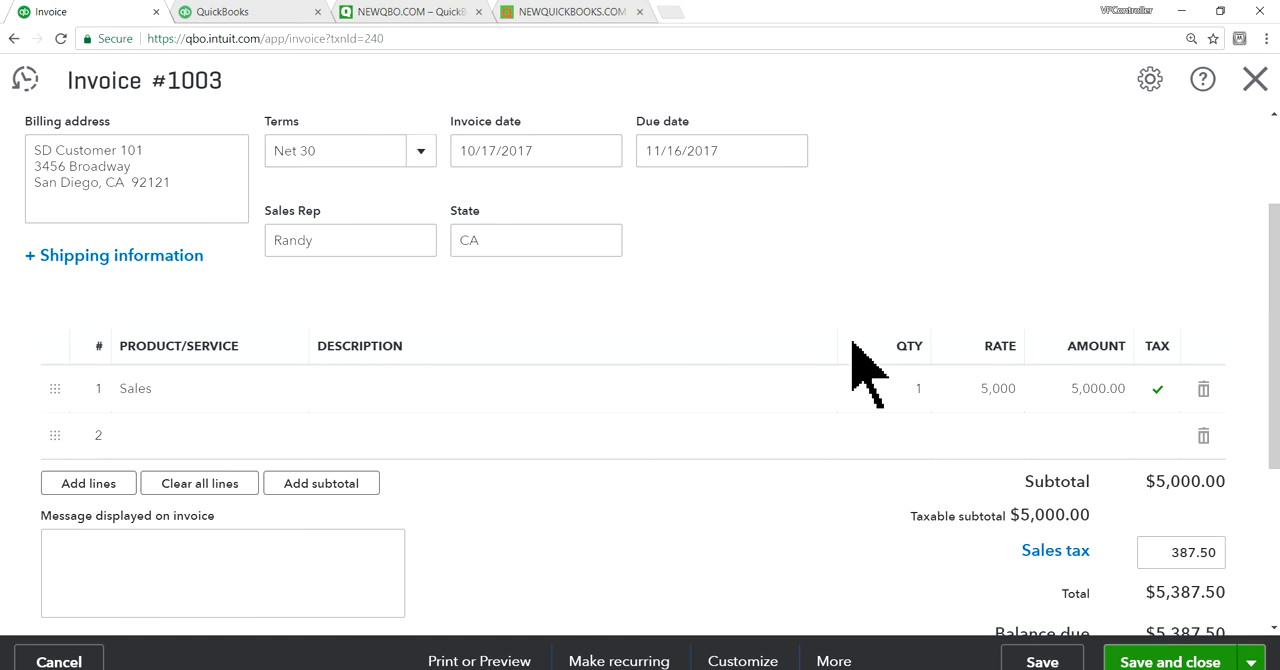
{"action": "scroll", "scroll_direction": "down", "scroll_amount": 3}
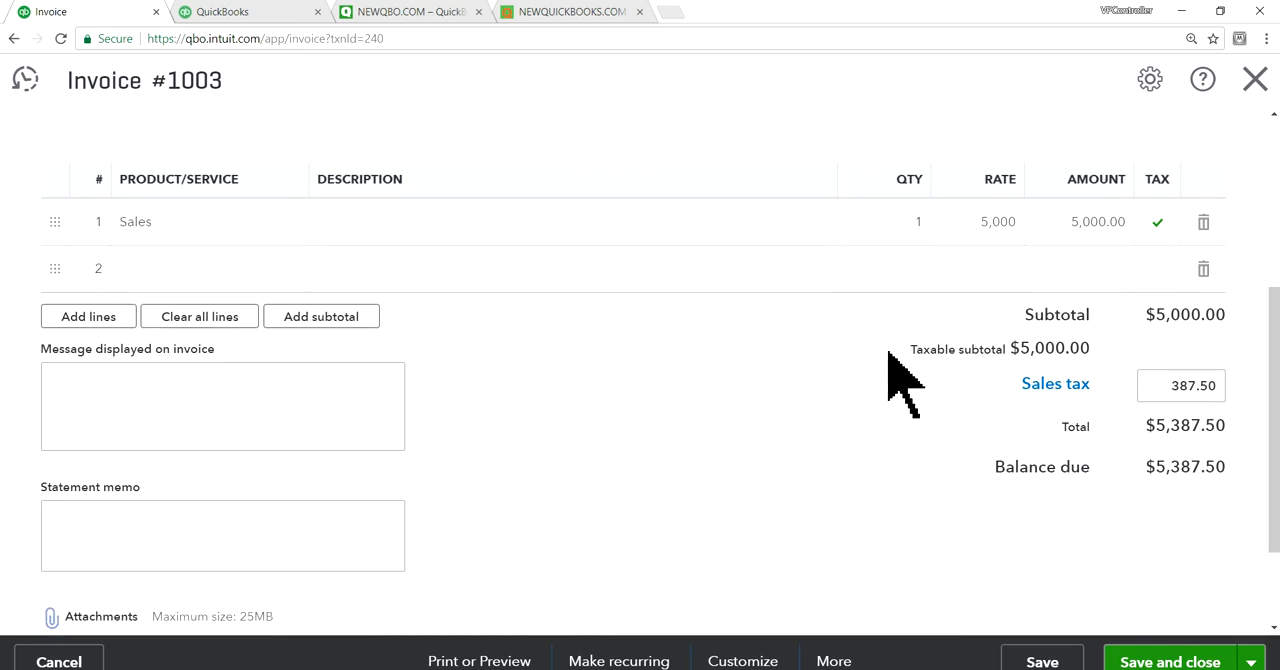
{"action": "mouse_move", "coordinate": [1140, 420]}
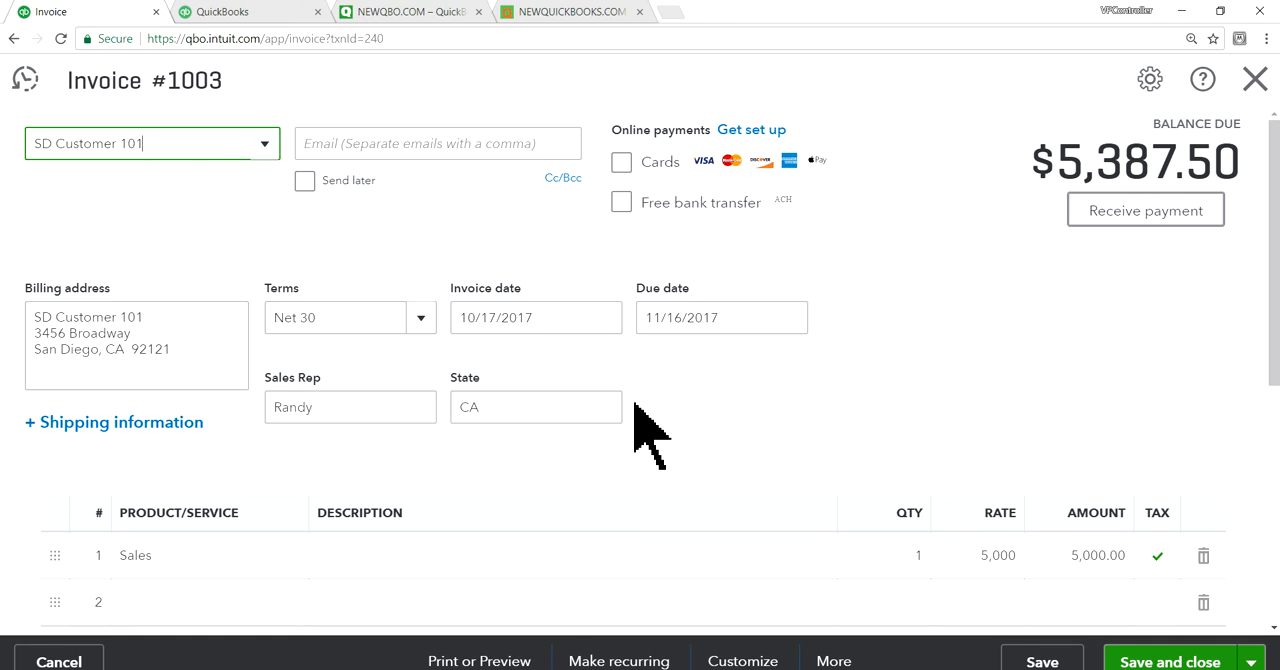
Step: Check Sales Rep Randy and State CA on the invoice, then show the company dashboard
{"action": "left_click", "coordinate": [350, 408]}
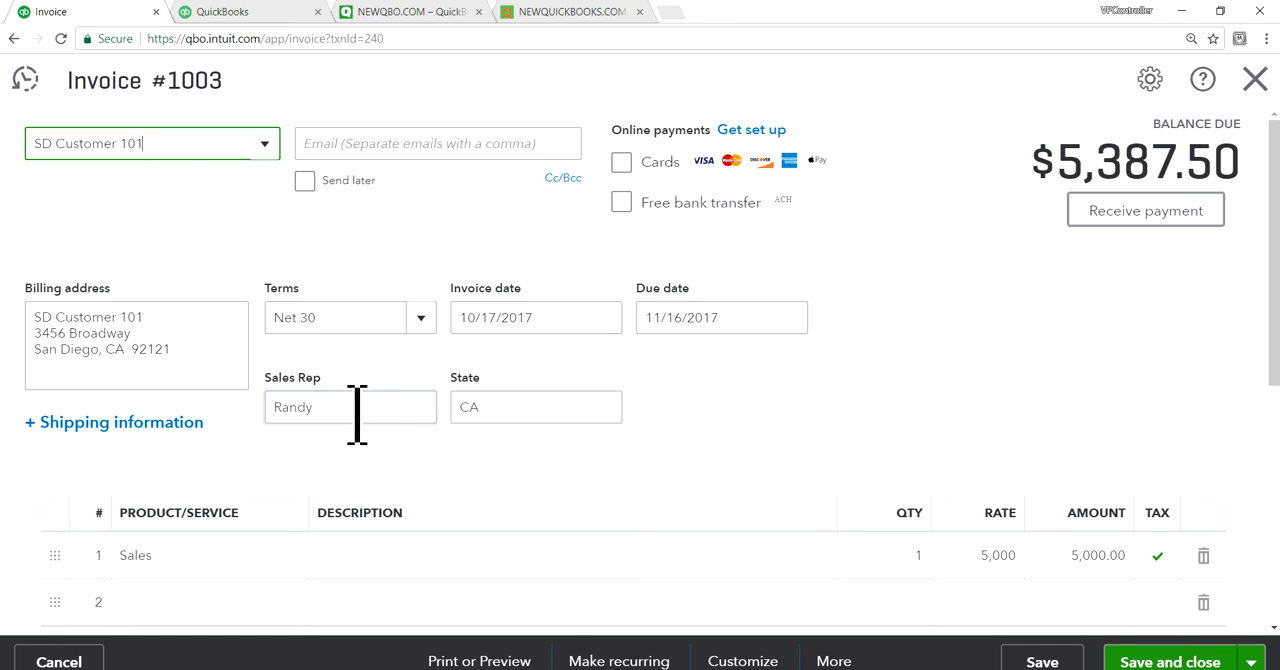
{"action": "left_click", "coordinate": [536, 408]}
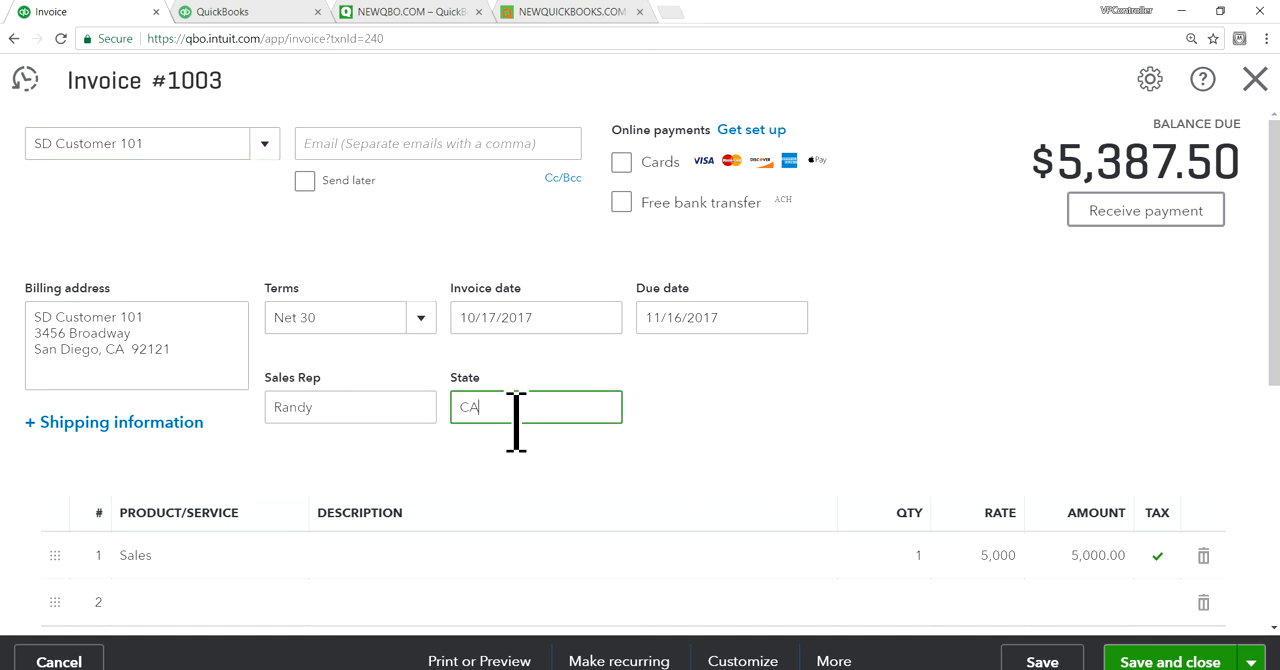
{"action": "mouse_move", "coordinate": [704, 440]}
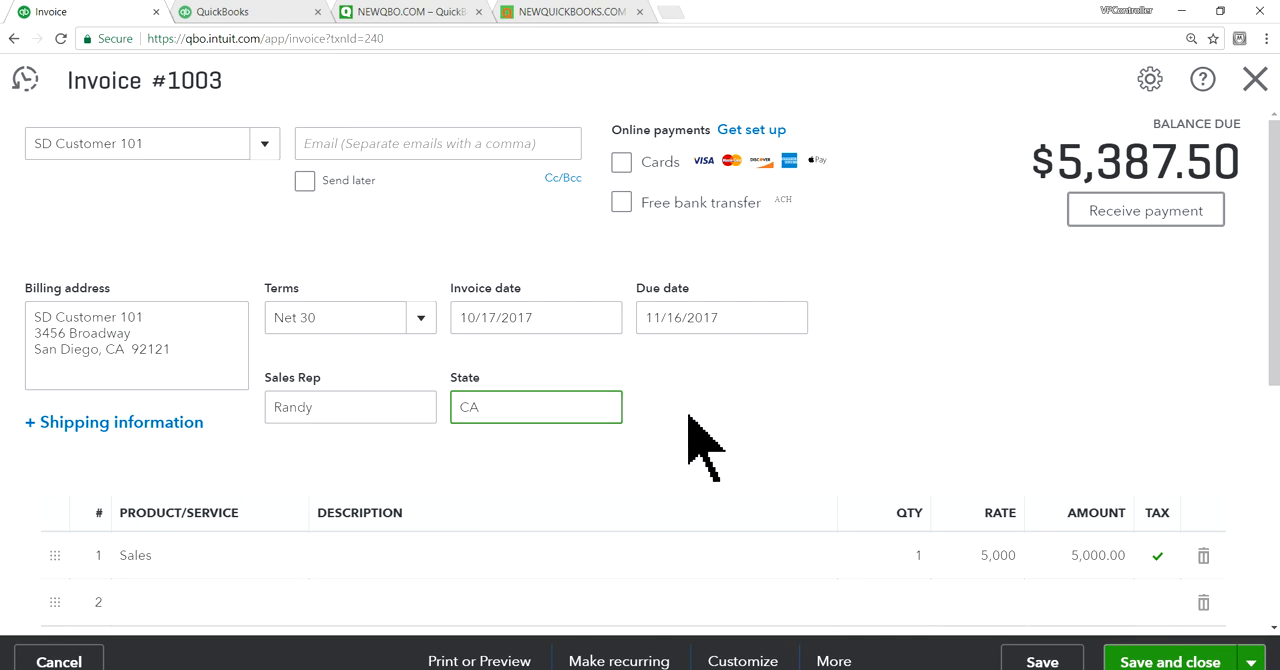
{"action": "left_click", "coordinate": [536, 406]}
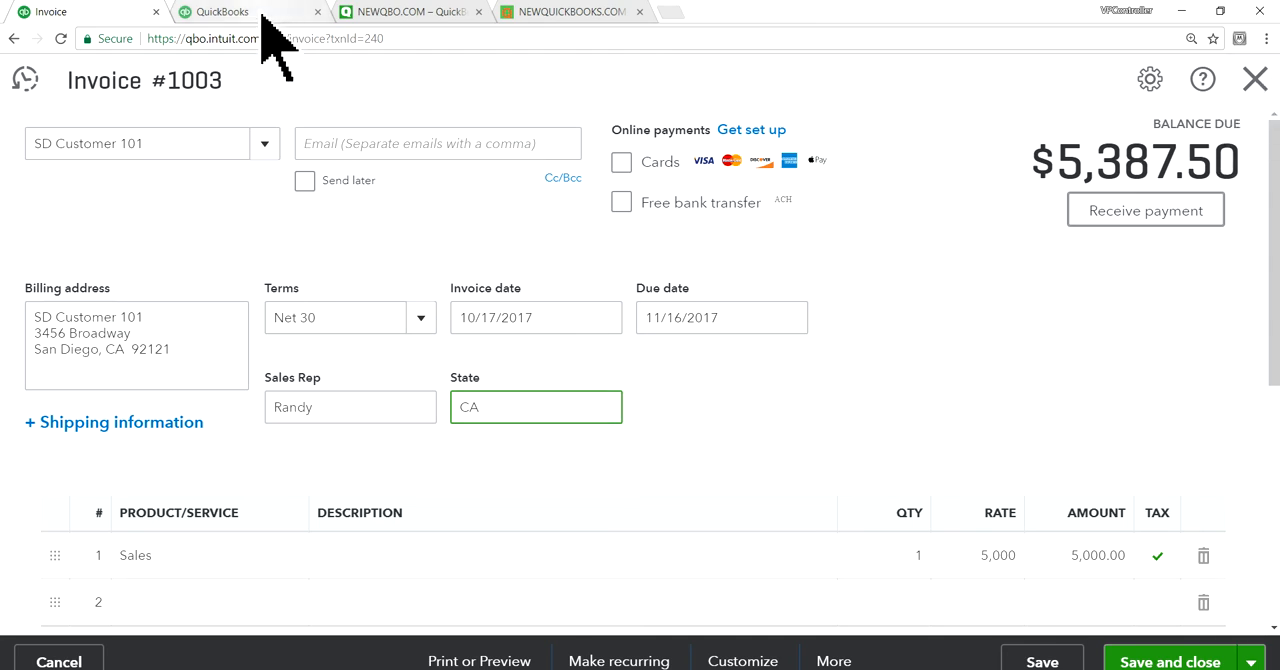
{"action": "left_click", "coordinate": [224, 12]}
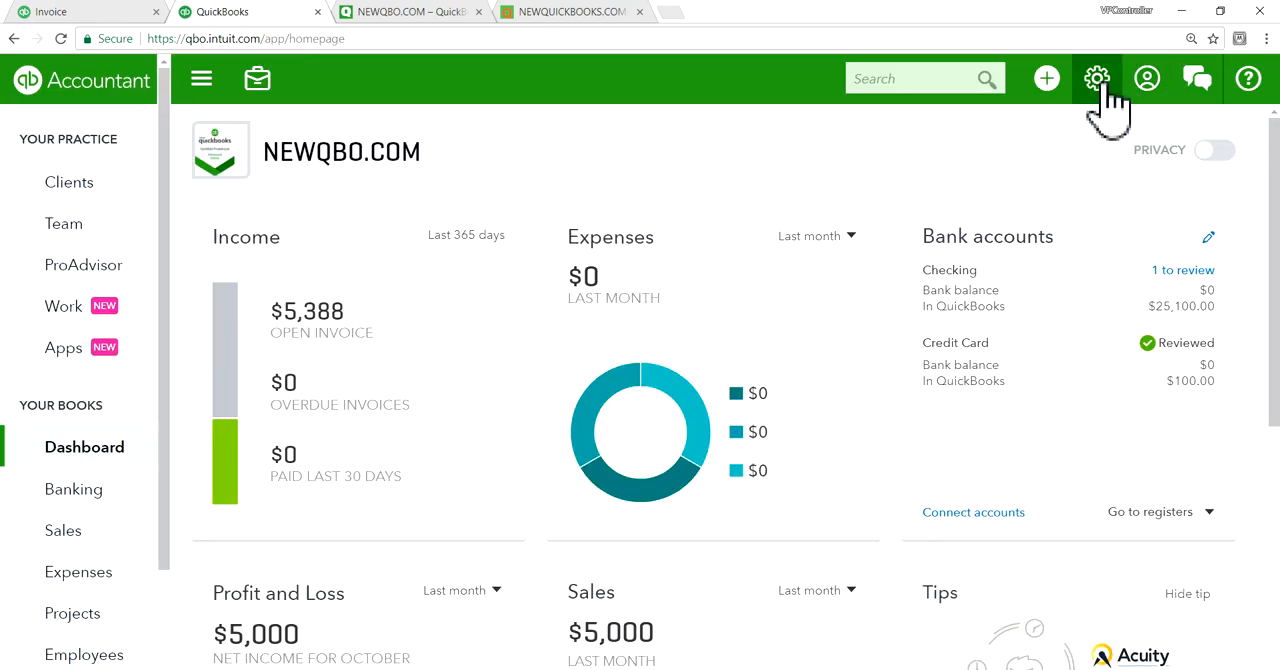
Step: Go to Company Settings > Sales and edit the Sales form content section
{"action": "left_click", "coordinate": [1096, 78]}
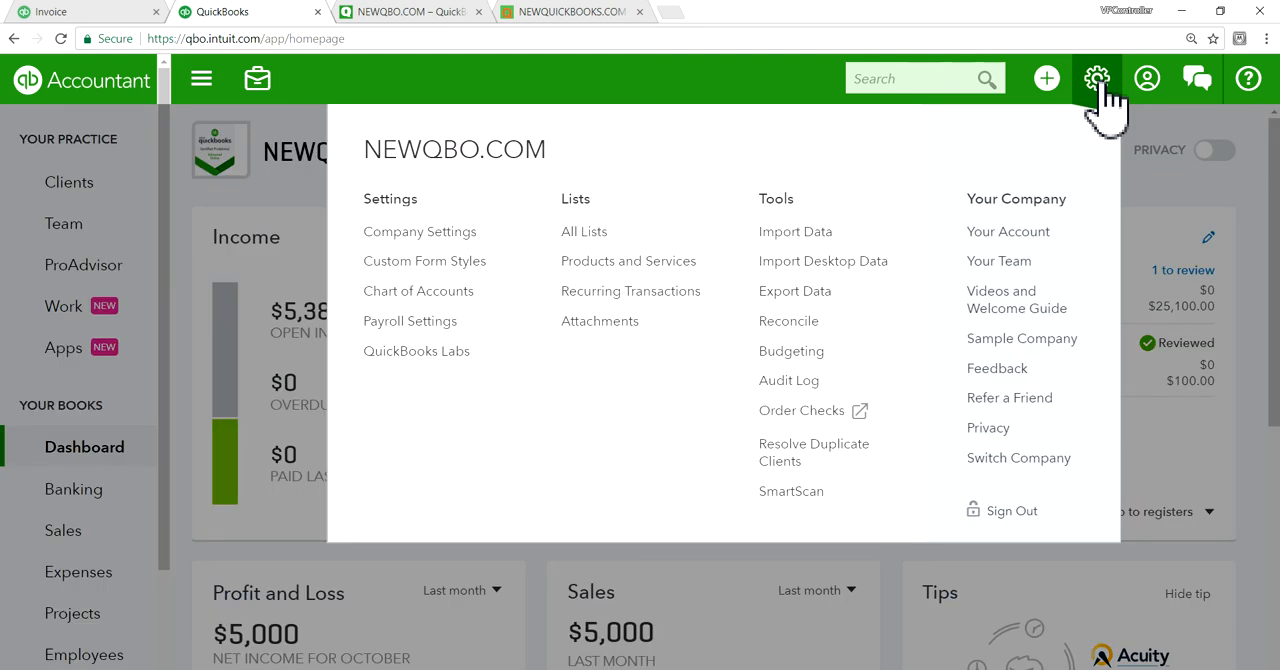
{"action": "left_click", "coordinate": [420, 232]}
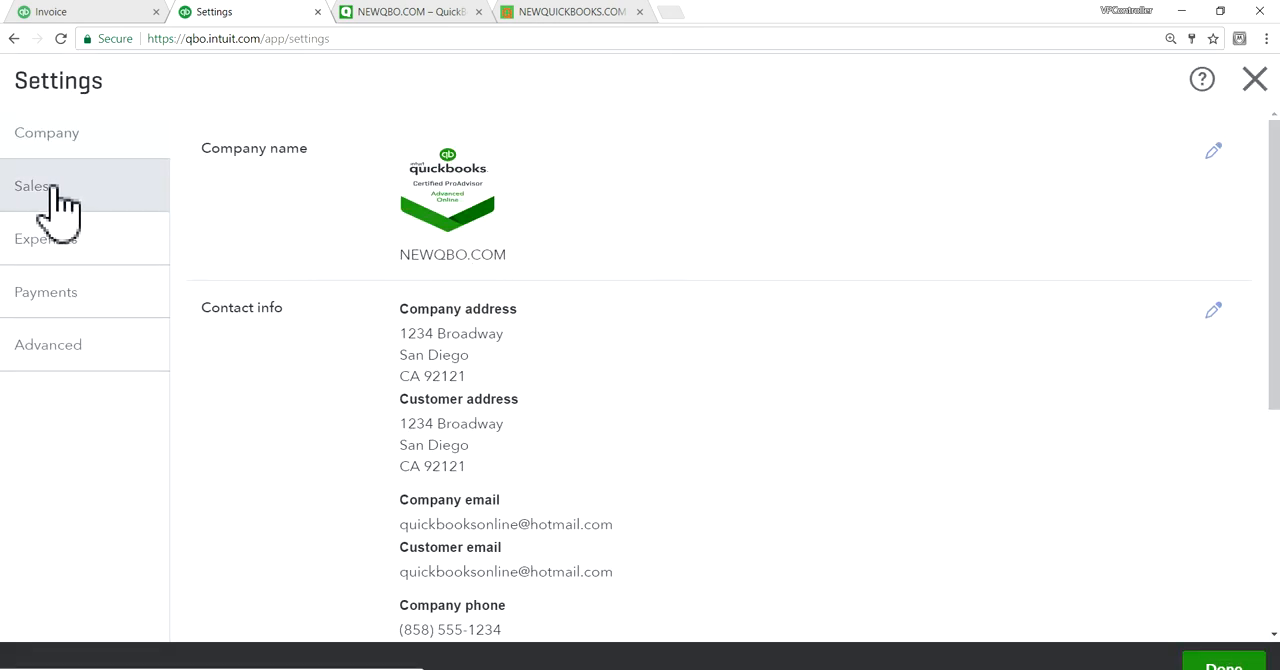
{"action": "left_click", "coordinate": [32, 186]}
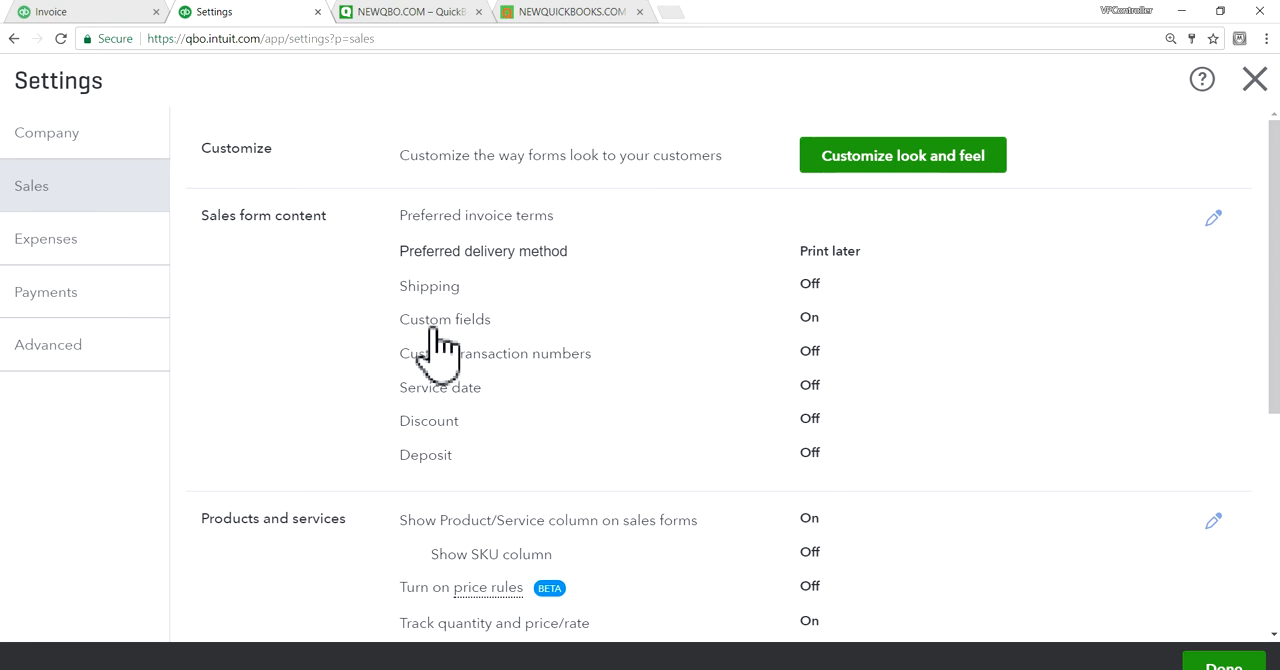
{"action": "mouse_move", "coordinate": [592, 350]}
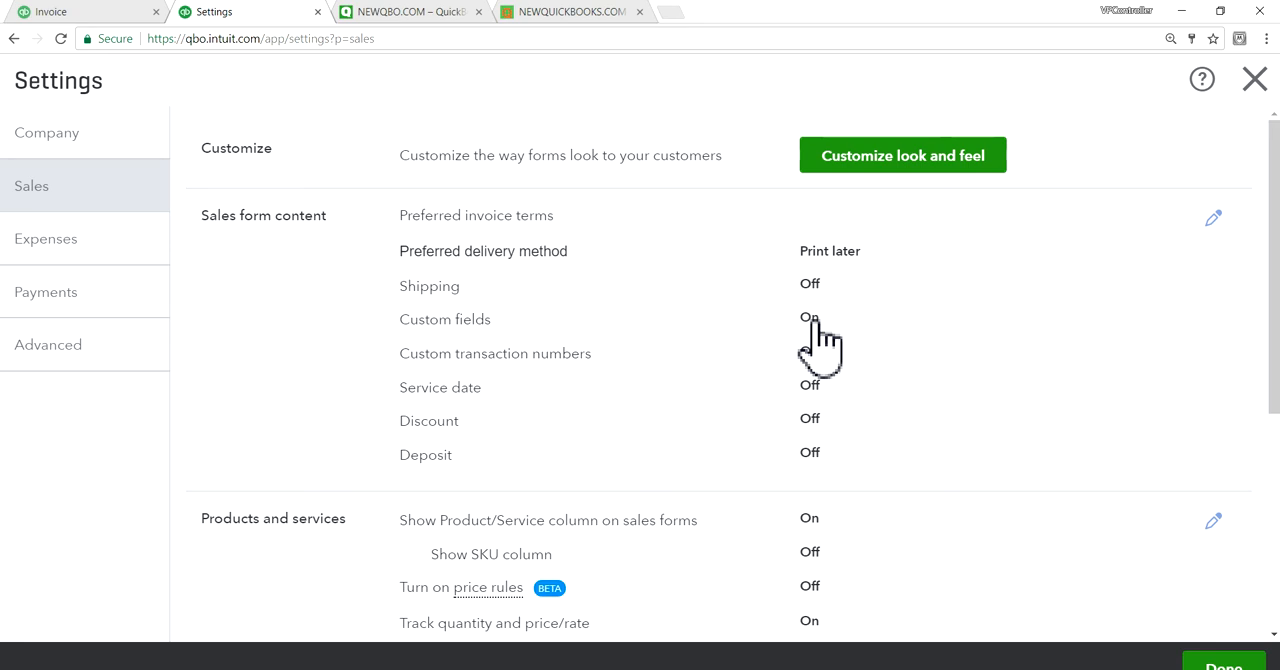
{"action": "left_click", "coordinate": [1212, 218]}
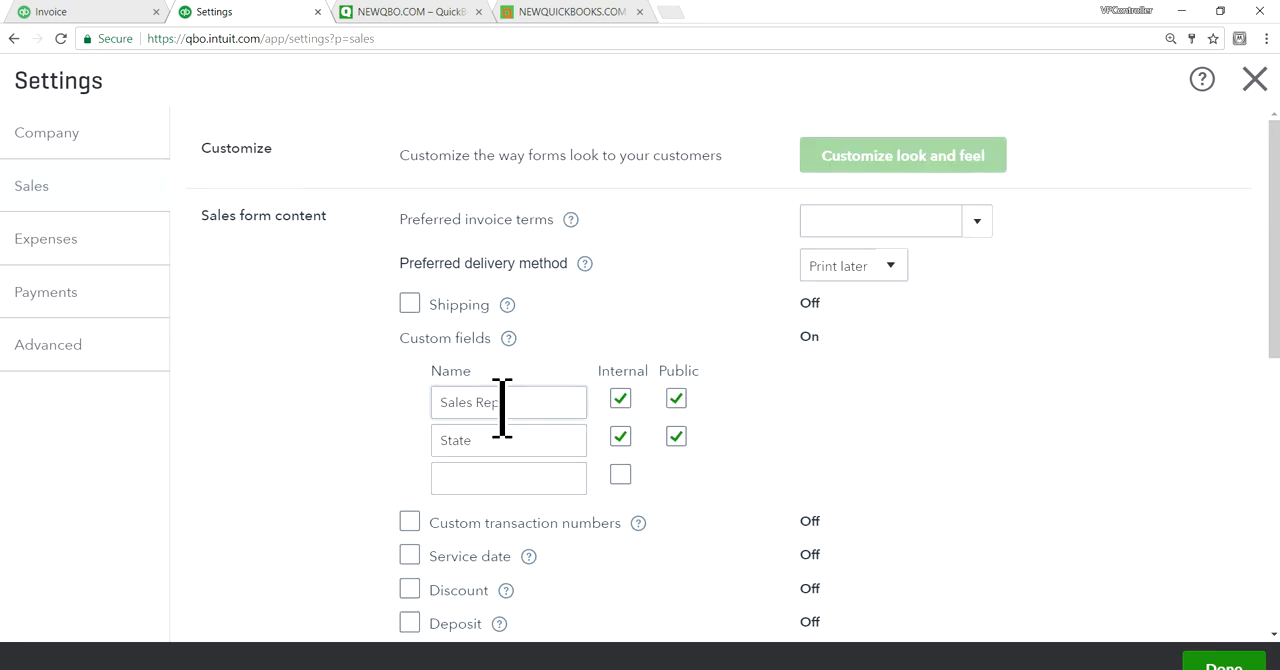
Step: Make the Sales Rep and State custom fields internal only and return to invoice #1003
{"action": "left_click", "coordinate": [508, 476]}
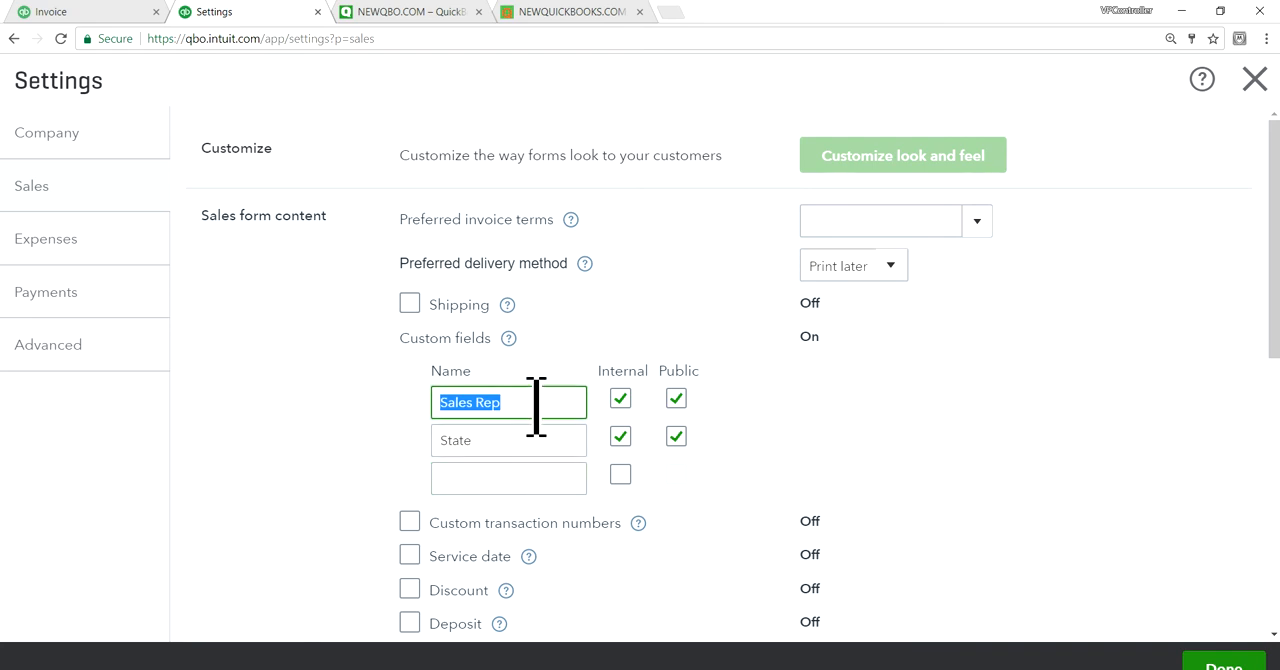
{"action": "left_click", "coordinate": [508, 440]}
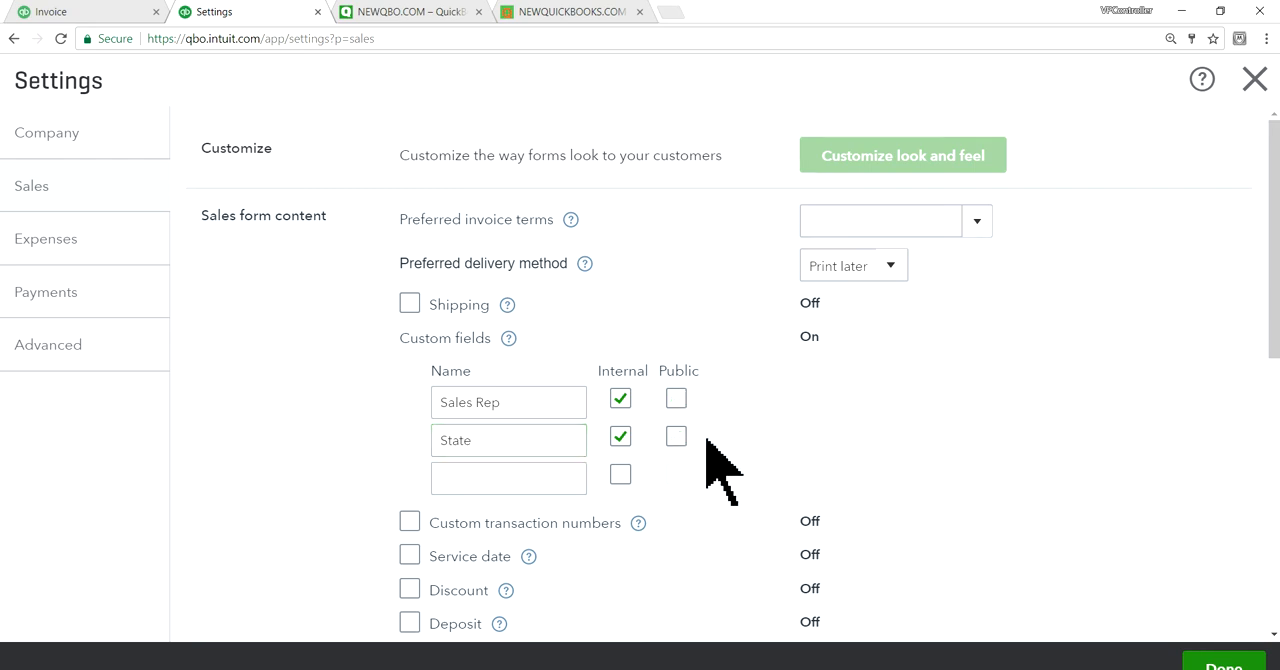
{"action": "mouse_move", "coordinate": [684, 430]}
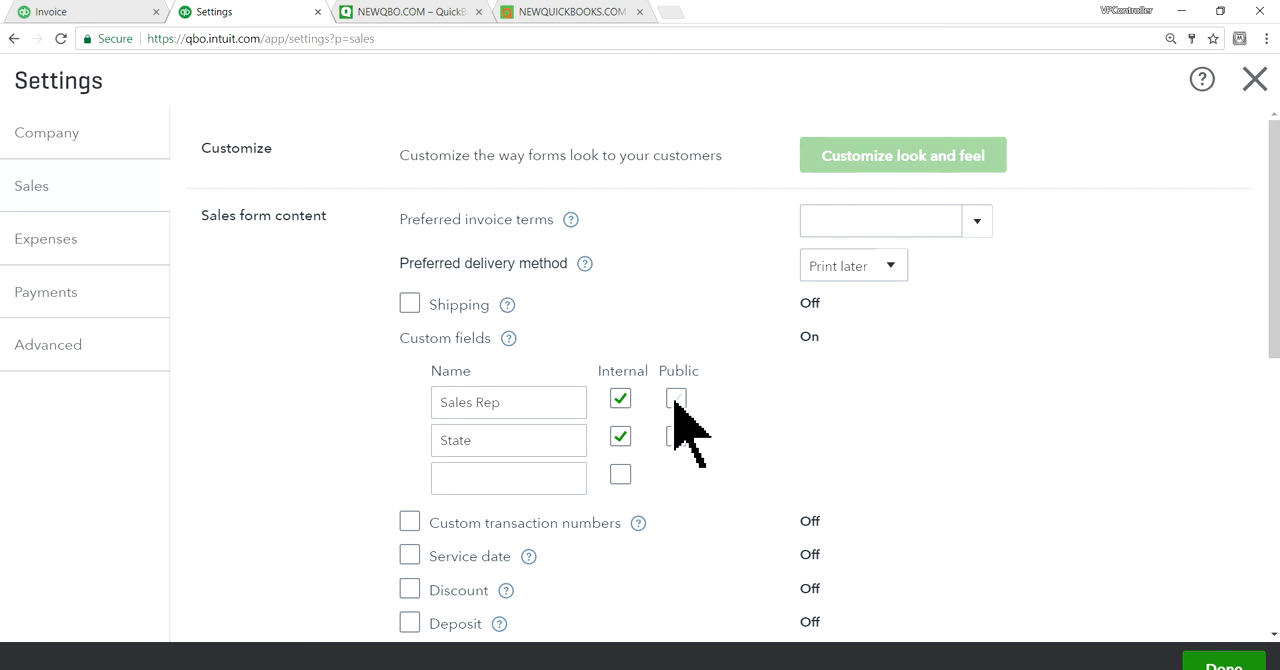
{"action": "left_click", "coordinate": [676, 398]}
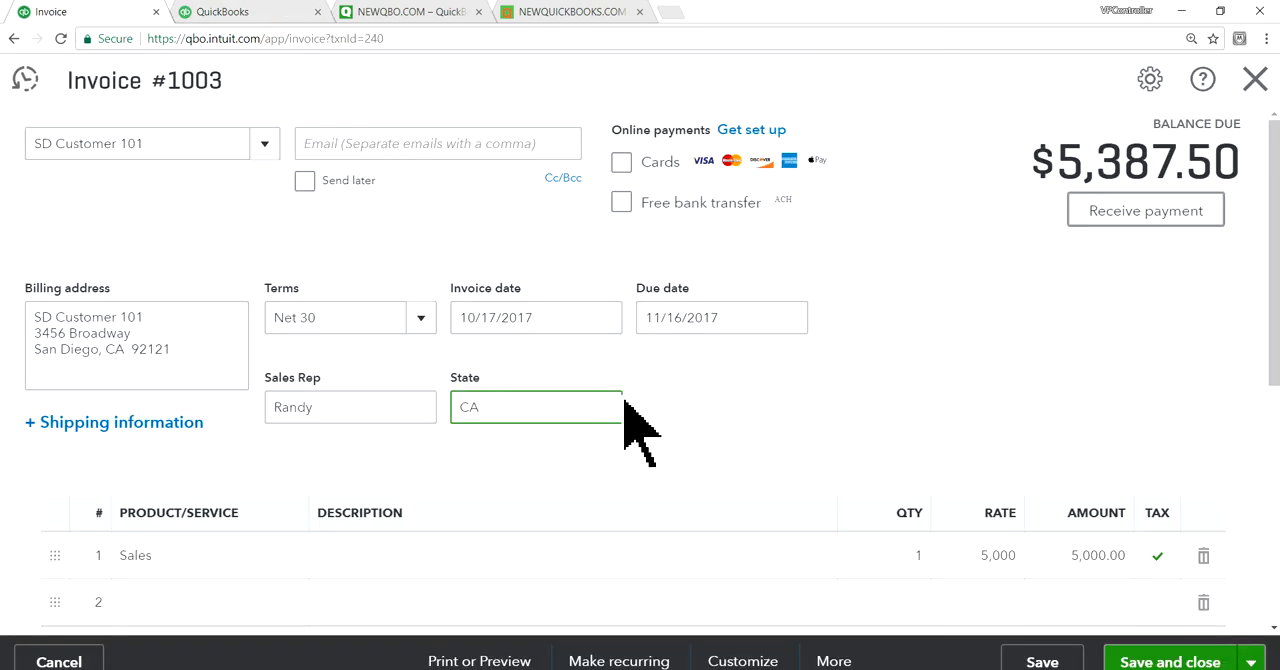
Step: Save invoice #1003 and return to the Sales Tax page showing $387.50 due for California
{"action": "scroll", "scroll_direction": "down", "scroll_amount": 3}
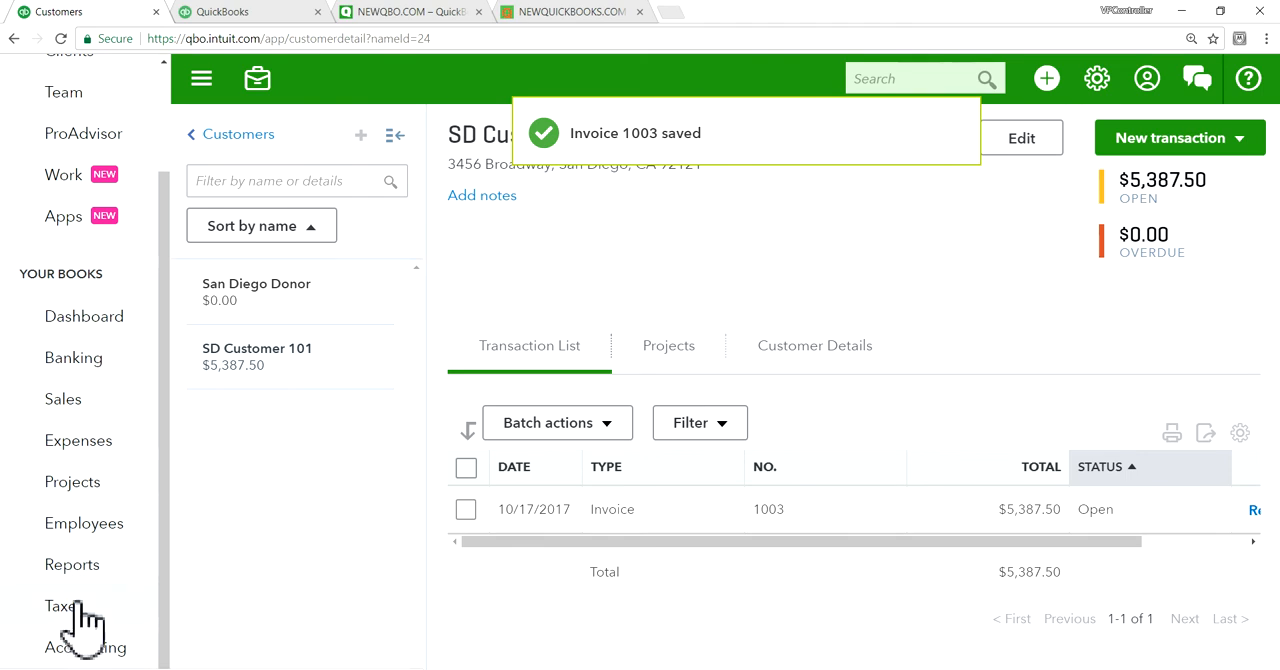
{"action": "left_click", "coordinate": [64, 604]}
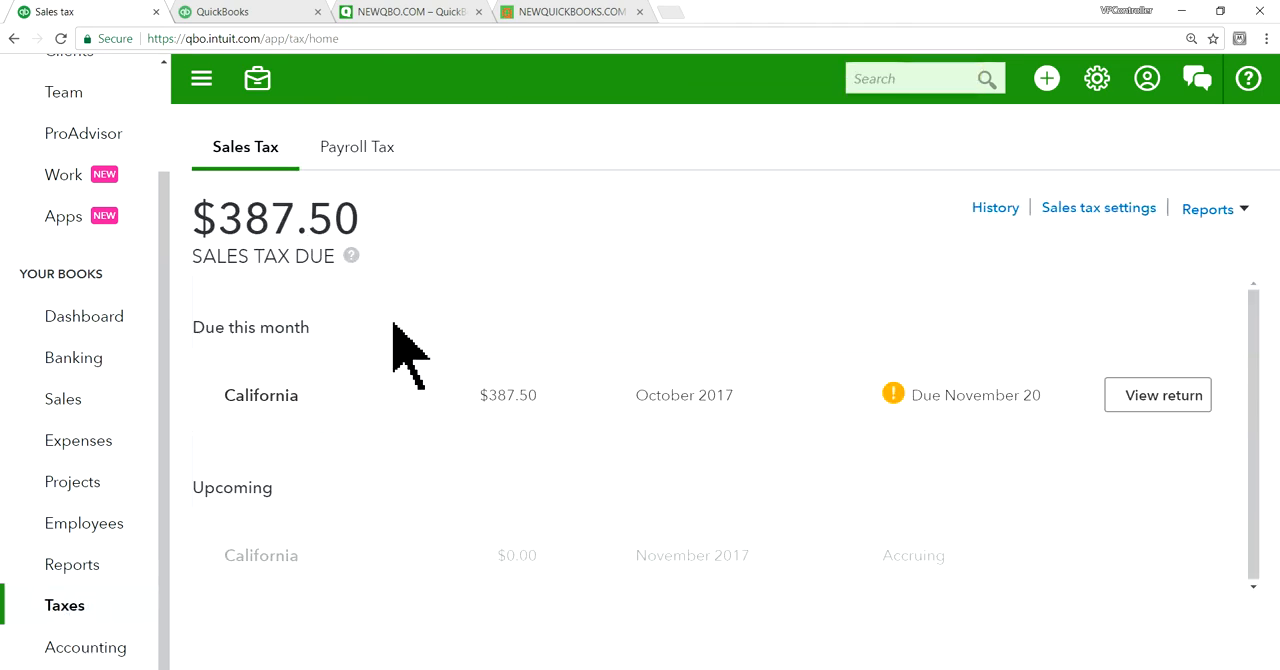
{"action": "mouse_move", "coordinate": [712, 300]}
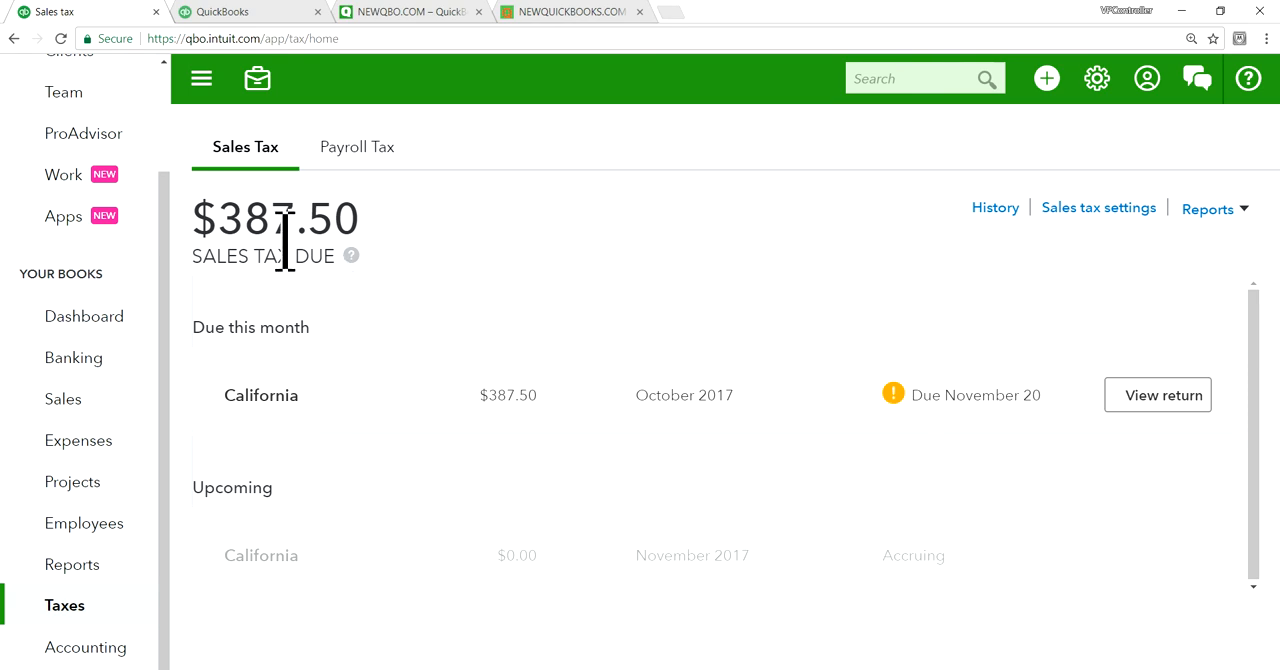
{"action": "mouse_move", "coordinate": [944, 426]}
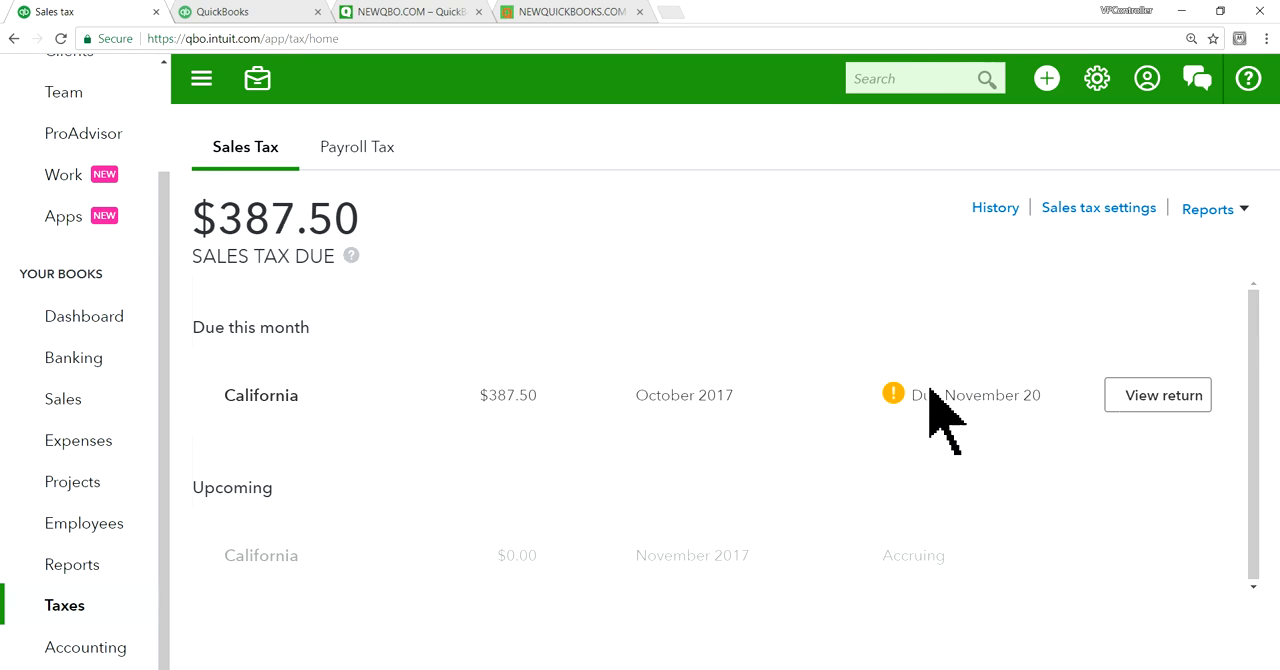
{"action": "mouse_move", "coordinate": [1080, 450]}
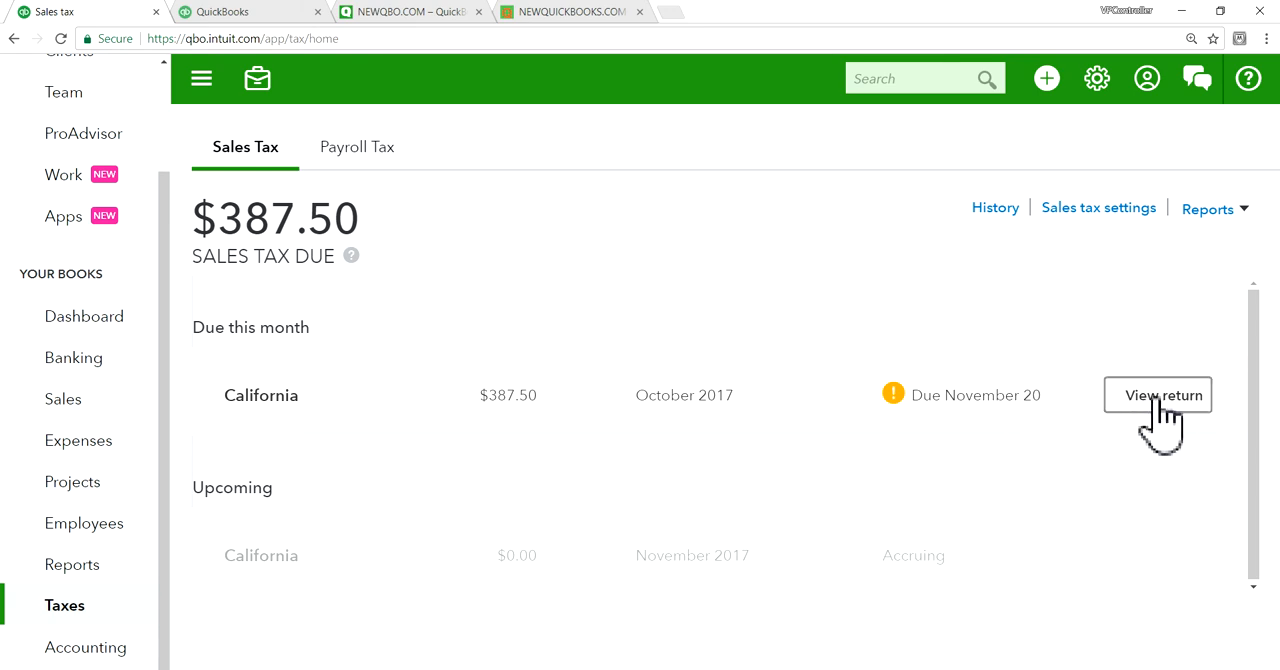
{"action": "mouse_move", "coordinate": [996, 316]}
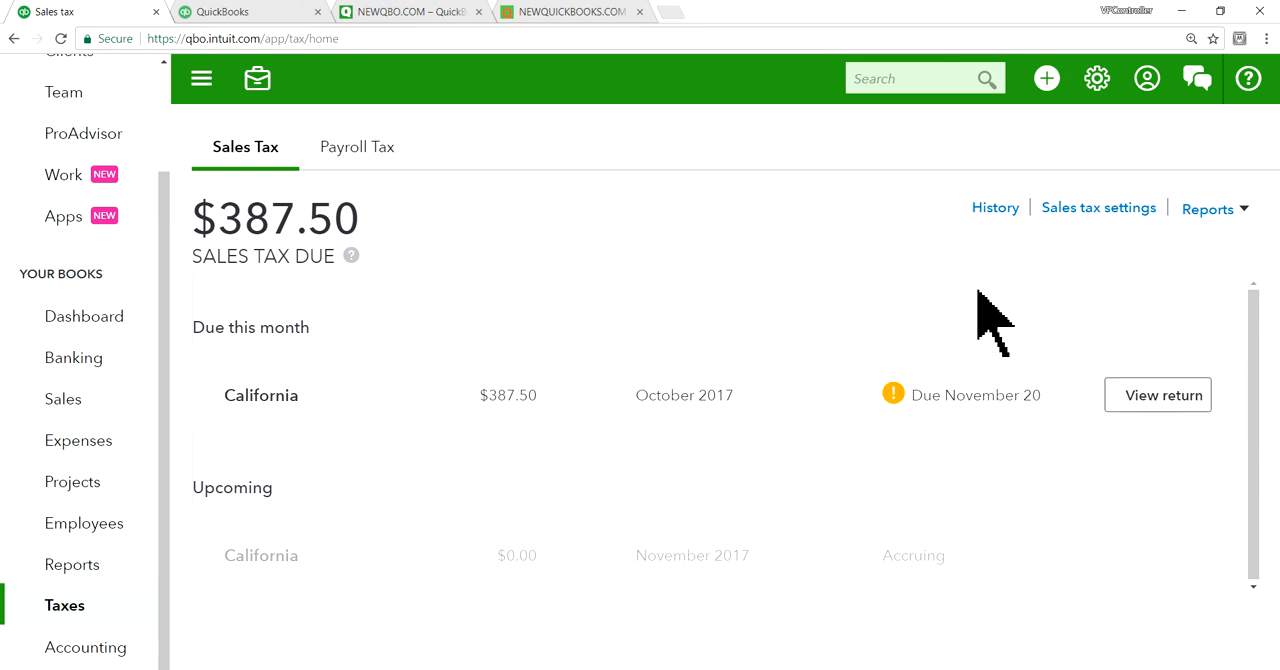
Step: Start a new invoice and add new customer AZ Customer 101
{"action": "left_click", "coordinate": [1046, 78]}
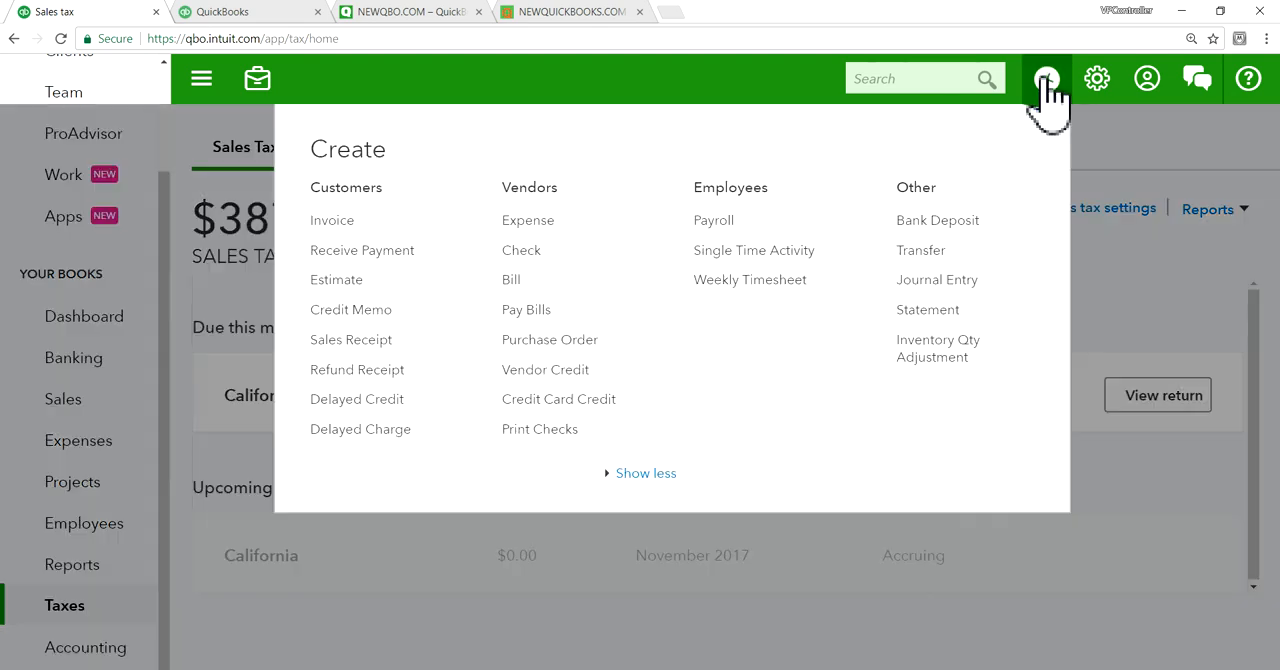
{"action": "left_click", "coordinate": [332, 220]}
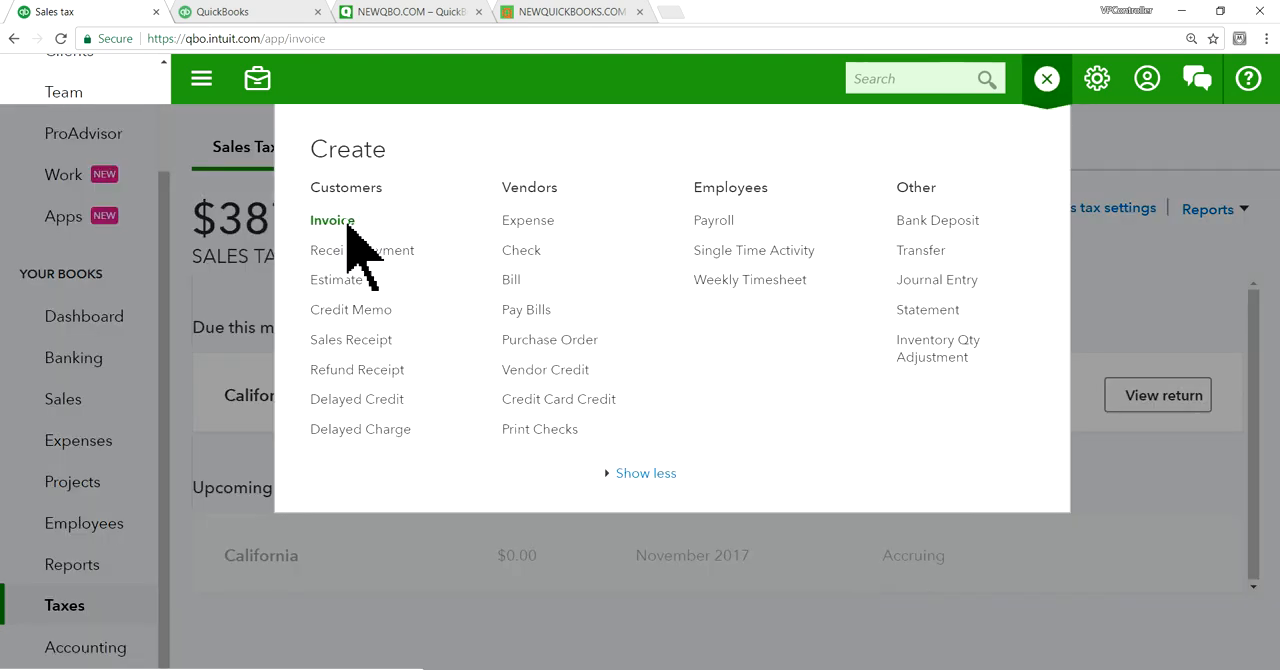
{"action": "left_click", "coordinate": [332, 220]}
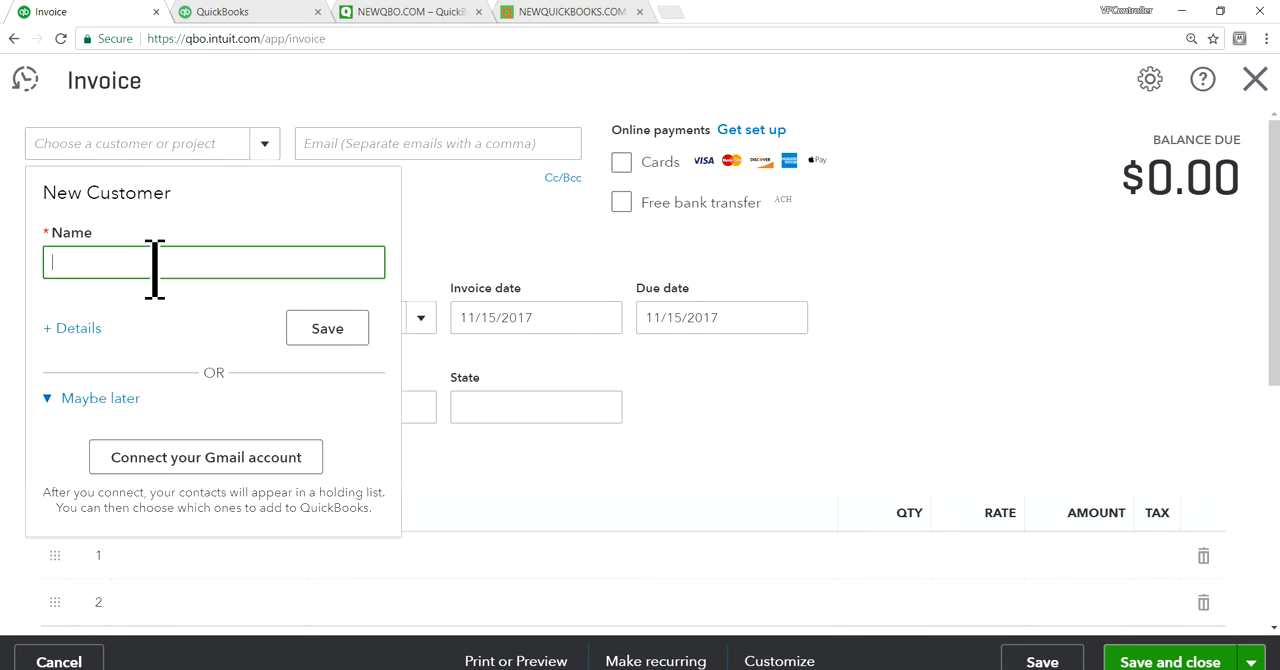
{"action": "type", "text": "AZ Customer 101"}
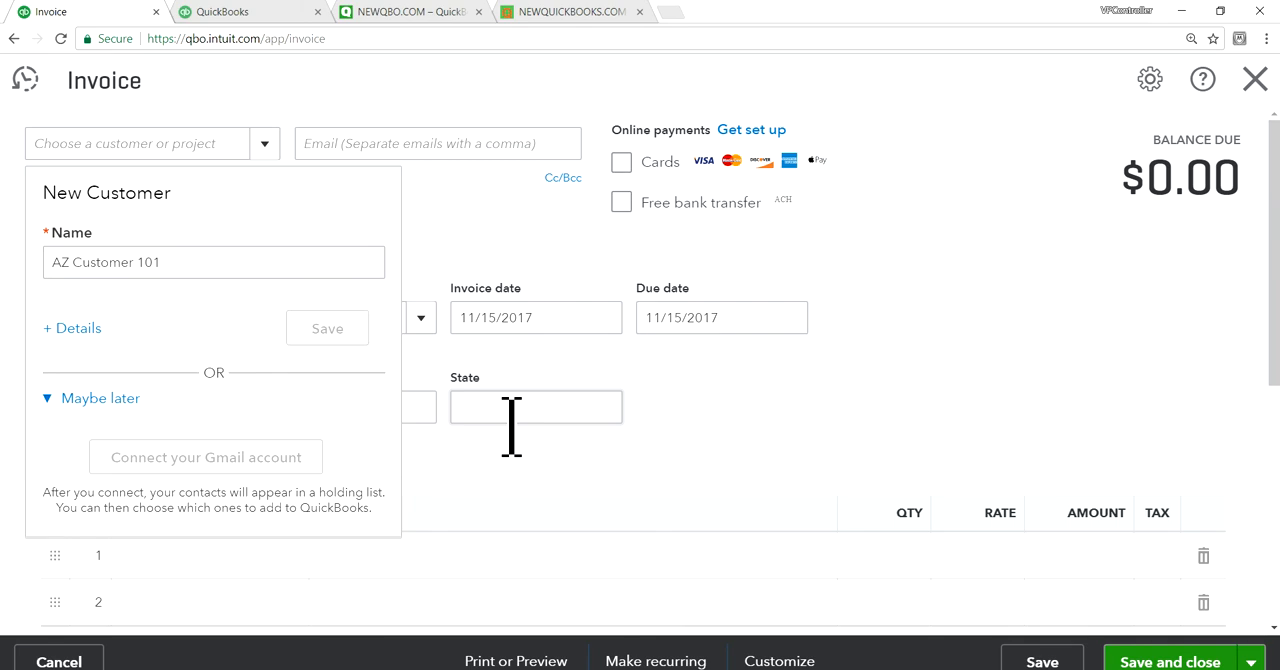
{"action": "left_click", "coordinate": [100, 398]}
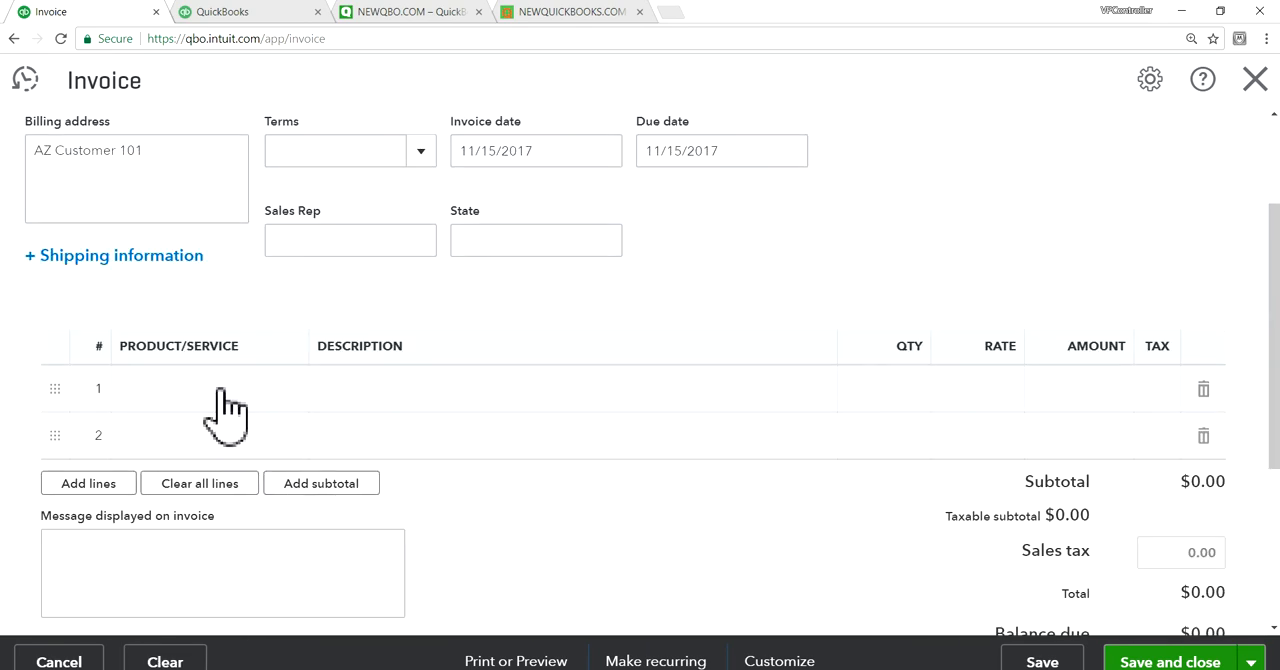
Step: Fill the first product line, set terms Net 30 and invoice date 01/01/2018
{"action": "left_click", "coordinate": [210, 390]}
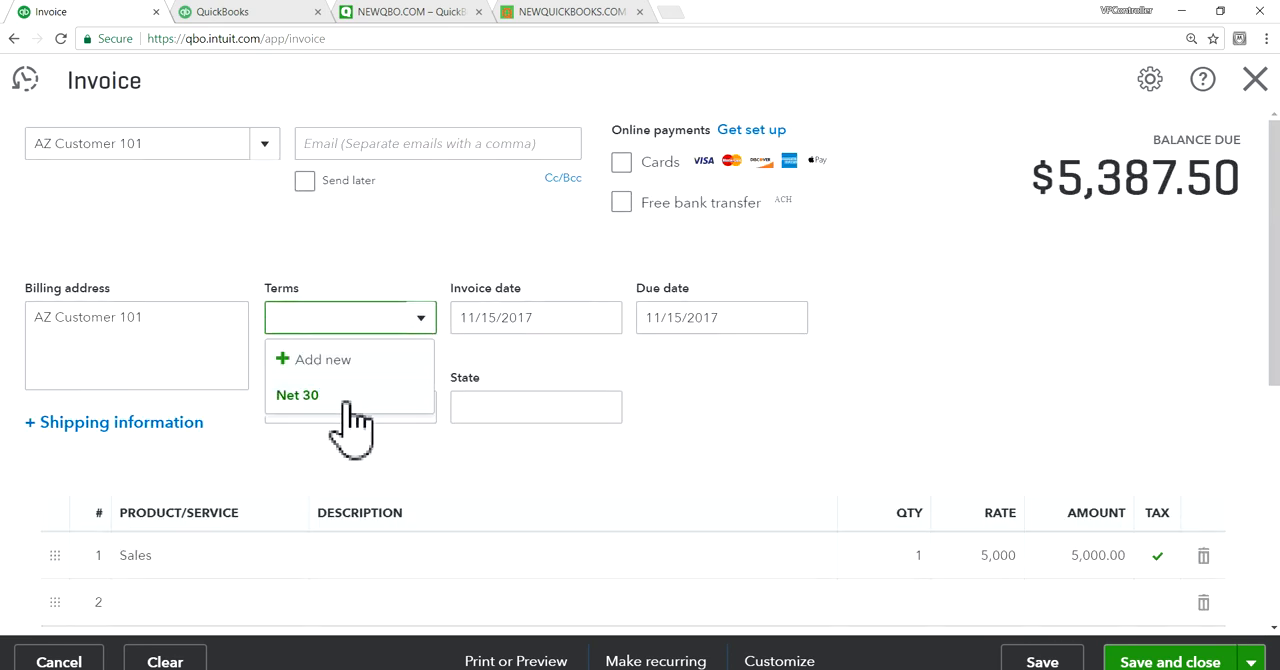
{"action": "left_click", "coordinate": [296, 394]}
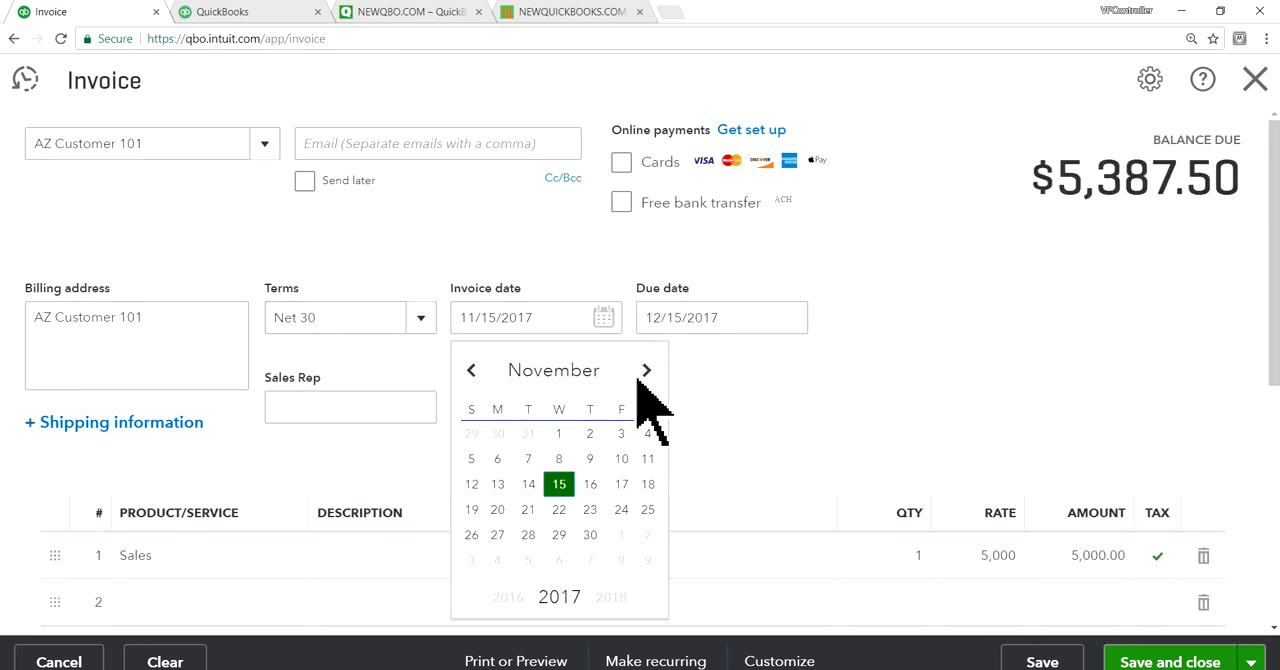
{"action": "left_click", "coordinate": [646, 370]}
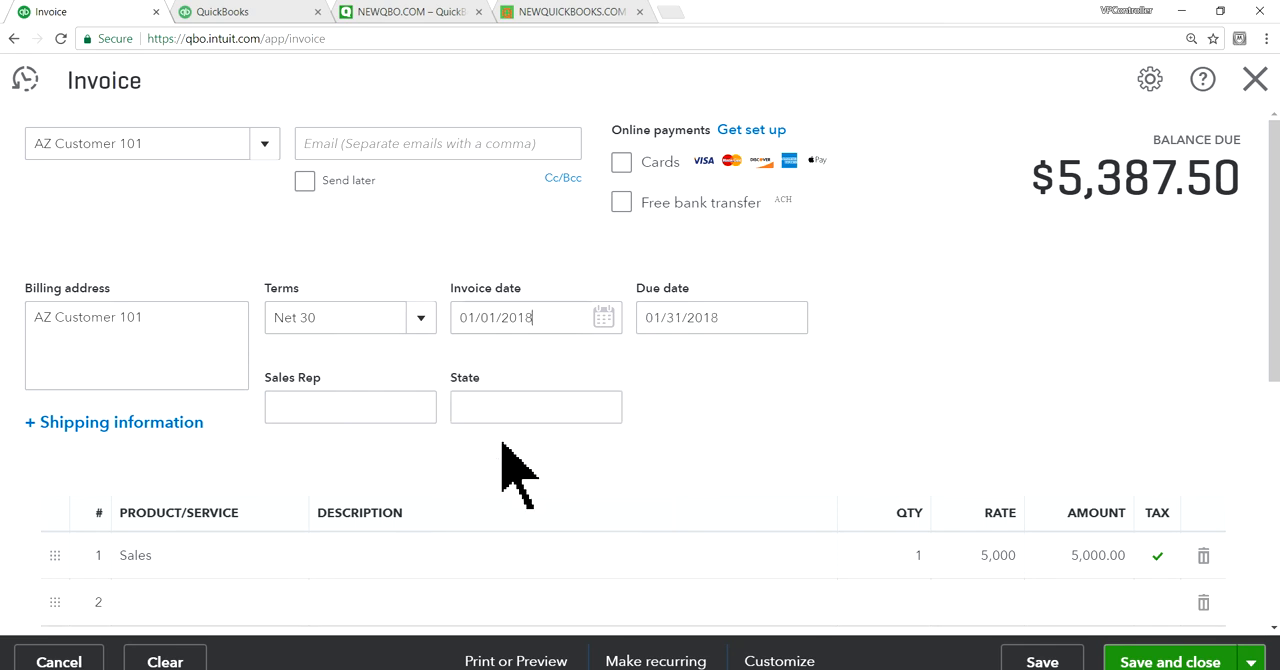
Step: Enter Sales Rep Randy and State AZ on the invoice
{"action": "left_click", "coordinate": [350, 408]}
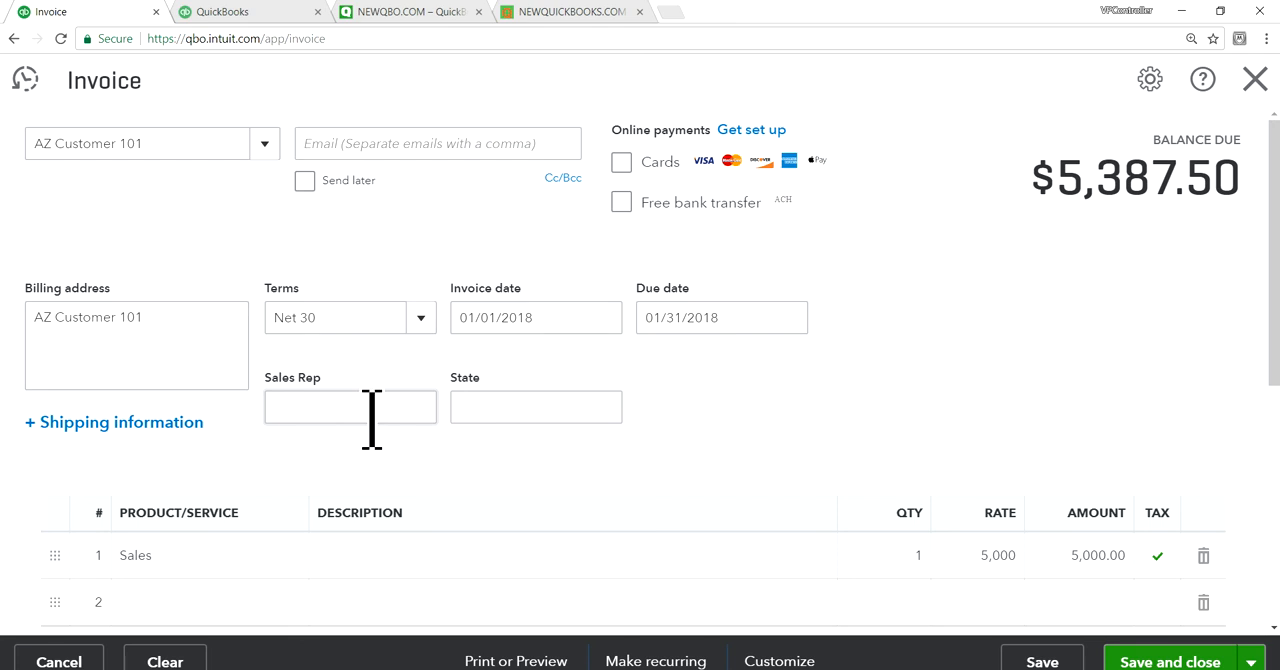
{"action": "type", "text": "Randy"}
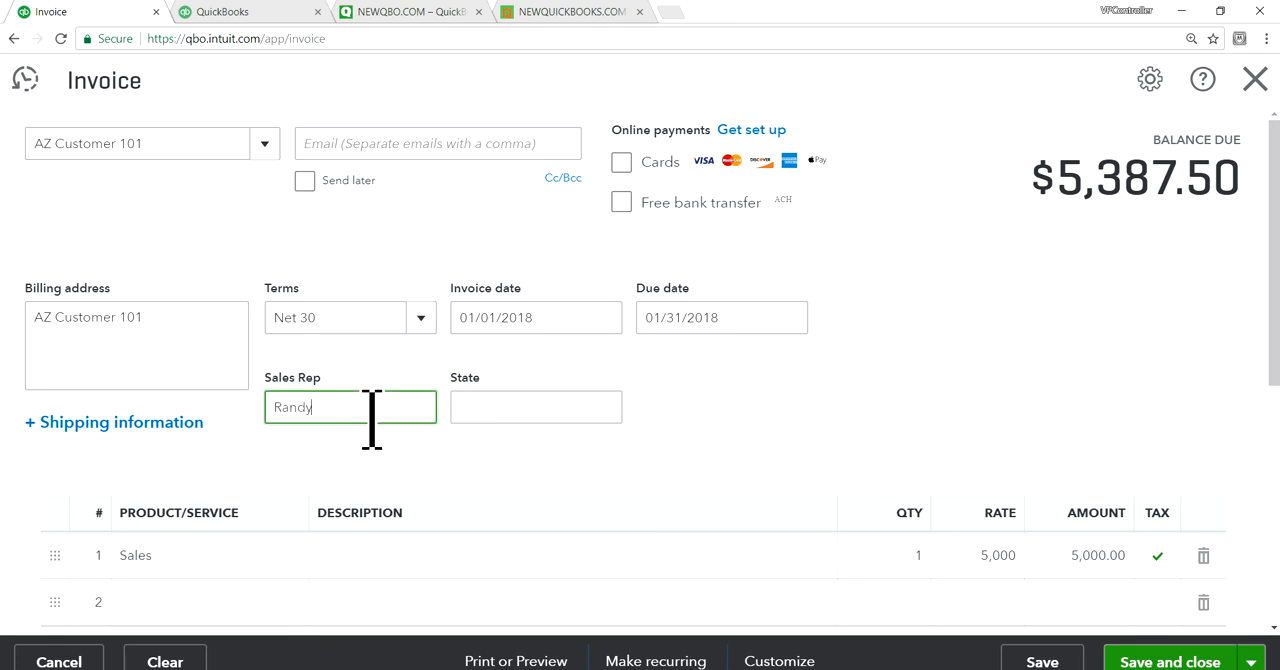
{"action": "left_click", "coordinate": [536, 408]}
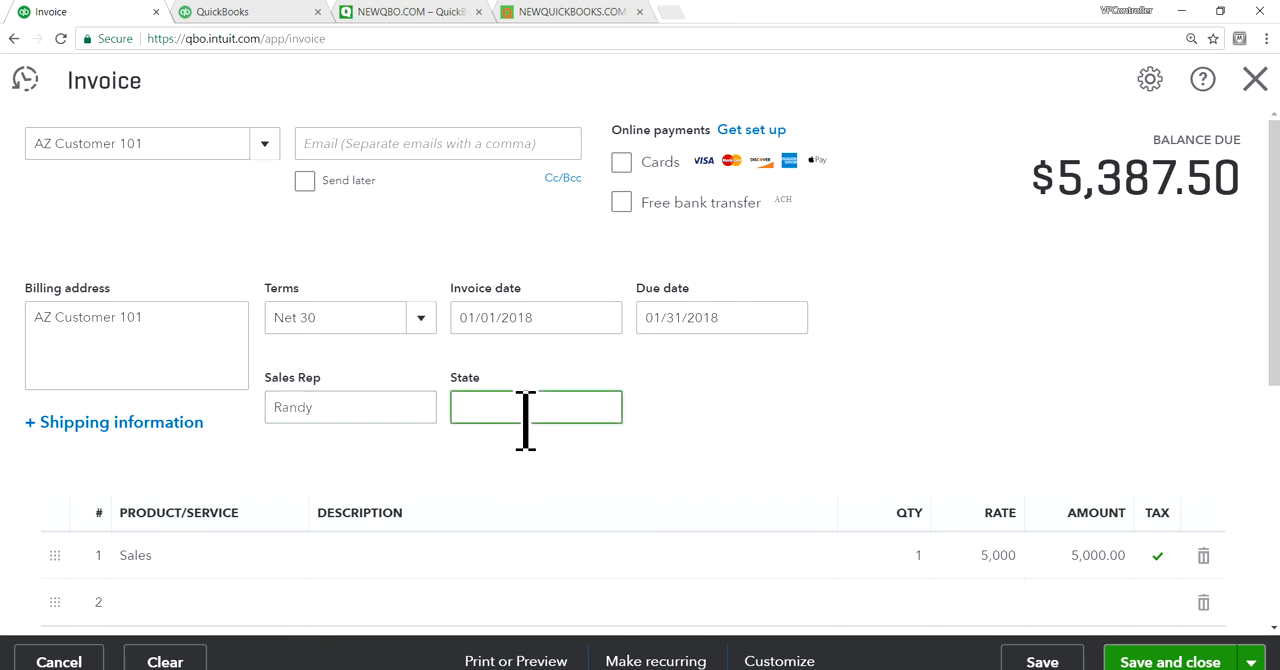
{"action": "type", "text": "AZ"}
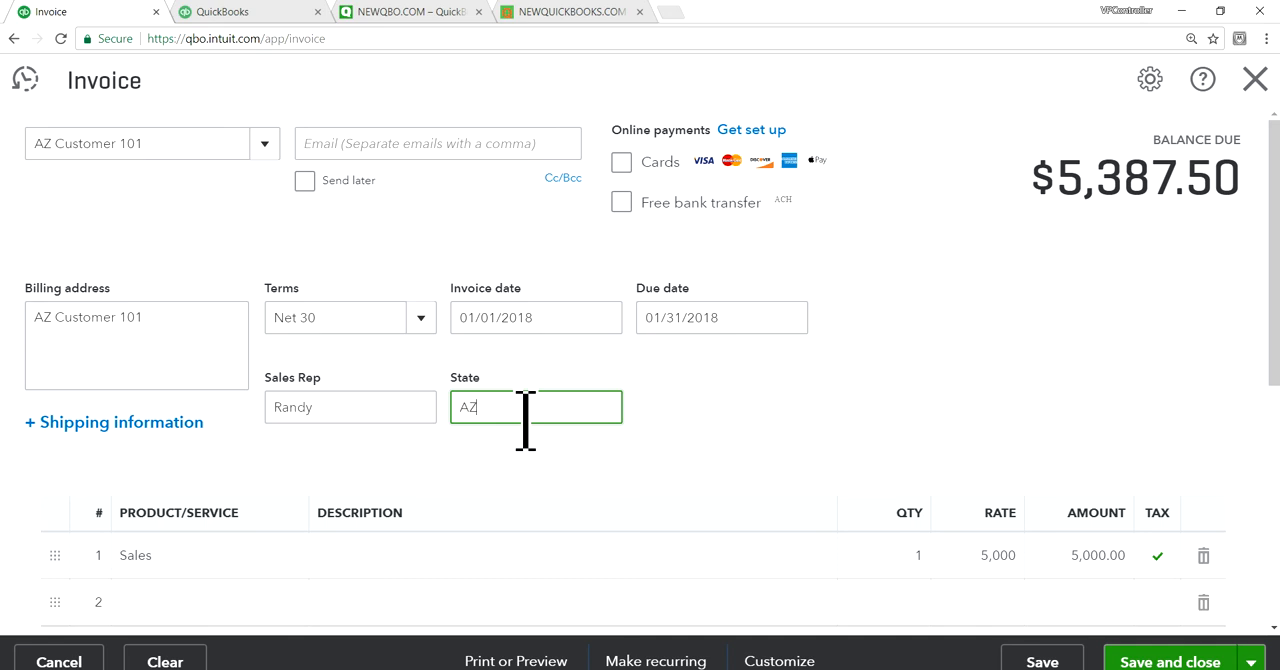
{"action": "scroll", "scroll_direction": "down", "scroll_amount": 3}
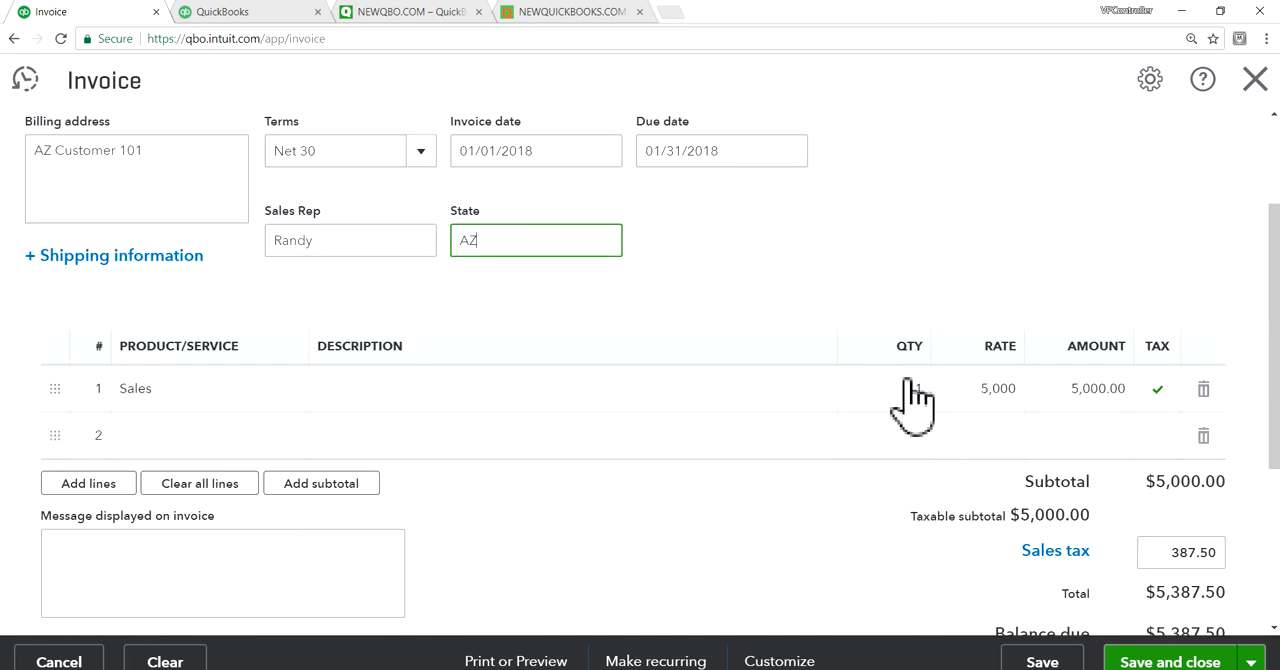
Step: Set the Sales line quantity to 2 on AZ Customer 101's invoice
{"action": "left_click", "coordinate": [888, 388]}
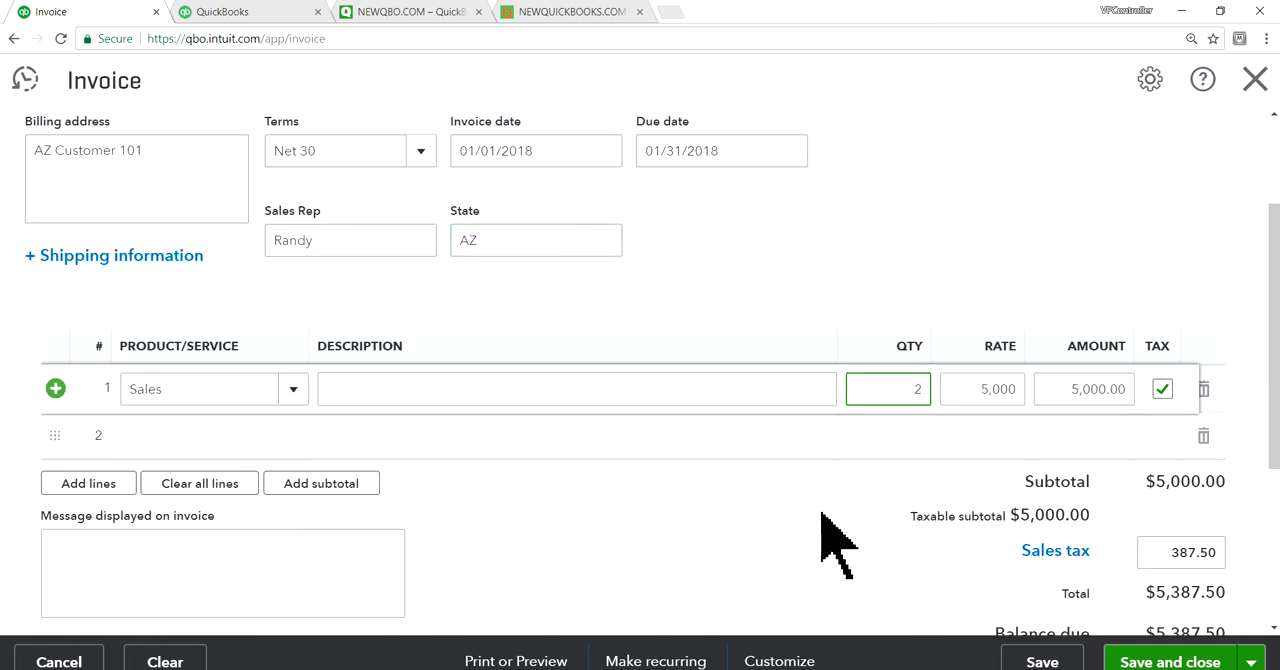
{"action": "left_click", "coordinate": [982, 390]}
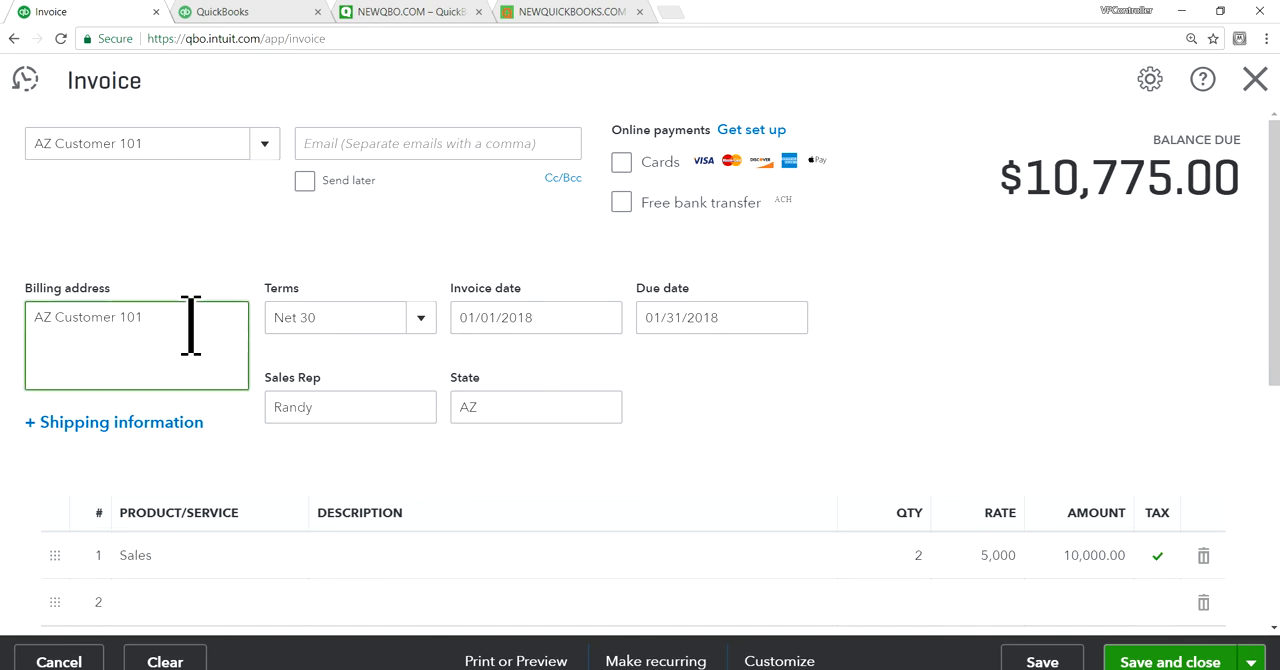
Step: Enter 1234 Broadway as the first line of the billing address
{"action": "type", "text": "1234"}
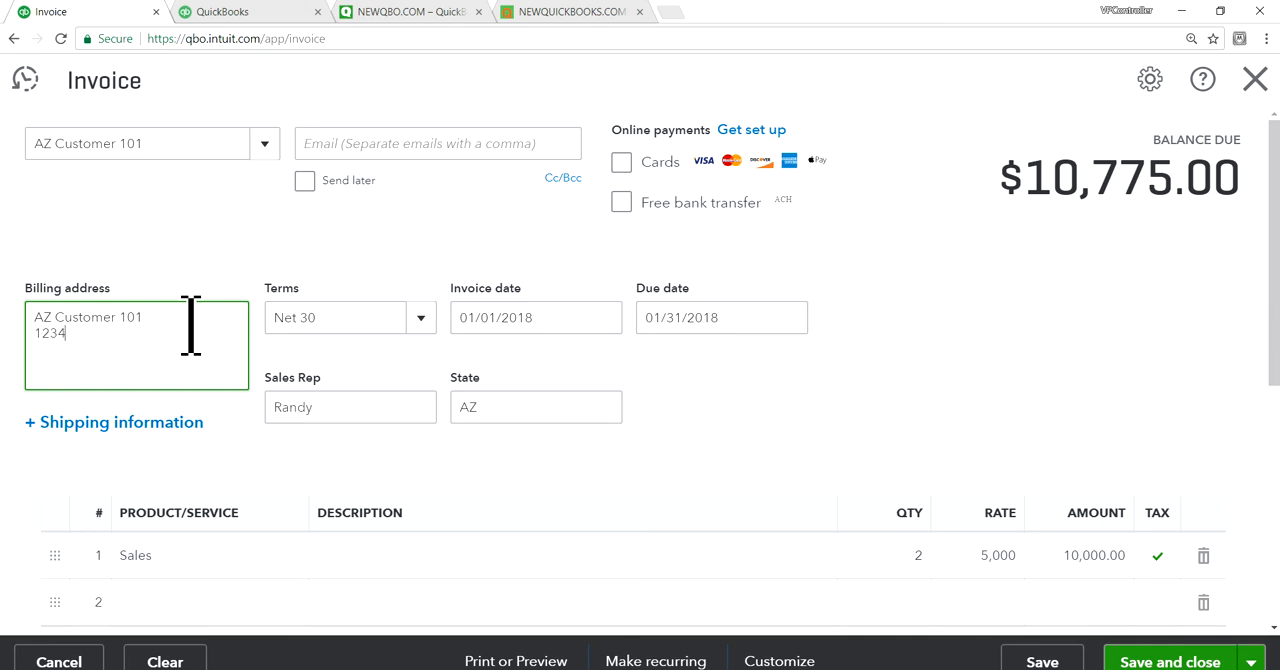
{"action": "type", "text": "Bro"}
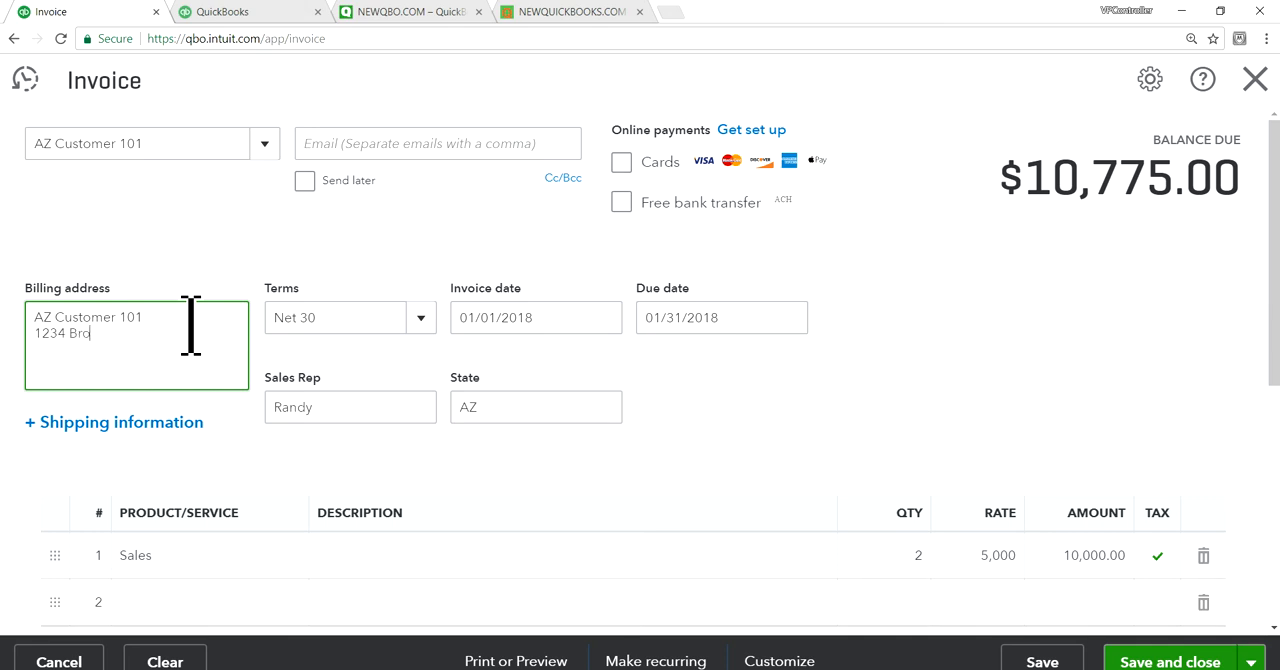
{"action": "type", "text": "adway"}
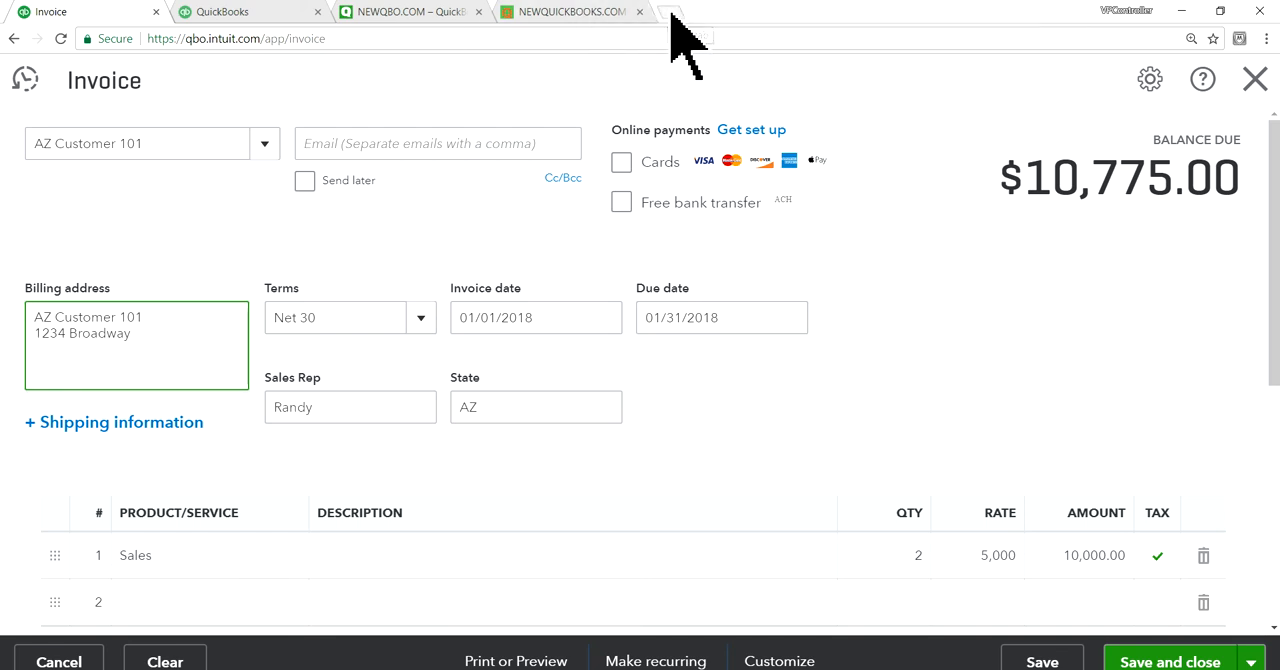
{"action": "left_click", "coordinate": [670, 12]}
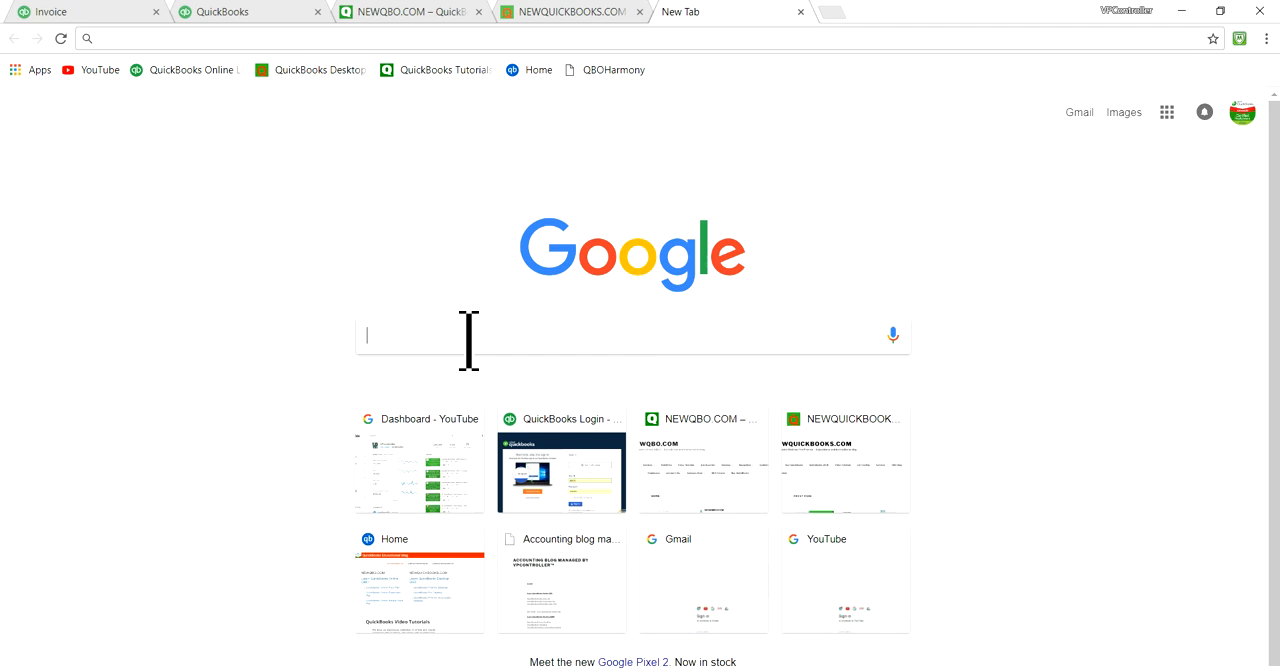
Step: Search Google for Phoenix zip codes, then return to the invoice
{"action": "type", "text": "phoeniz"}
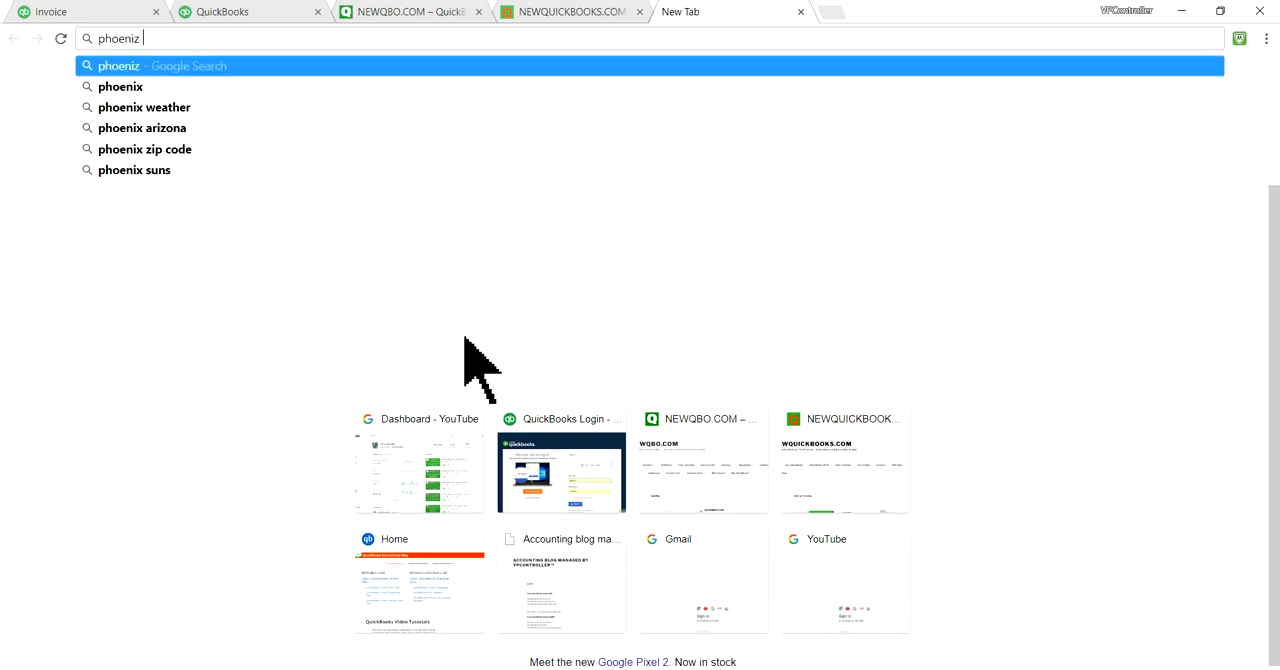
{"action": "left_click", "coordinate": [144, 148]}
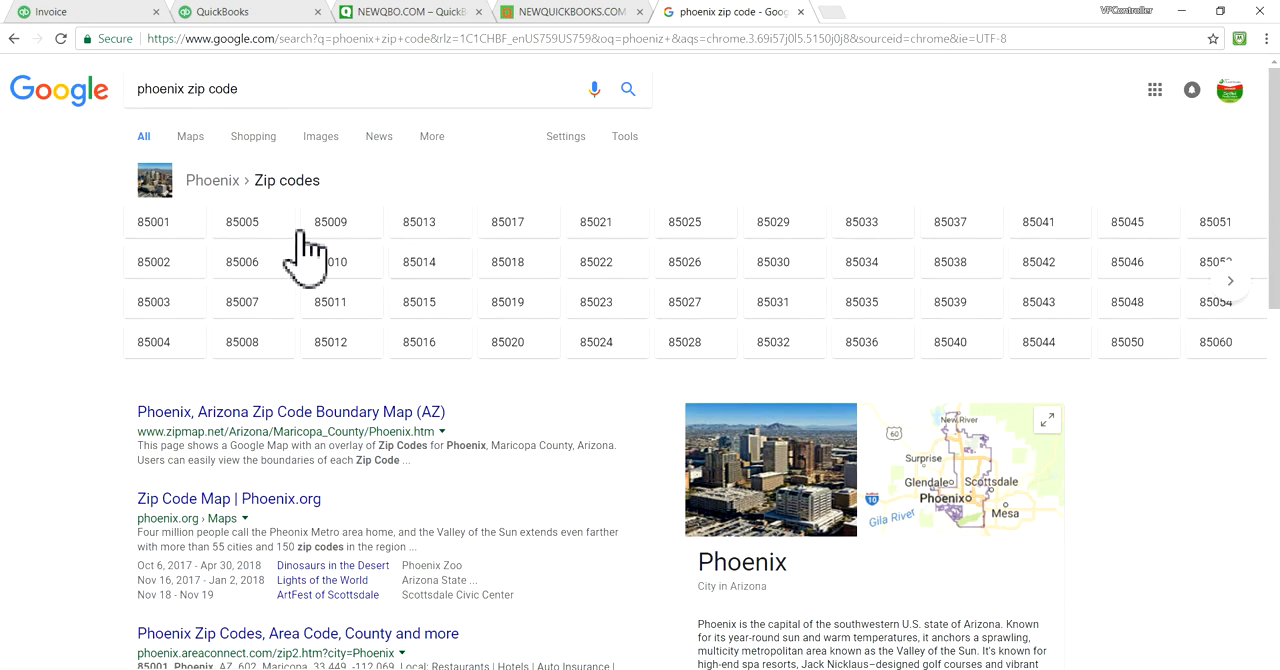
{"action": "left_click", "coordinate": [84, 12]}
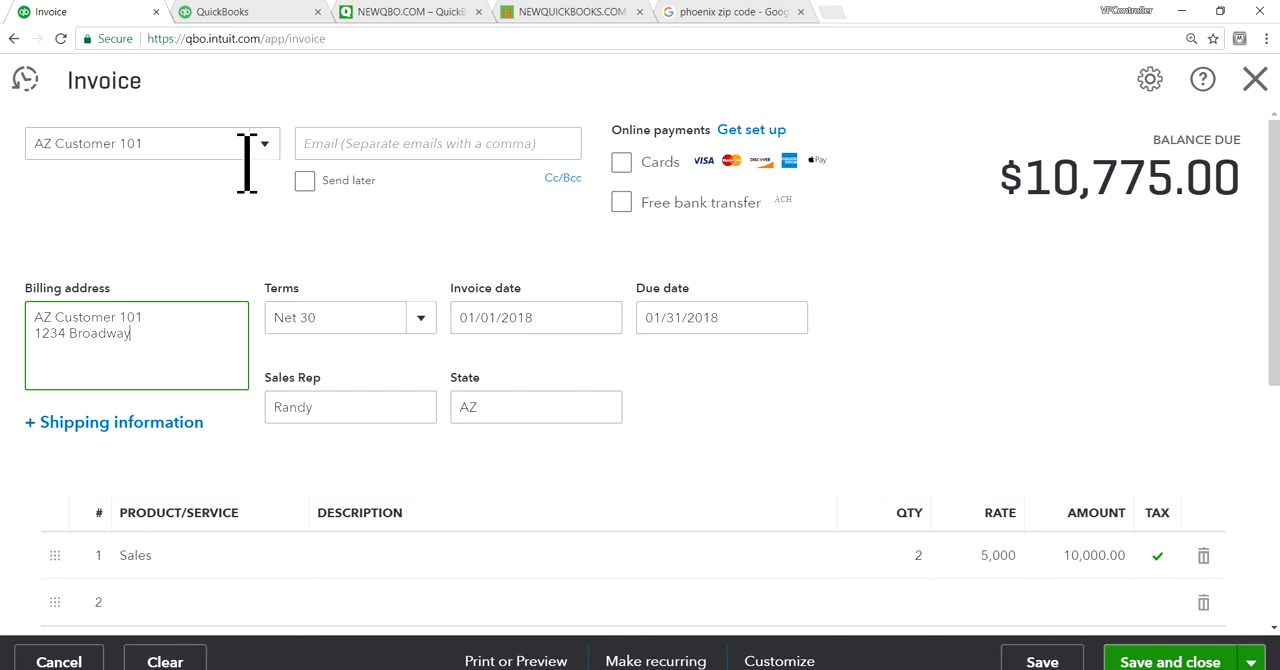
Step: Complete the billing address with Phoenix, AZ 85001, bringing sales tax to $860.00
{"action": "type", "text": "P"}
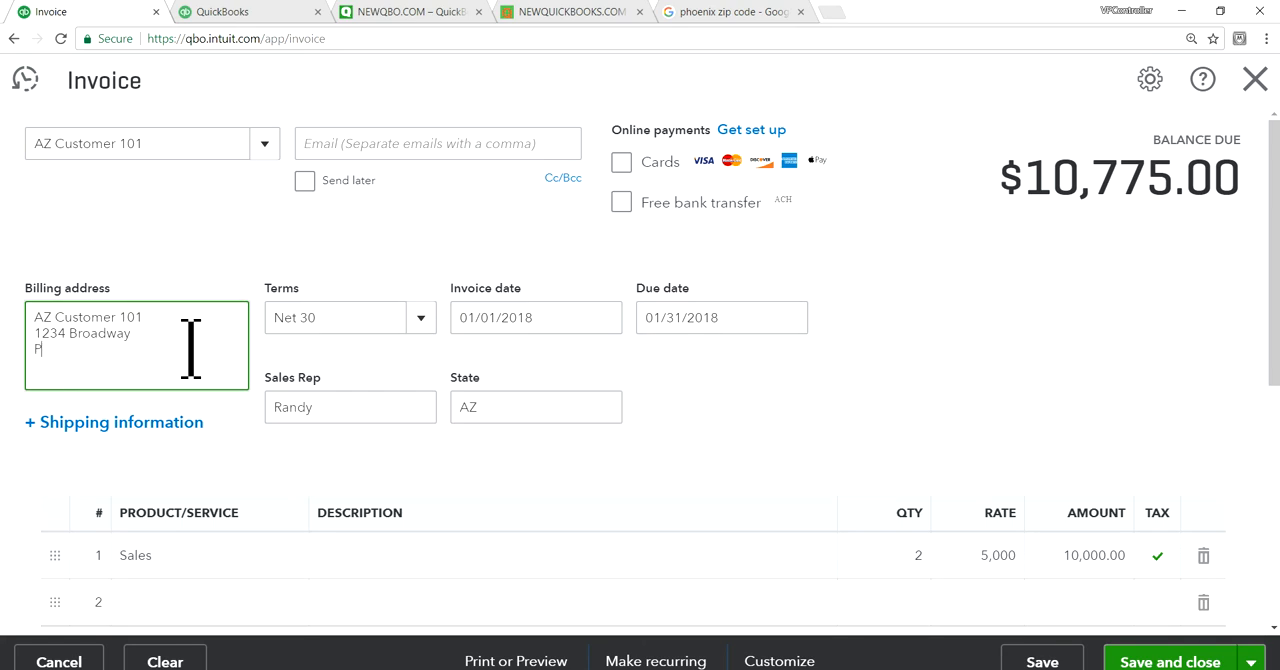
{"action": "type", "text": "hoeni"}
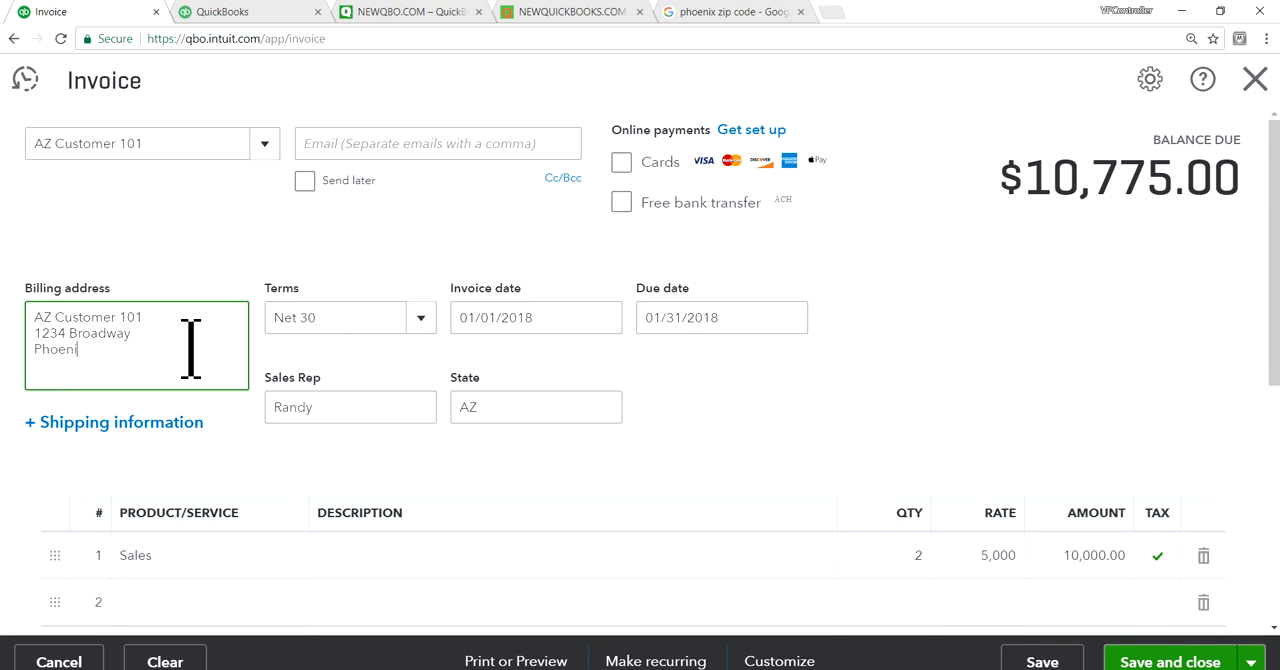
{"action": "type", "text": "x"}
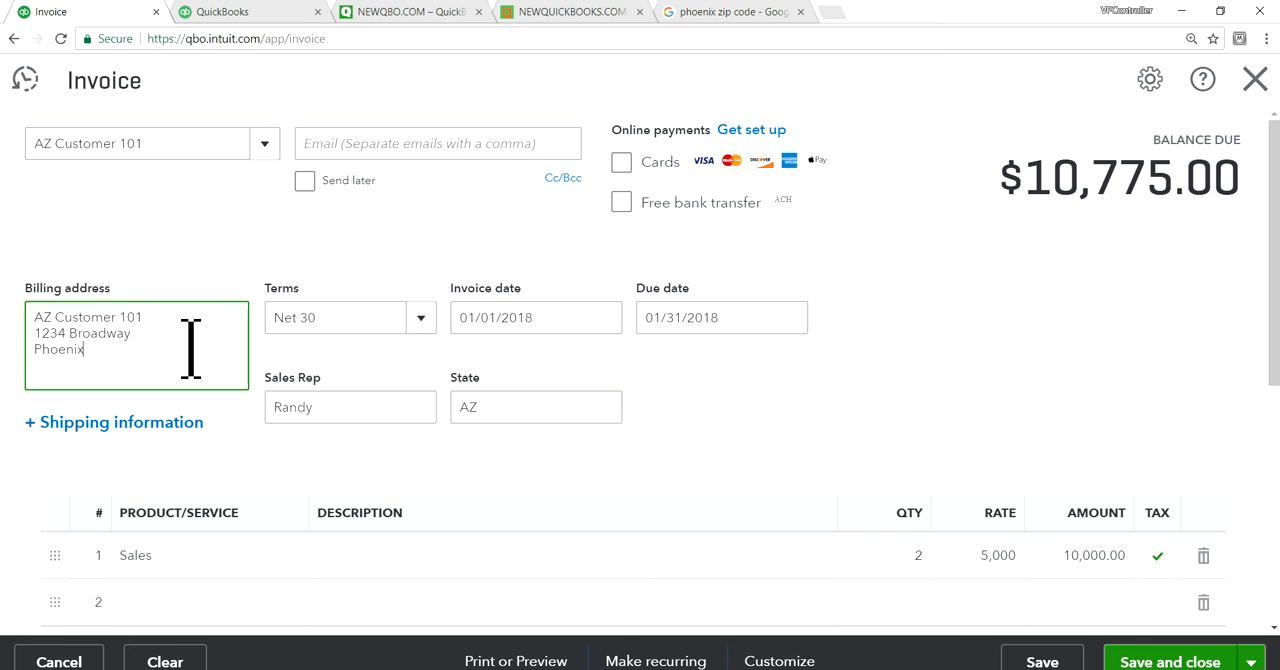
{"action": "type", "text": ", A"}
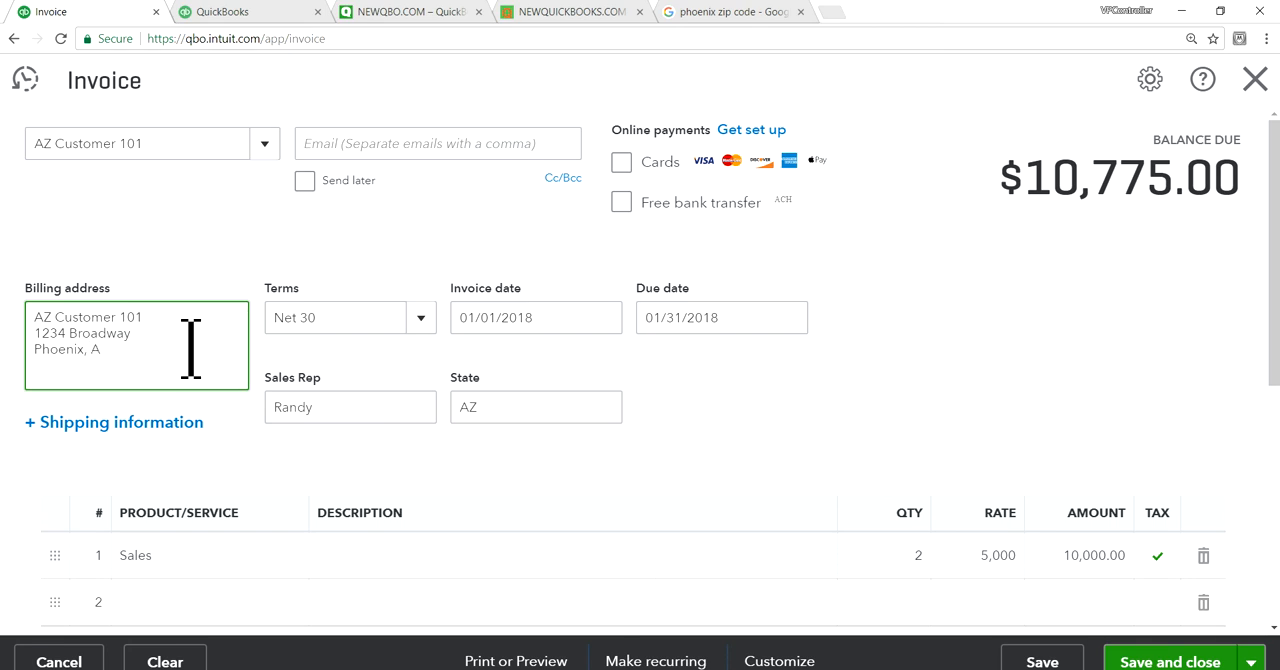
{"action": "type", "text": "Z 85001"}
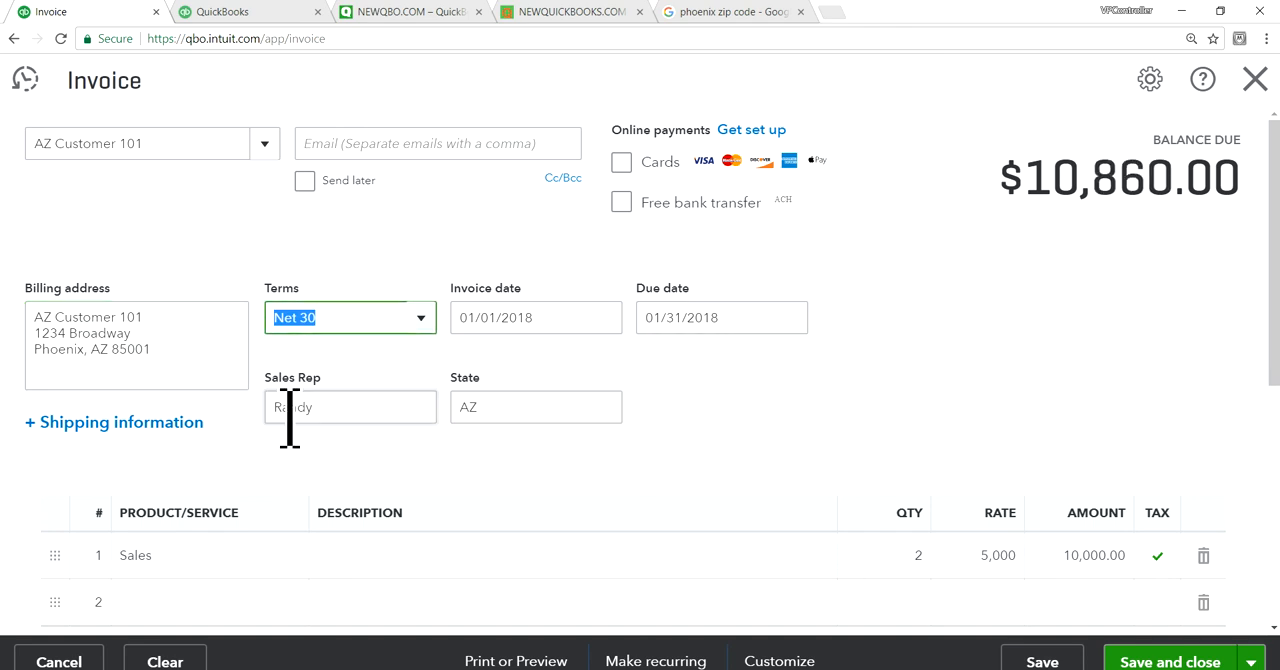
Step: Review the $10,860 total and save and close the invoice
{"action": "scroll", "scroll_direction": "down", "scroll_amount": 3}
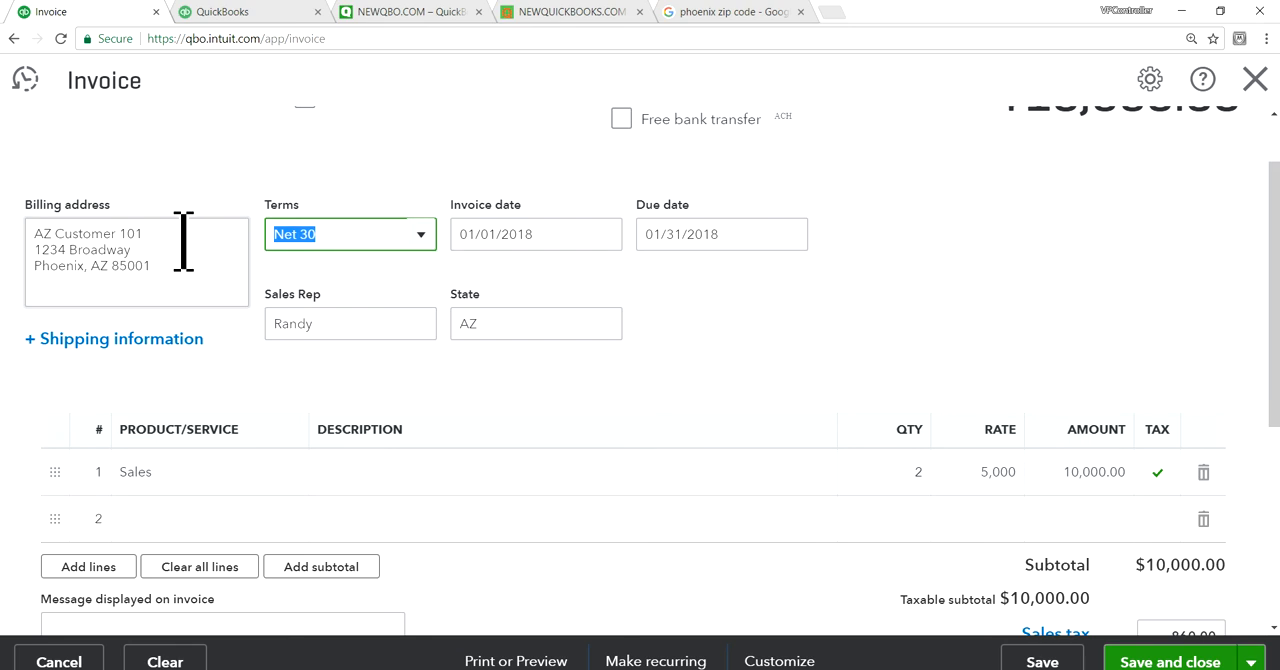
{"action": "scroll", "scroll_direction": "down", "scroll_amount": 3}
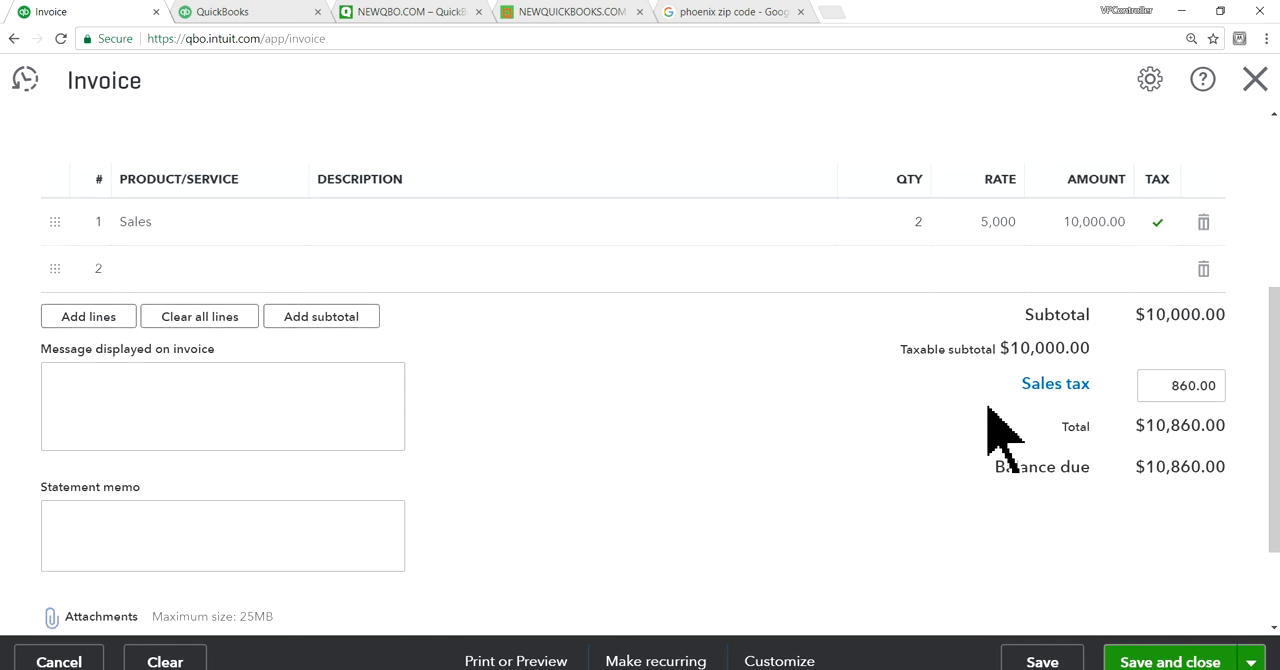
{"action": "mouse_move", "coordinate": [1120, 524]}
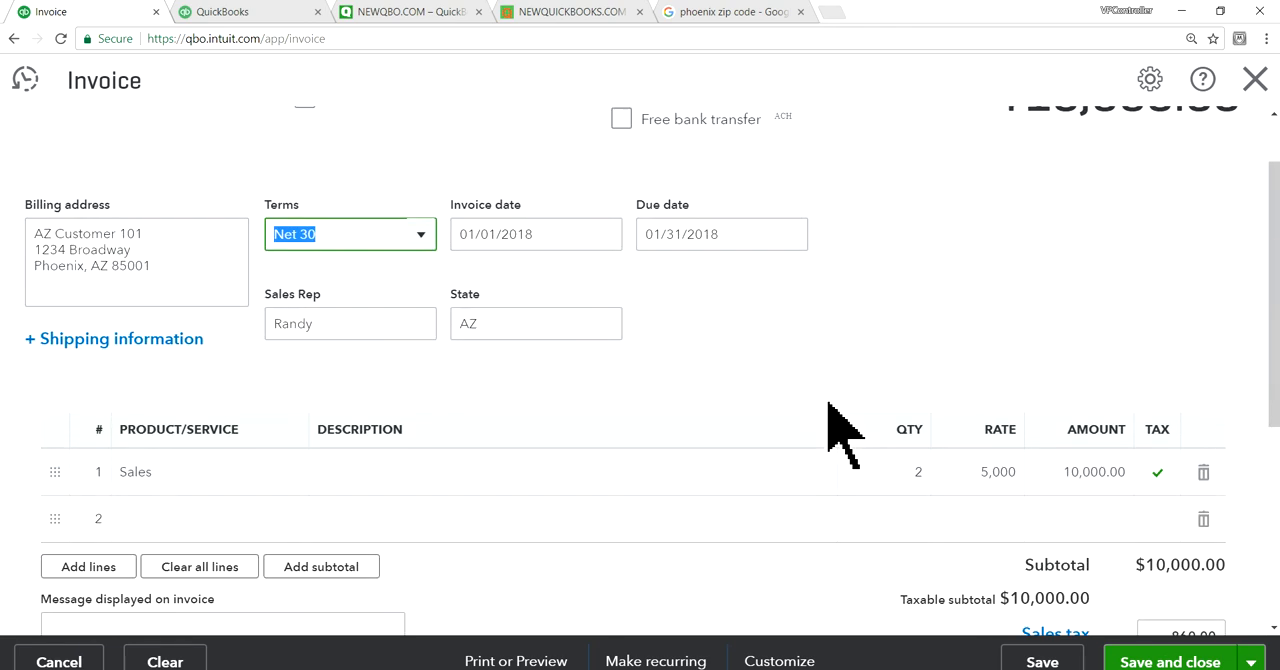
{"action": "scroll", "scroll_direction": "down", "scroll_amount": 3}
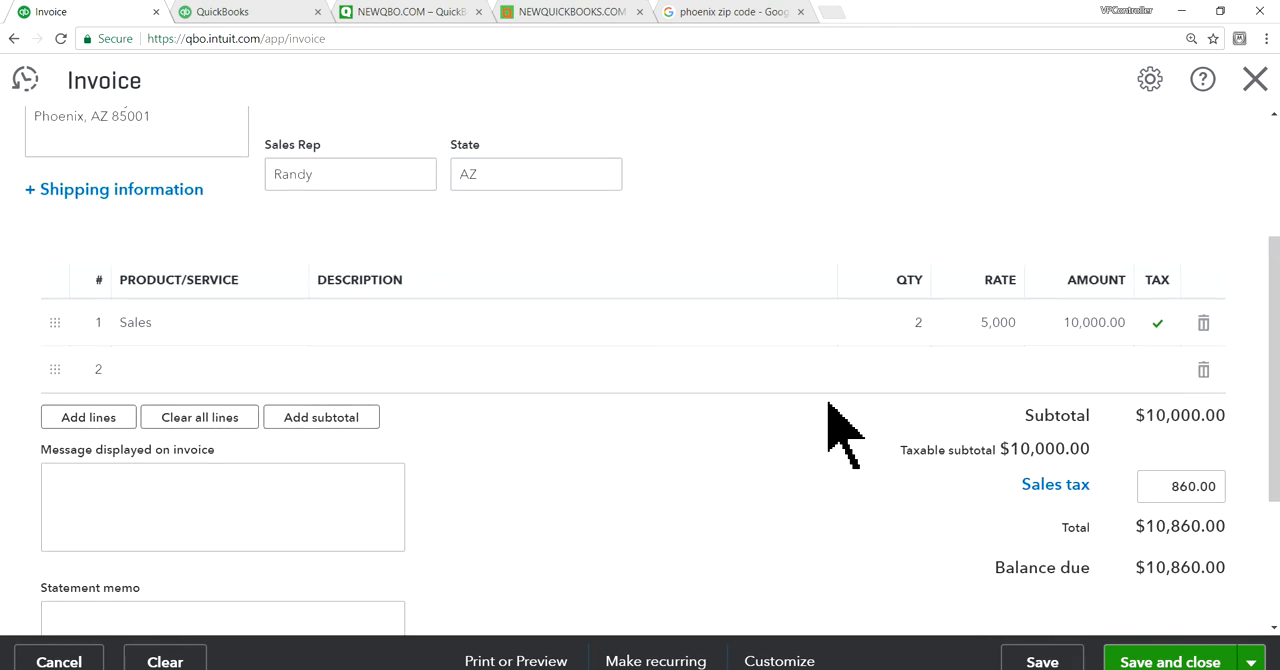
{"action": "scroll", "scroll_direction": "down", "scroll_amount": 3}
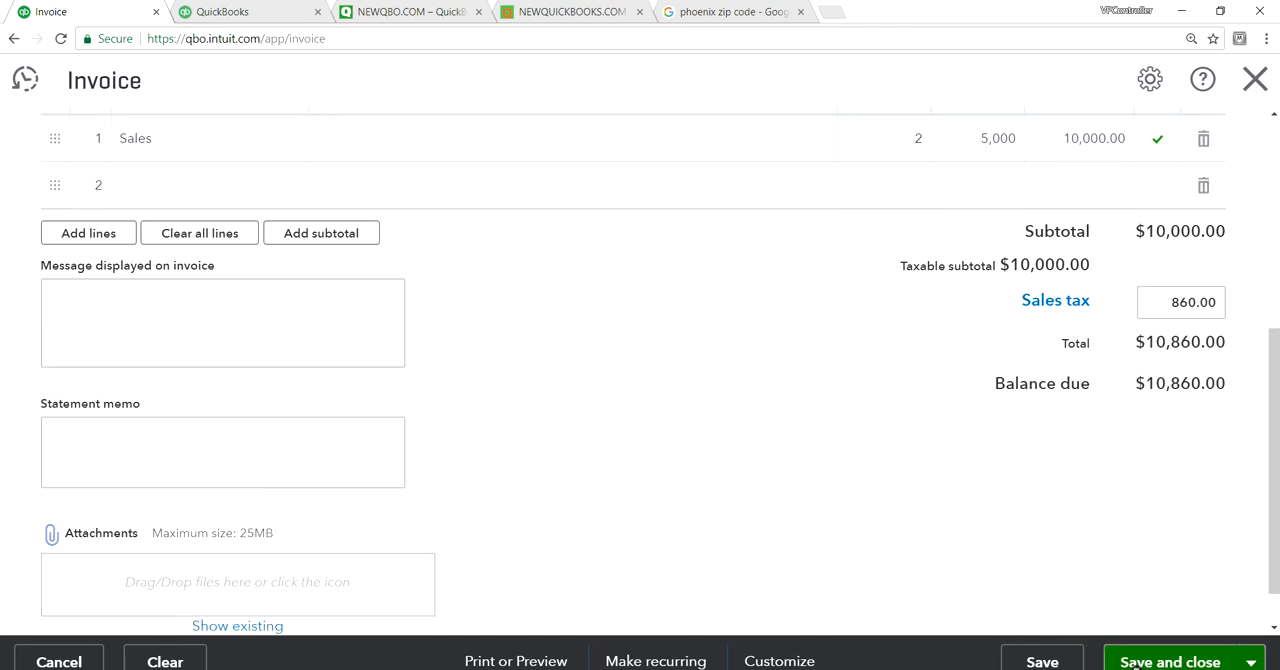
{"action": "left_click", "coordinate": [1168, 660]}
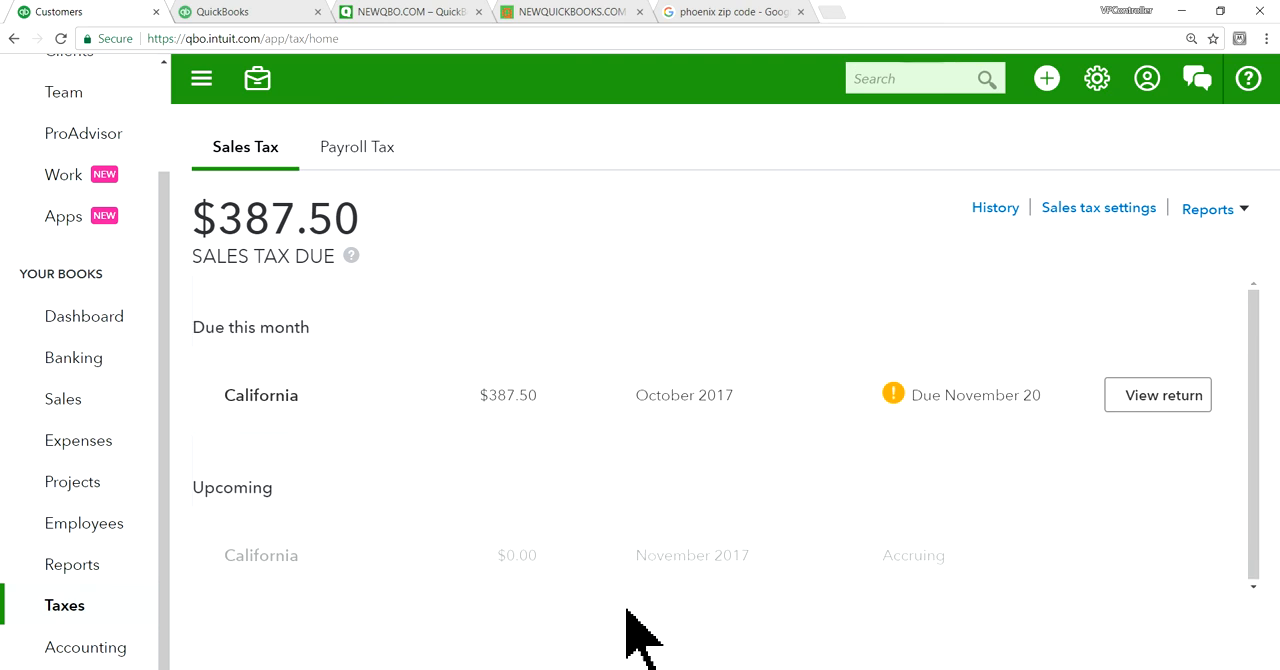
{"action": "mouse_move", "coordinate": [716, 556]}
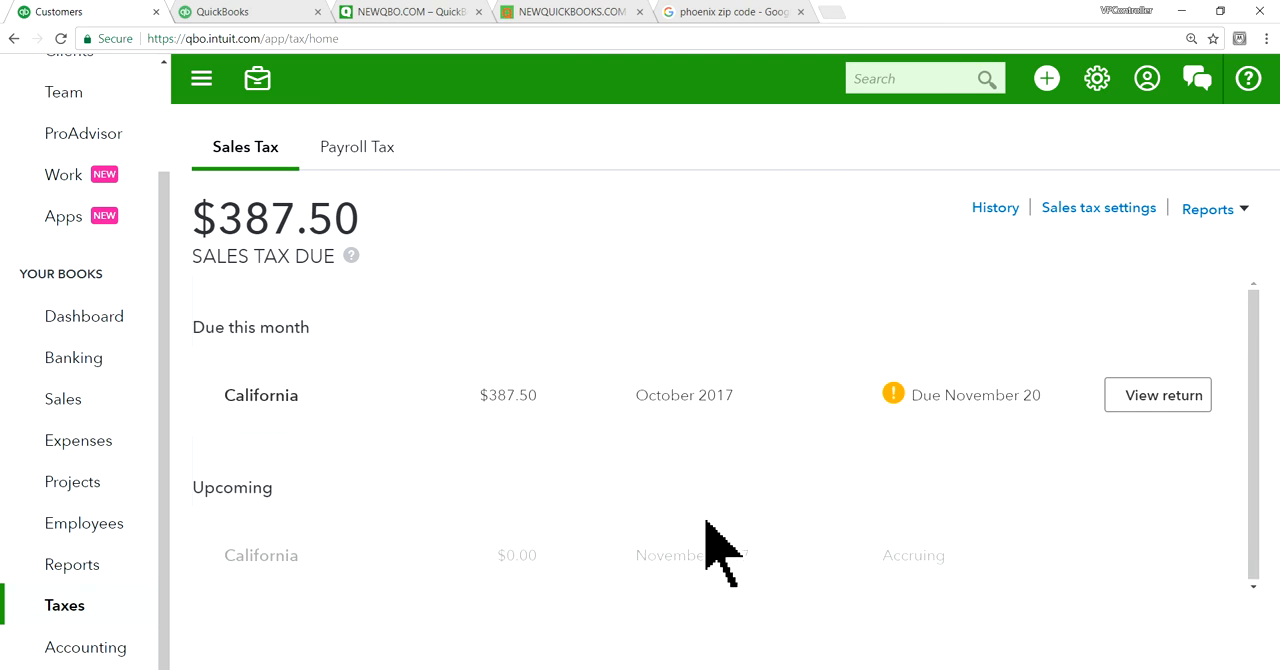
{"action": "mouse_move", "coordinate": [1020, 620]}
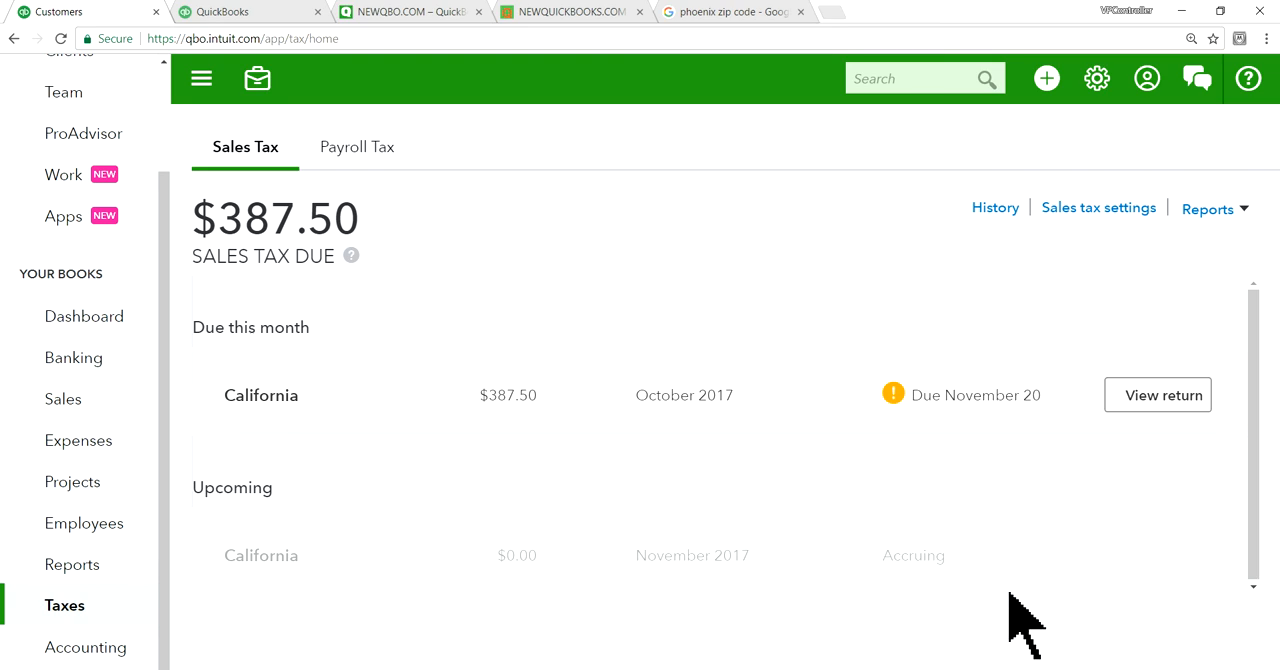
{"action": "mouse_move", "coordinate": [384, 310]}
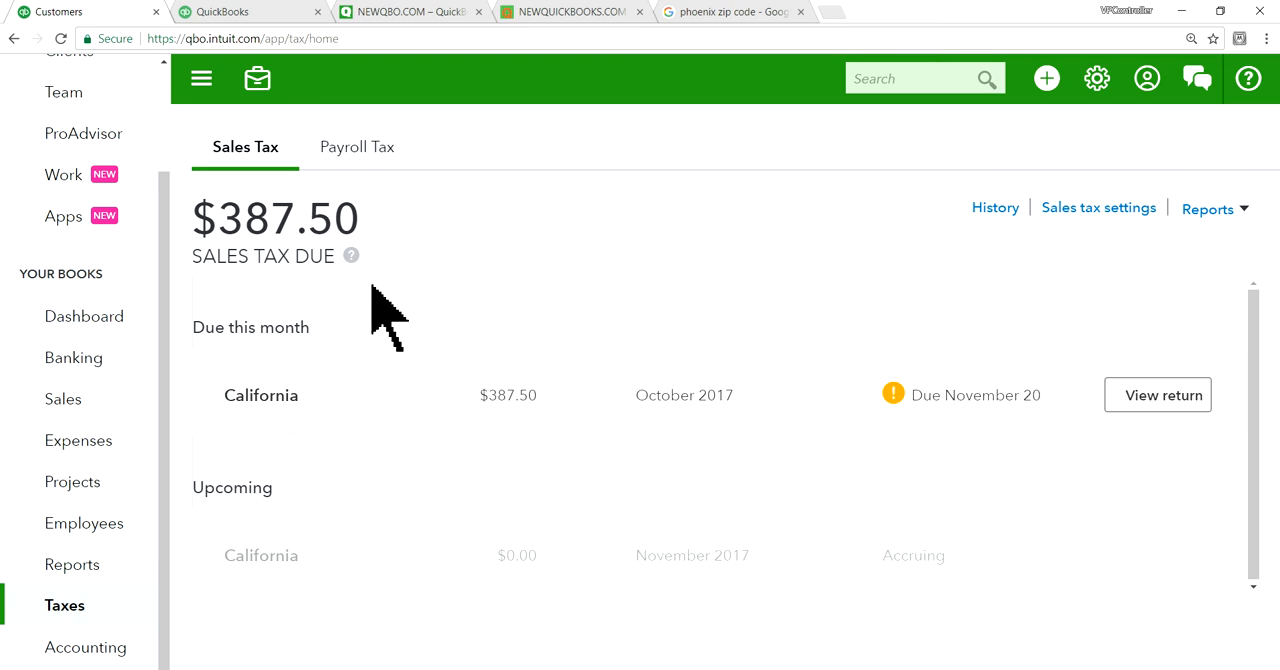
{"action": "mouse_move", "coordinate": [920, 270]}
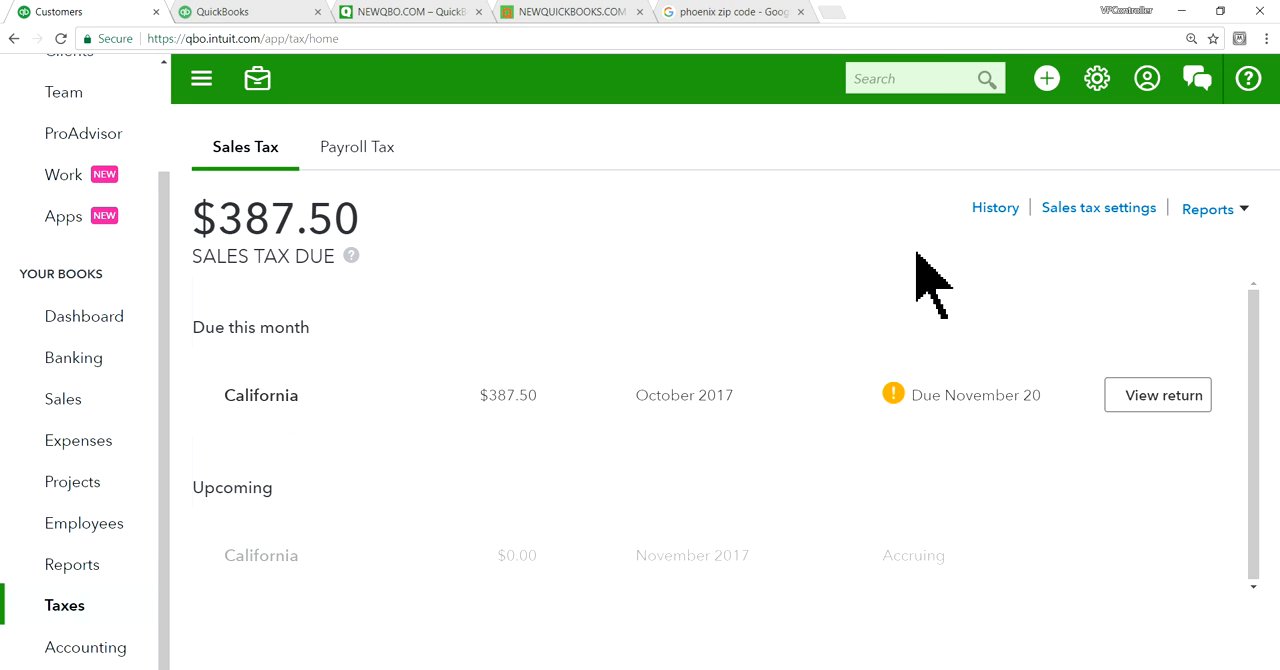
{"action": "mouse_move", "coordinate": [936, 290]}
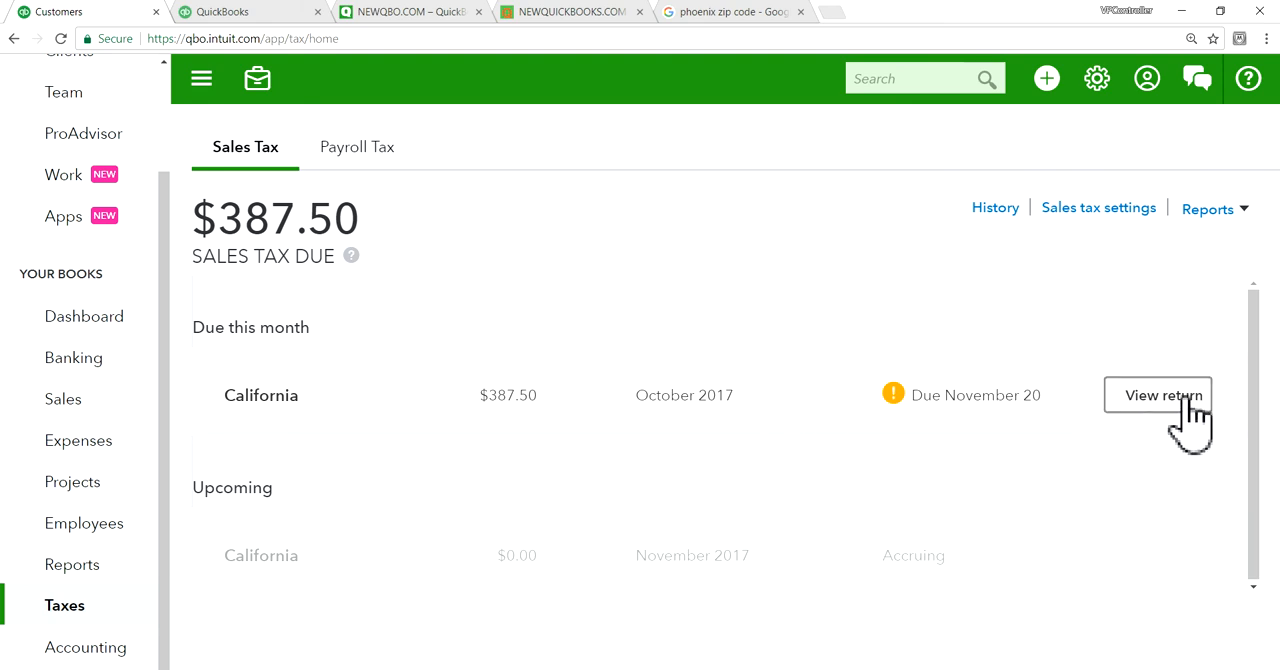
Step: View the California October 2017 sales tax return showing $387.50 due
{"action": "left_click", "coordinate": [1156, 394]}
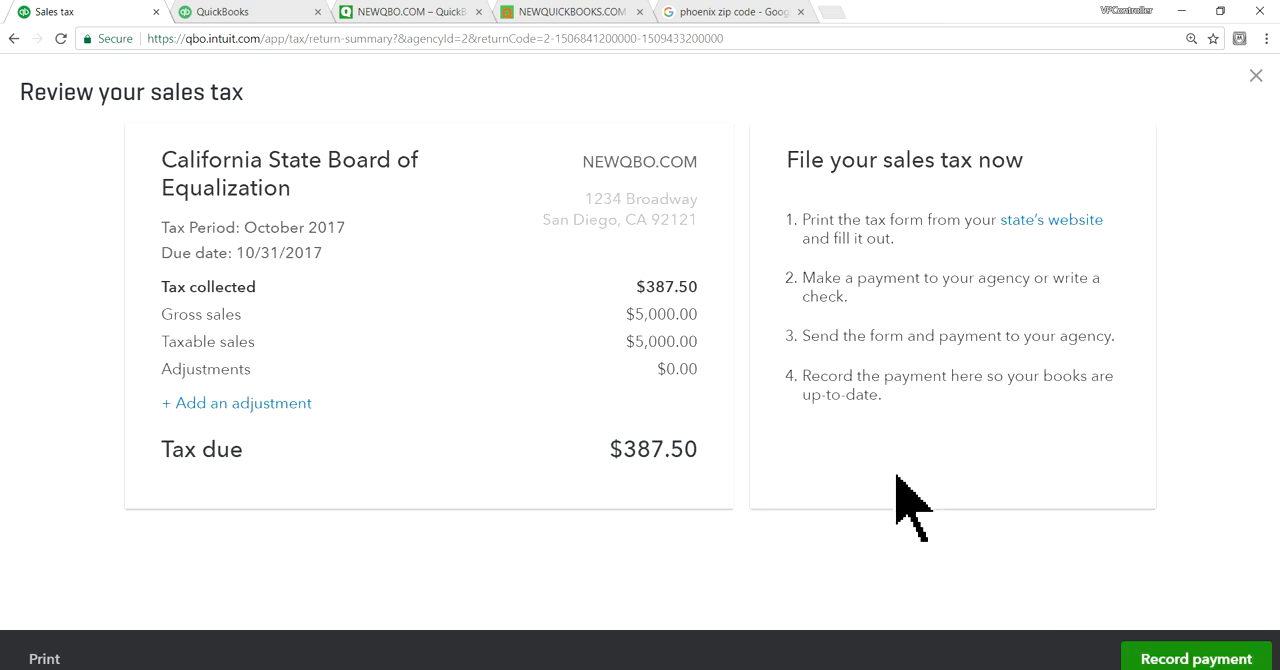
{"action": "mouse_move", "coordinate": [980, 450]}
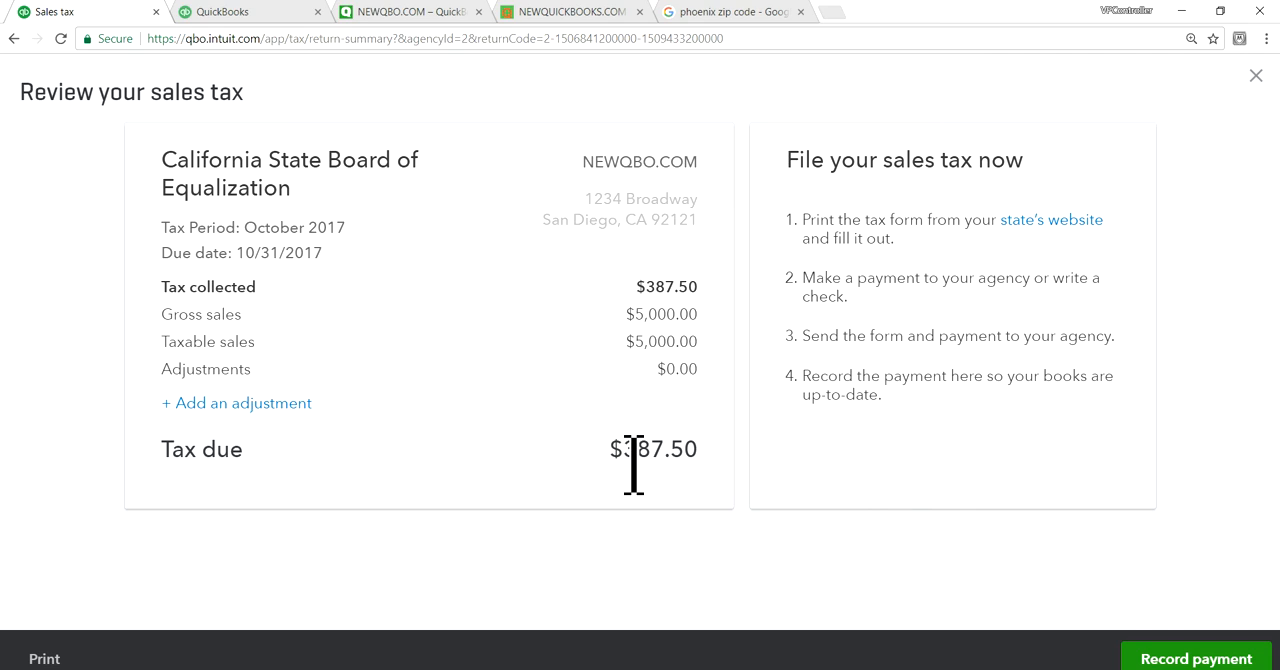
{"action": "mouse_move", "coordinate": [818, 174]}
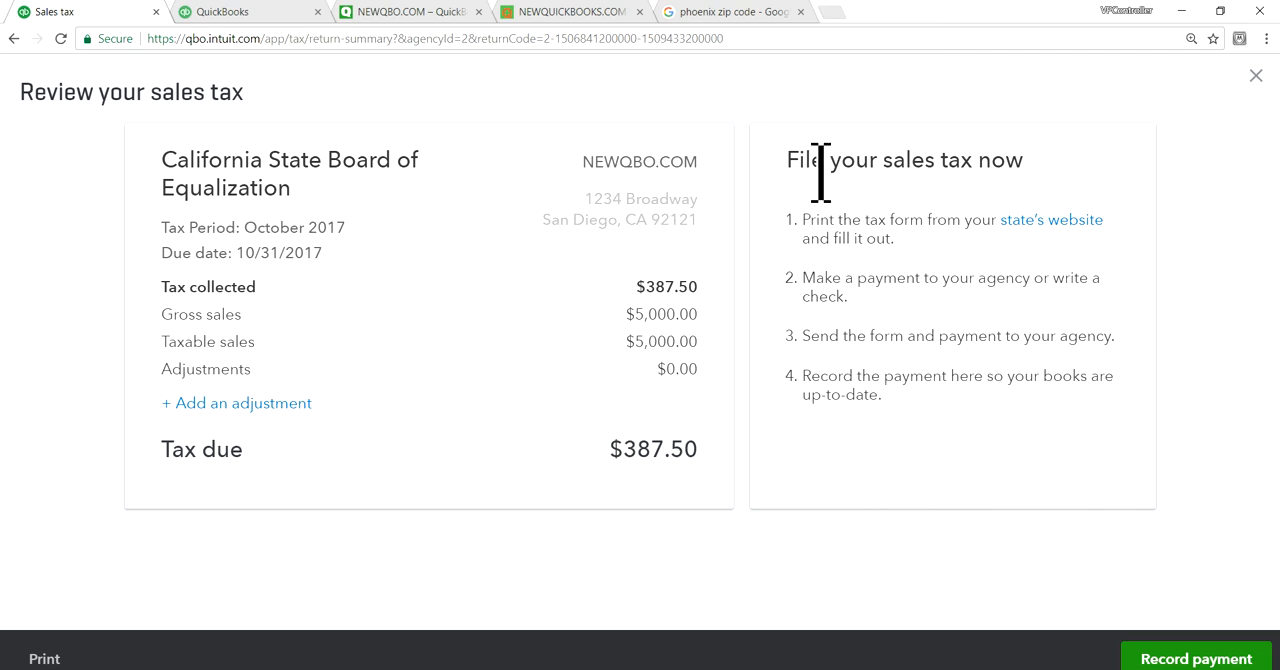
{"action": "mouse_move", "coordinate": [984, 160]}
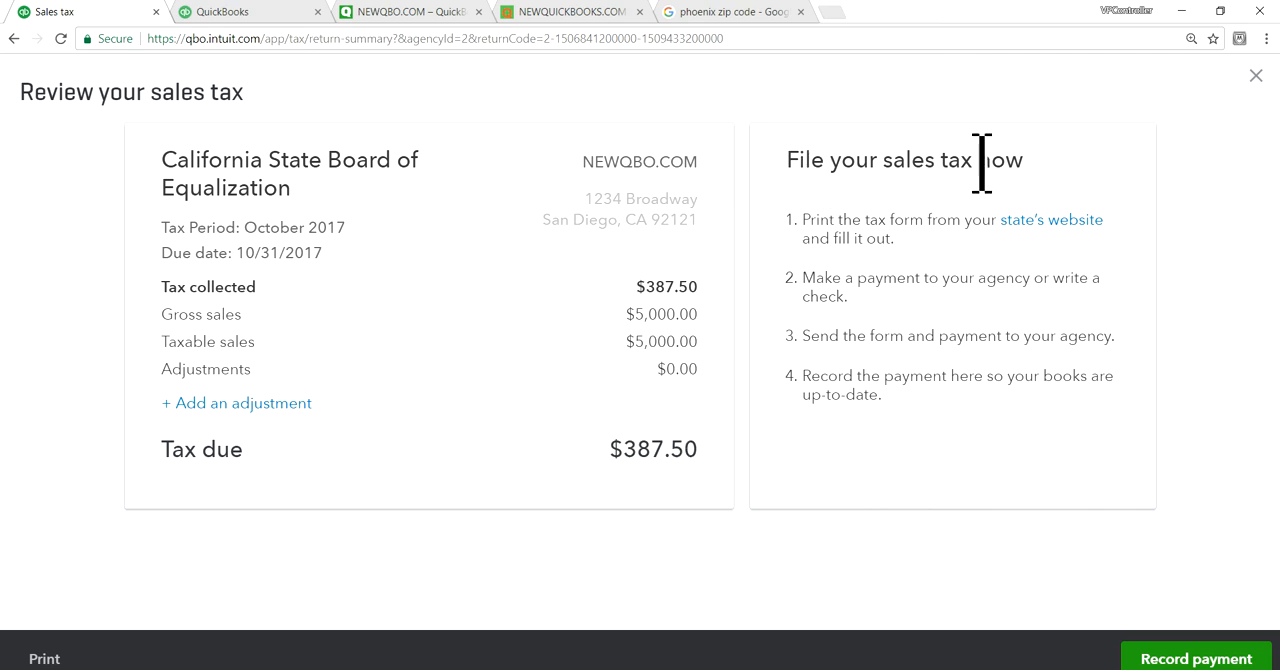
{"action": "mouse_move", "coordinate": [1050, 210]}
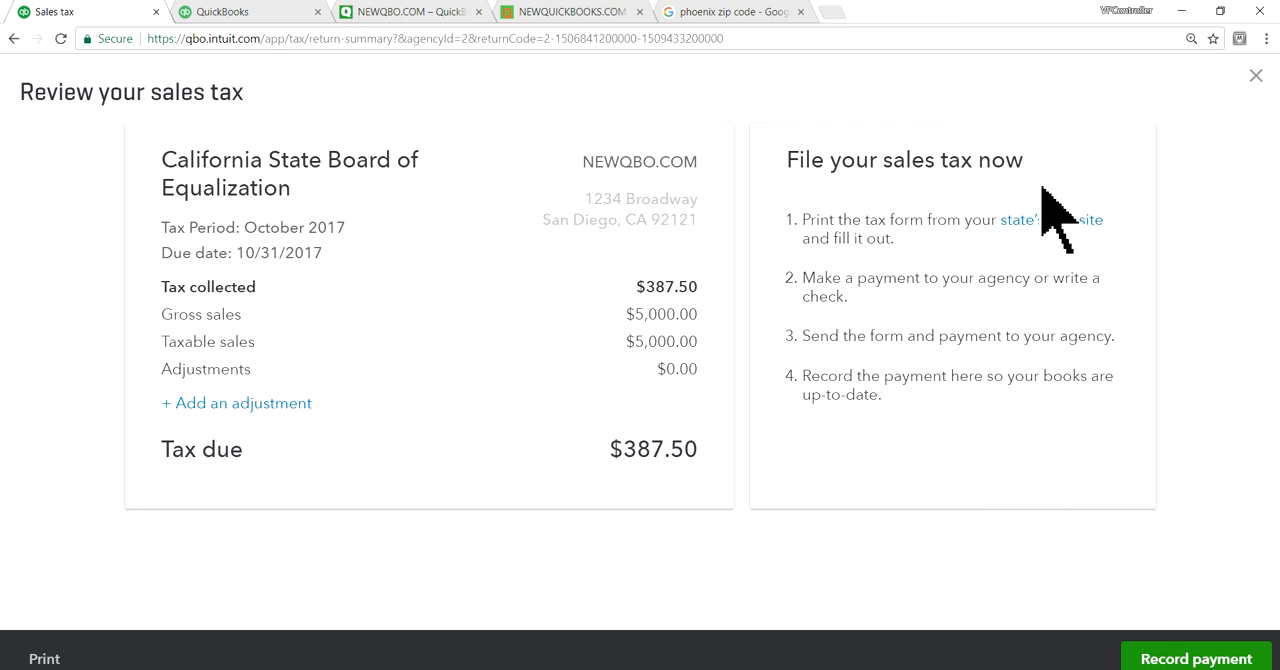
{"action": "mouse_move", "coordinate": [1050, 230]}
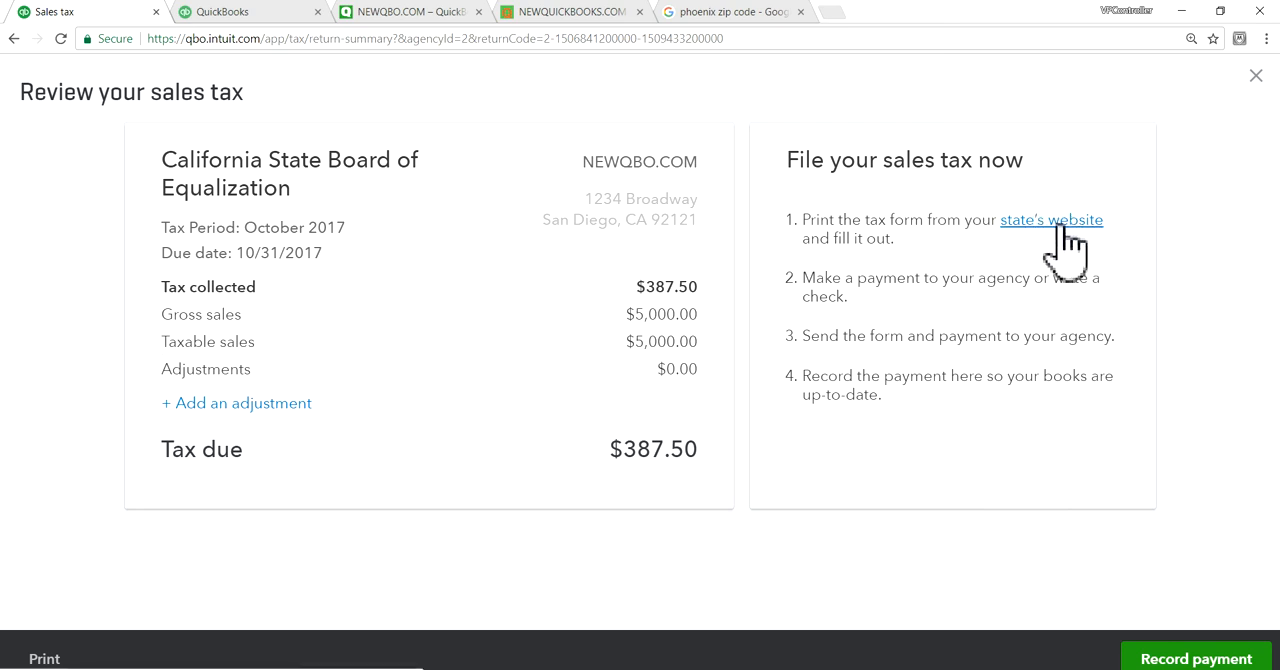
{"action": "mouse_move", "coordinate": [1070, 250]}
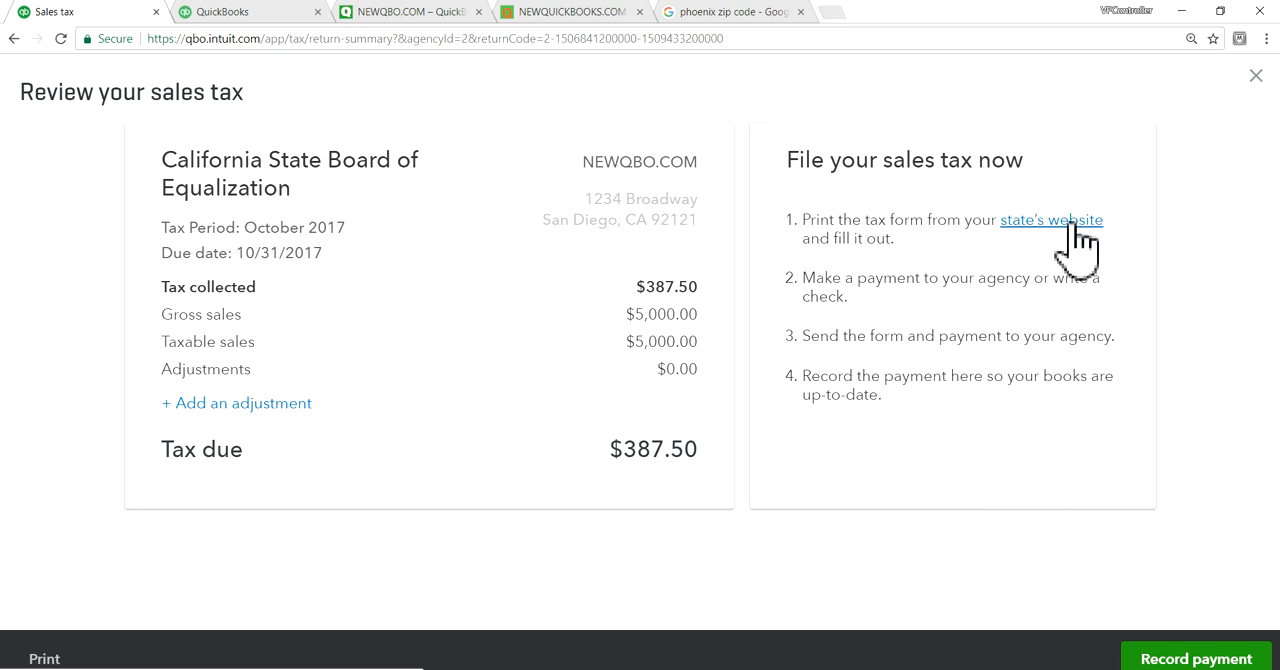
{"action": "mouse_move", "coordinate": [936, 346]}
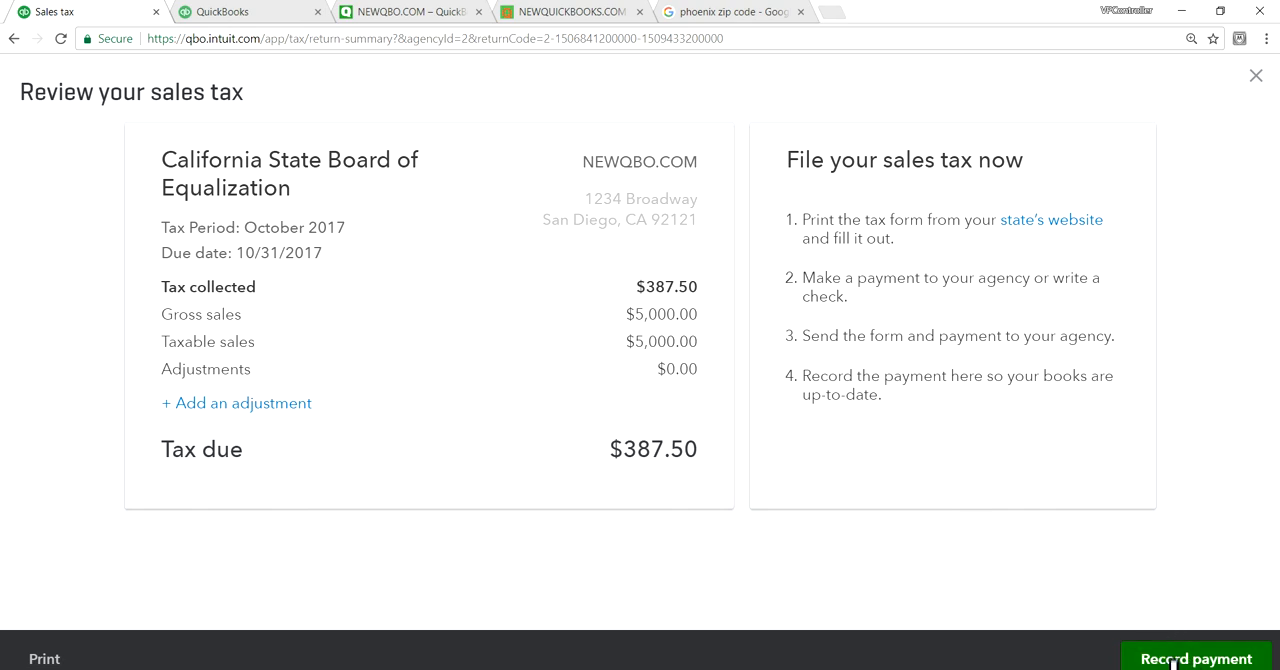
{"action": "left_click", "coordinate": [1196, 658]}
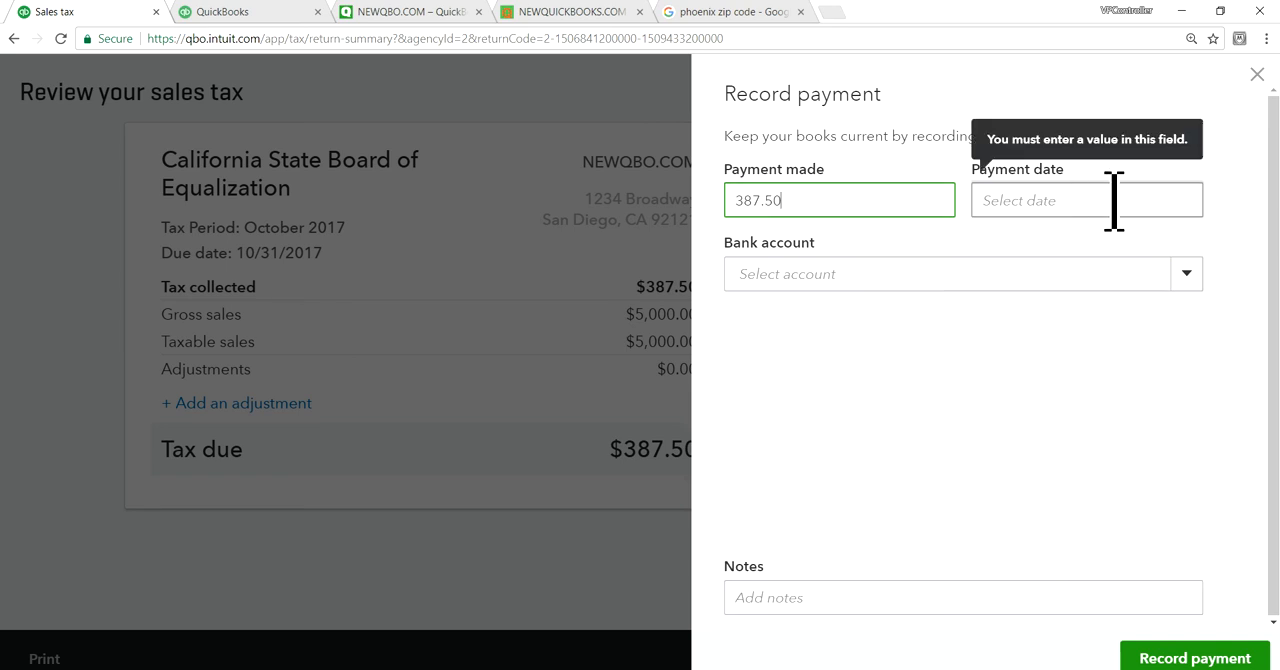
Step: Record the $387.50 sales tax payment on 11/20/2017 from Checking and close the return
{"action": "left_click", "coordinate": [1086, 200]}
{"action": "type", "text": "11/20/2017"}
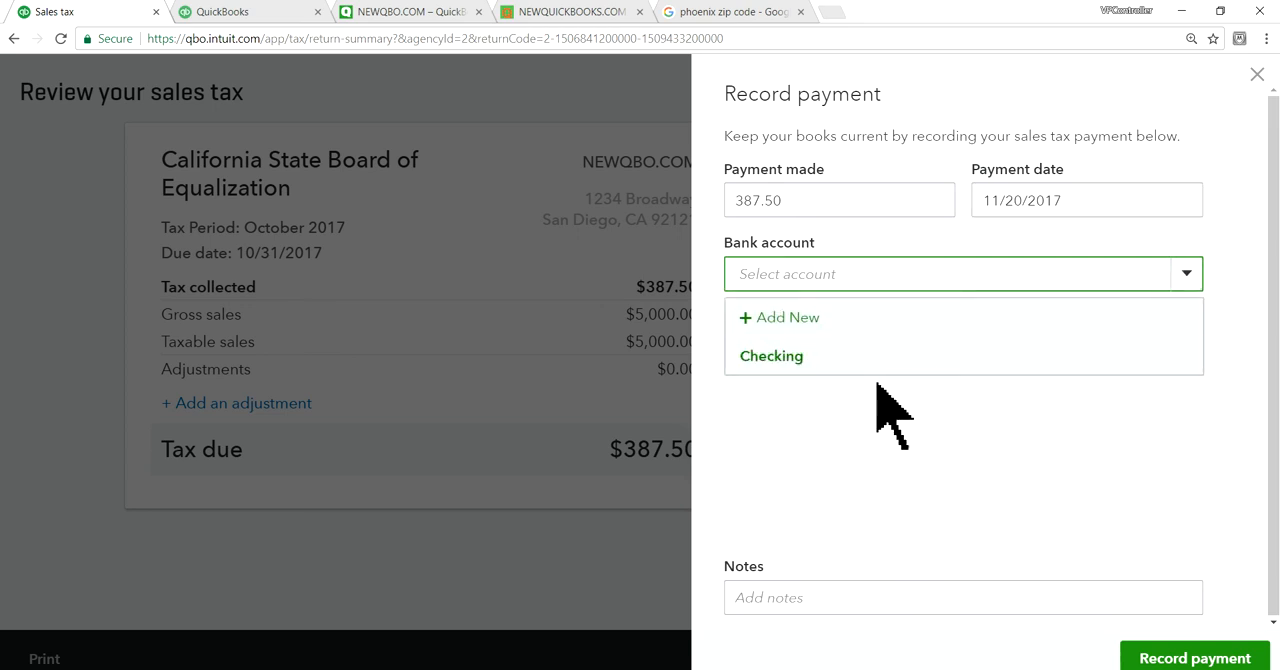
{"action": "left_click", "coordinate": [772, 356]}
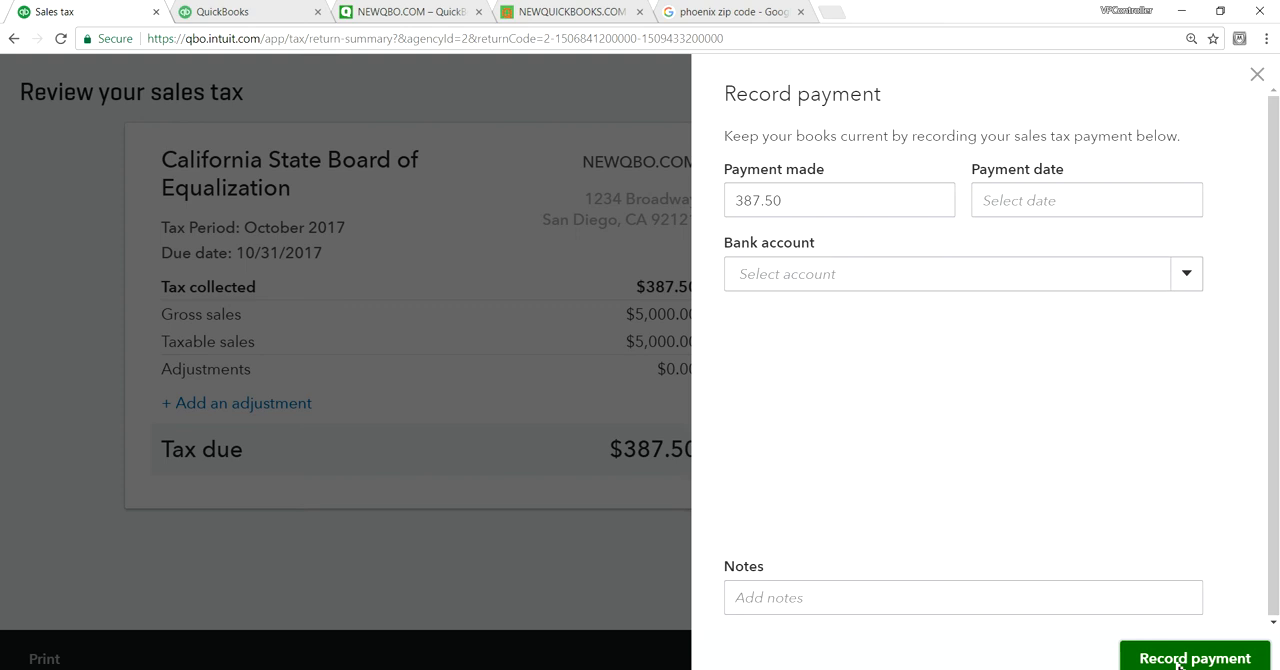
{"action": "left_click", "coordinate": [1194, 658]}
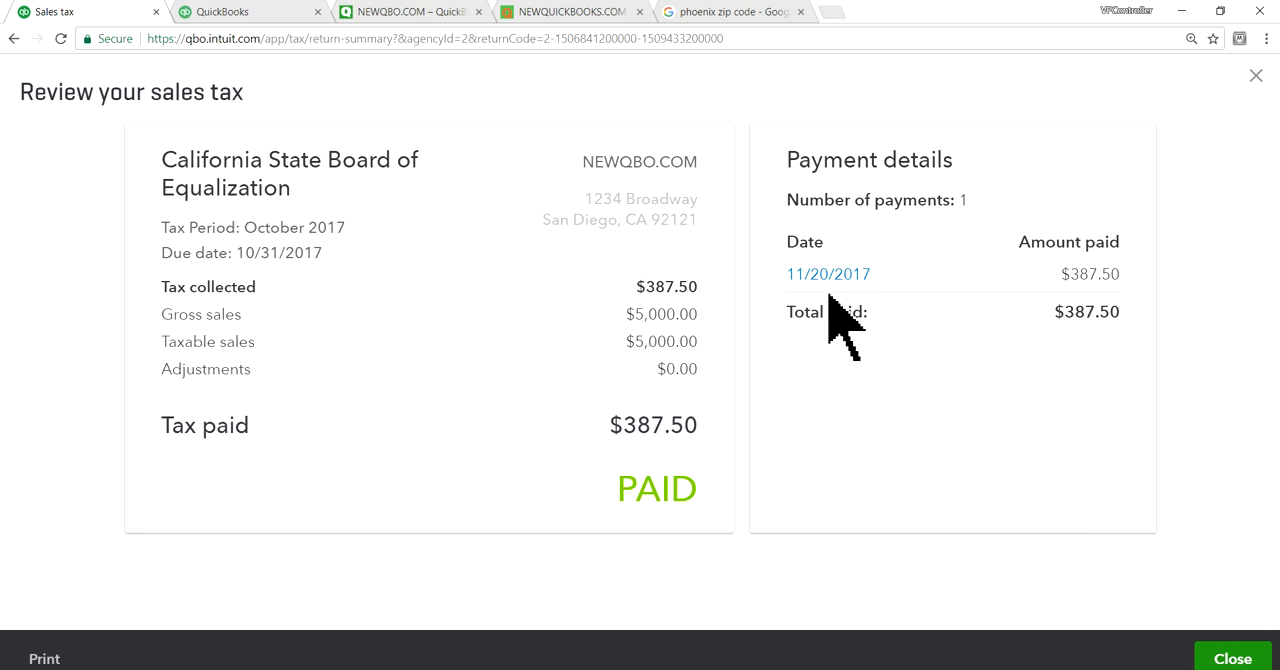
{"action": "mouse_move", "coordinate": [890, 470]}
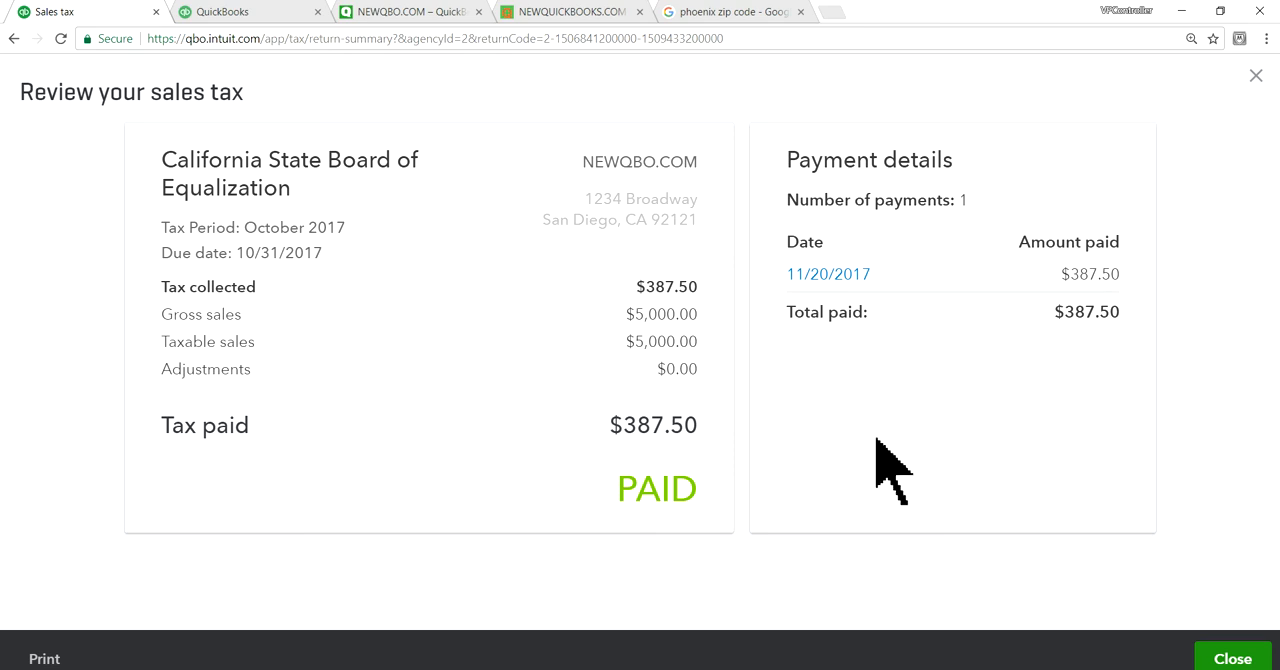
{"action": "mouse_move", "coordinate": [978, 520]}
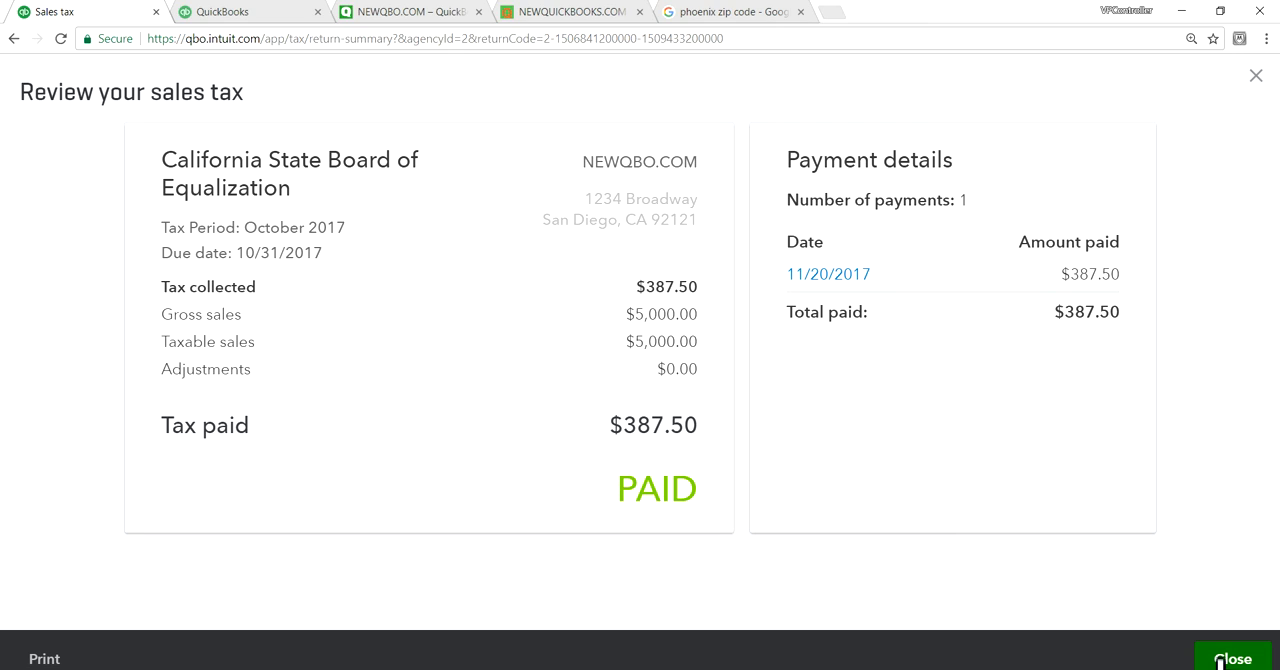
{"action": "left_click", "coordinate": [1232, 658]}
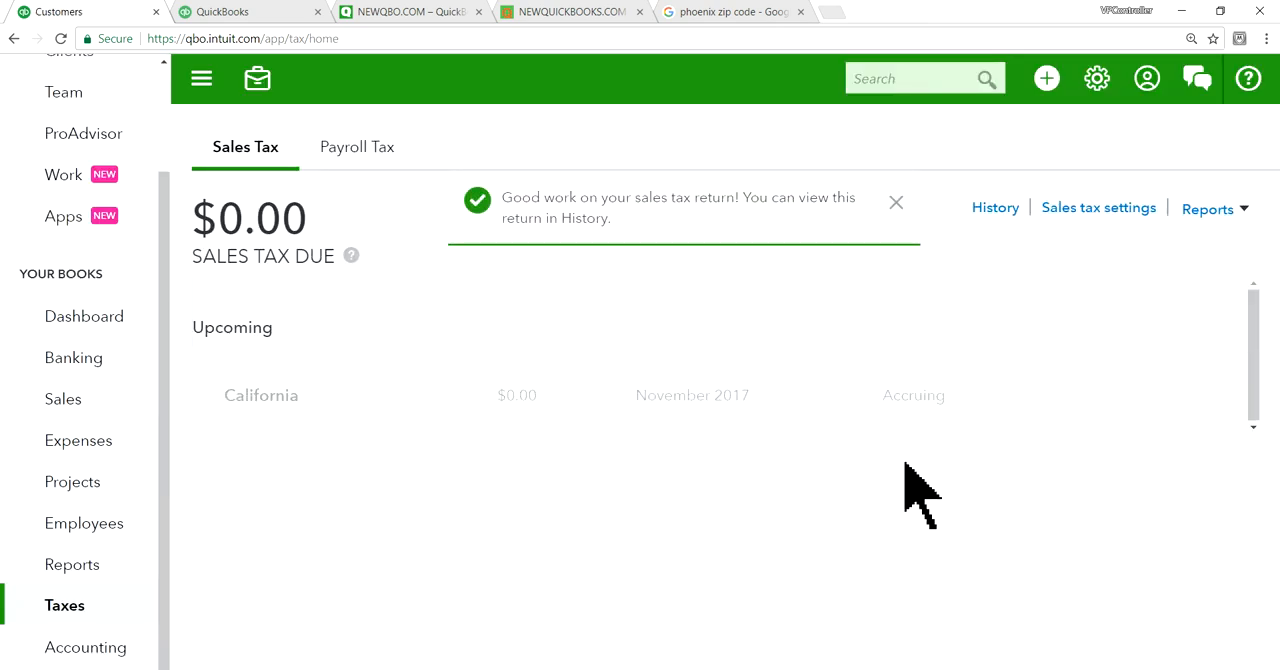
{"action": "mouse_move", "coordinate": [564, 360]}
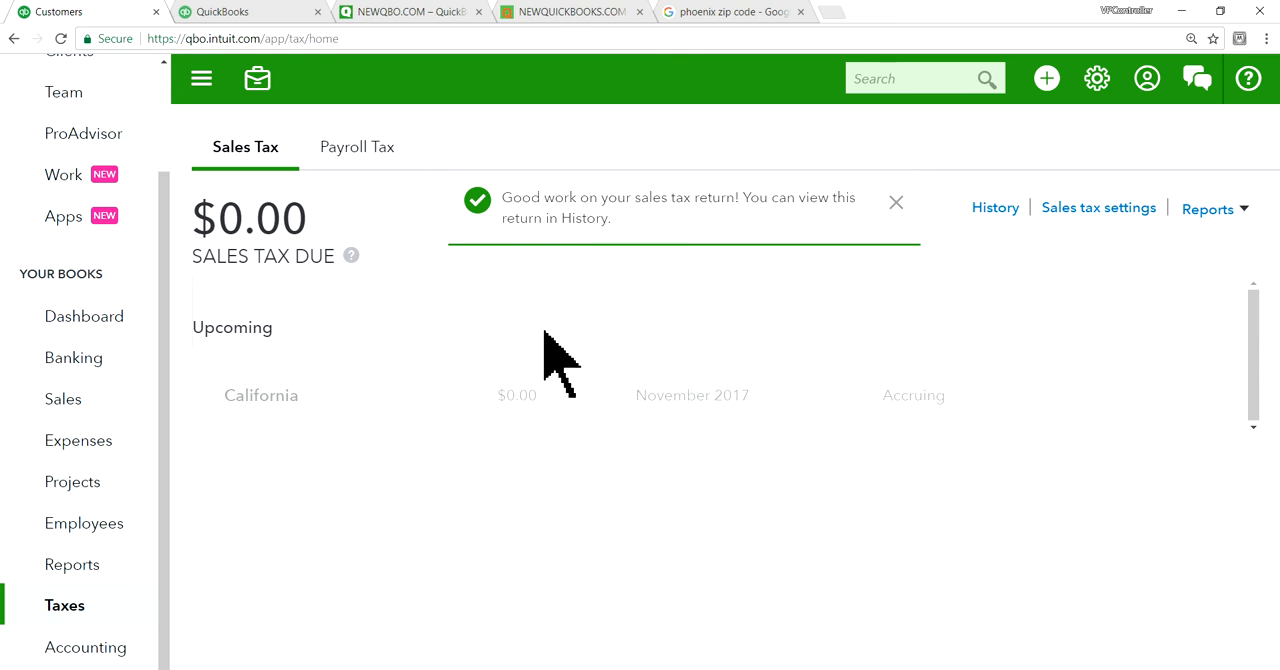
{"action": "mouse_move", "coordinate": [480, 330]}
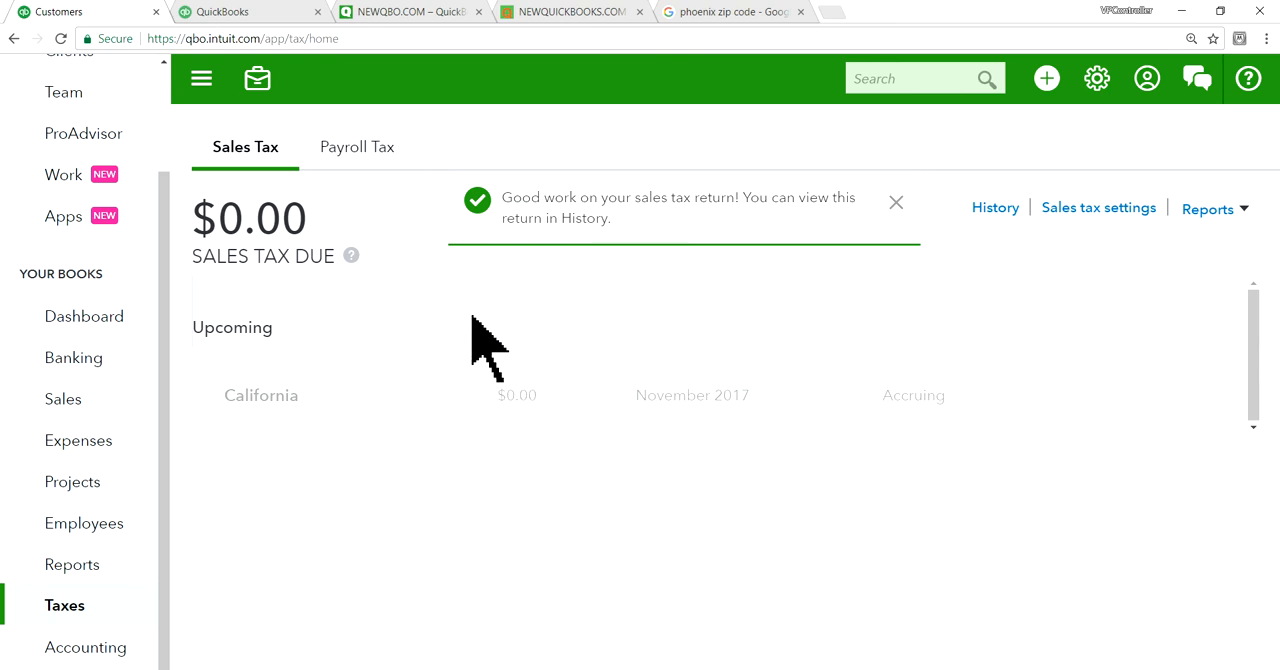
Step: Dismiss the return confirmation and go to the Banking transactions page
{"action": "left_click", "coordinate": [896, 202]}
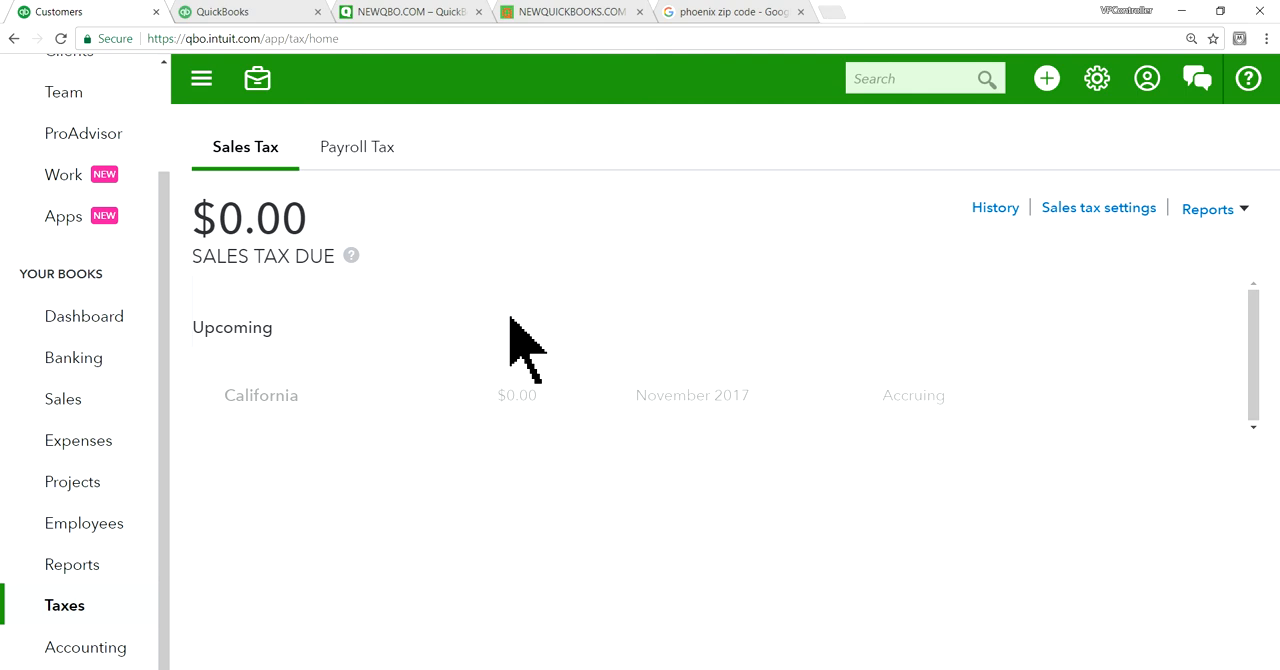
{"action": "mouse_move", "coordinate": [340, 524]}
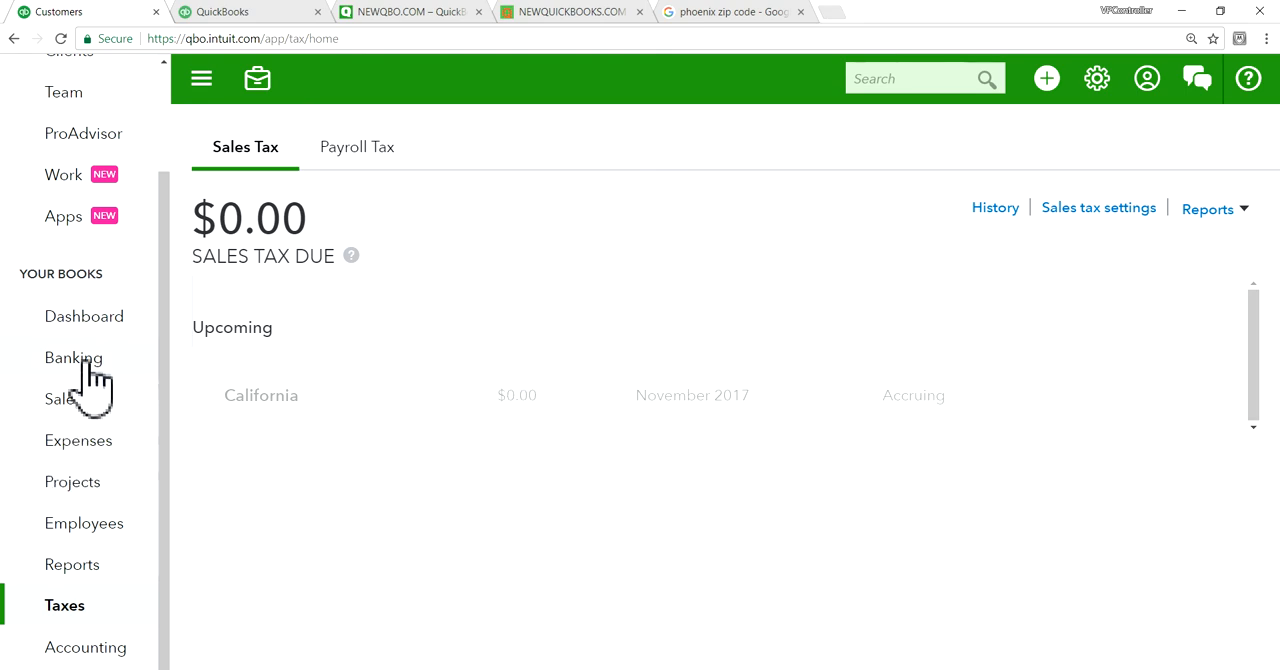
{"action": "left_click", "coordinate": [72, 356]}
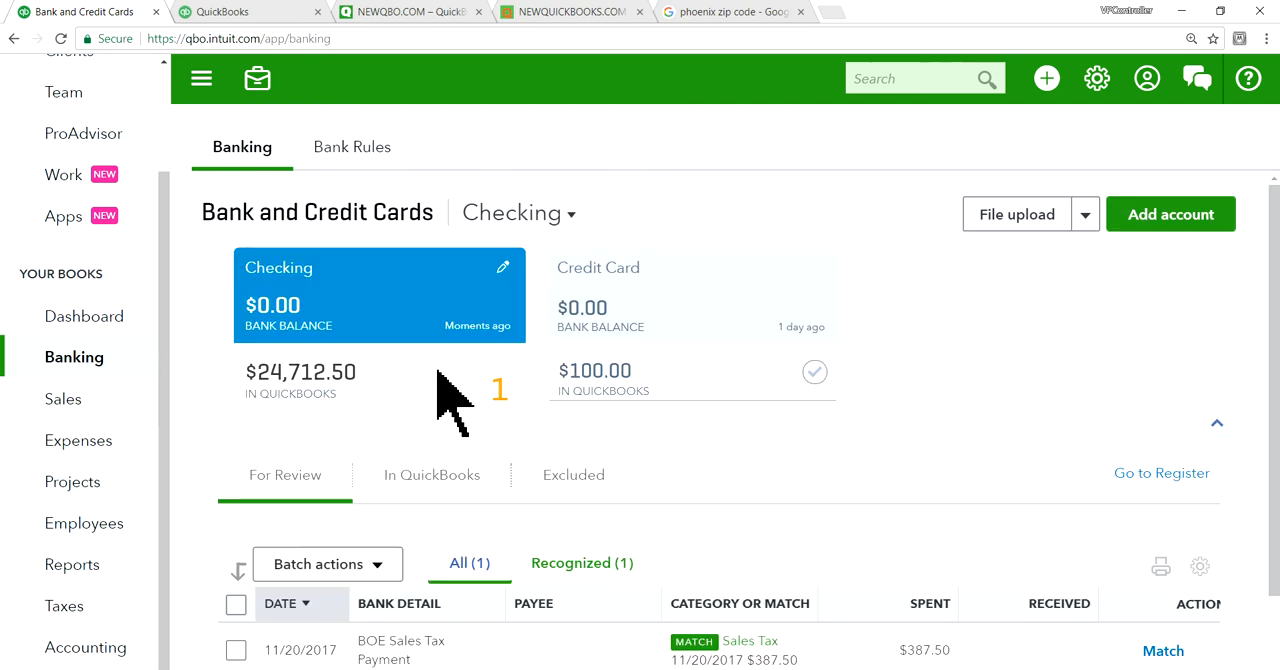
Step: Match the $387.50 BOE Sales Tax Payment on the For Review list to the recorded payment
{"action": "scroll", "scroll_direction": "down", "scroll_amount": 3}
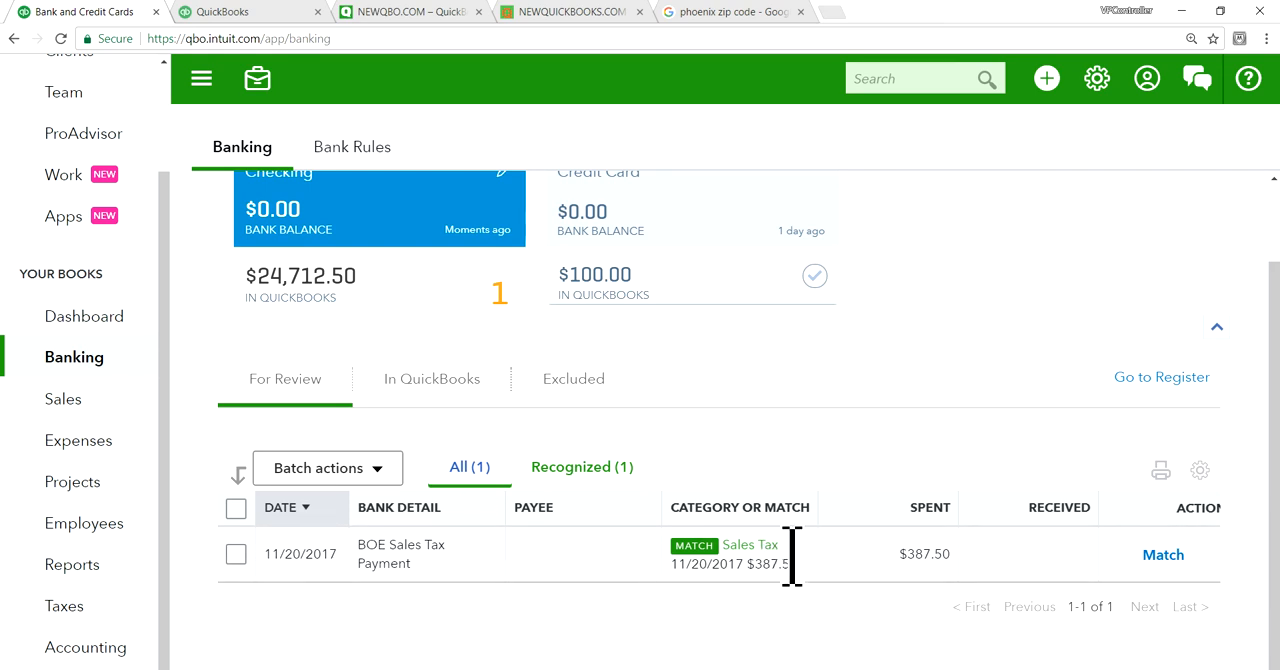
{"action": "left_click", "coordinate": [64, 604]}
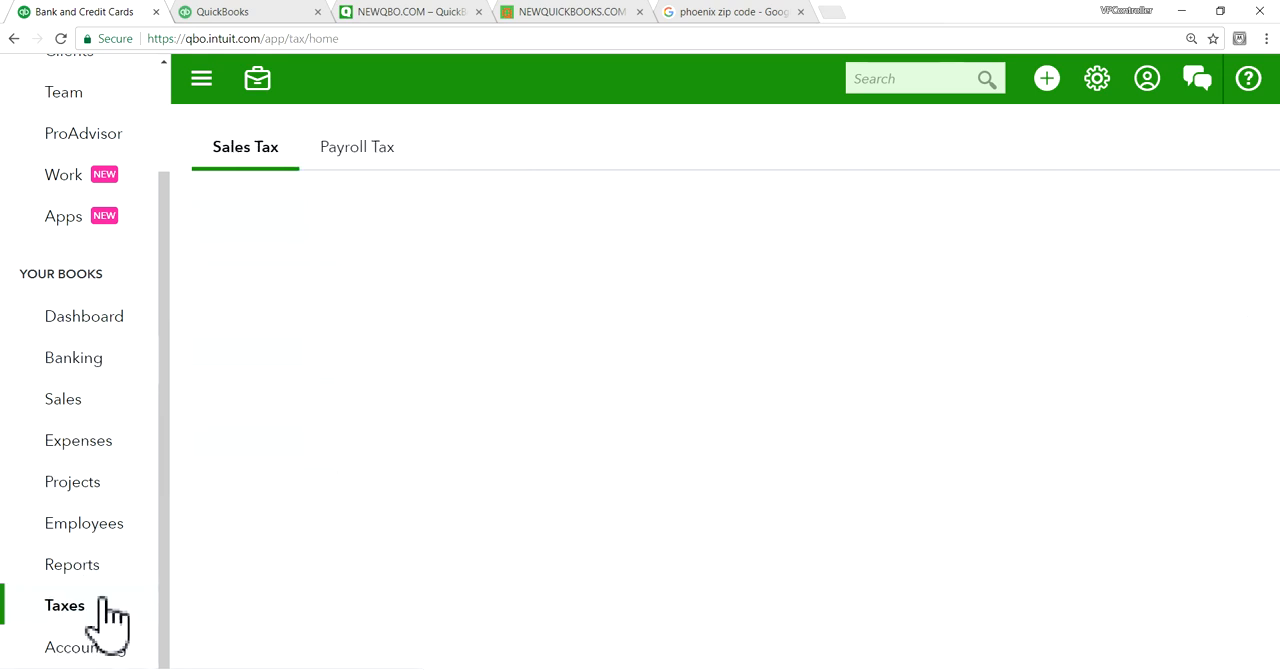
{"action": "left_click", "coordinate": [64, 604]}
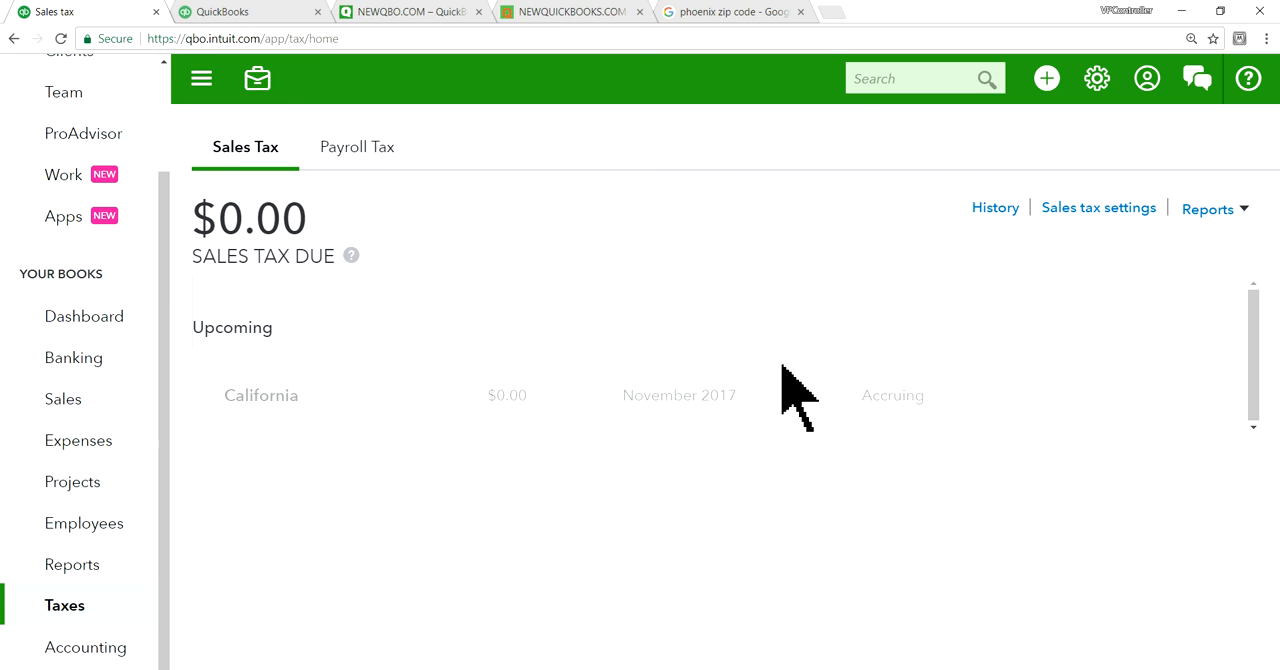
{"action": "mouse_move", "coordinate": [264, 470]}
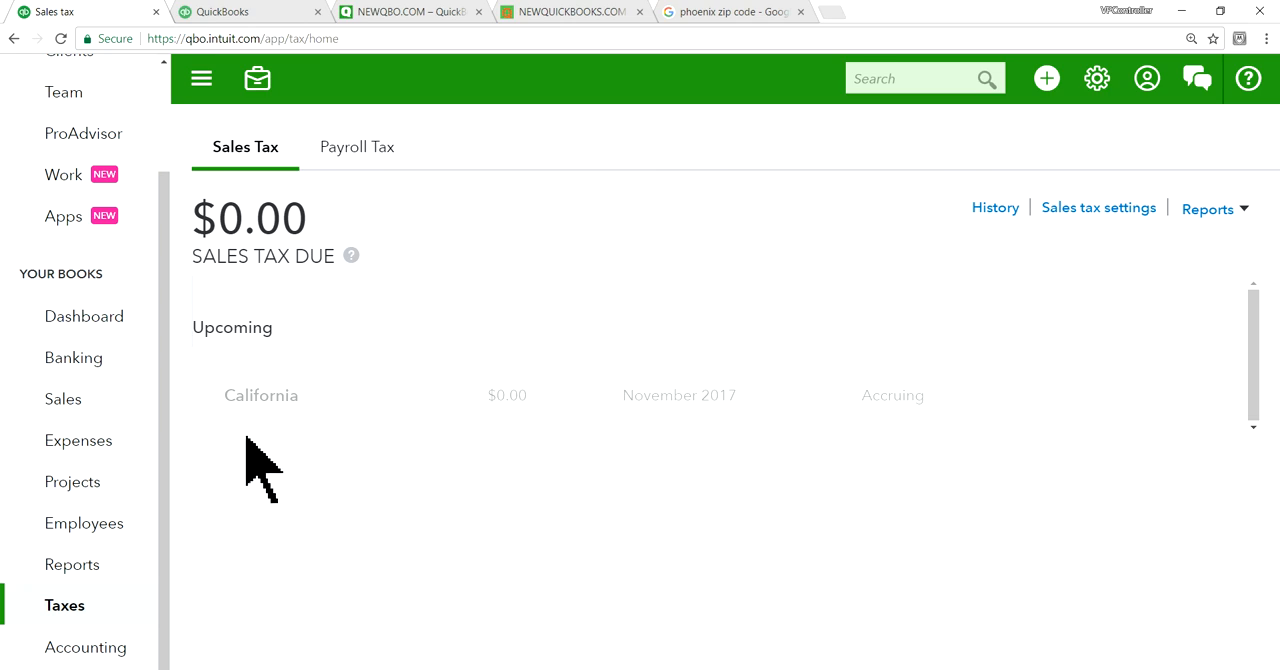
{"action": "mouse_move", "coordinate": [72, 564]}
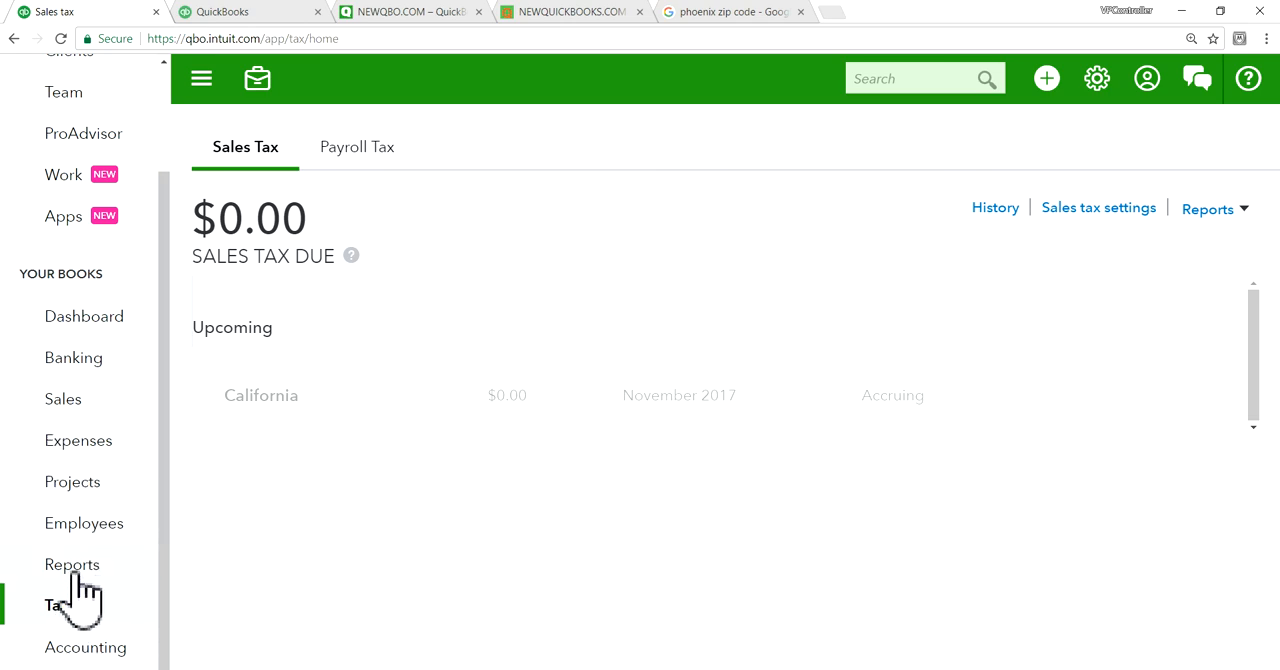
{"action": "left_click", "coordinate": [74, 356]}
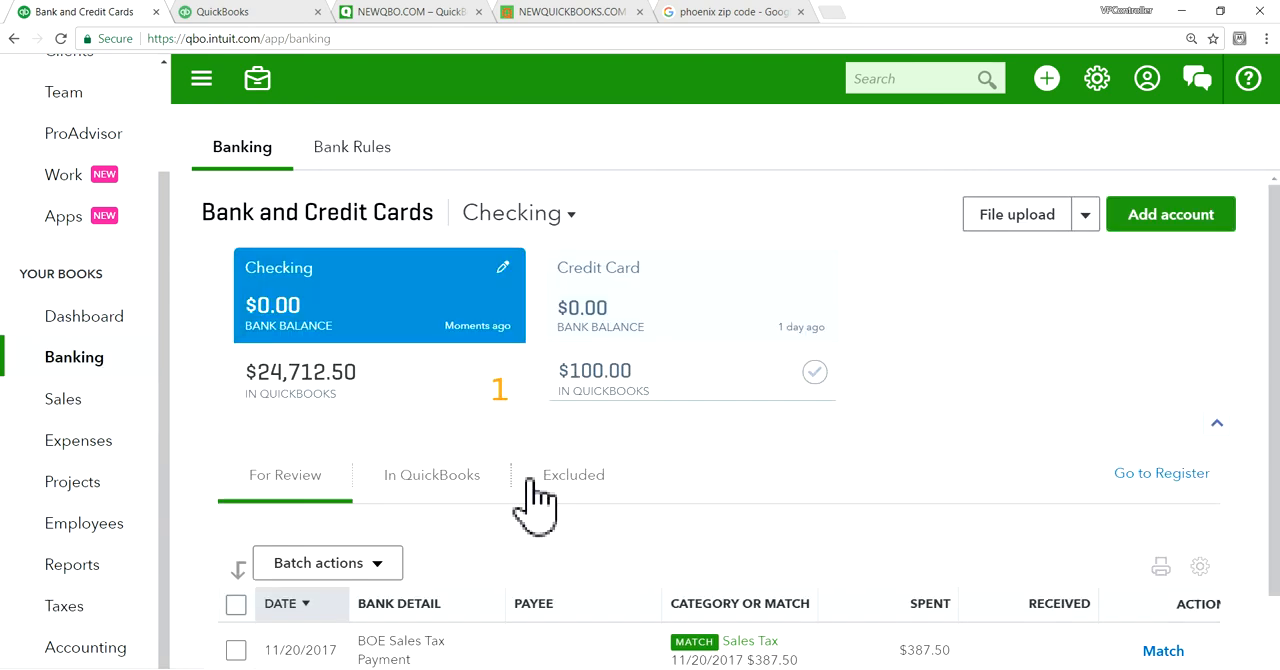
{"action": "scroll", "scroll_direction": "down", "scroll_amount": 3}
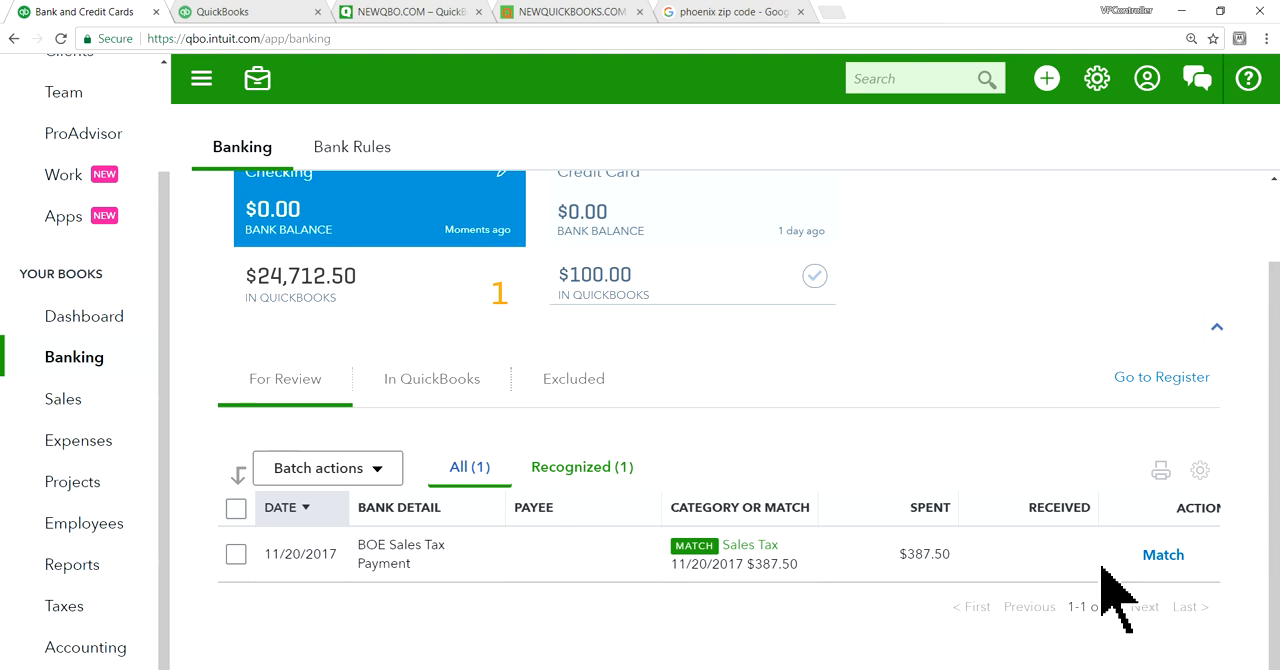
{"action": "mouse_move", "coordinate": [1164, 556]}
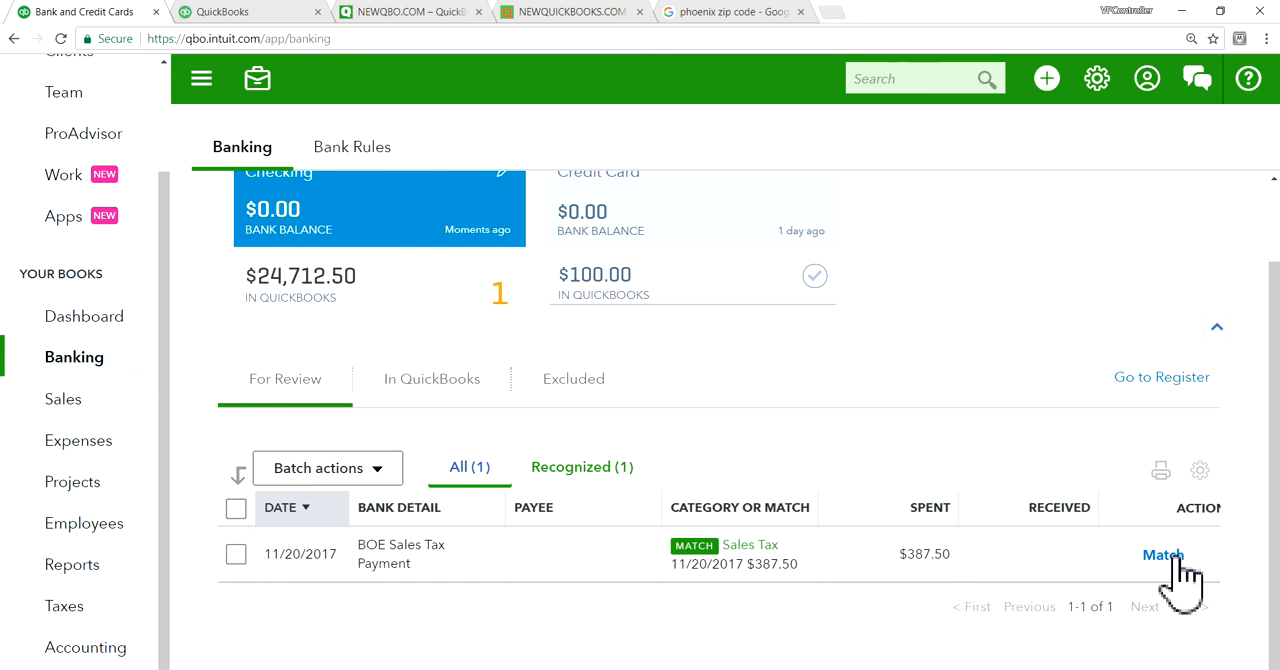
{"action": "left_click", "coordinate": [1162, 556]}
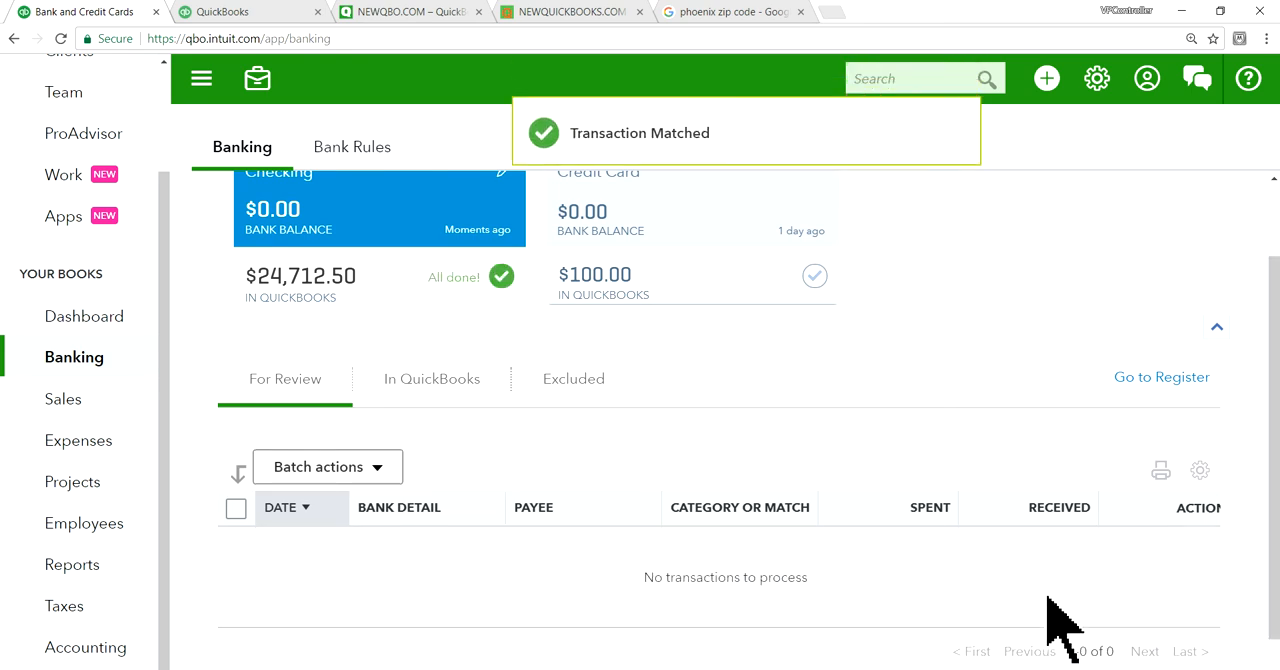
{"action": "mouse_move", "coordinate": [996, 436]}
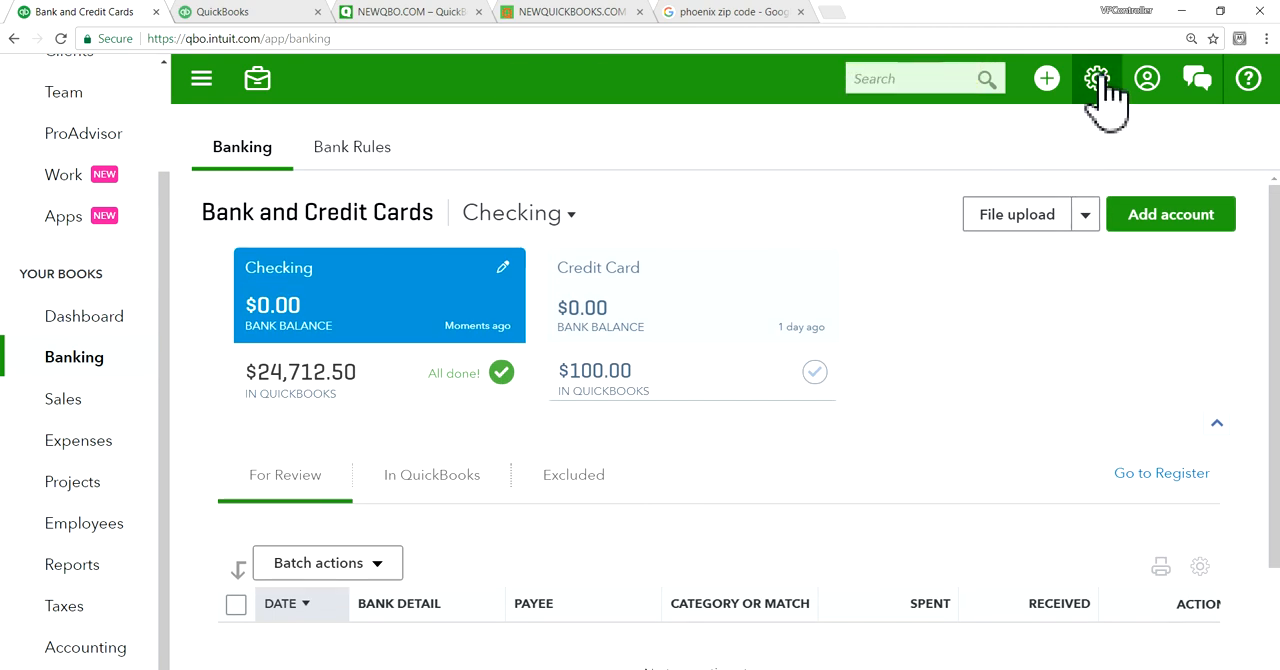
{"action": "mouse_move", "coordinate": [90, 564]}
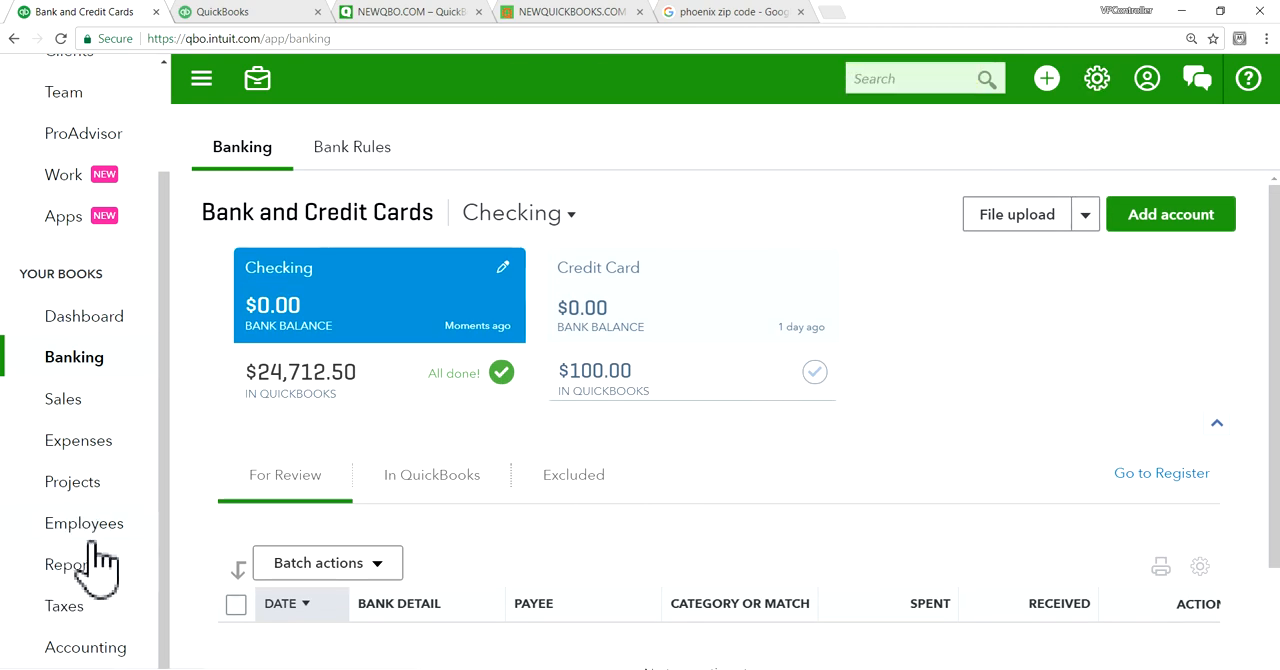
Step: Run the Taxable Sales Summary for All Dates, showing $15,000 in taxable sales
{"action": "left_click", "coordinate": [72, 564]}
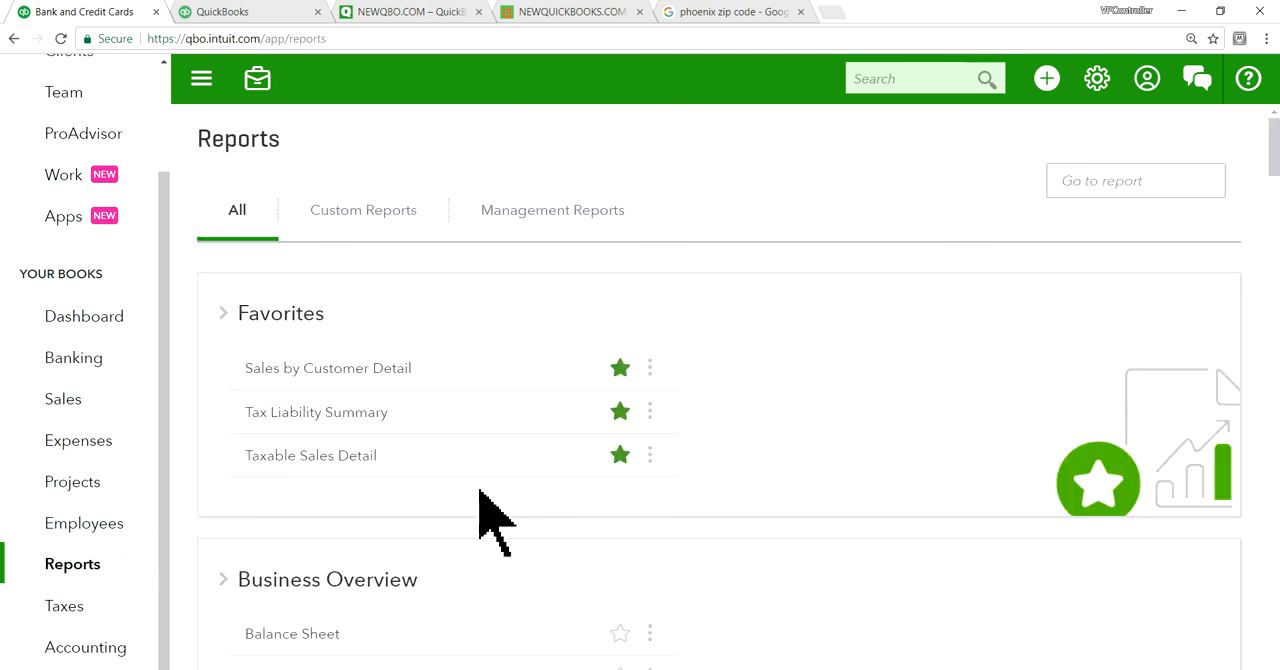
{"action": "left_click", "coordinate": [310, 456]}
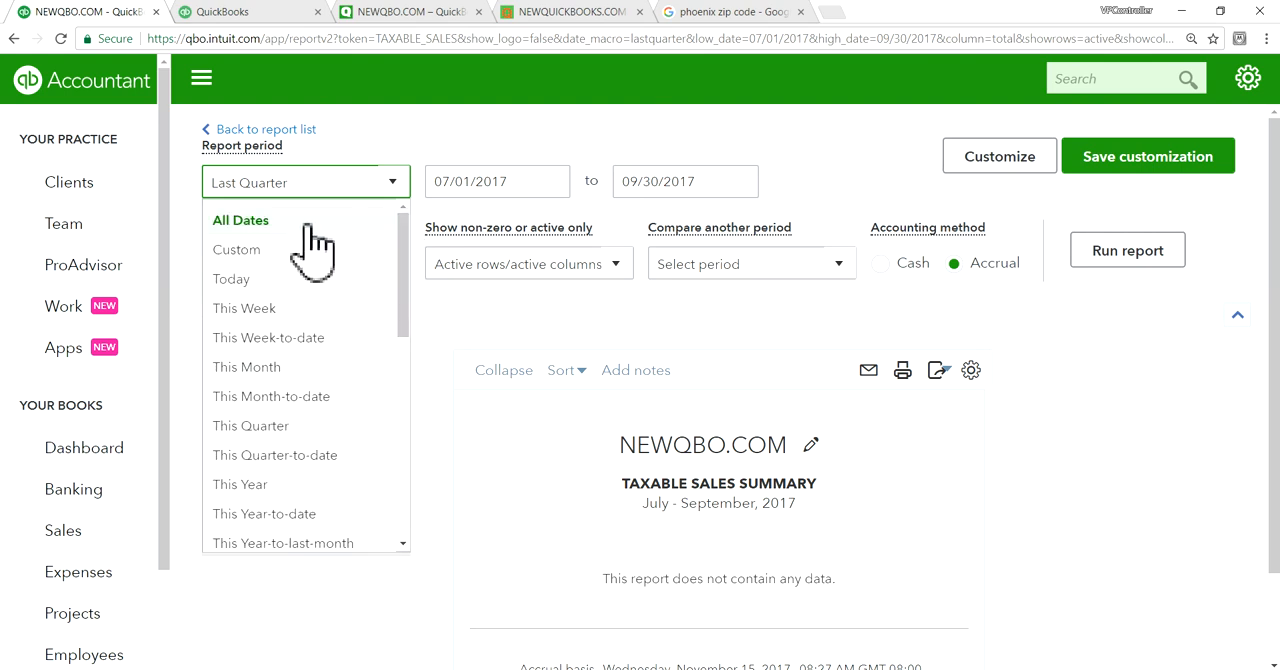
{"action": "left_click", "coordinate": [240, 220]}
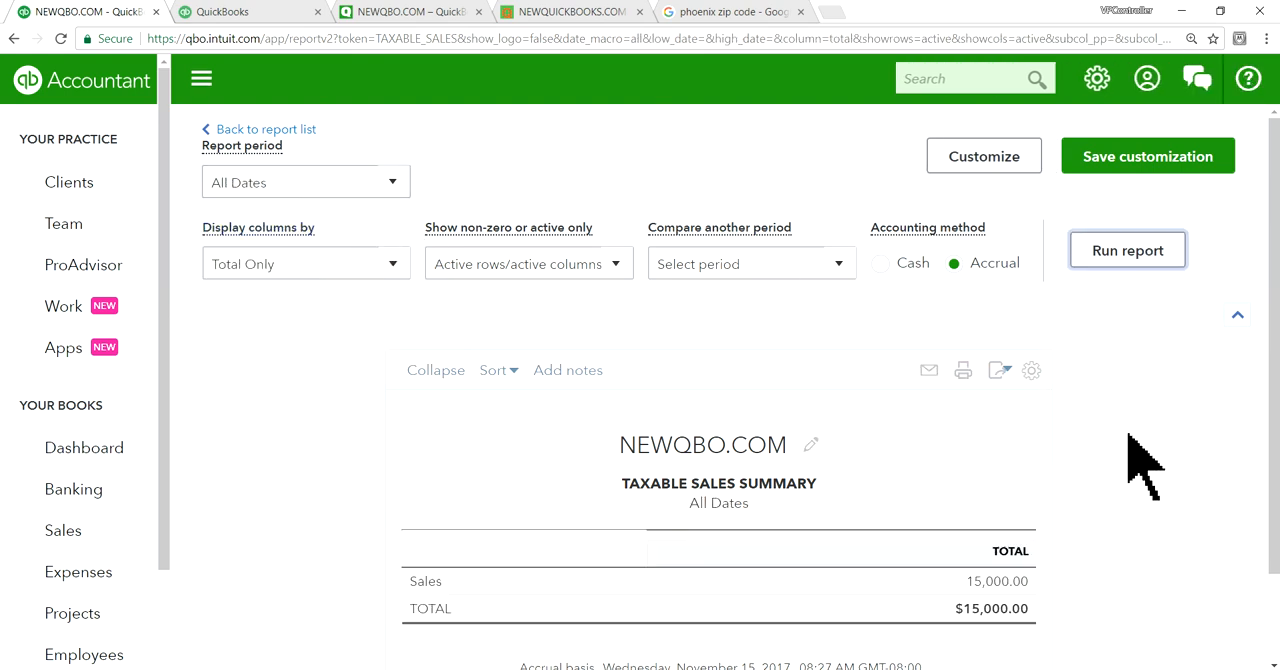
{"action": "scroll", "scroll_direction": "down", "scroll_amount": 3}
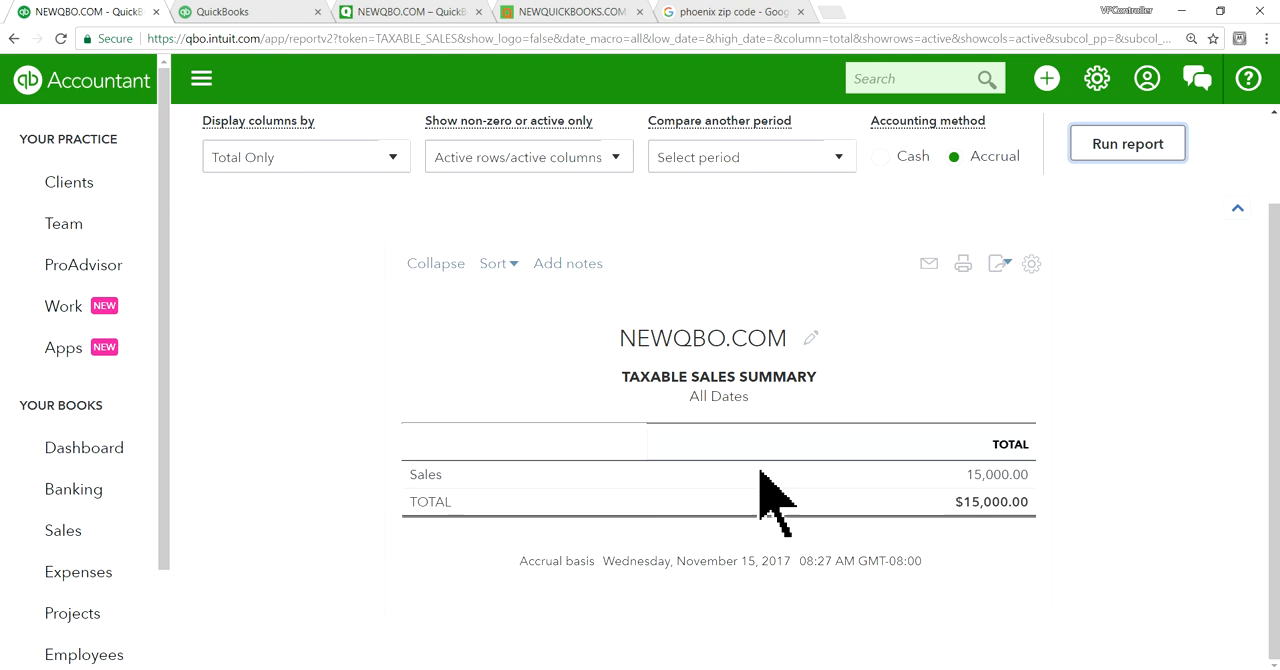
{"action": "mouse_move", "coordinate": [916, 520]}
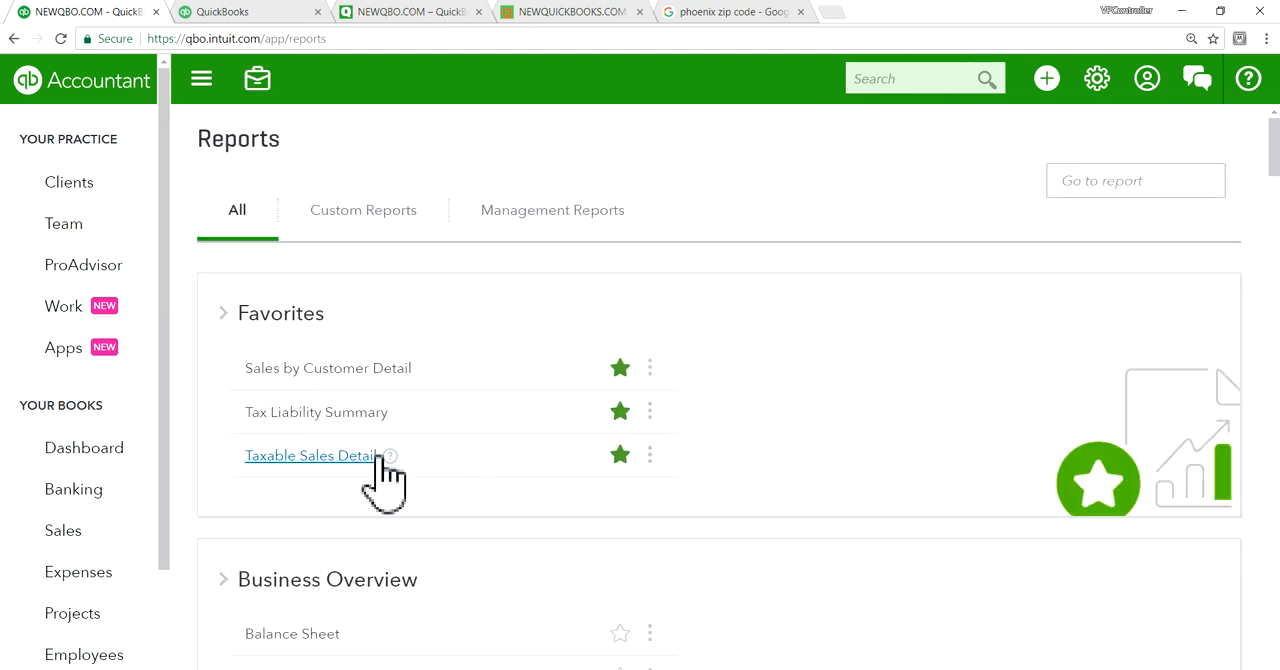
{"action": "mouse_move", "coordinate": [312, 470]}
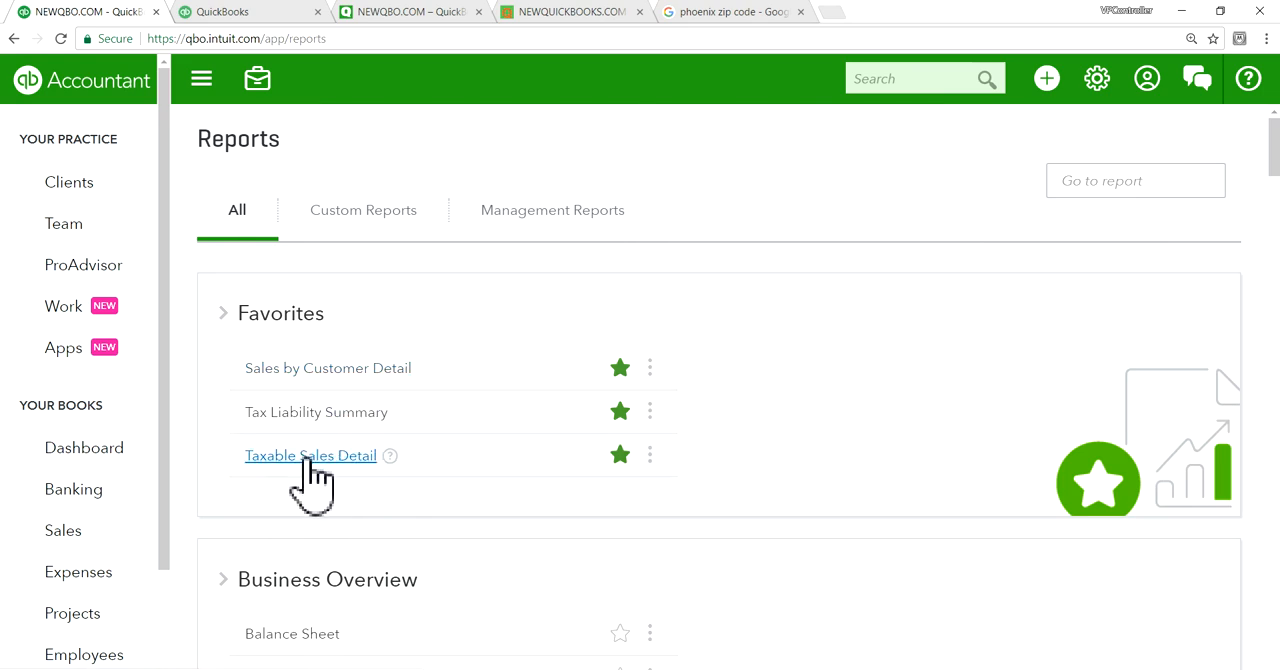
Step: Run the Taxable Sales Detail for All Dates, listing invoices 1003 and 1005 totalling $15,000
{"action": "left_click", "coordinate": [310, 456]}
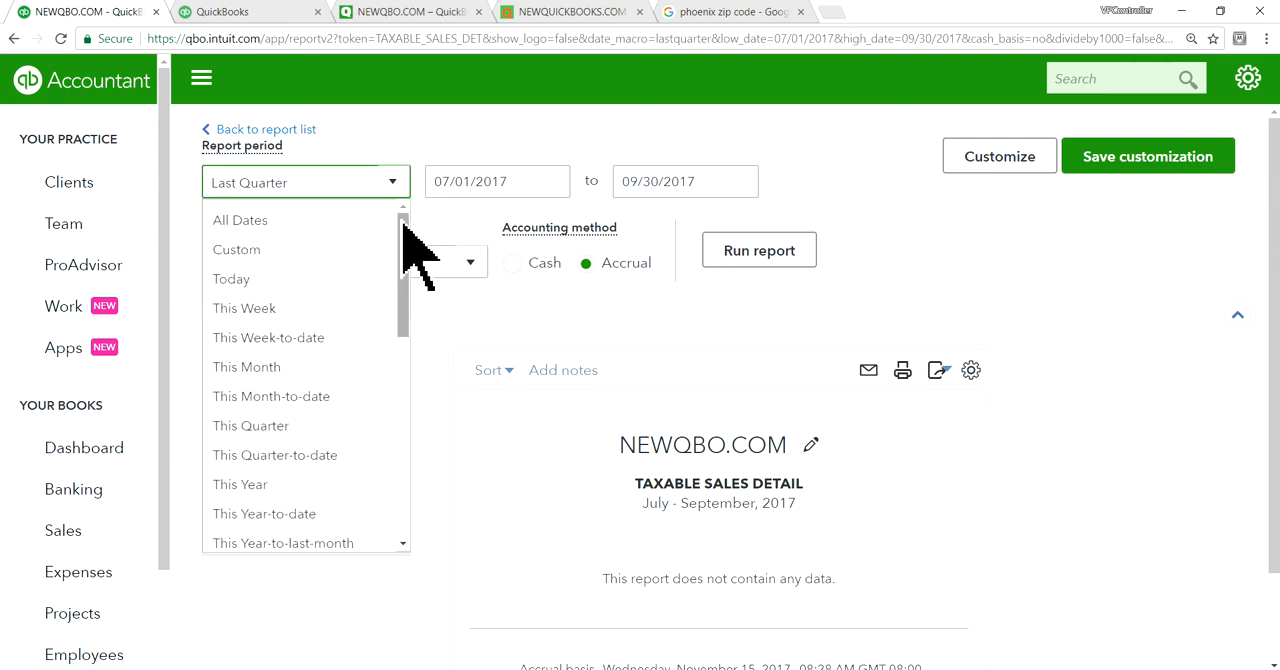
{"action": "left_click", "coordinate": [240, 220]}
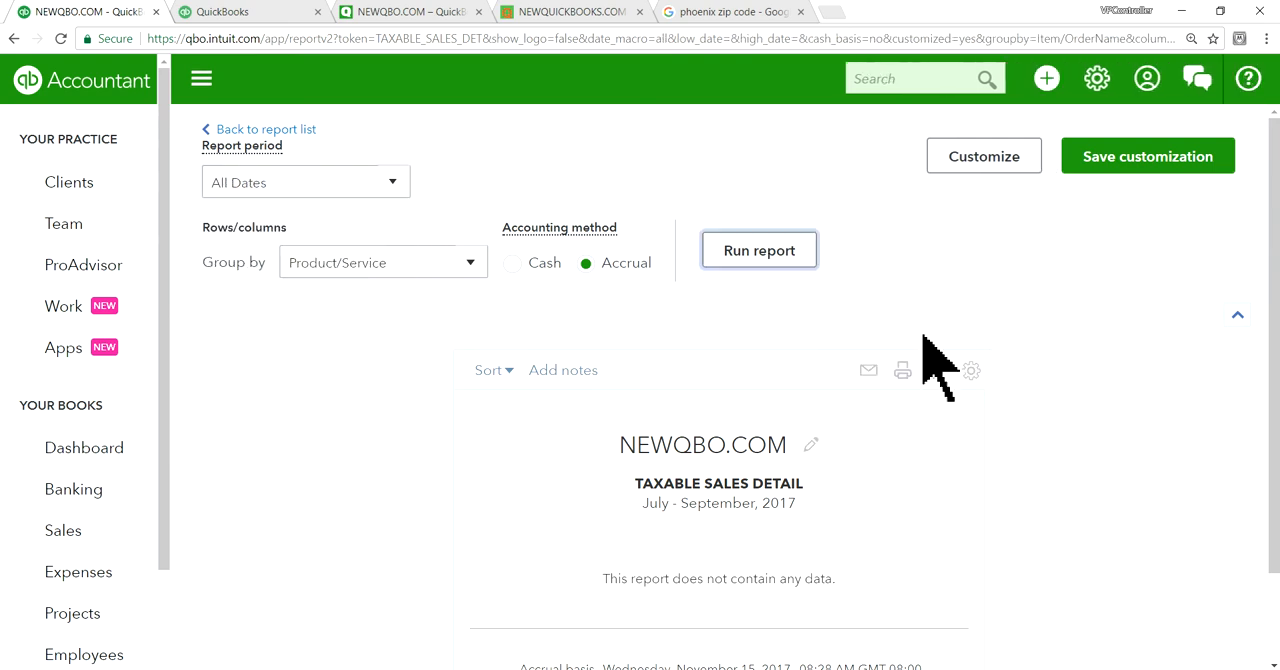
{"action": "left_click", "coordinate": [760, 250]}
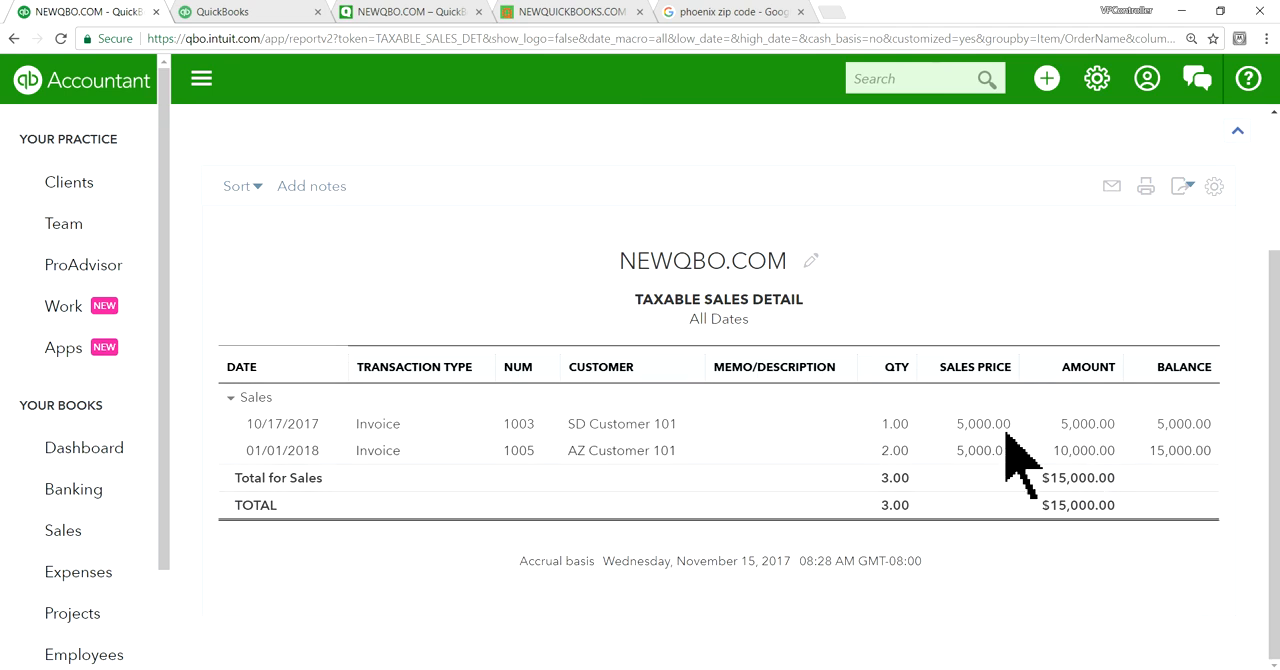
{"action": "mouse_move", "coordinate": [490, 504]}
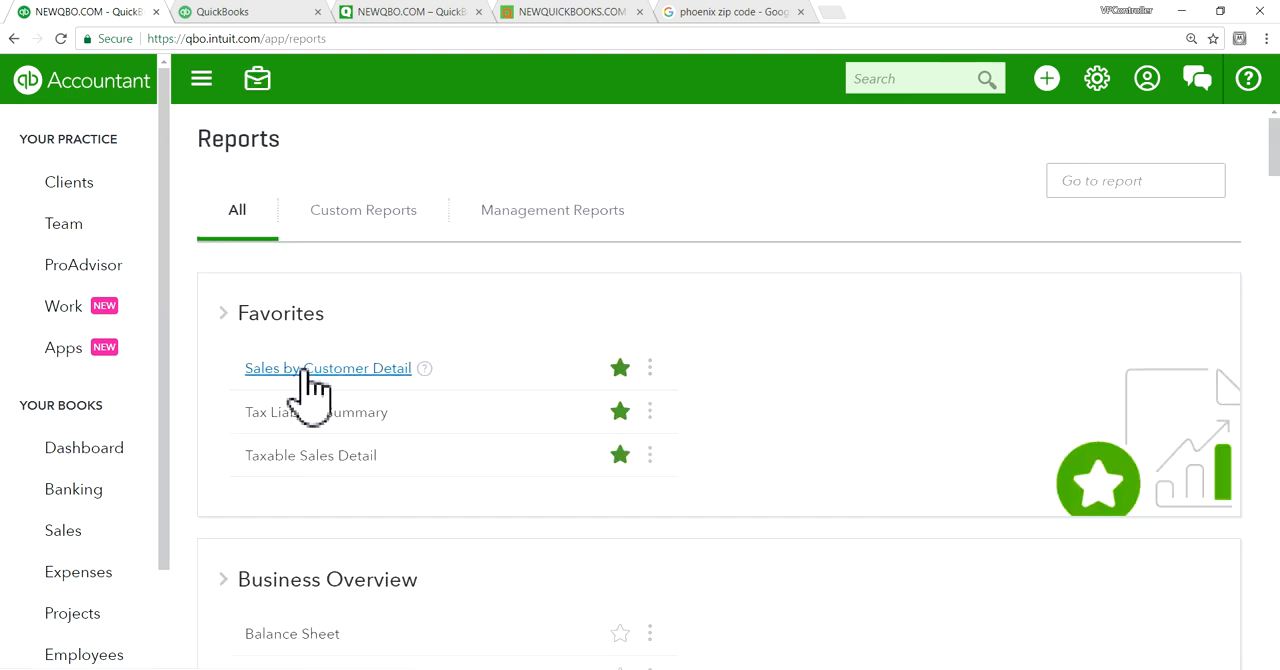
{"action": "mouse_move", "coordinate": [350, 390]}
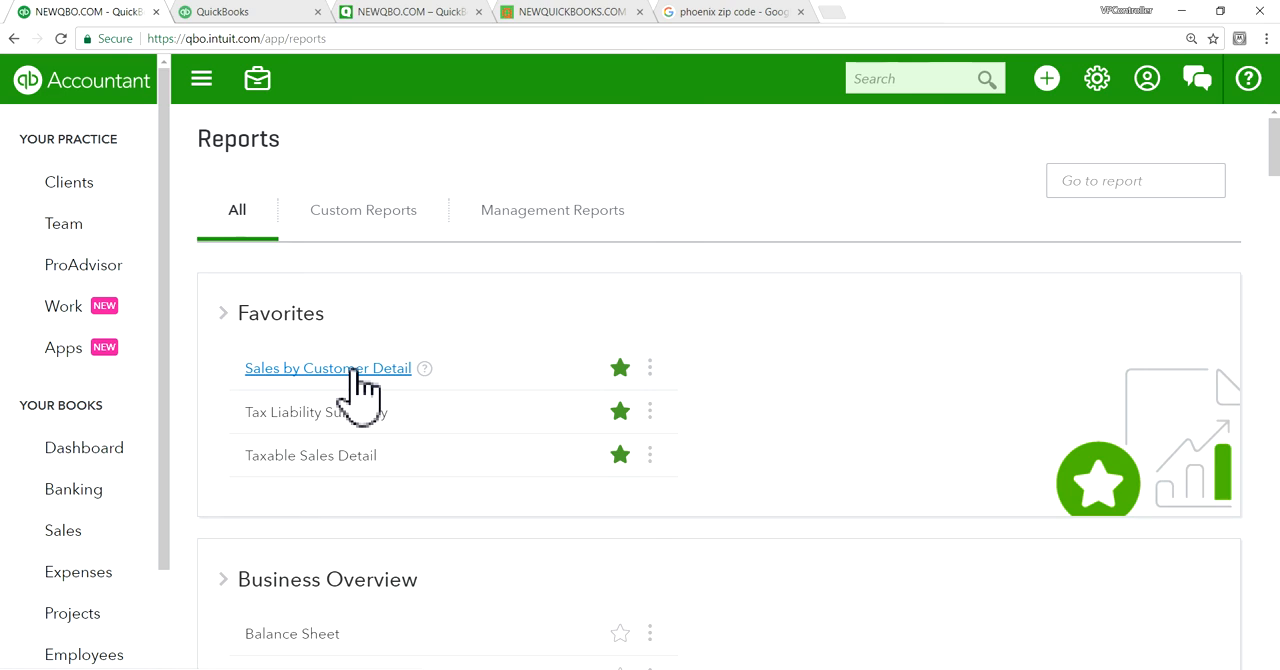
Step: Run Sales by Customer Detail for All Dates grouped by State: AZ $10,000, CA $5,000
{"action": "left_click", "coordinate": [328, 368]}
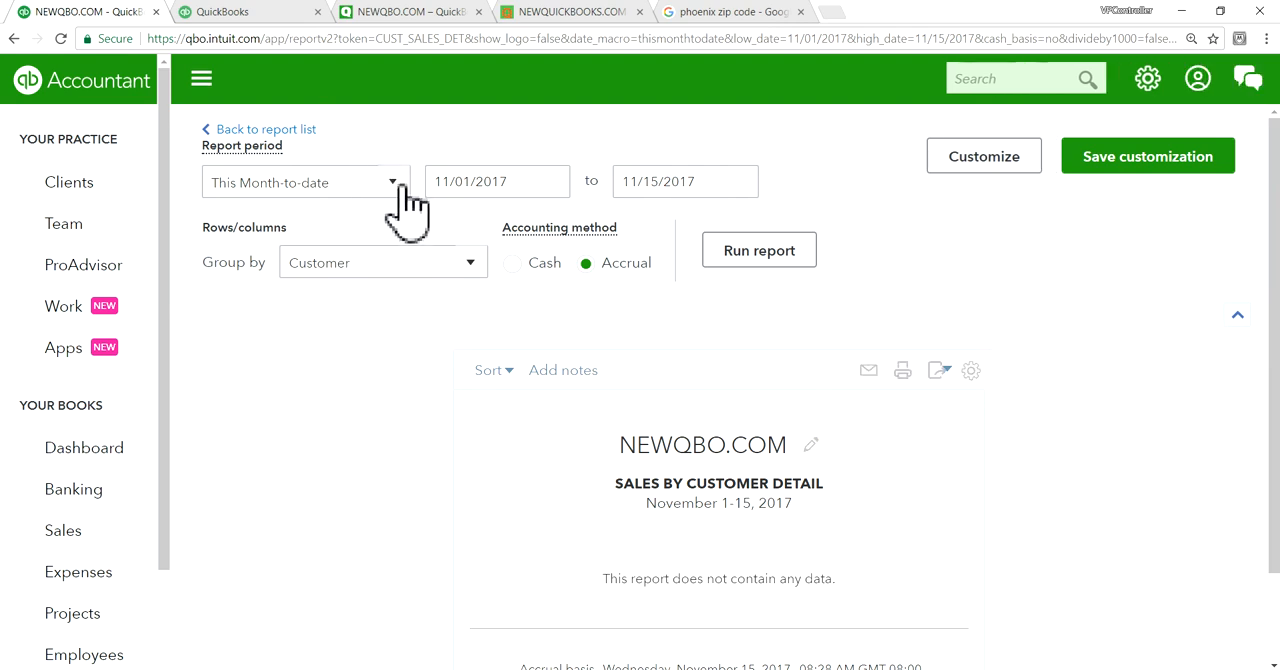
{"action": "left_click", "coordinate": [304, 180]}
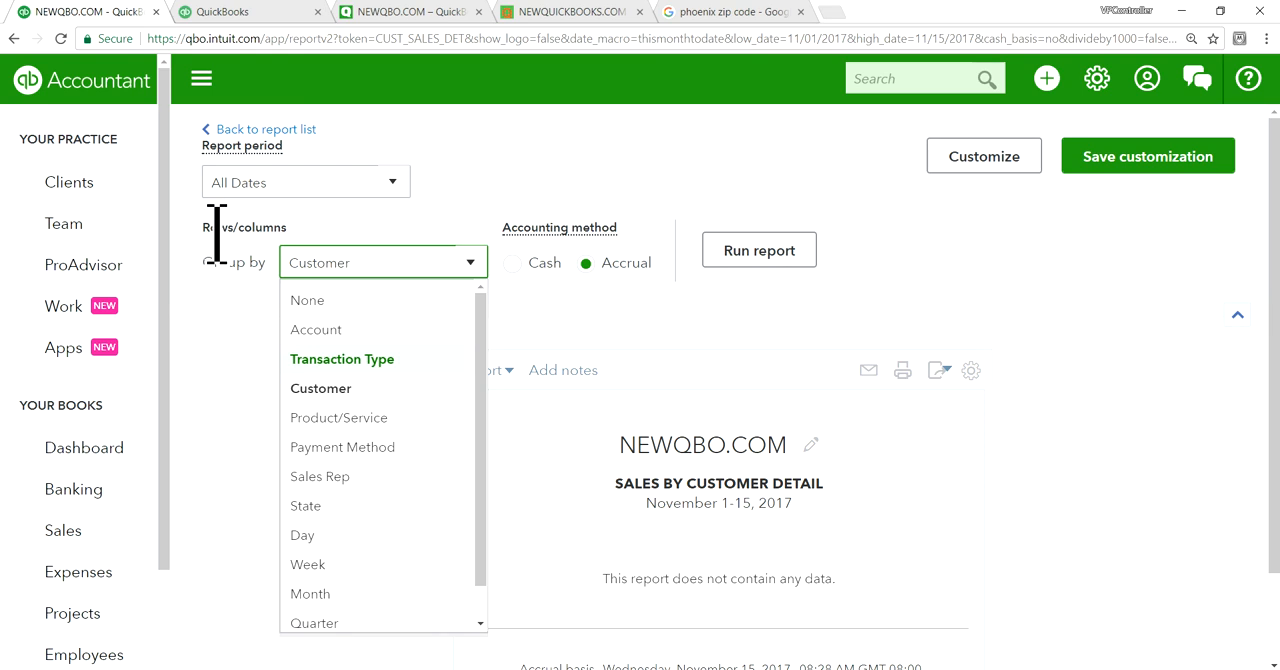
{"action": "mouse_move", "coordinate": [844, 504]}
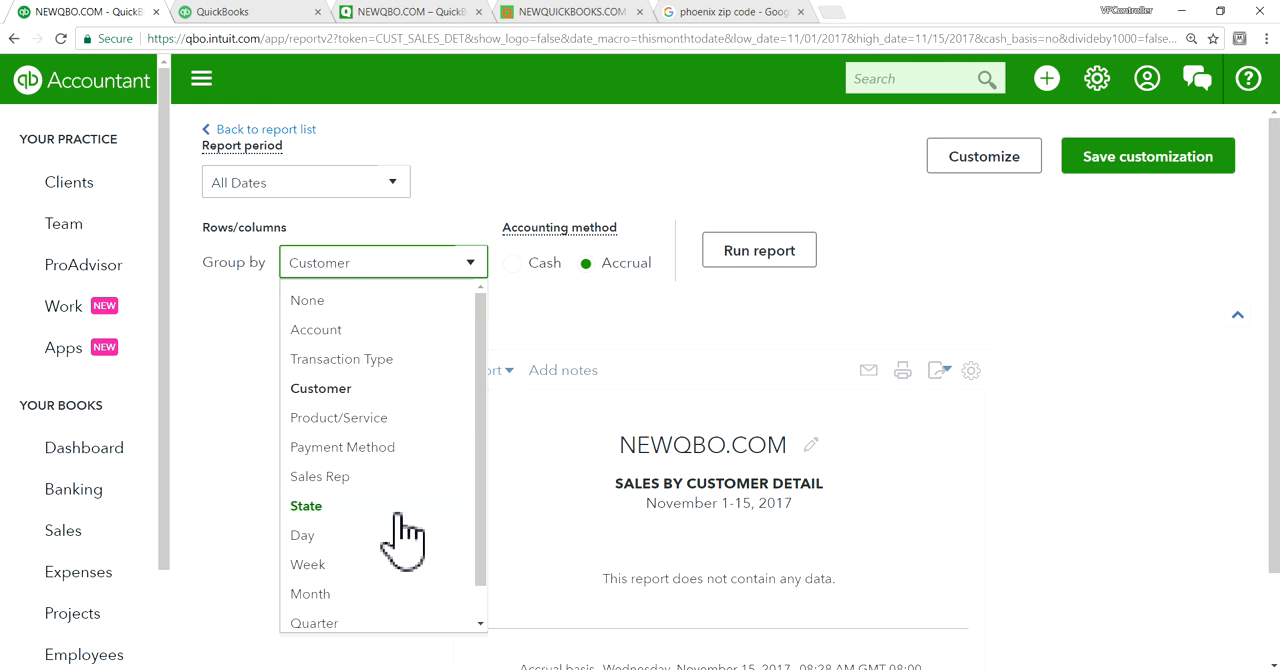
{"action": "mouse_move", "coordinate": [314, 524]}
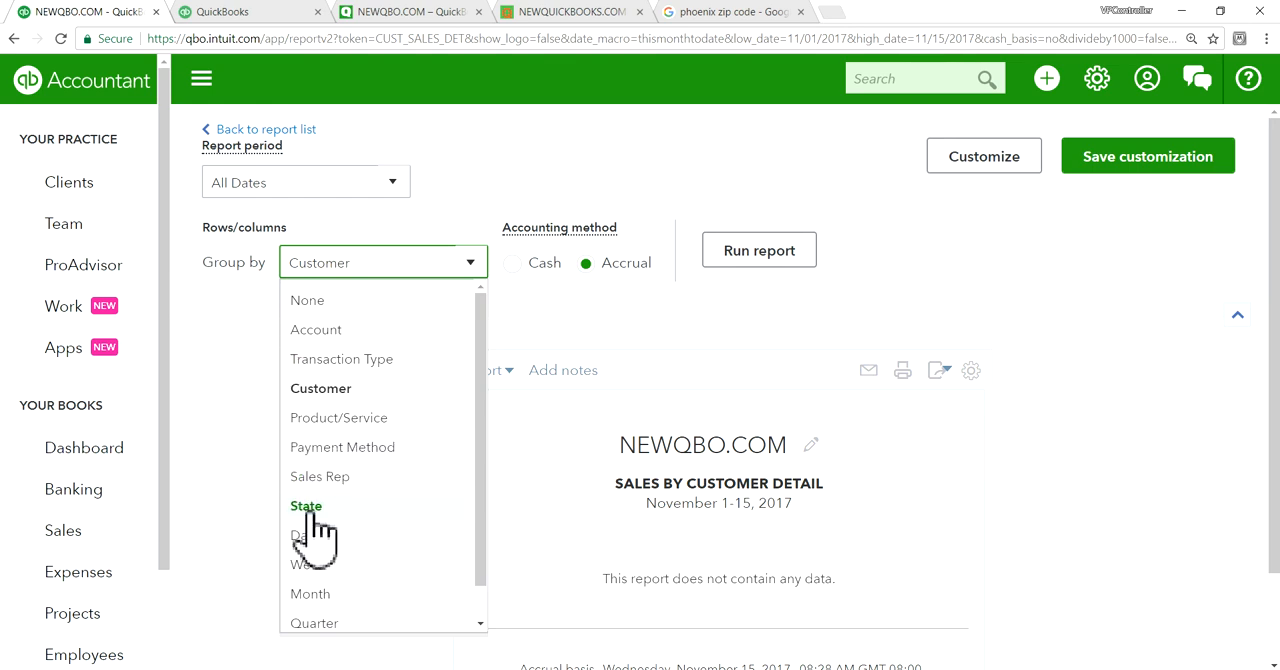
{"action": "left_click", "coordinate": [306, 504]}
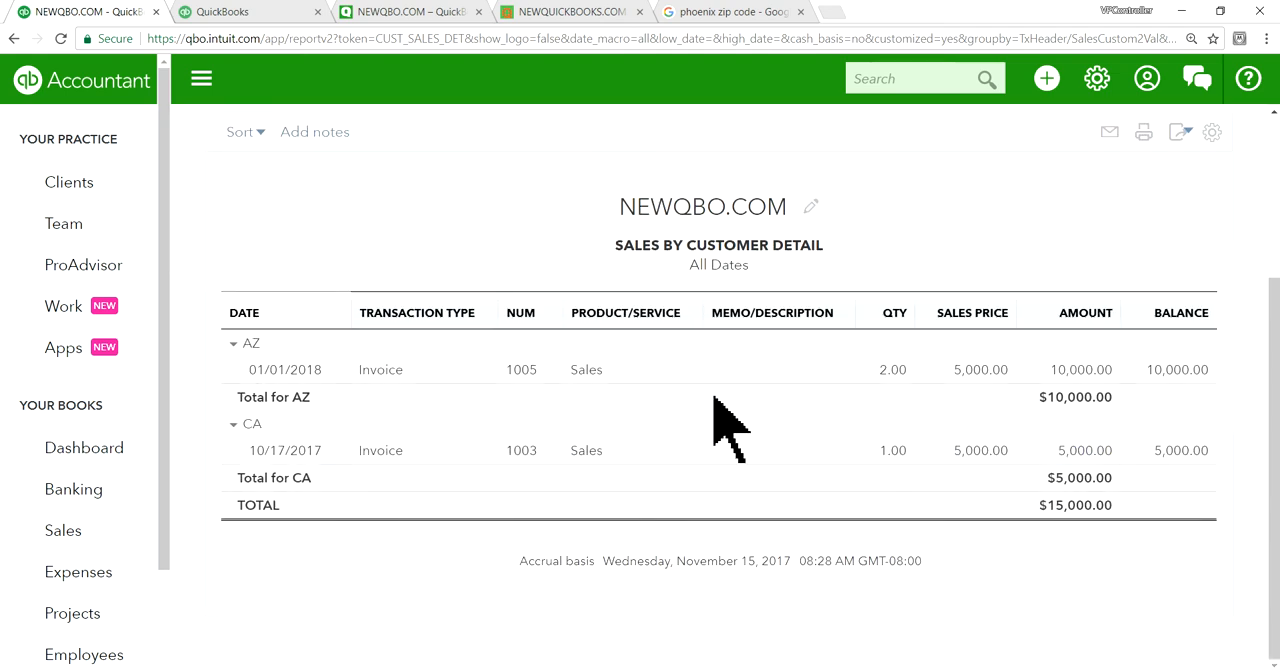
{"action": "mouse_move", "coordinate": [384, 510]}
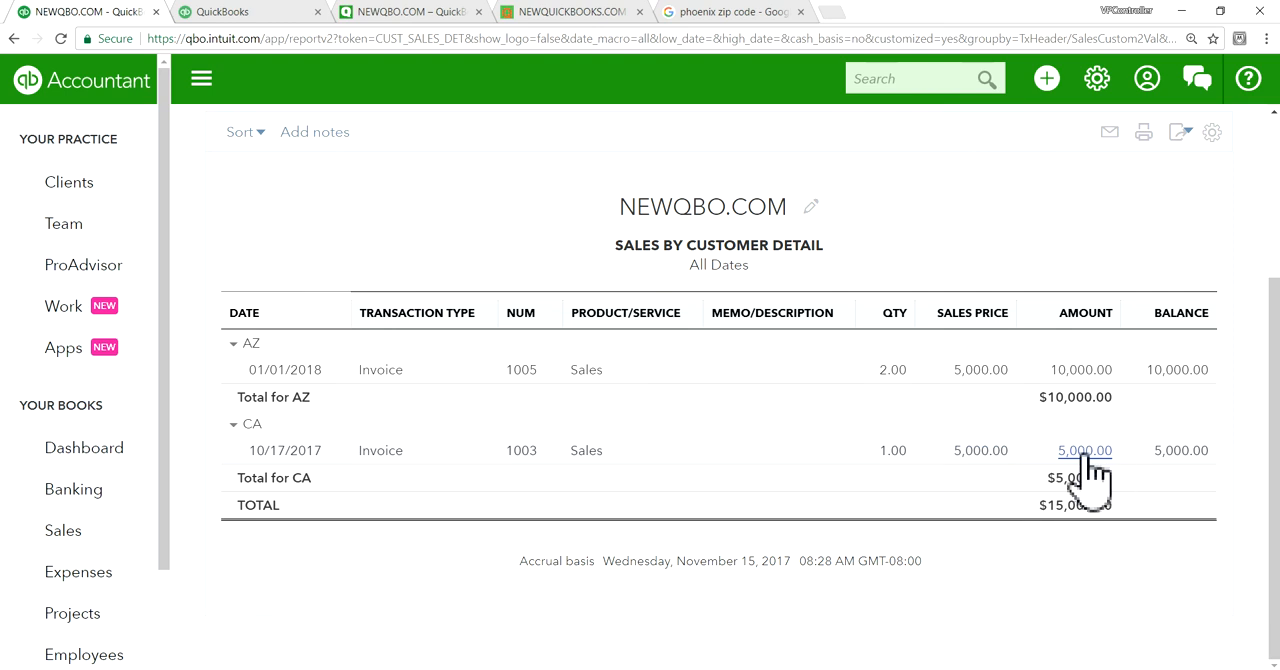
{"action": "mouse_move", "coordinate": [710, 524]}
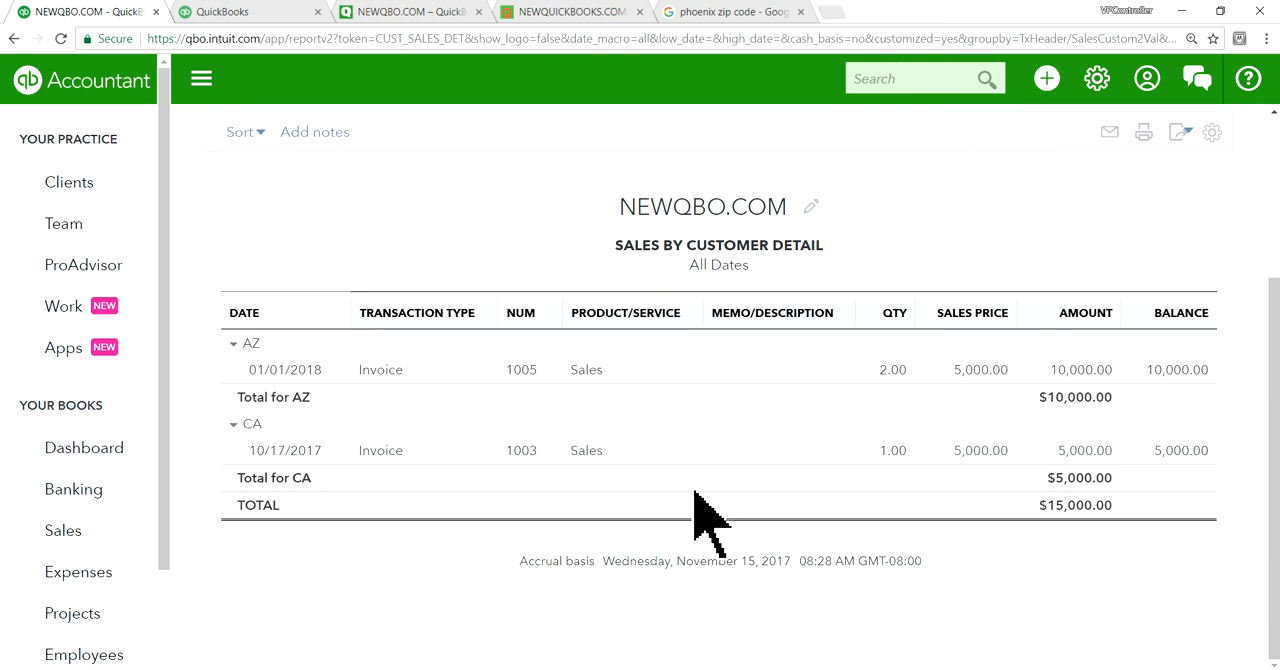
{"action": "mouse_move", "coordinate": [700, 510]}
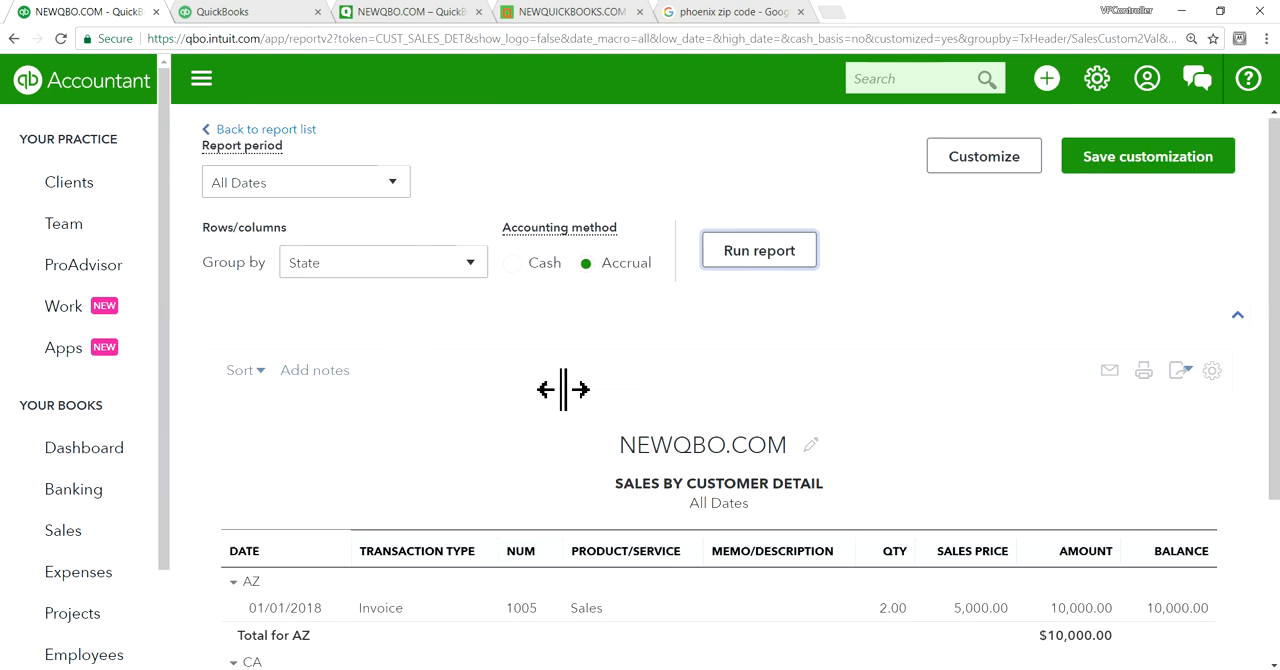
{"action": "mouse_move", "coordinate": [90, 470]}
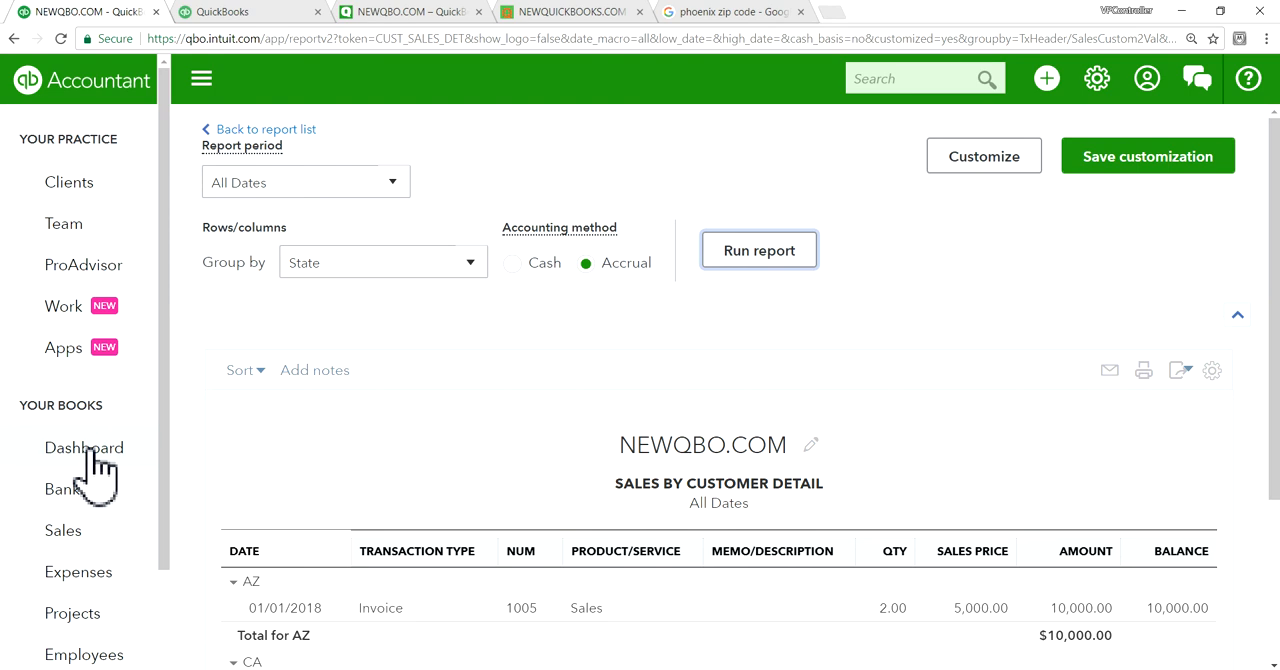
Step: From the Sales Tax page showing $0.00 due, choose the Taxable customer report from Reports
{"action": "scroll", "scroll_direction": "down", "scroll_amount": 3}
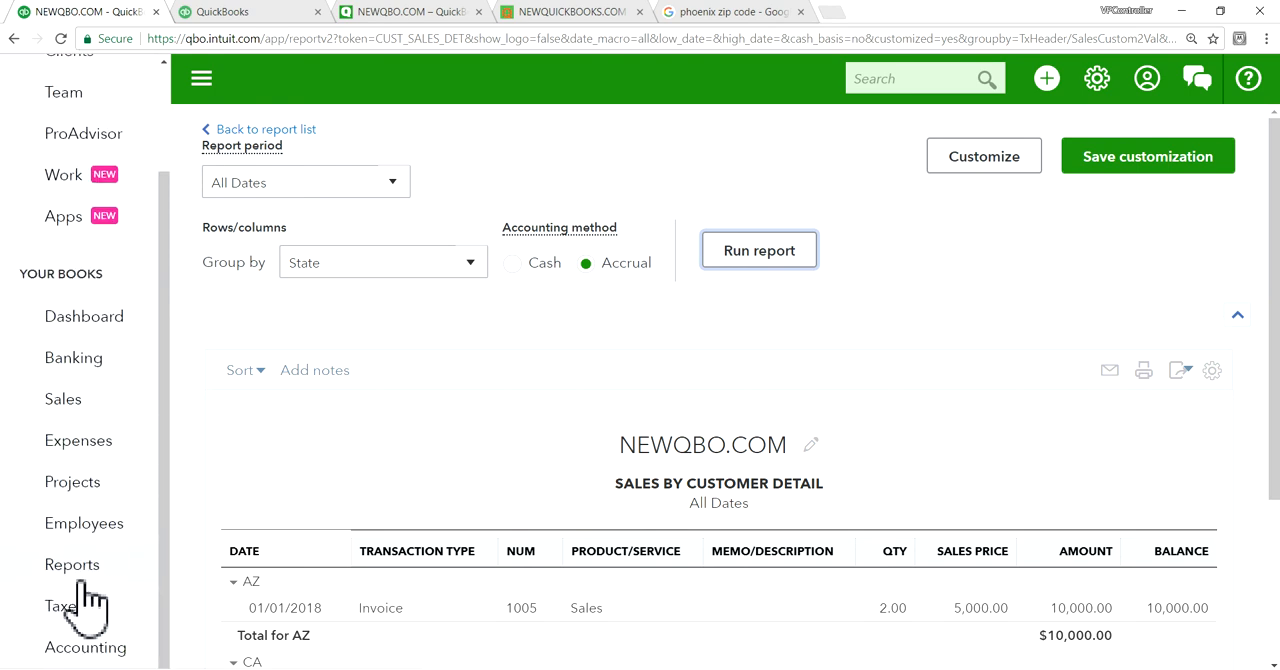
{"action": "left_click", "coordinate": [64, 604]}
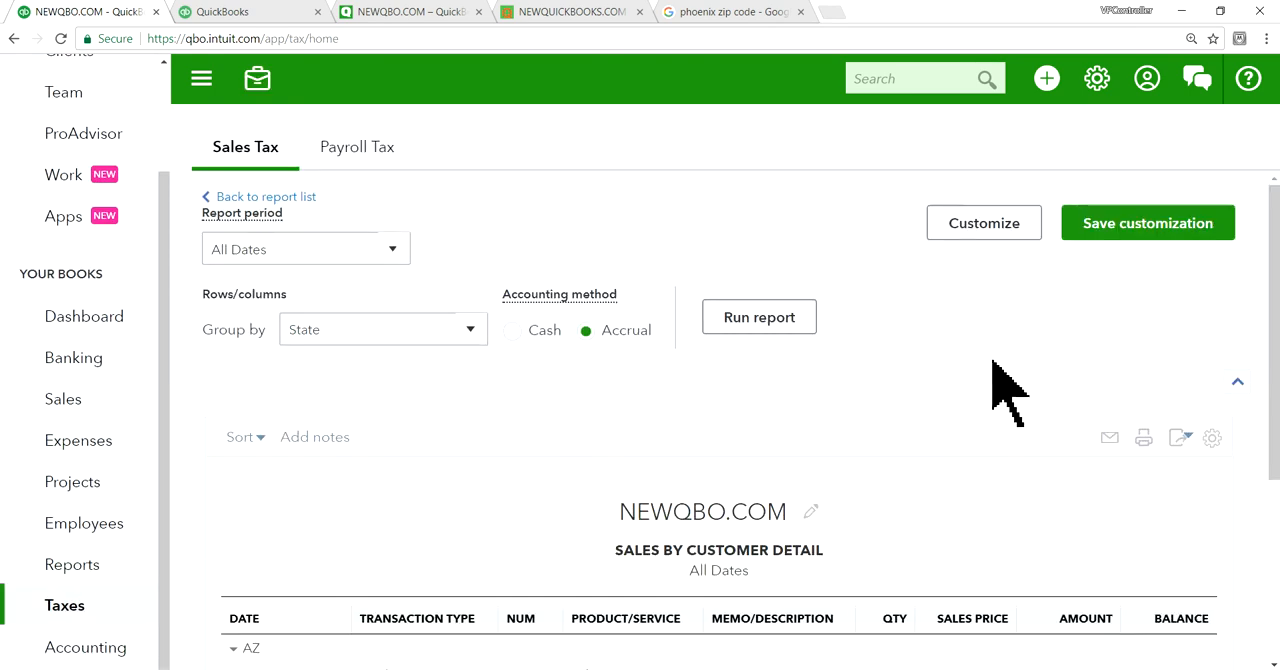
{"action": "left_click", "coordinate": [264, 196]}
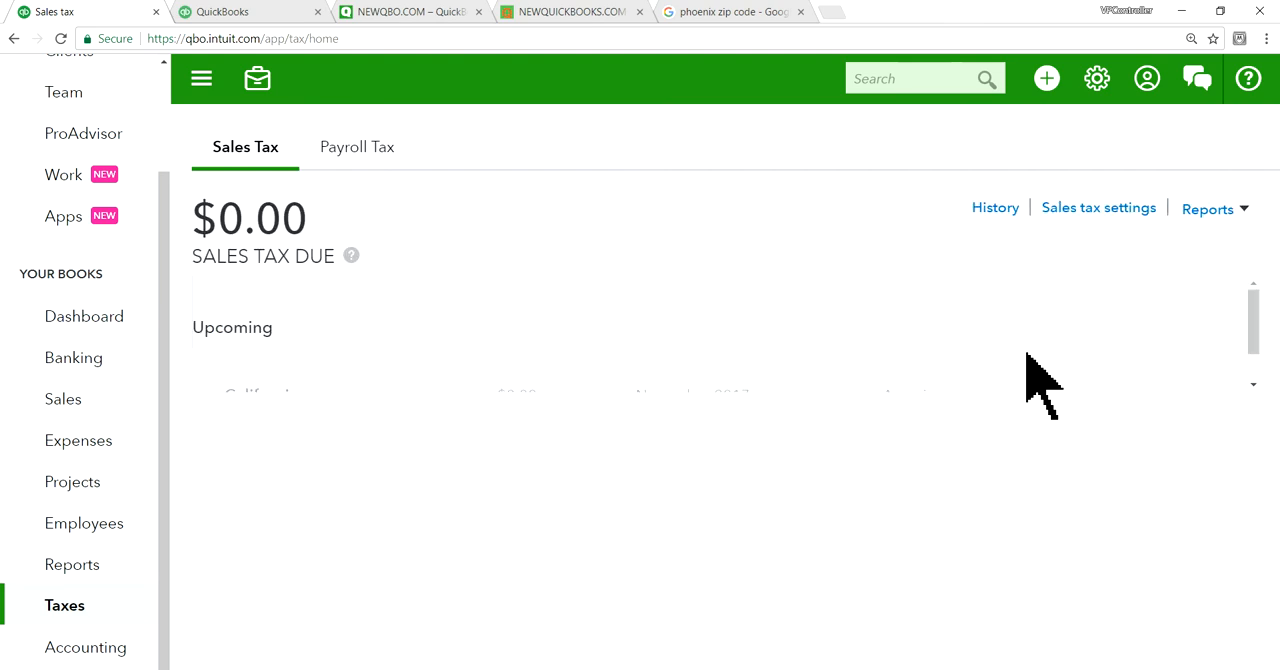
{"action": "left_click", "coordinate": [1208, 208]}
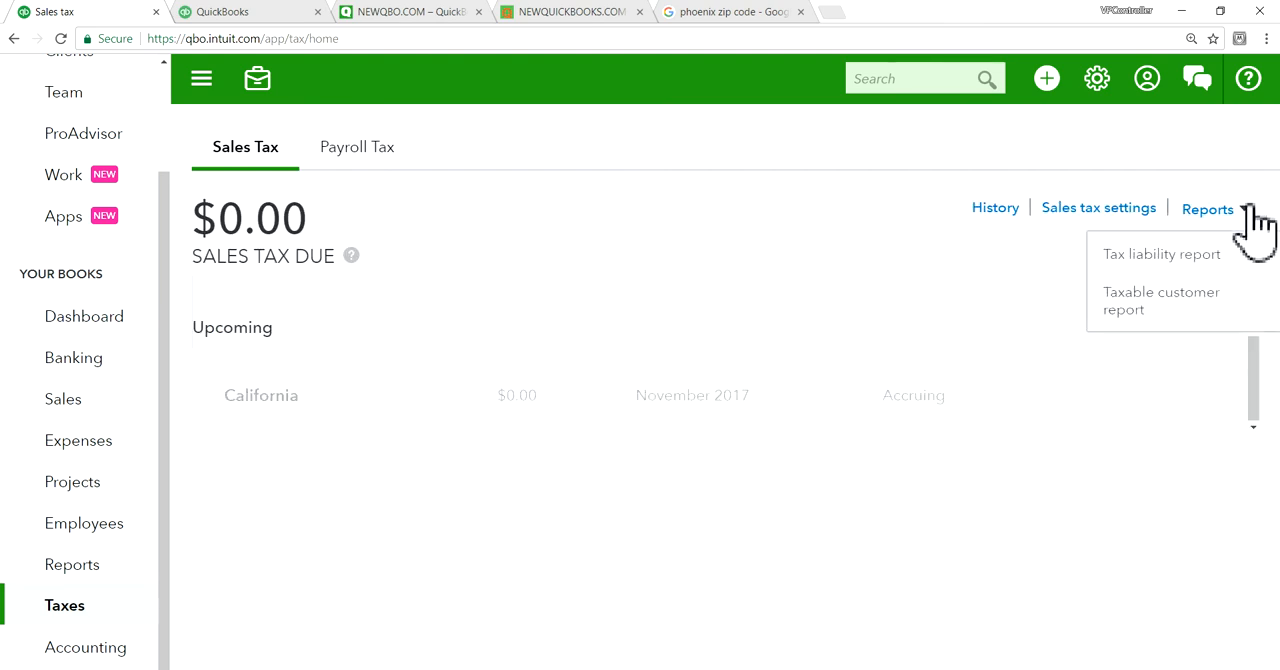
{"action": "mouse_move", "coordinate": [1150, 300]}
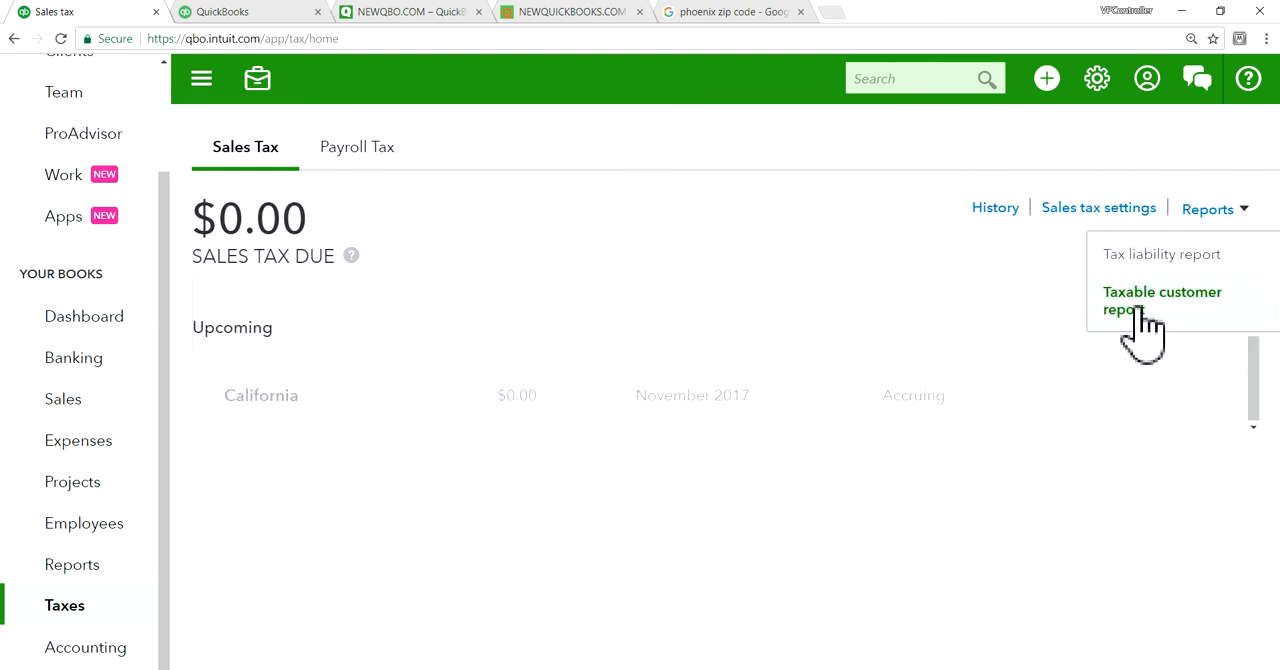
{"action": "left_click", "coordinate": [1208, 208]}
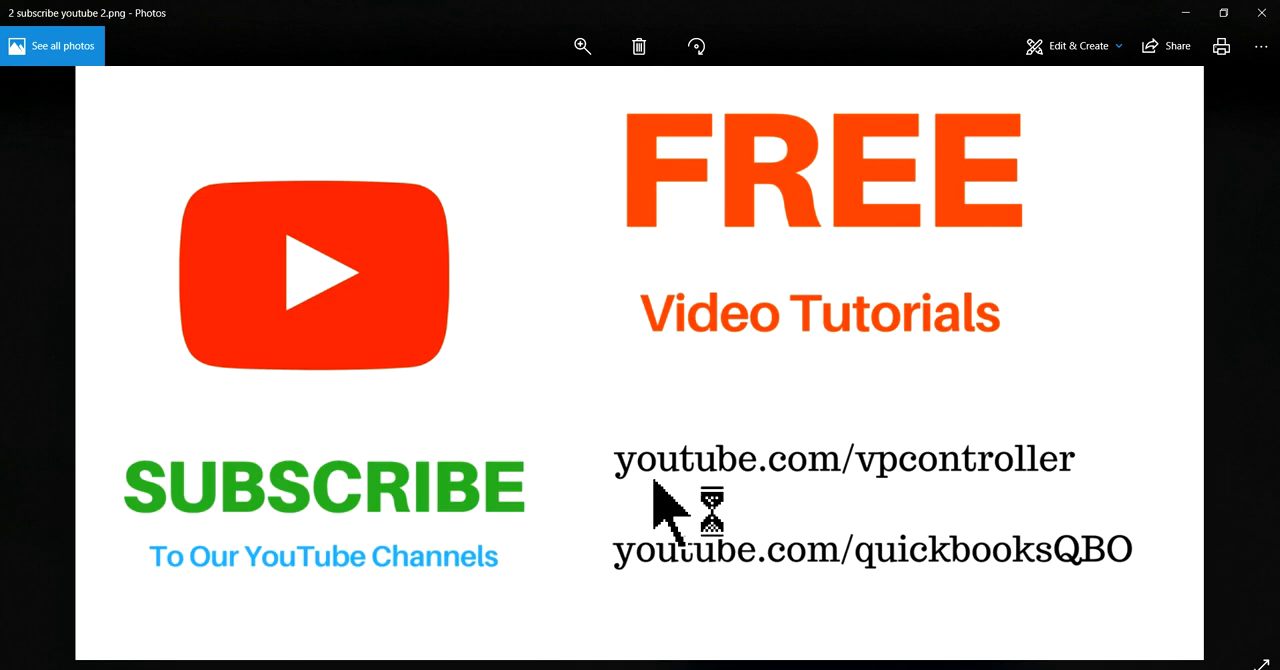
{"action": "mouse_move", "coordinate": [904, 520]}
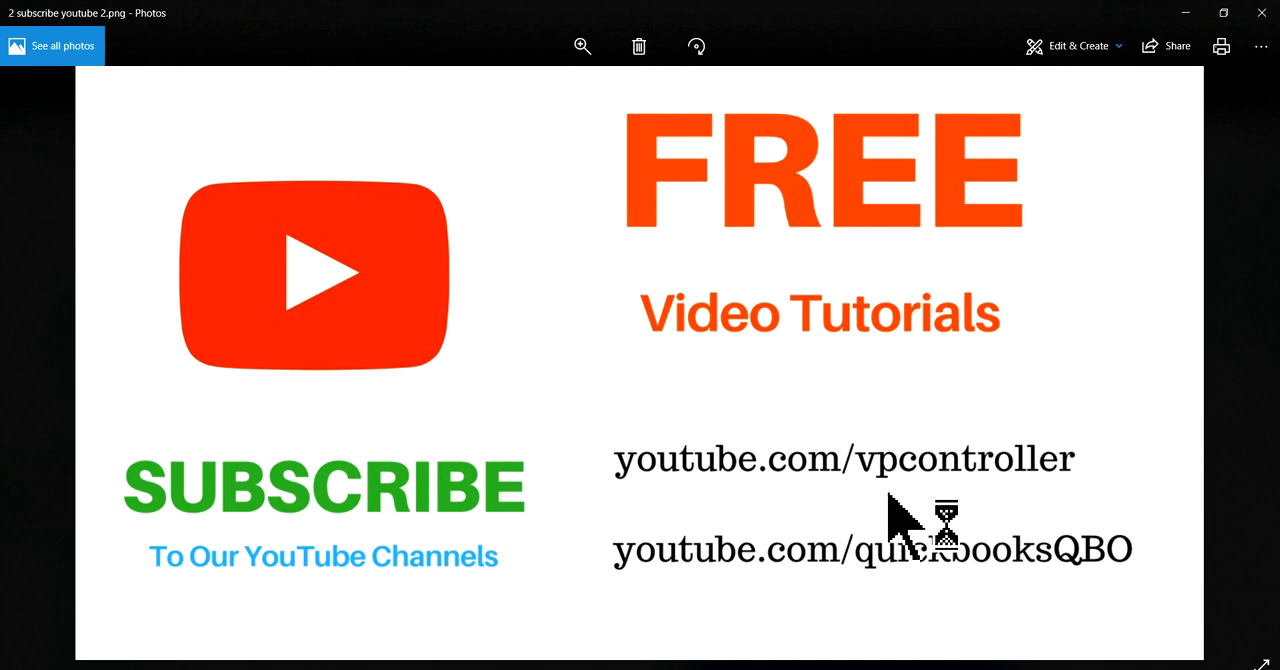
{"action": "mouse_move", "coordinate": [830, 584]}
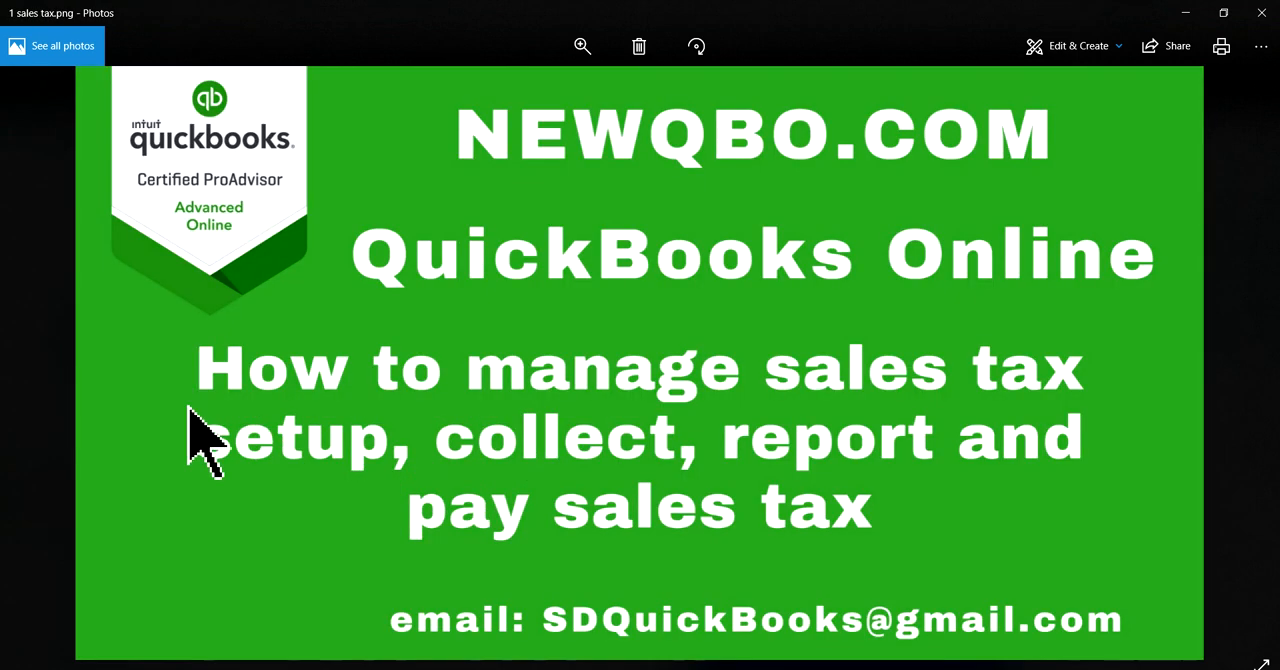
{"action": "mouse_move", "coordinate": [610, 650]}
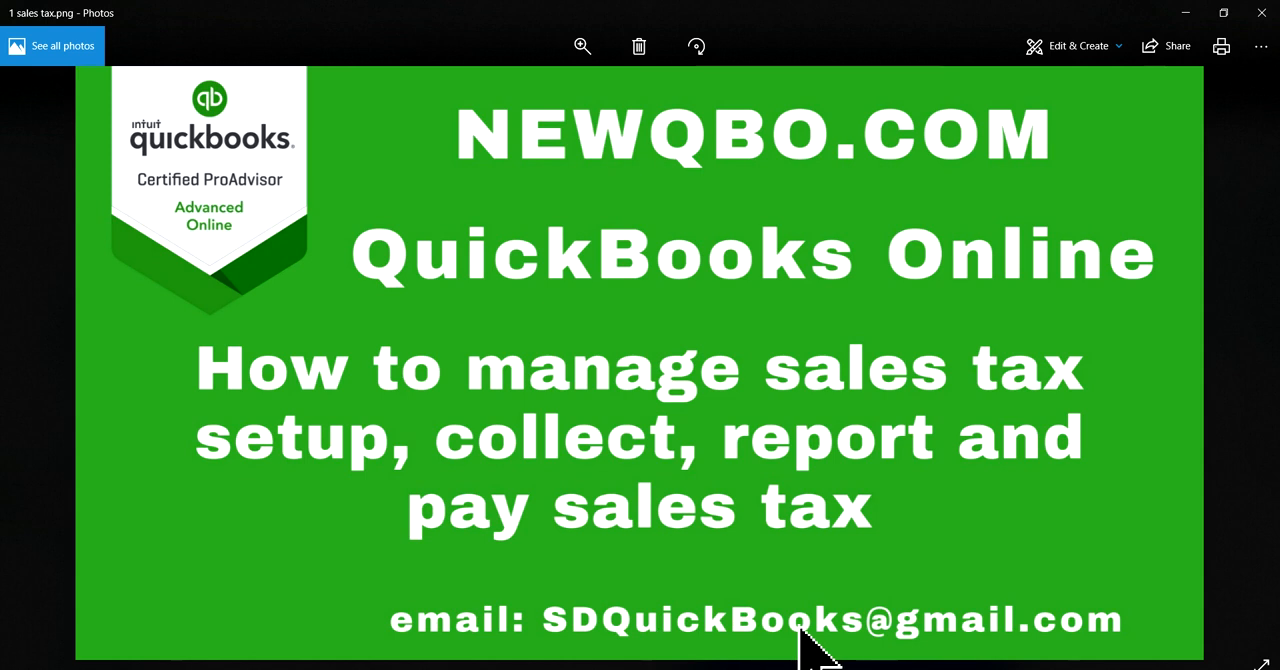
{"action": "mouse_move", "coordinate": [696, 250]}
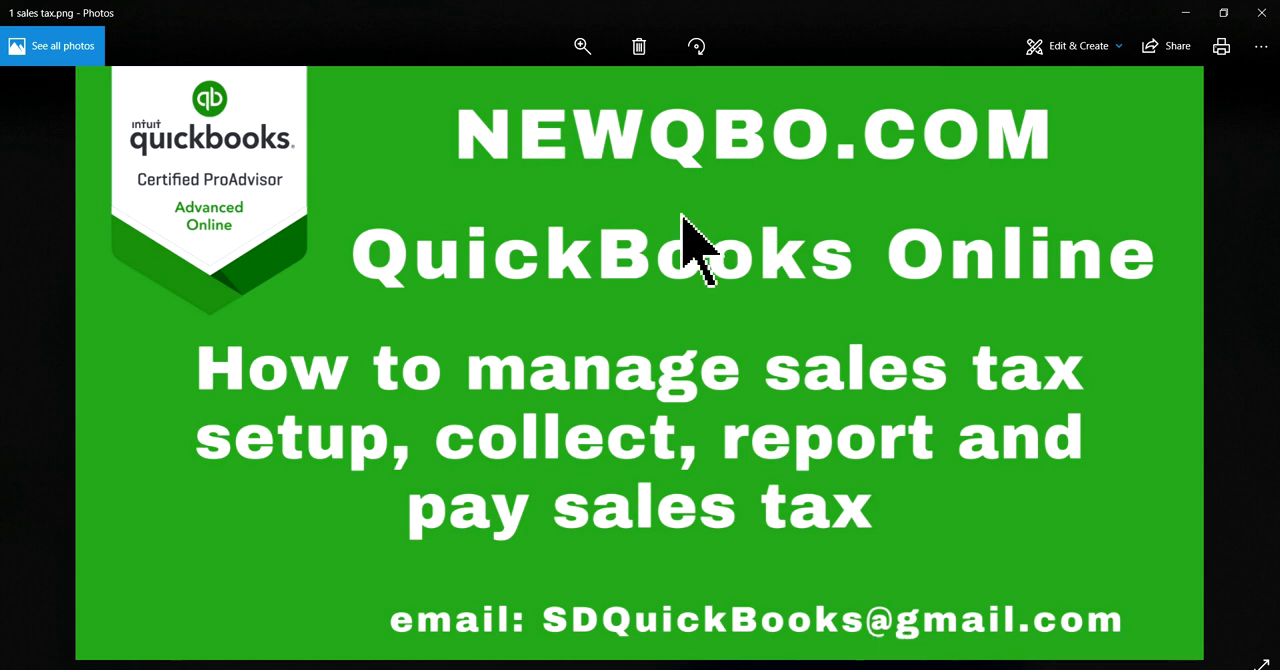